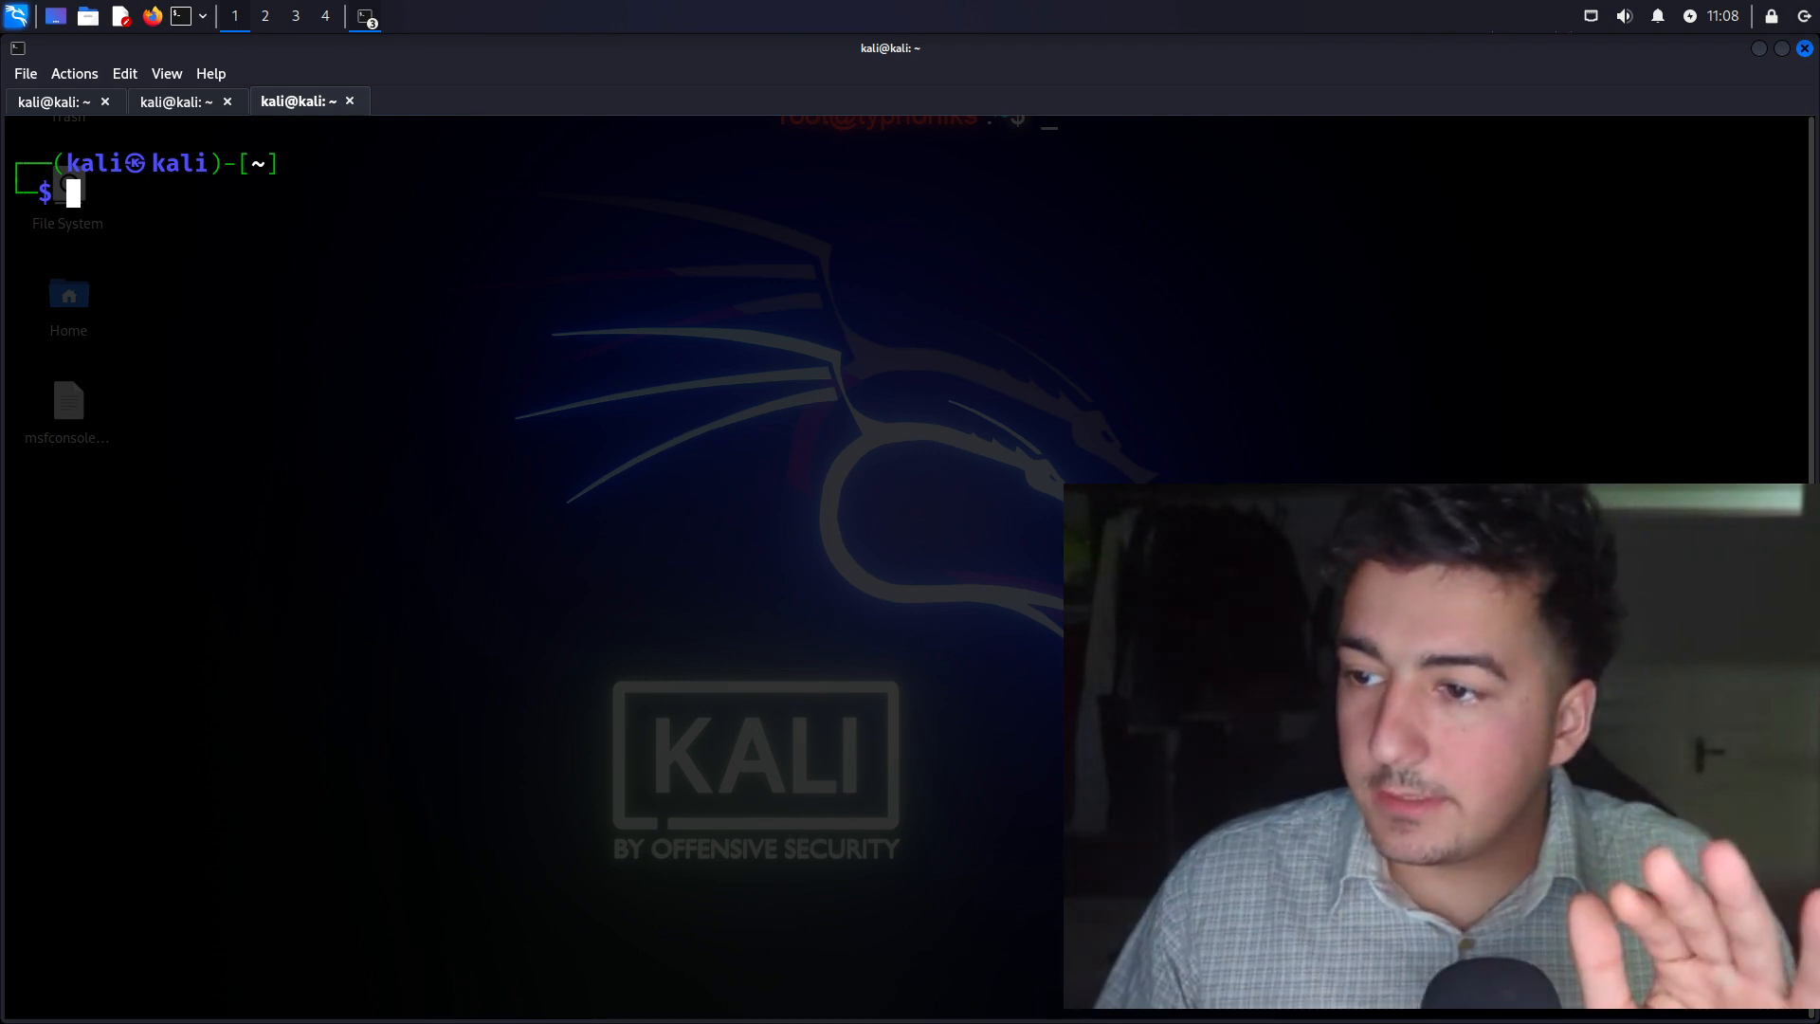
# Ping 192.168.152.139, stop it after five replies with 0% loss, then clear the terminal
pyautogui.write('clear')
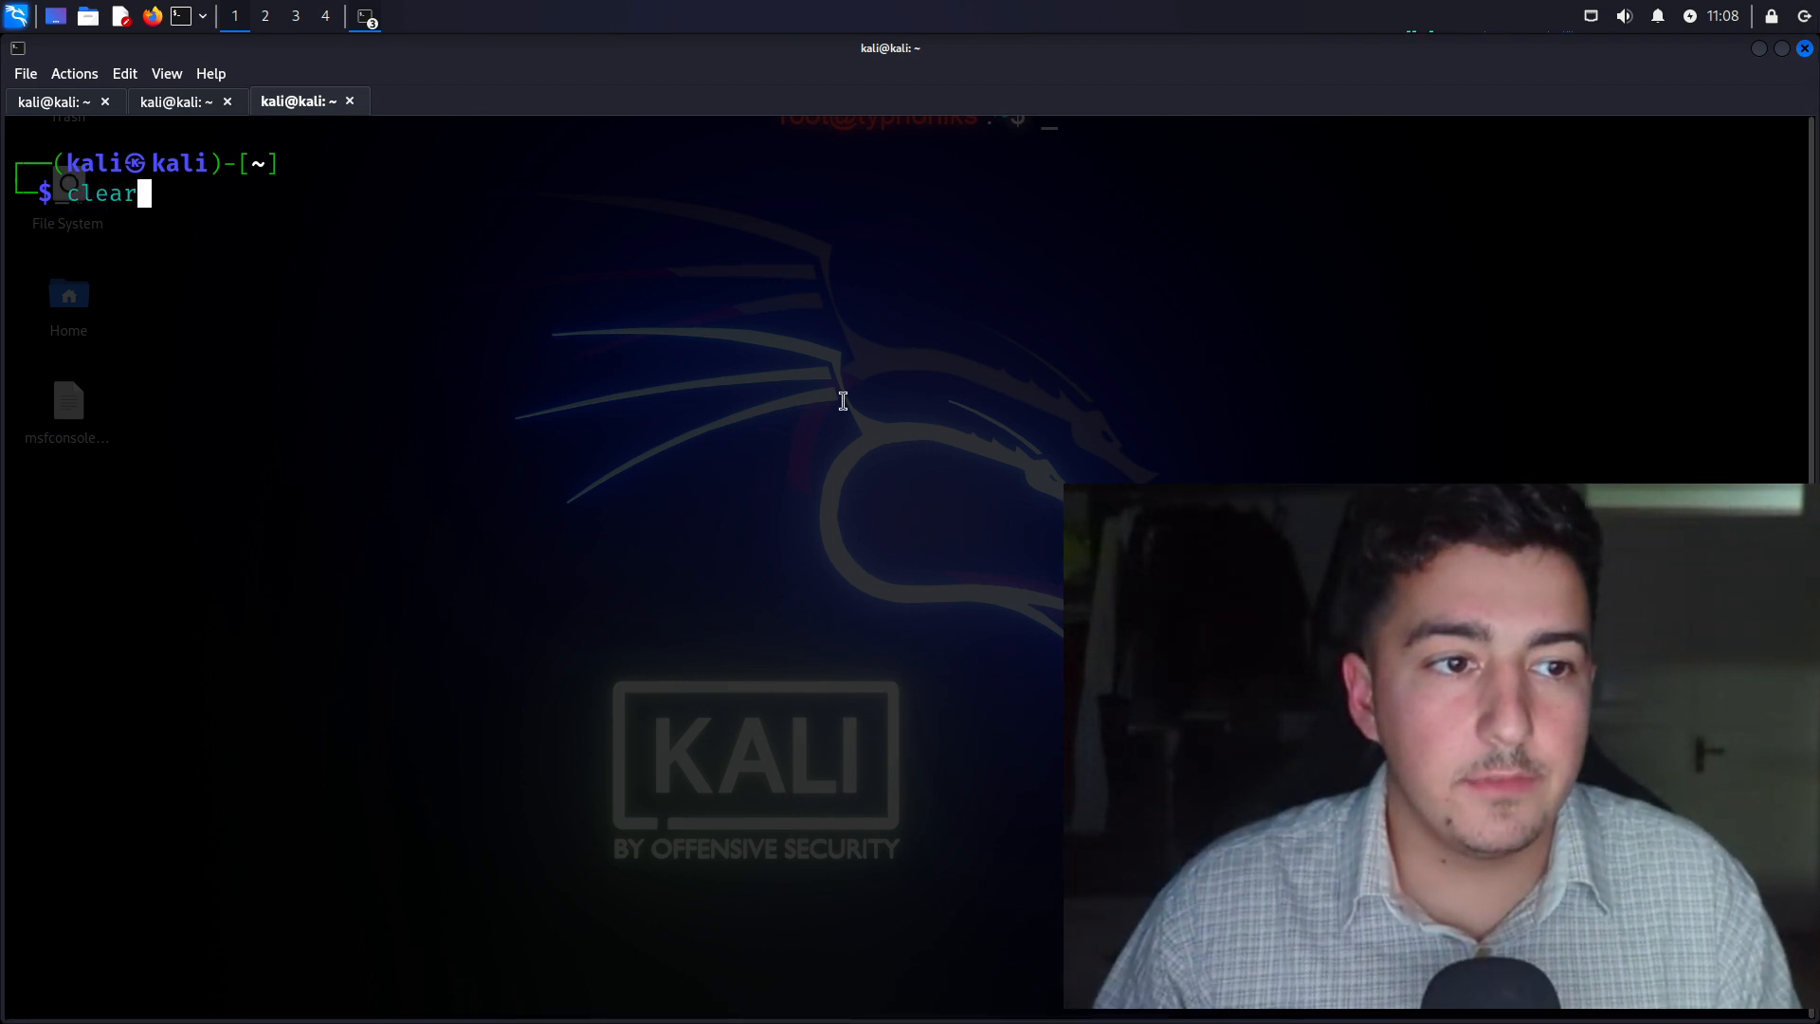
pyautogui.write('ping 192.168.152.139')
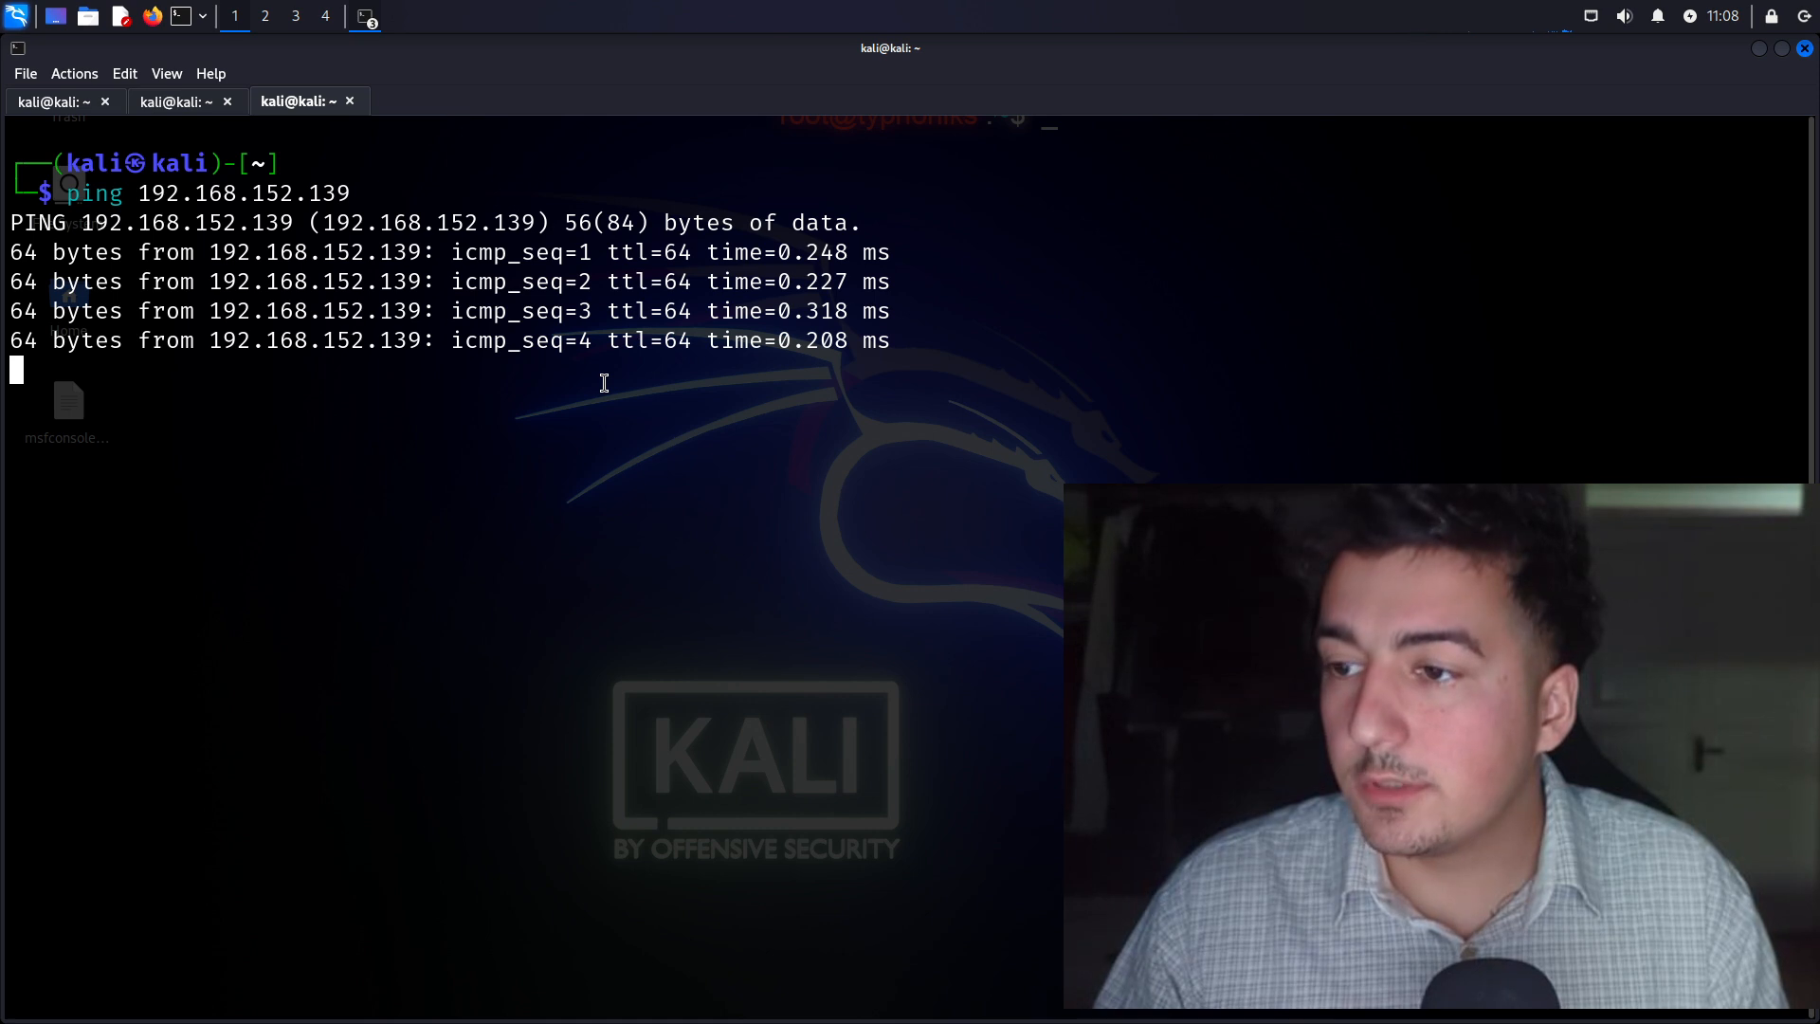
pyautogui.press('ctrl+c')
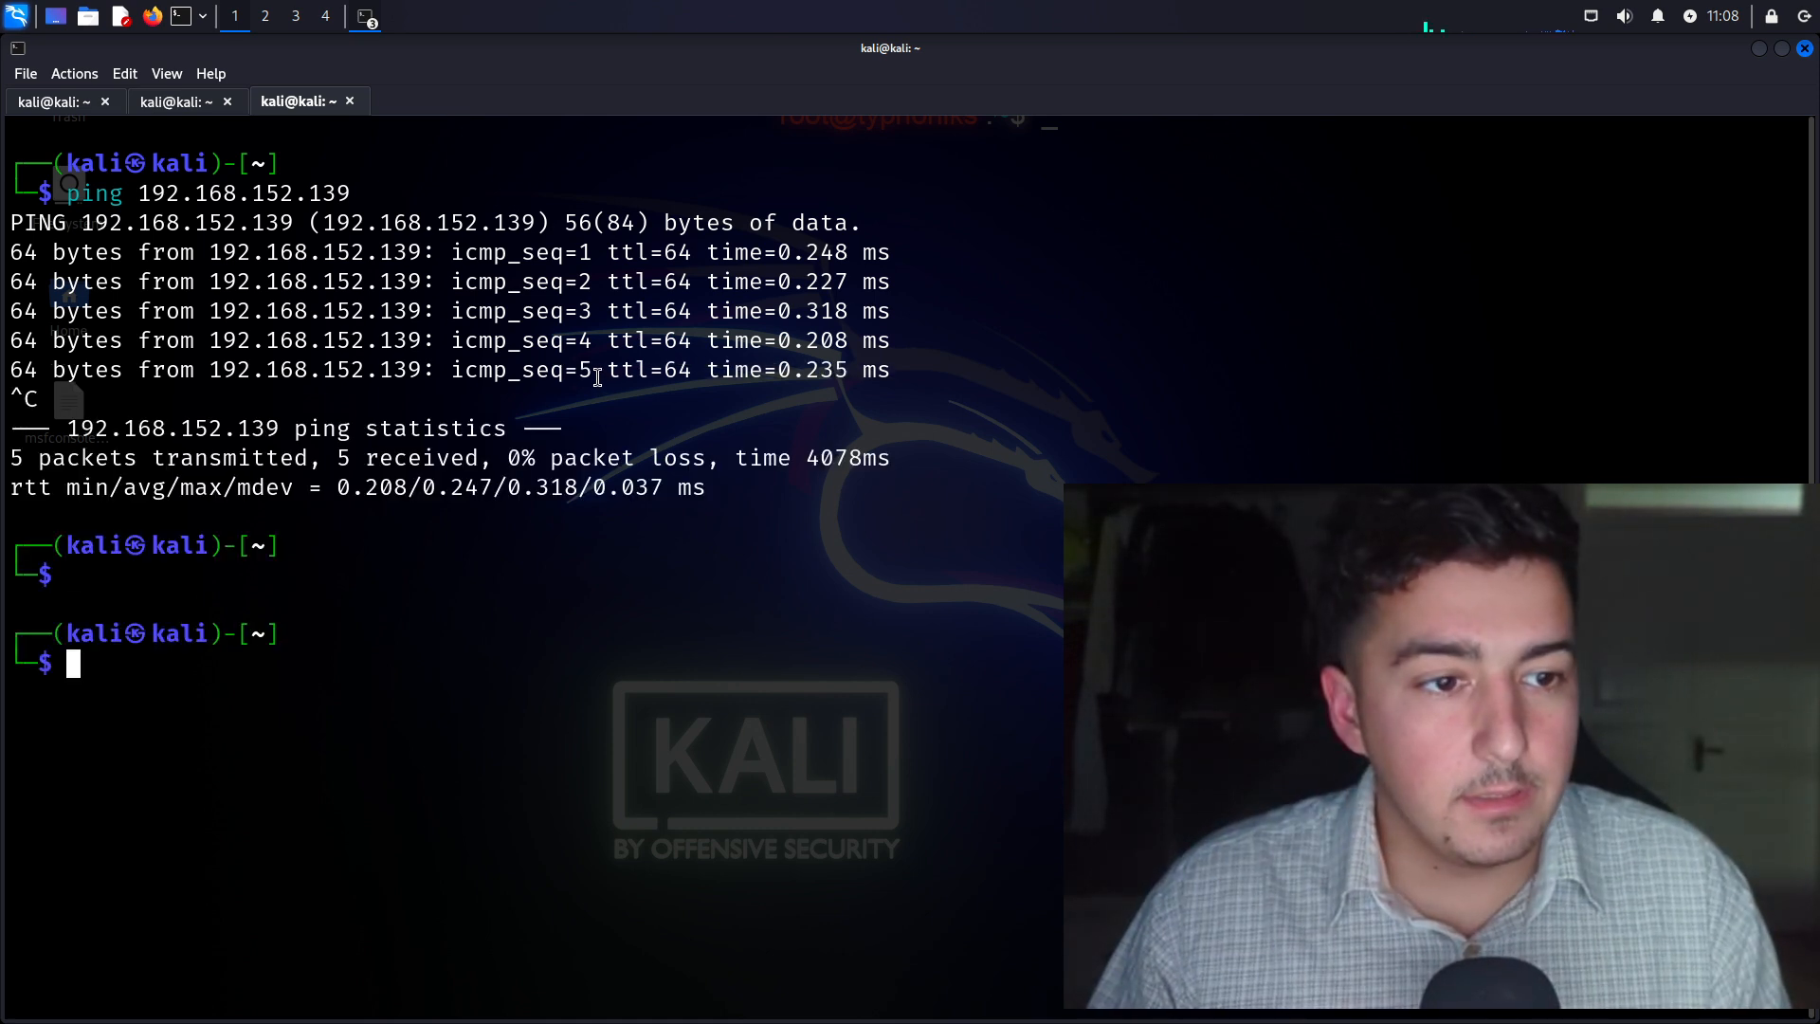
pyautogui.write('clear')
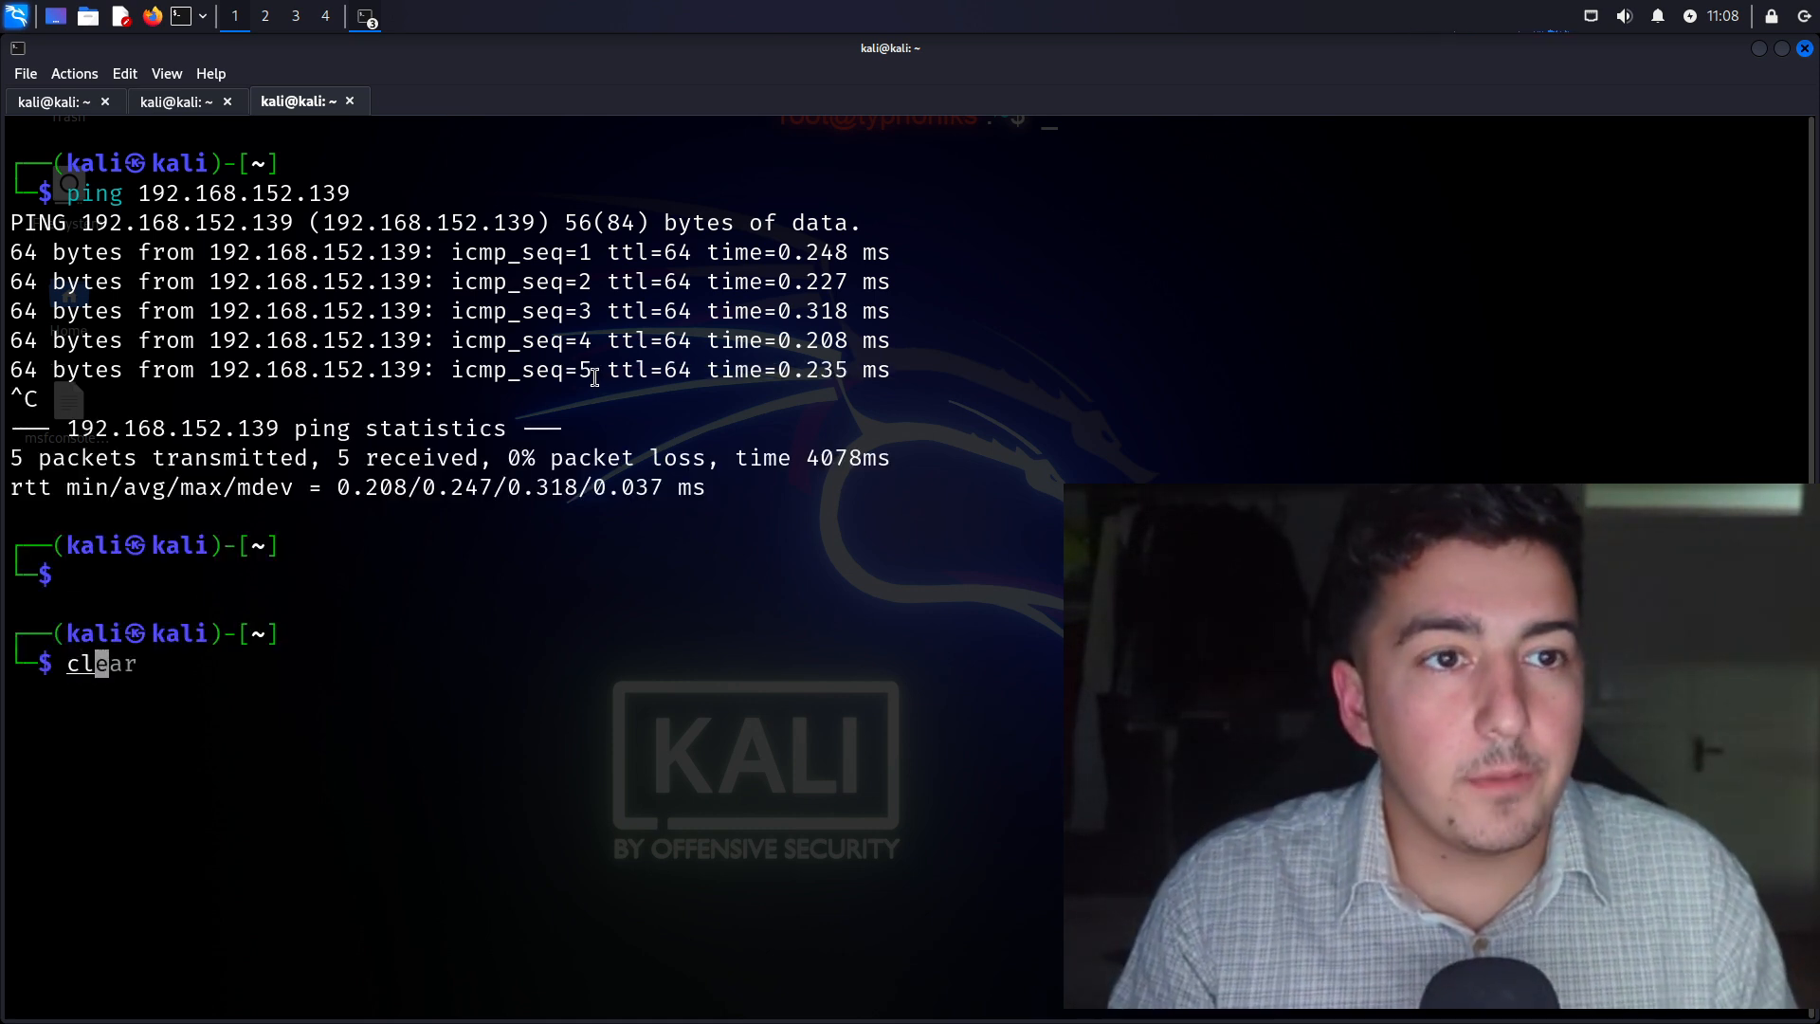
pyautogui.press('Return')
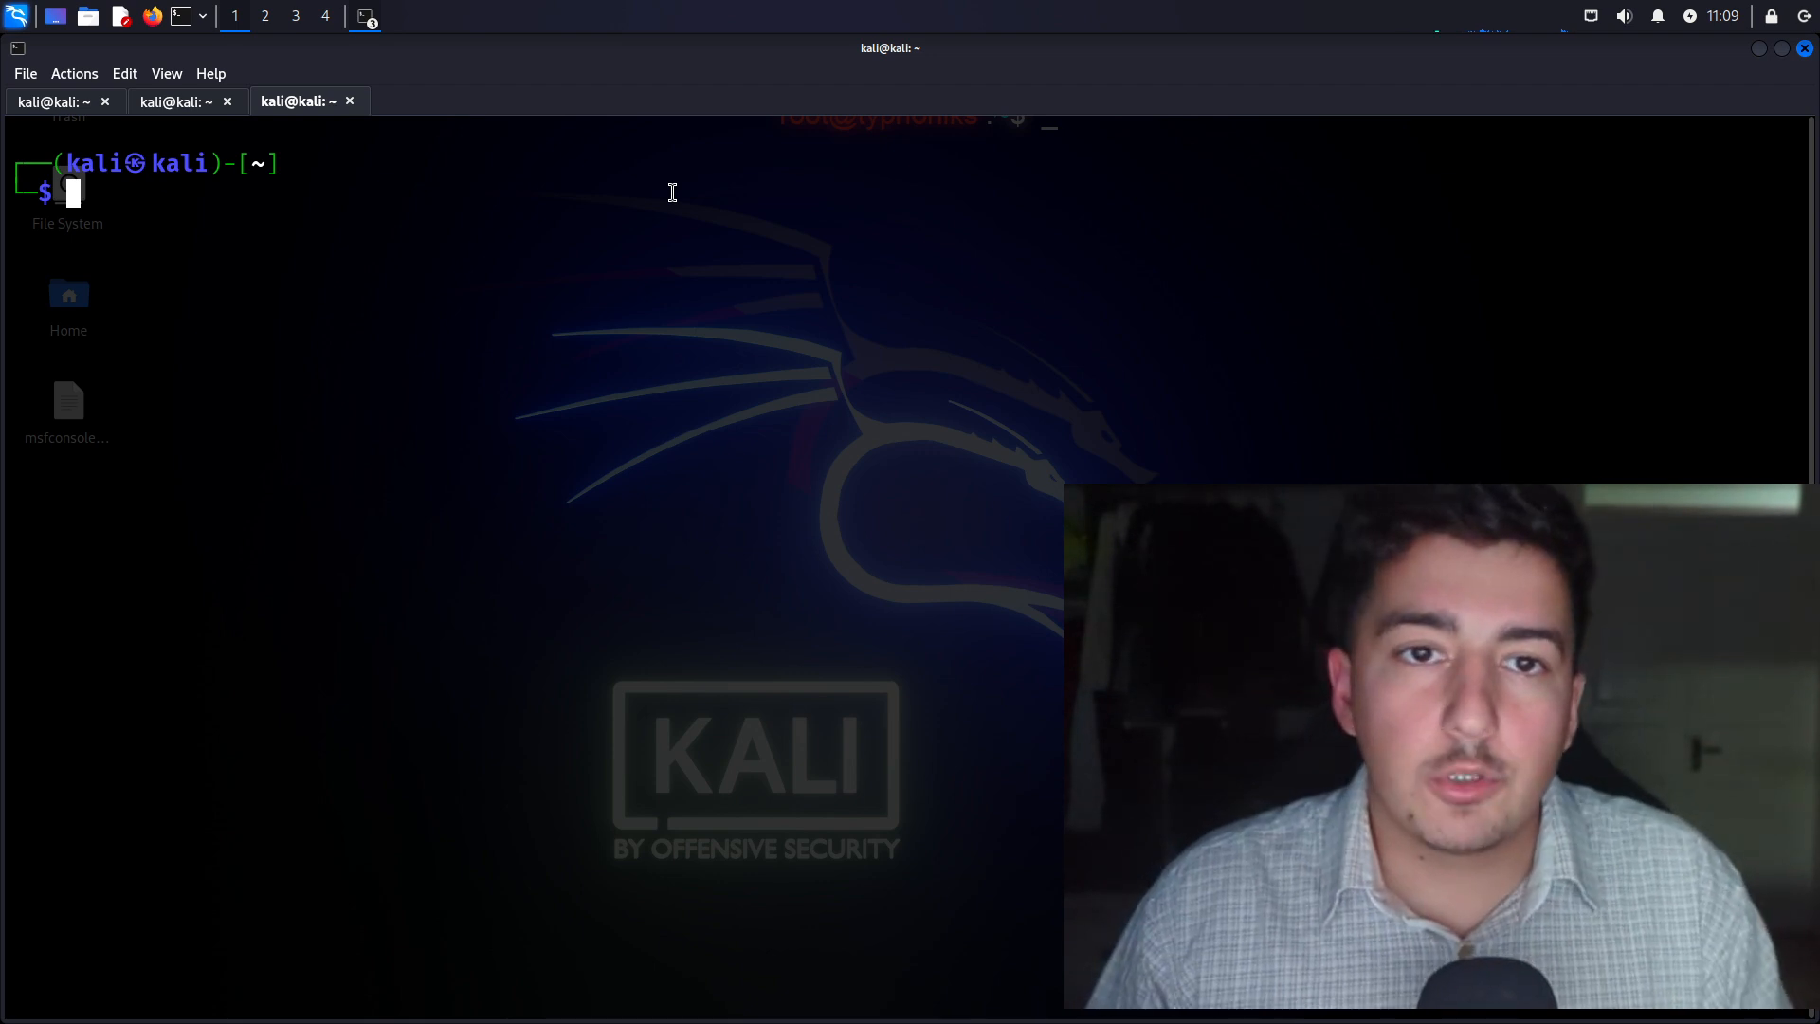
# Initialise the Metasploit database with msfdb init and start msfconsole
pyautogui.write('msfdb init')
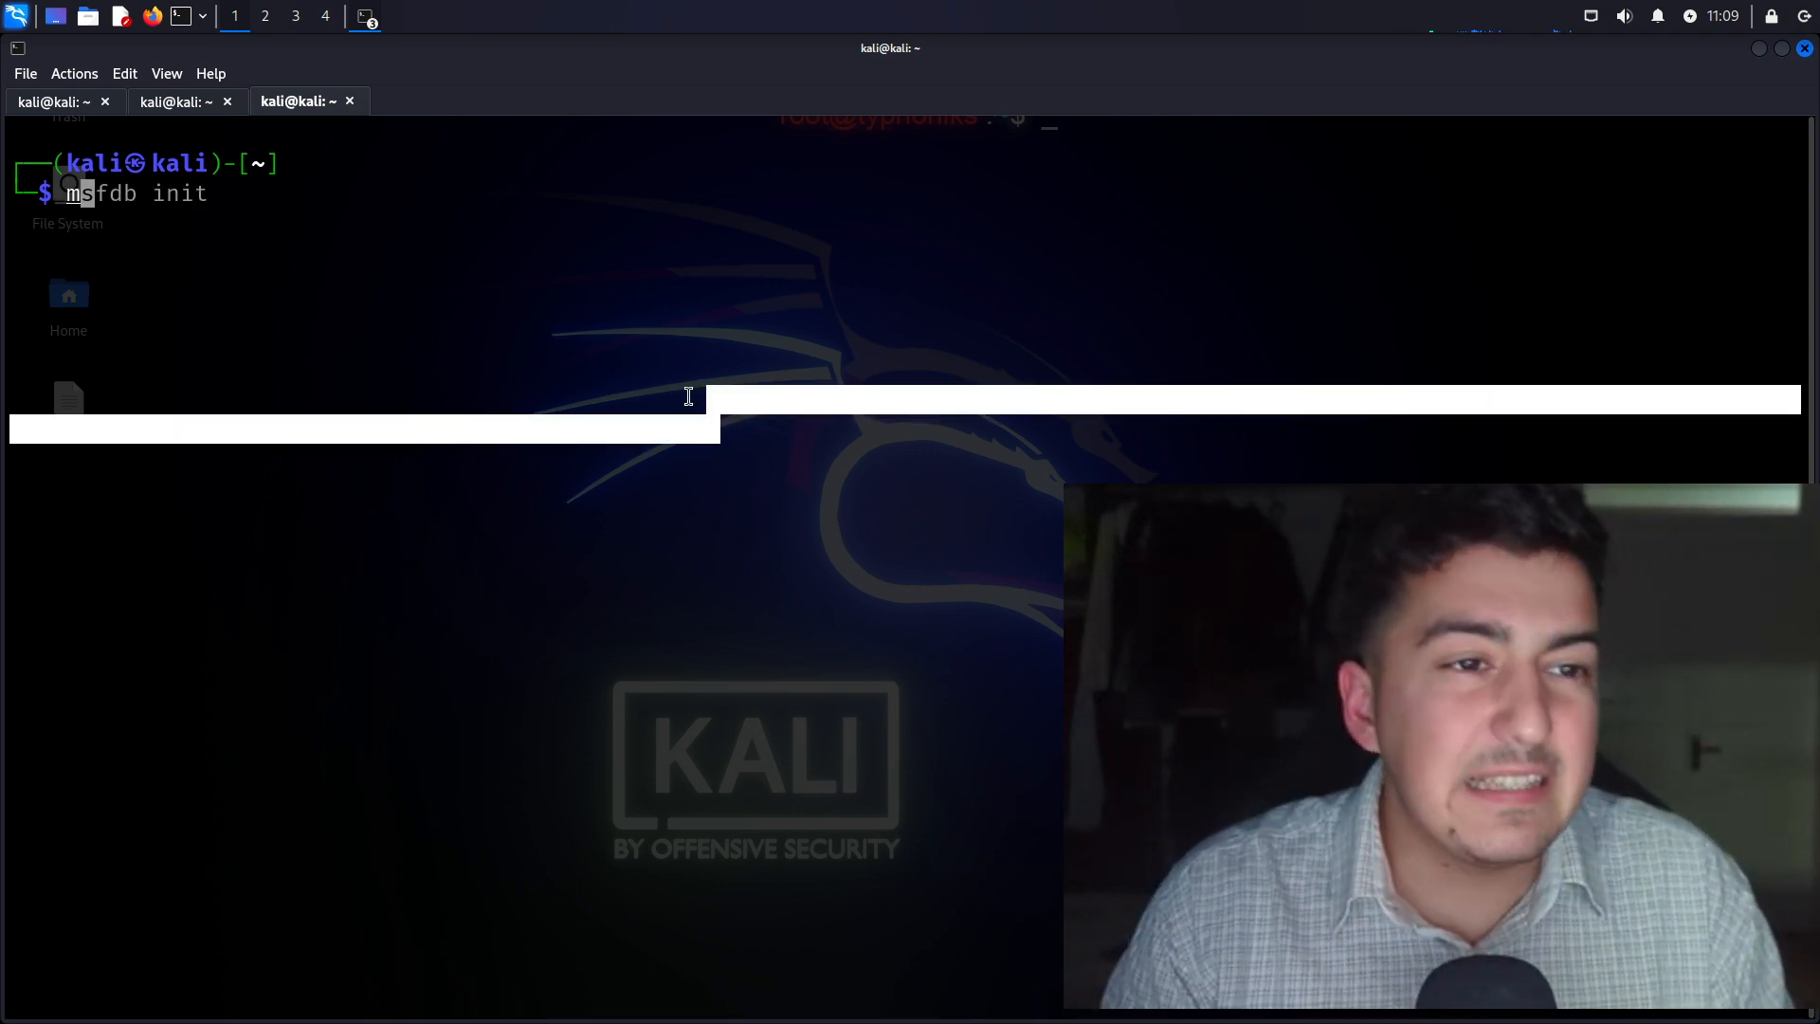
pyautogui.write('msfconsole')
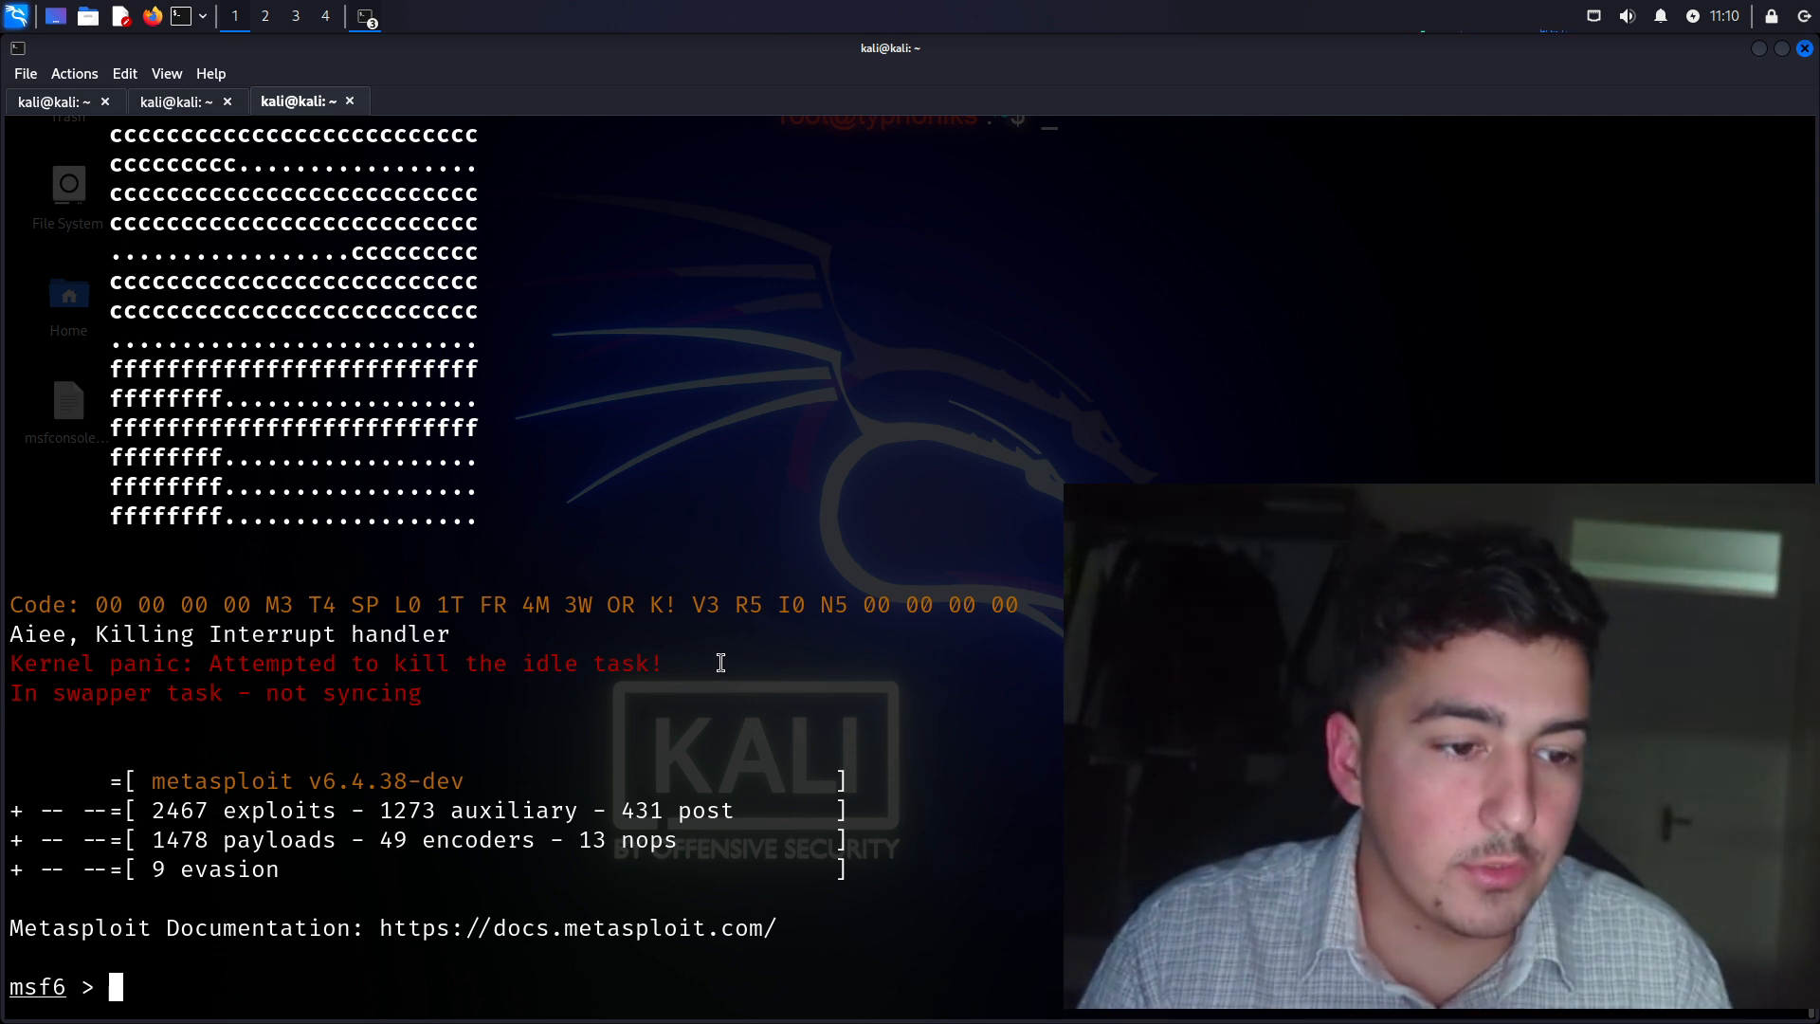
# Search for portscan modules and load auxiliary/scanner/portscan/syn
pyautogui.write('search portscan')
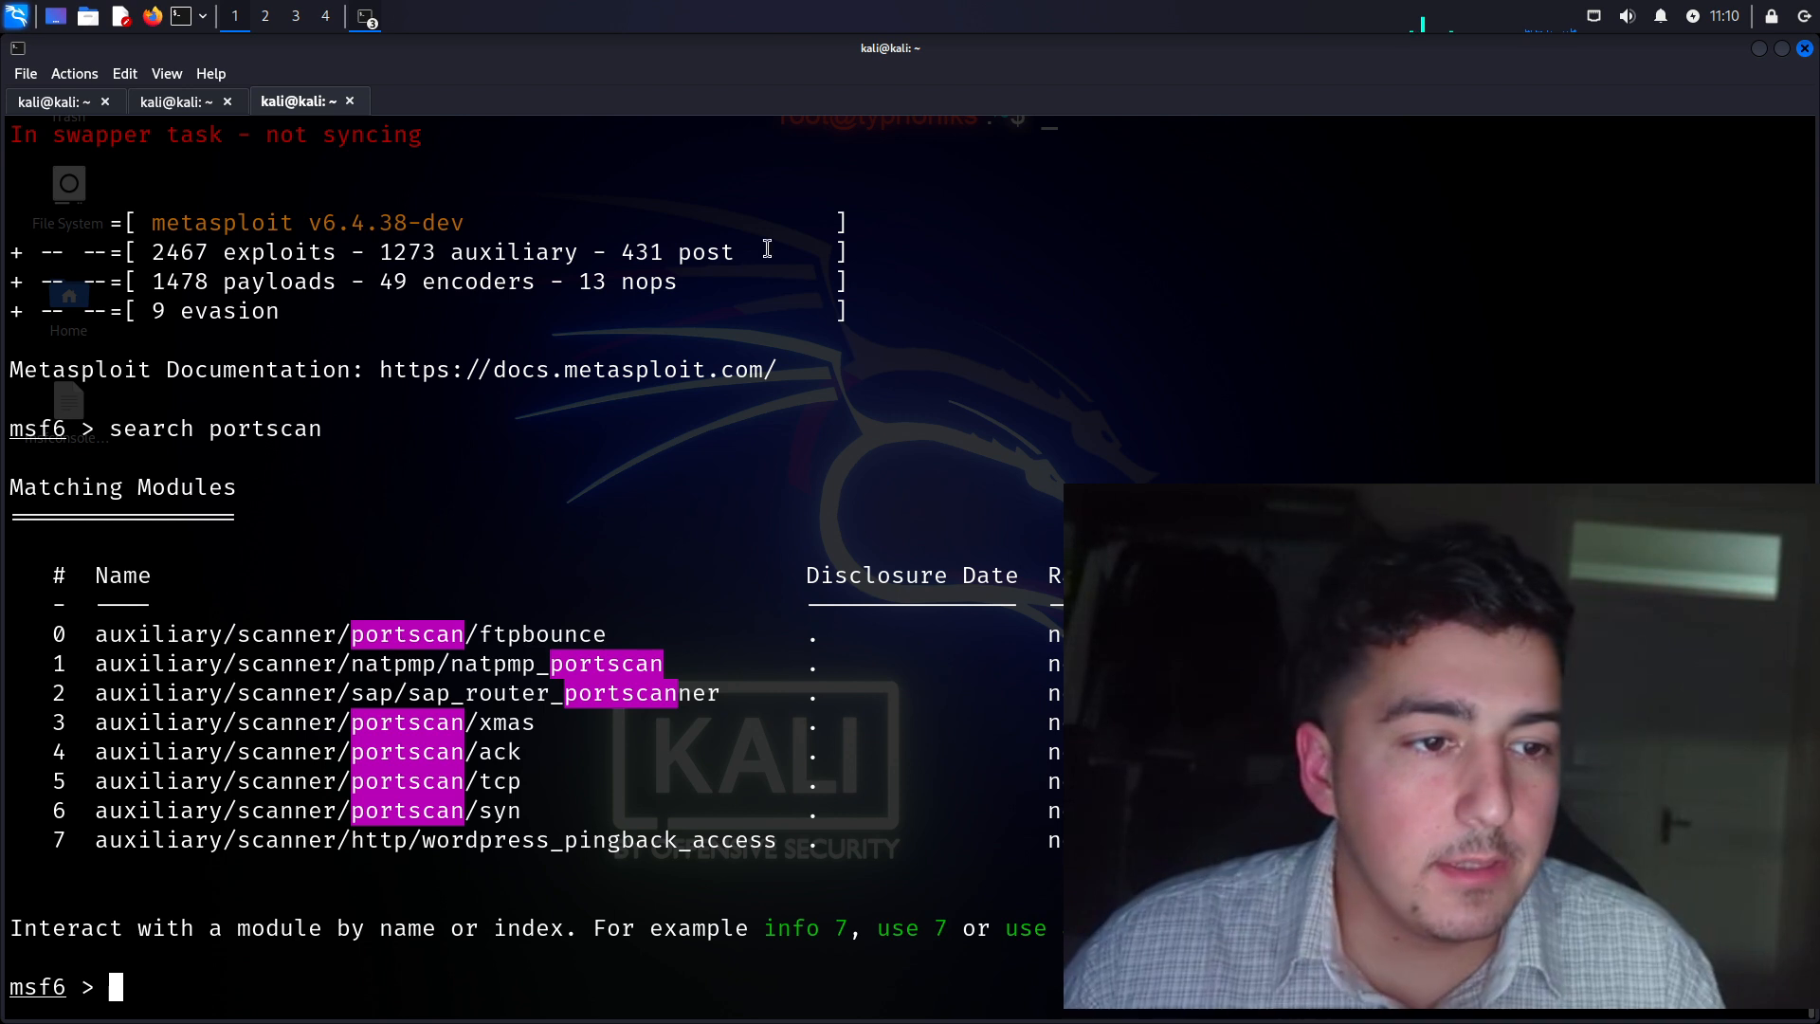
pyautogui.moveTo(455, 451)
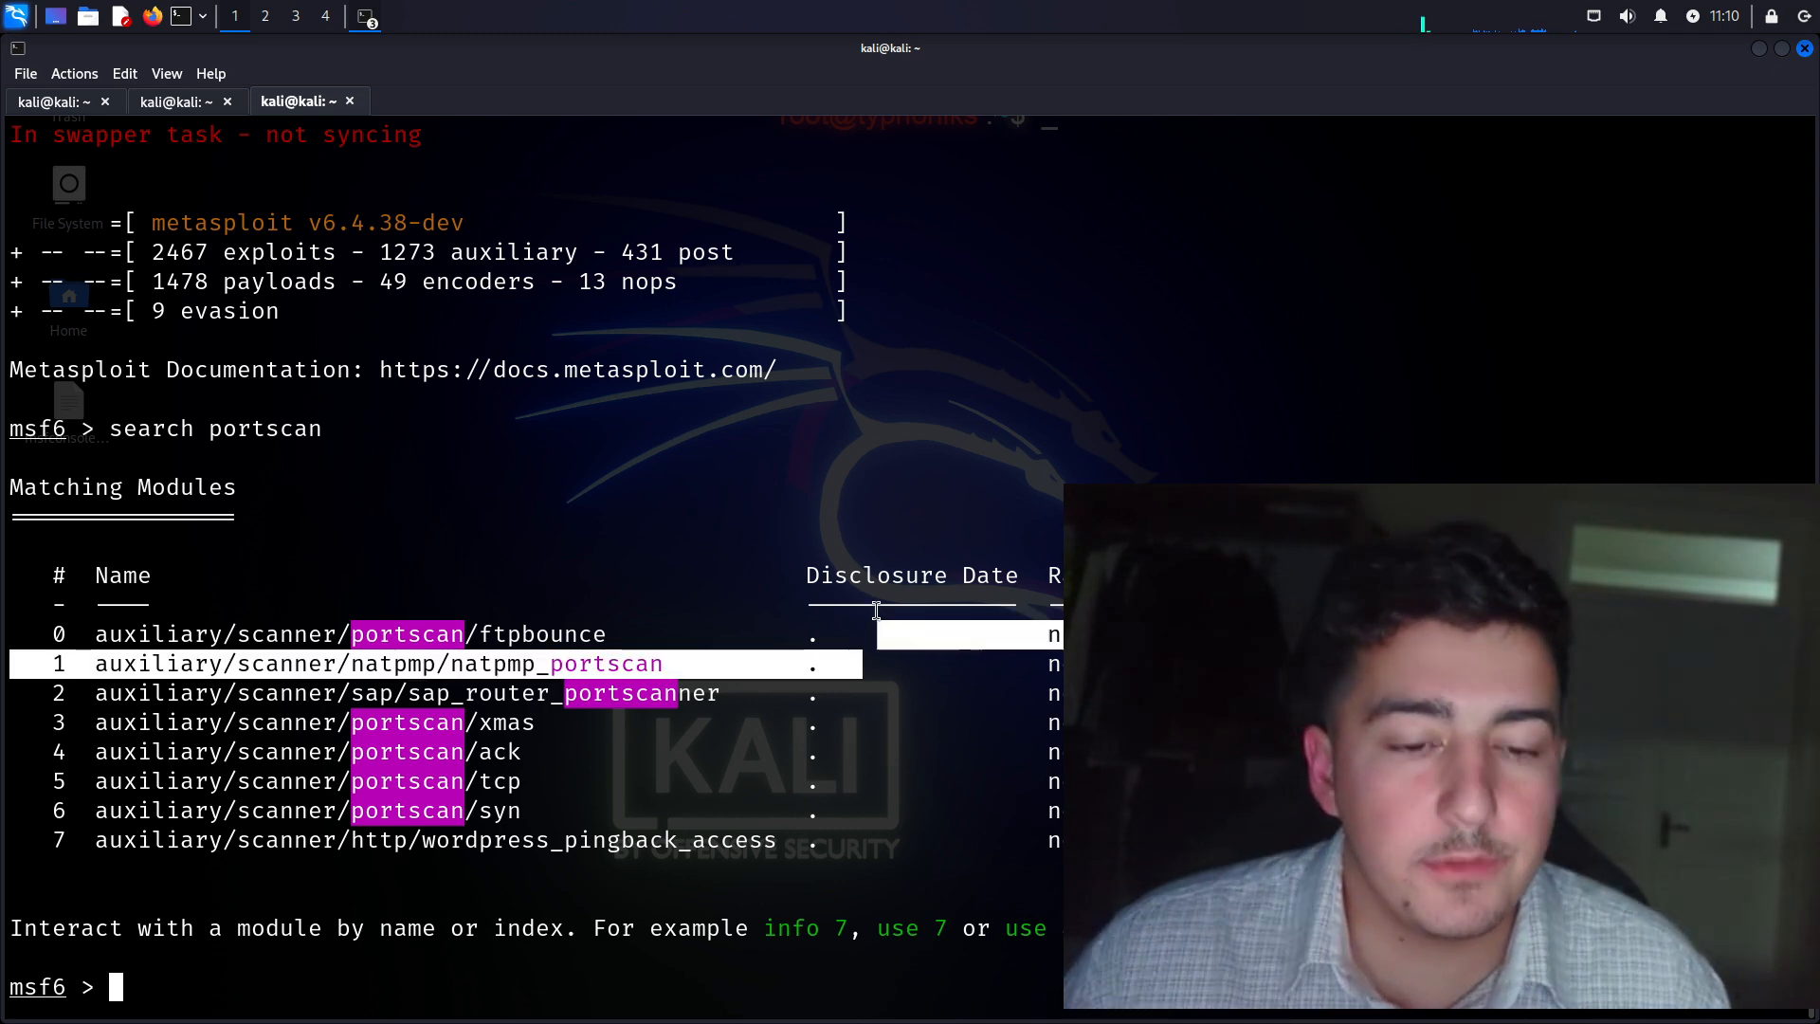
pyautogui.write('use auxiliary/')
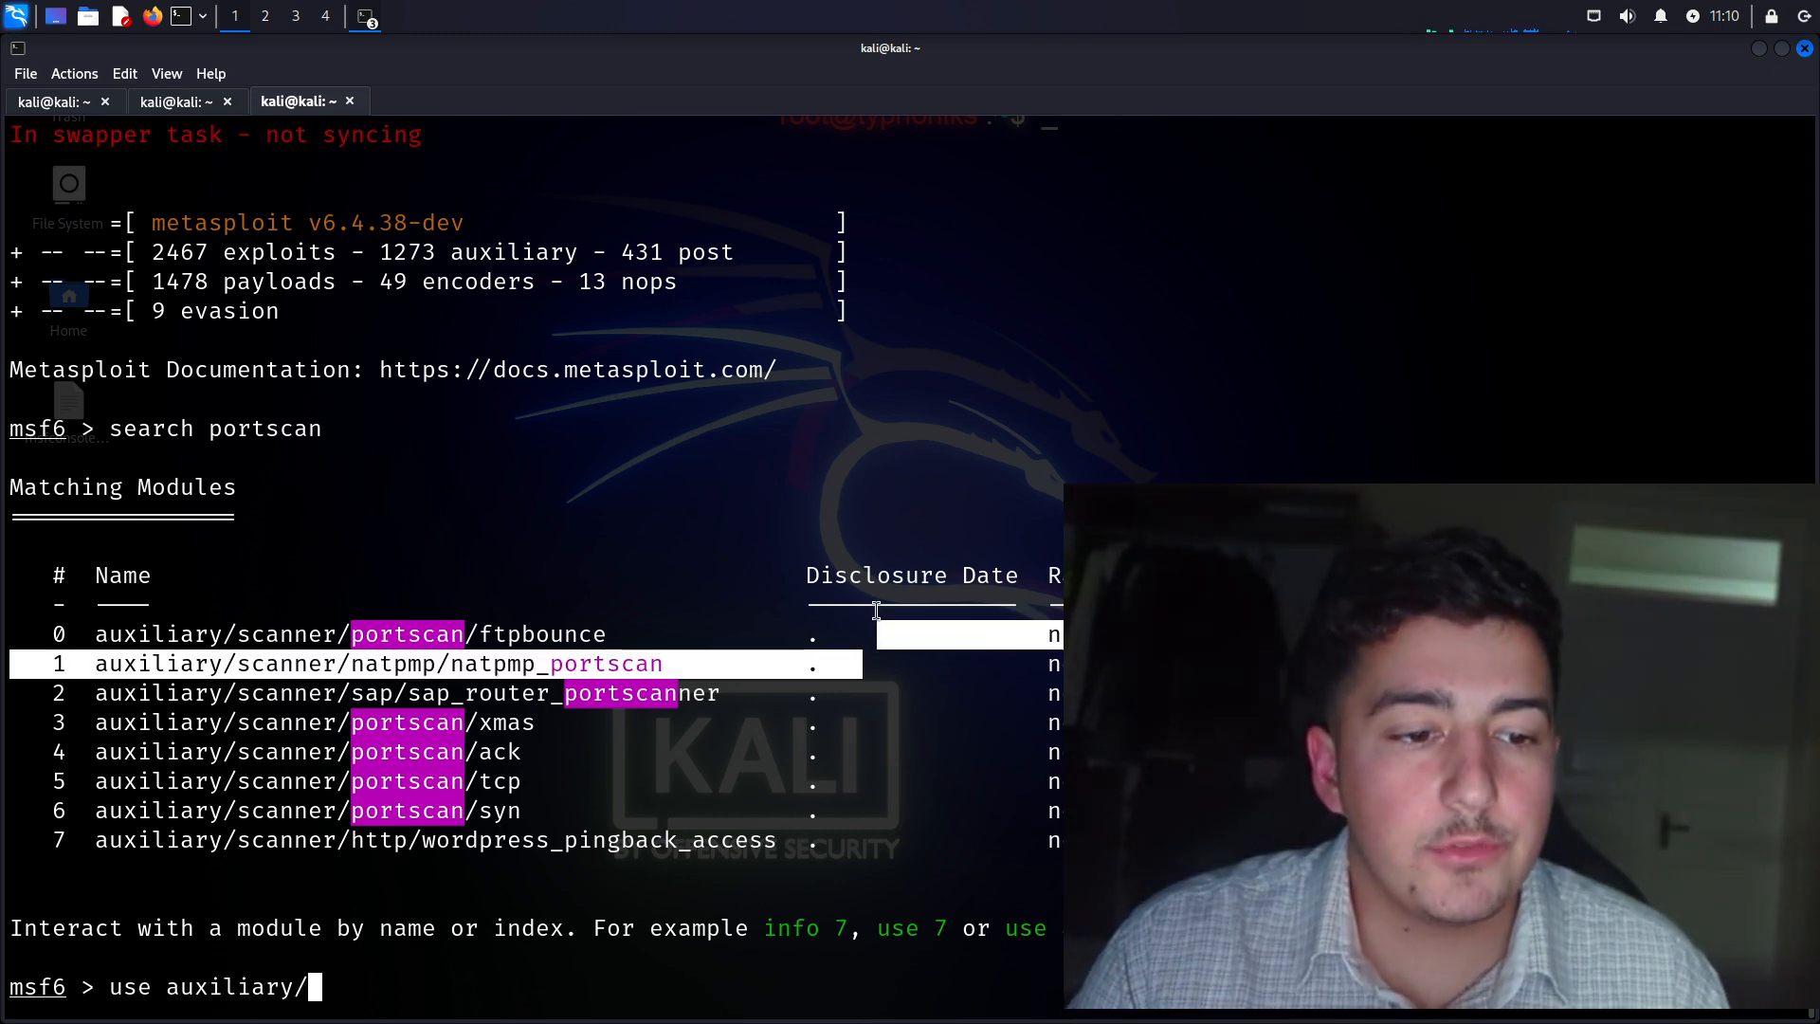
pyautogui.write('scanner/p')
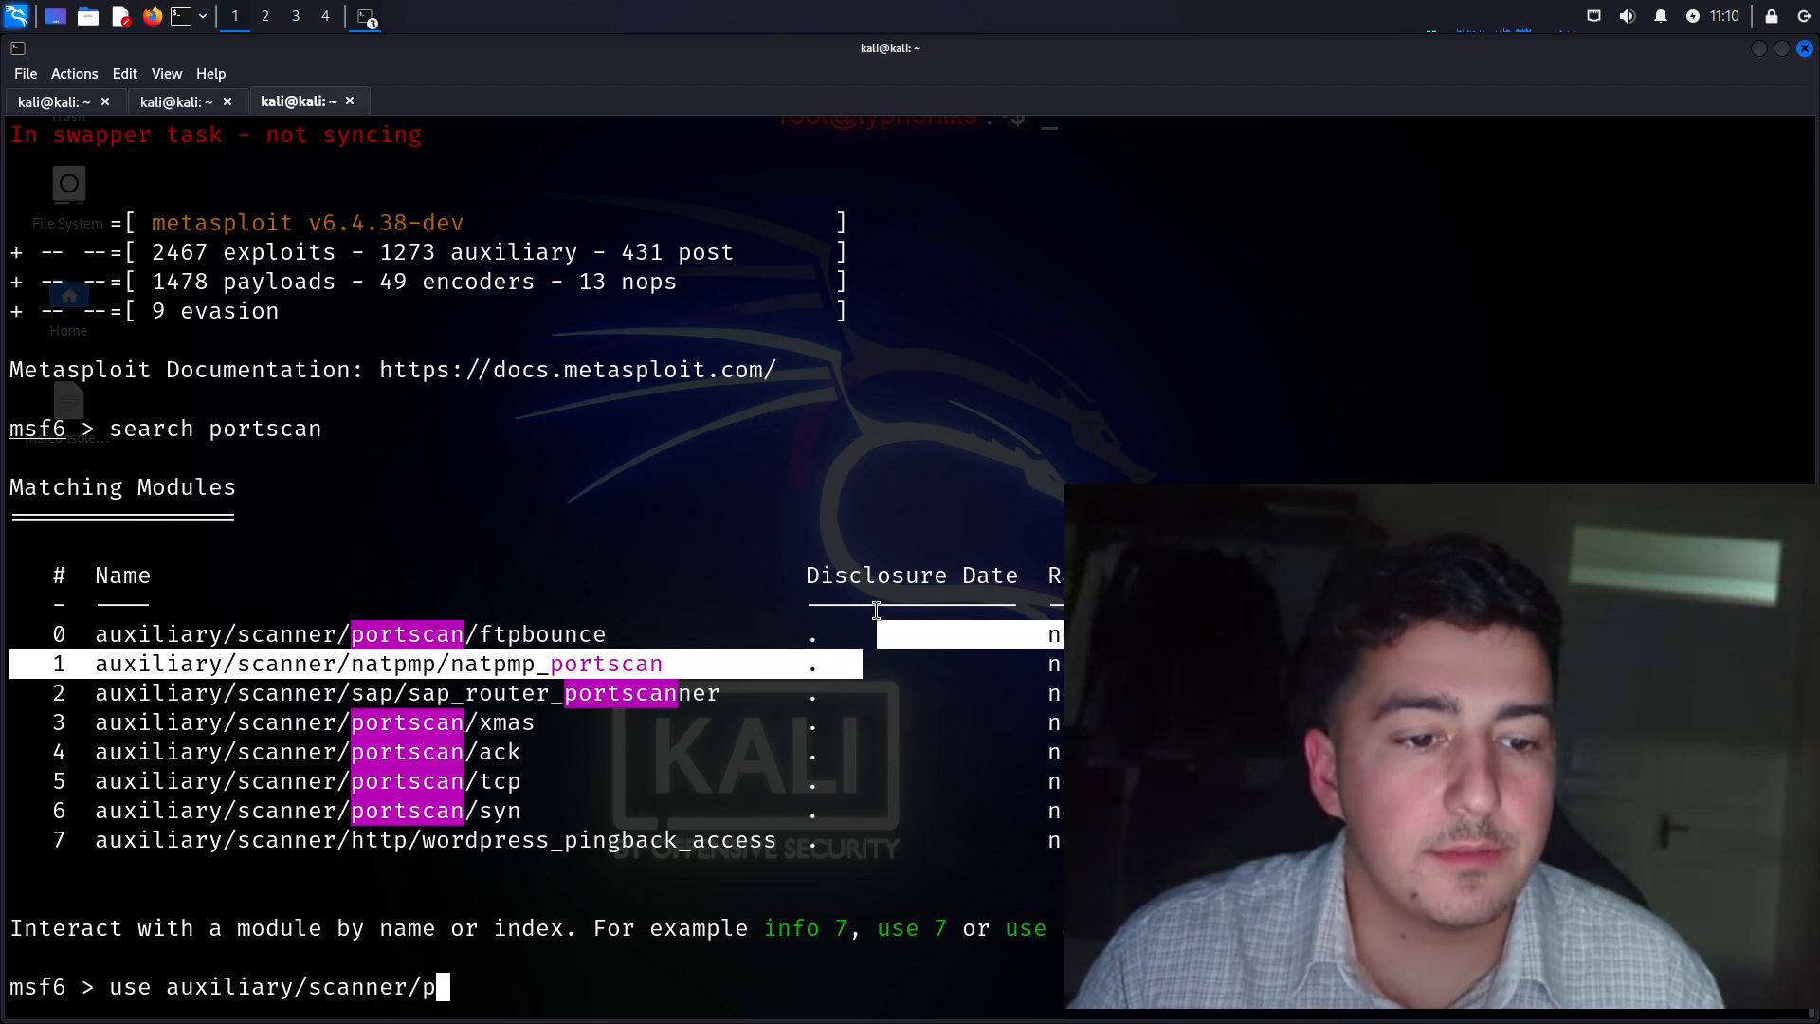
pyautogui.write('ortscan/')
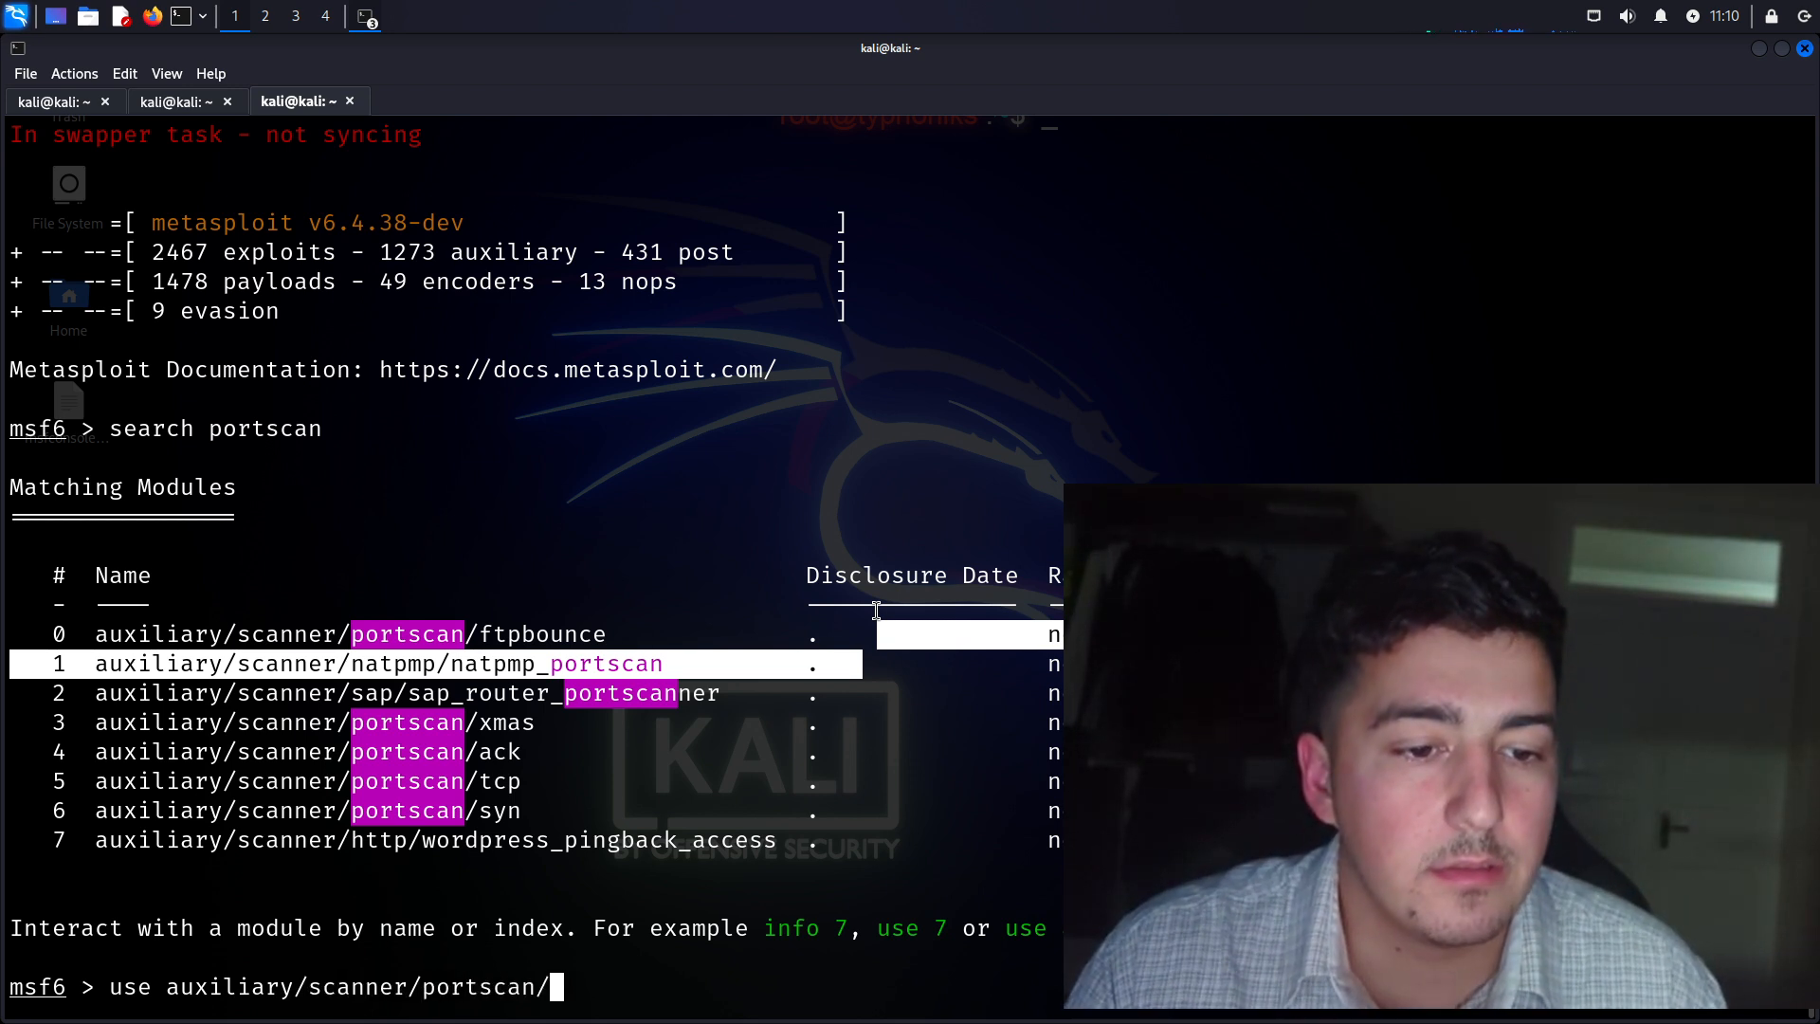
pyautogui.write('syn')
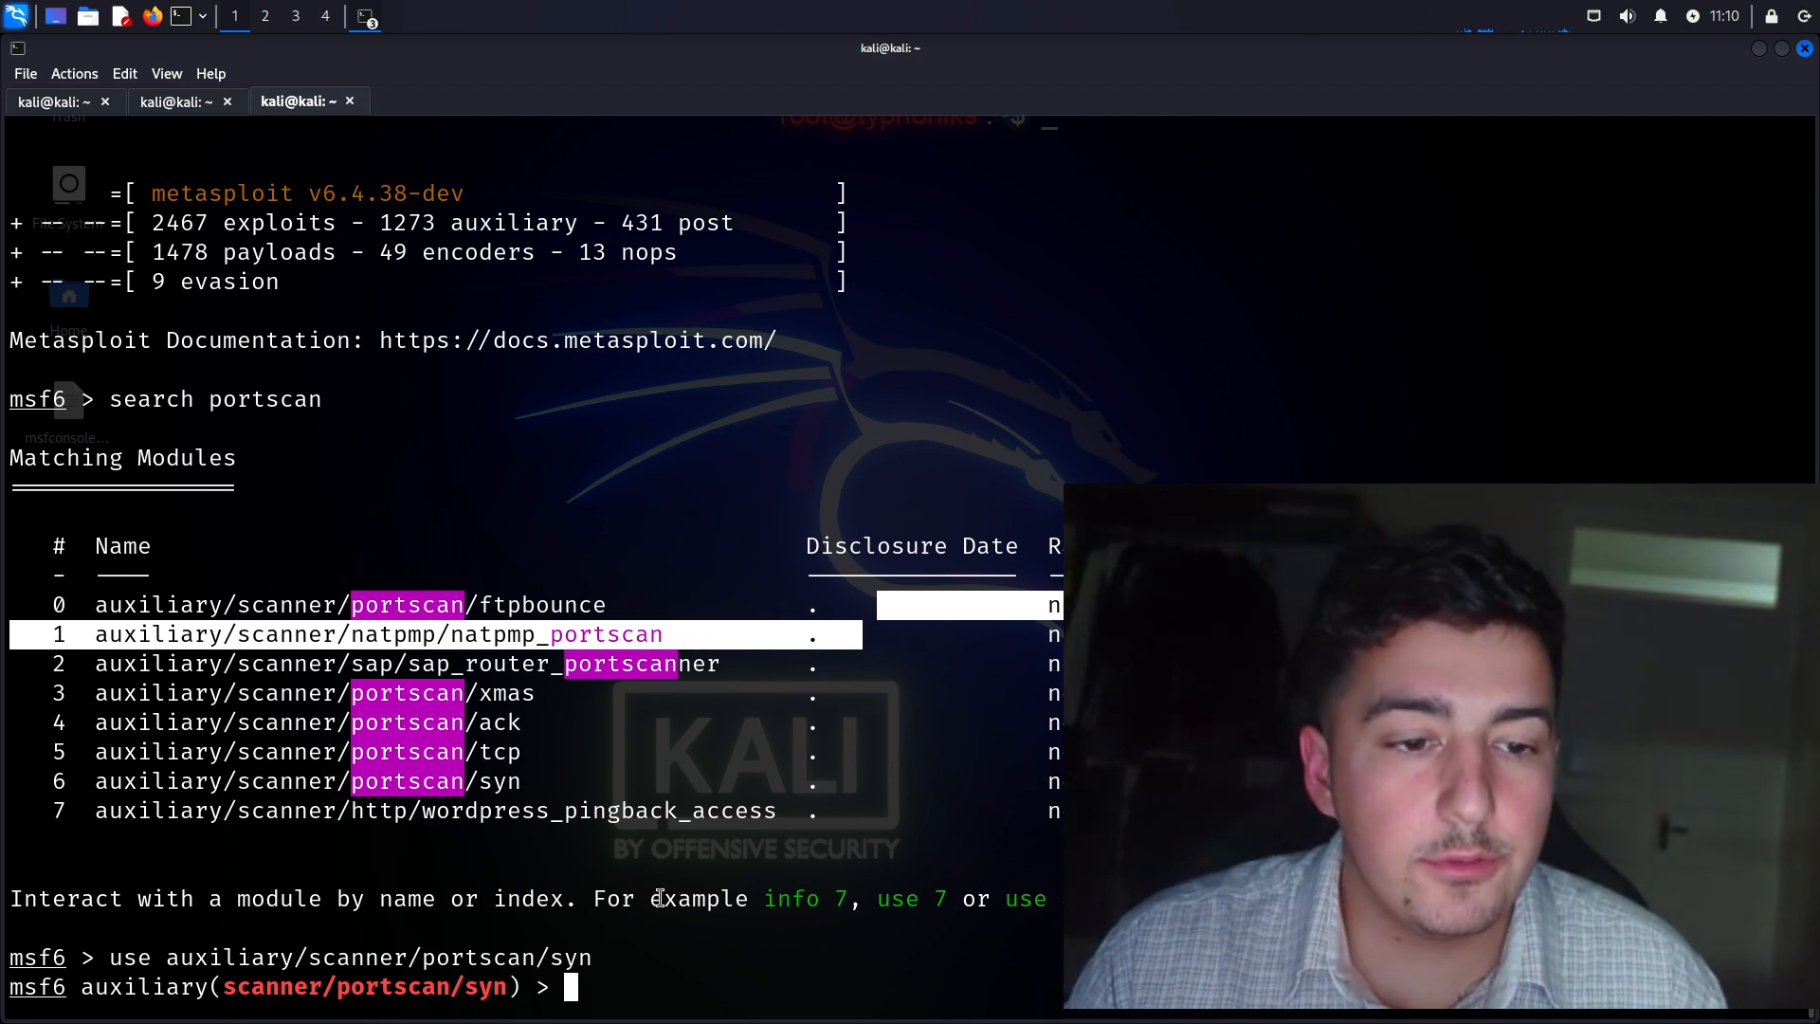
# Start entering set RHOSTS 192.168.1, then bring up the taskbar list of terminal windows
pyautogui.write('set RHOST')
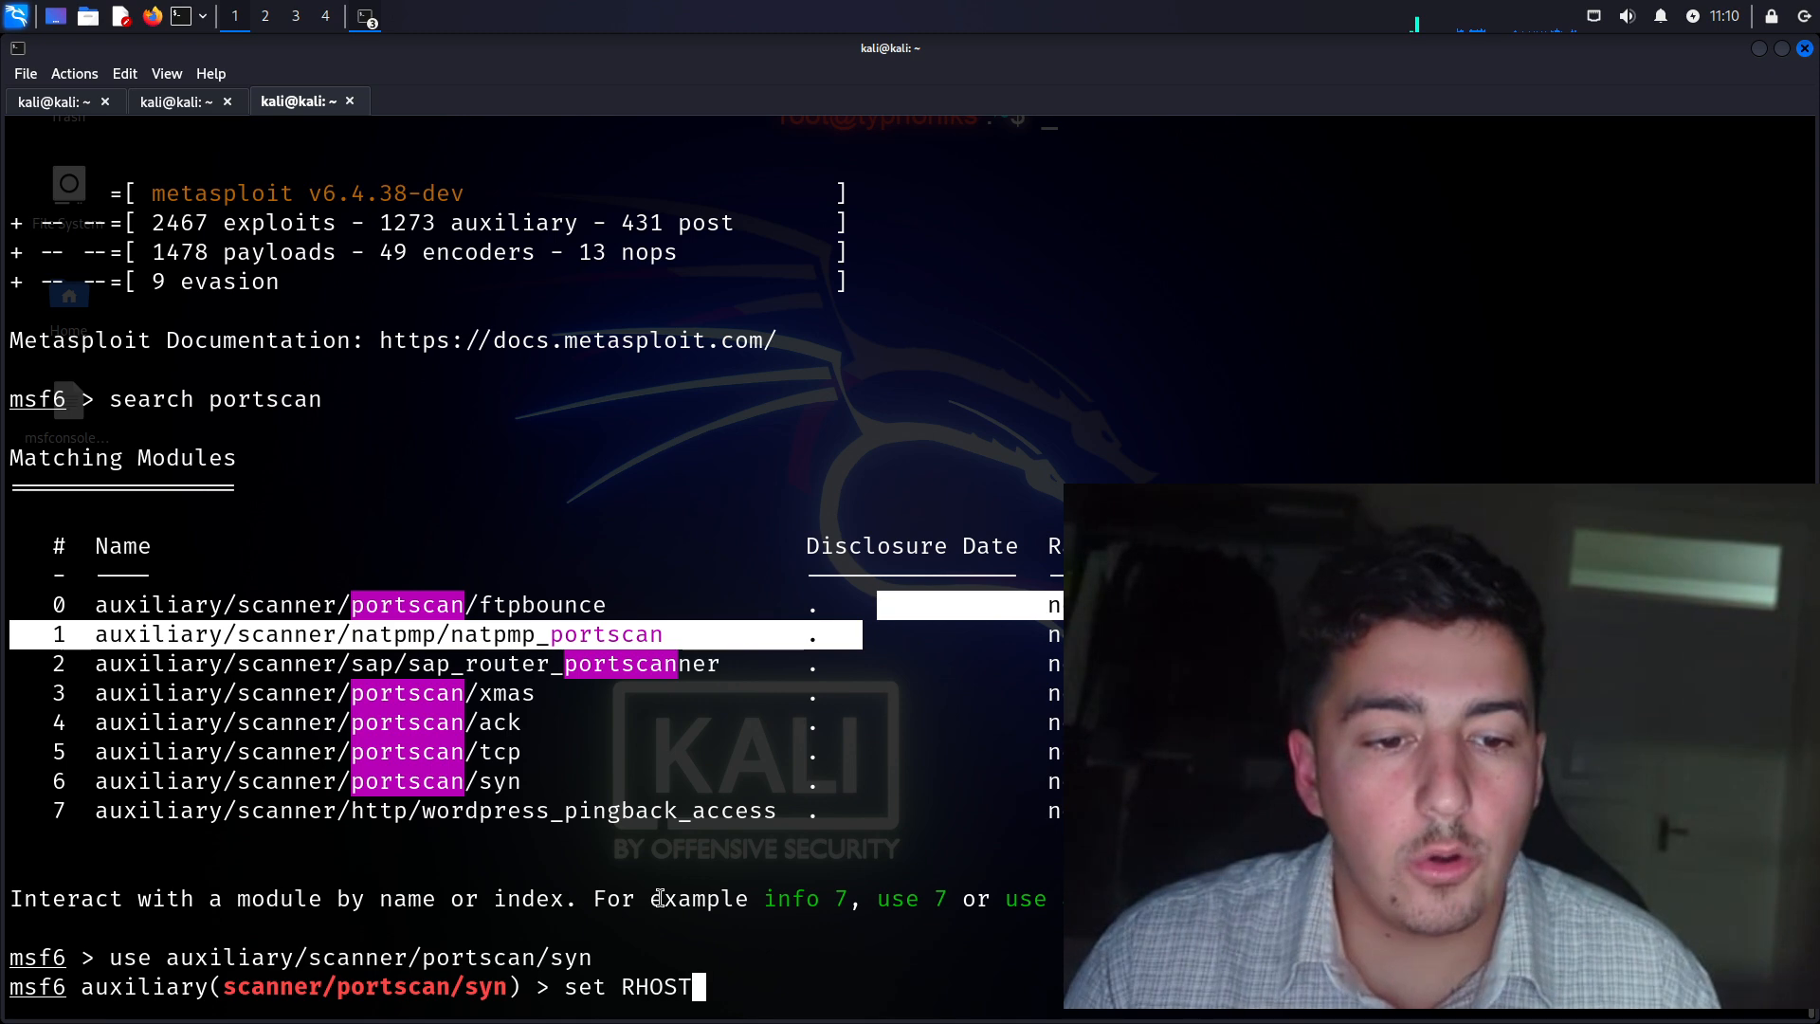
pyautogui.write('S')
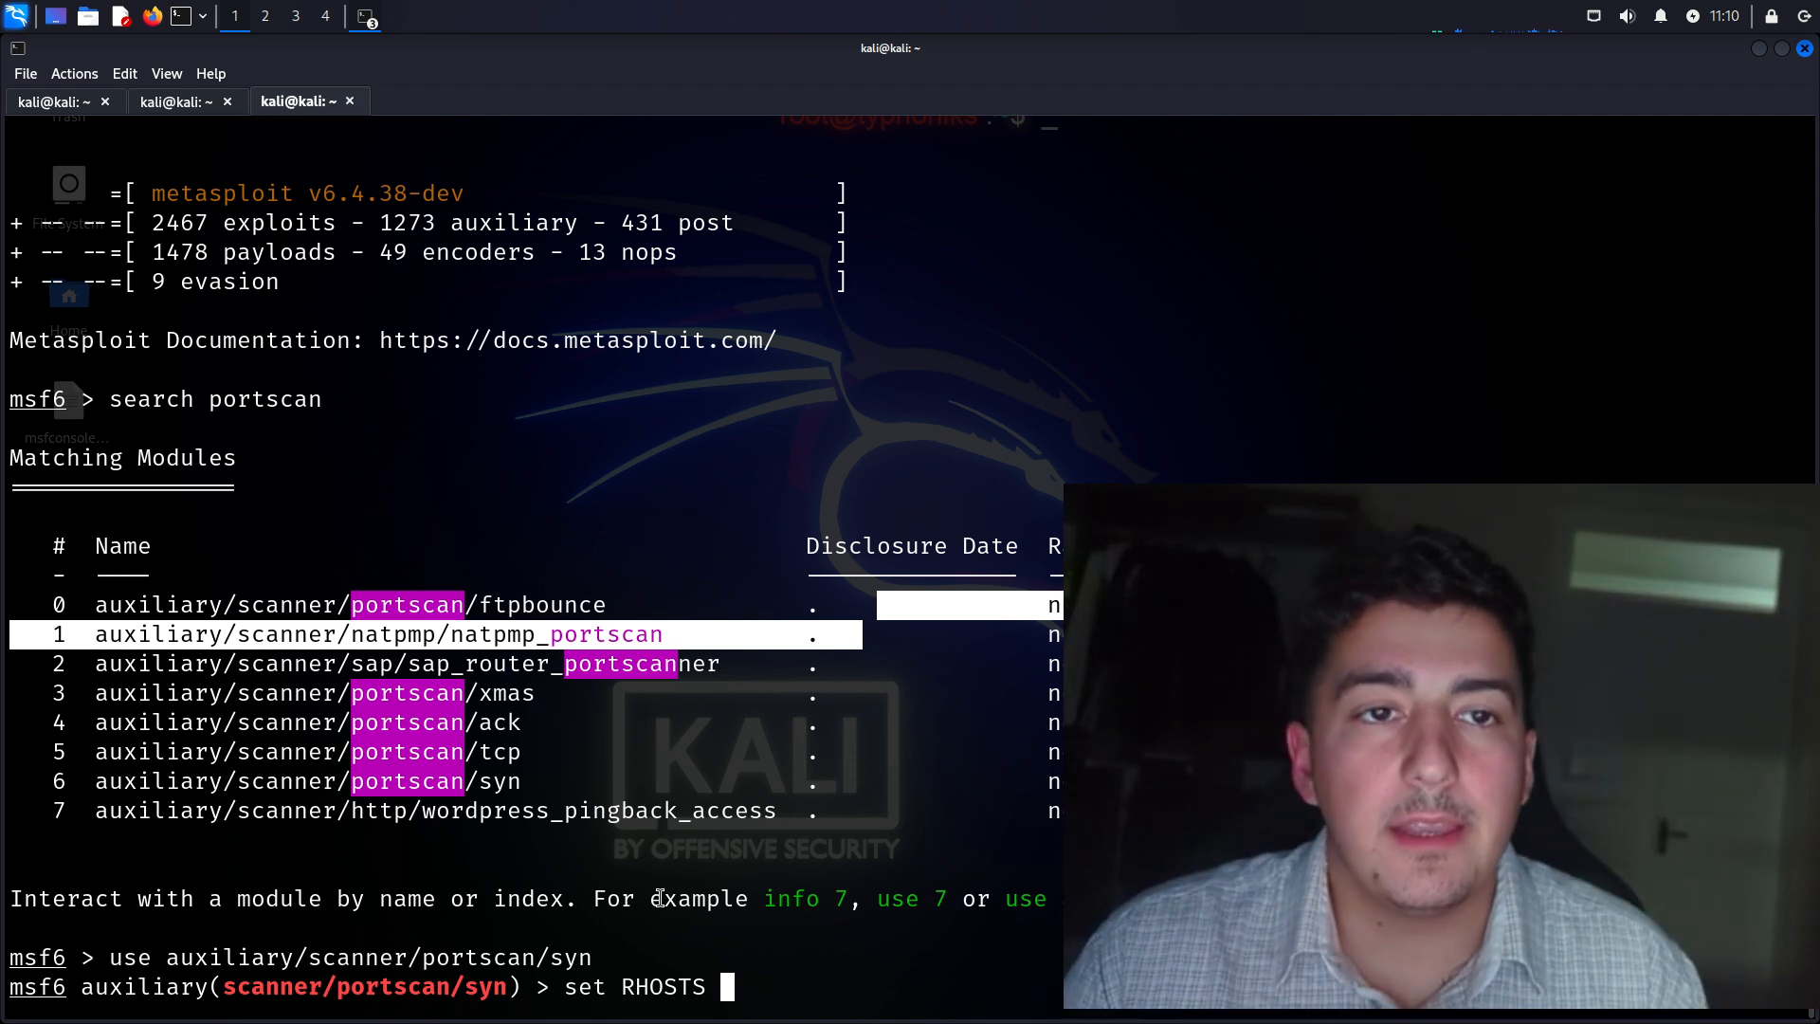
pyautogui.write('192.168.1')
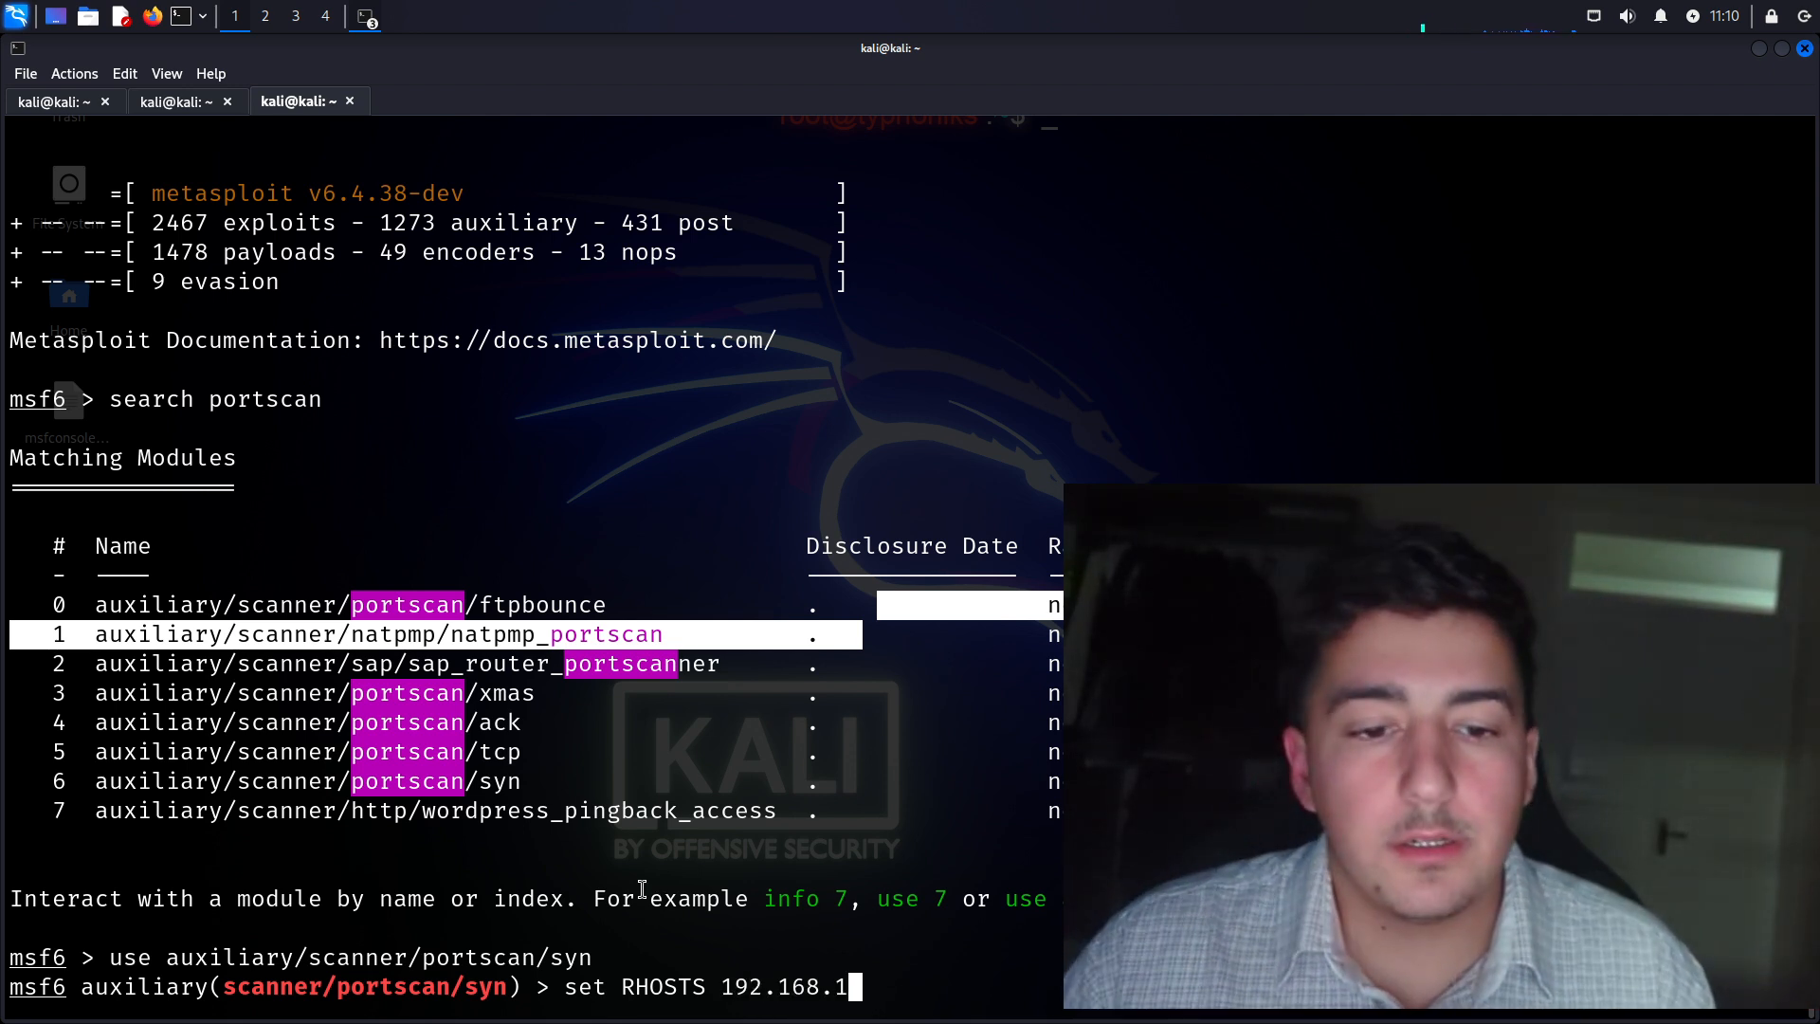
pyautogui.click(366, 17)
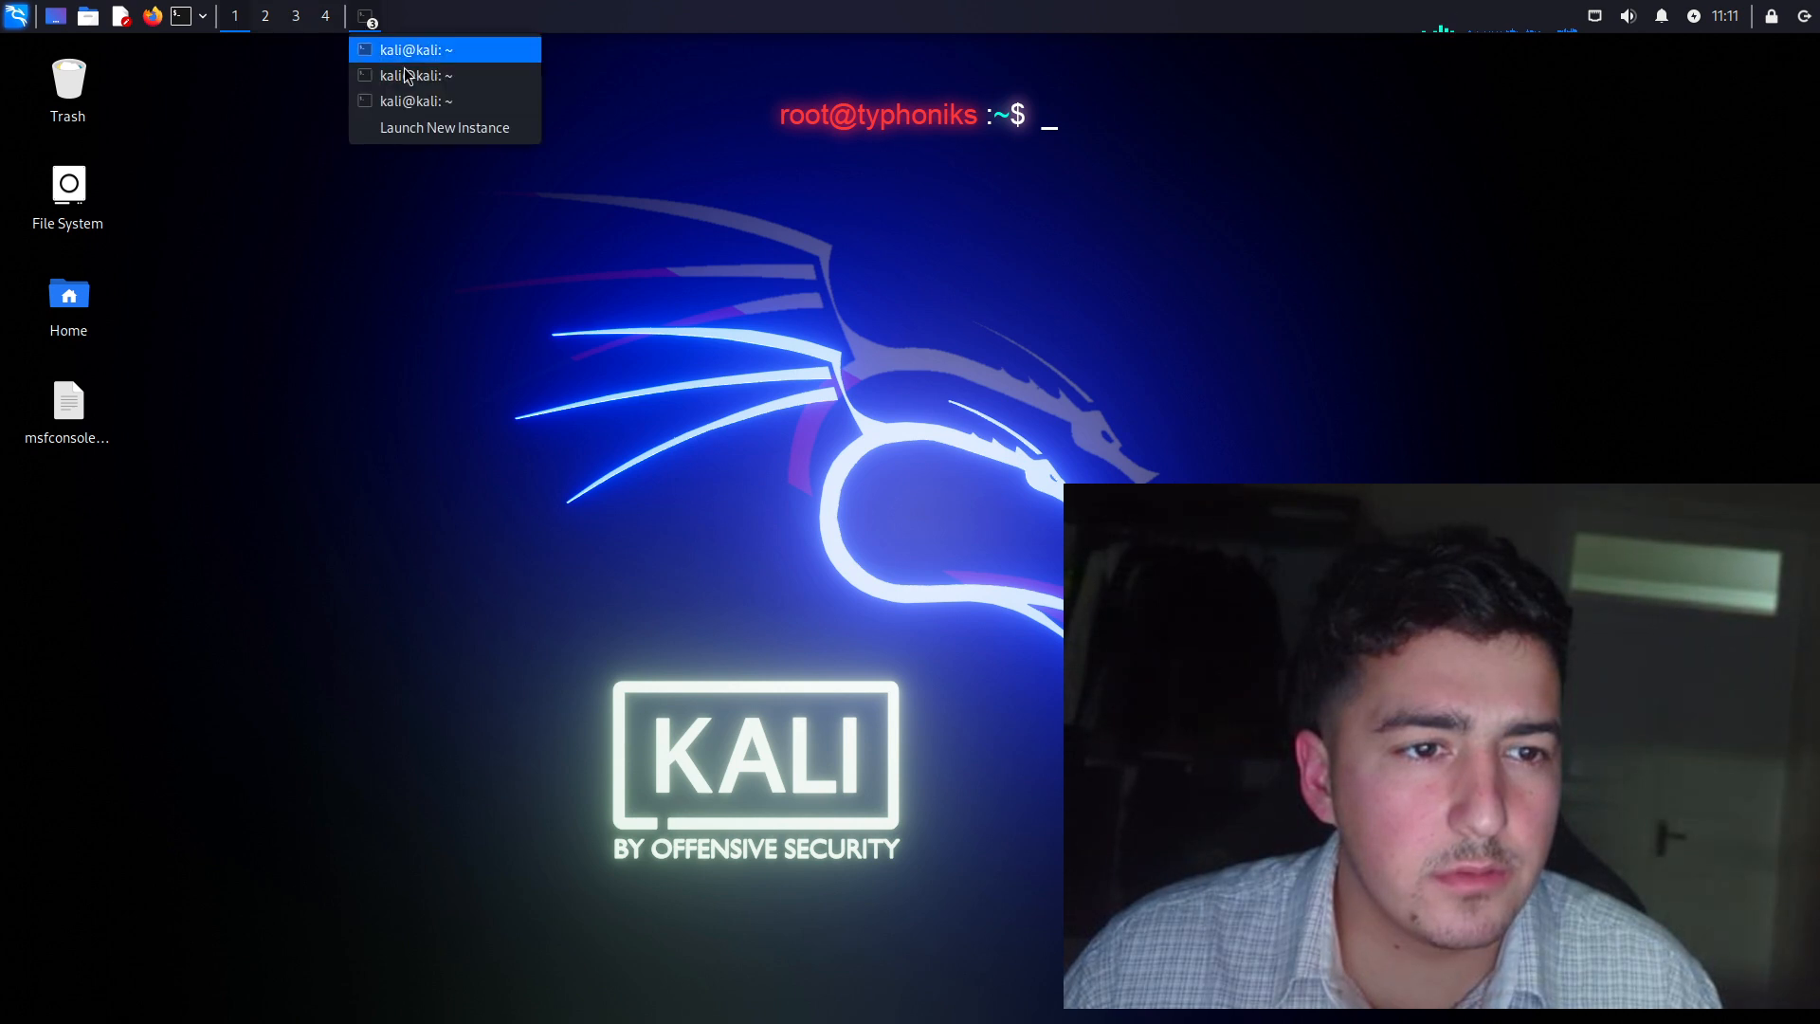
# Restore the kali@kali Metasploit terminal window from the taskbar list
pyautogui.click(417, 49)
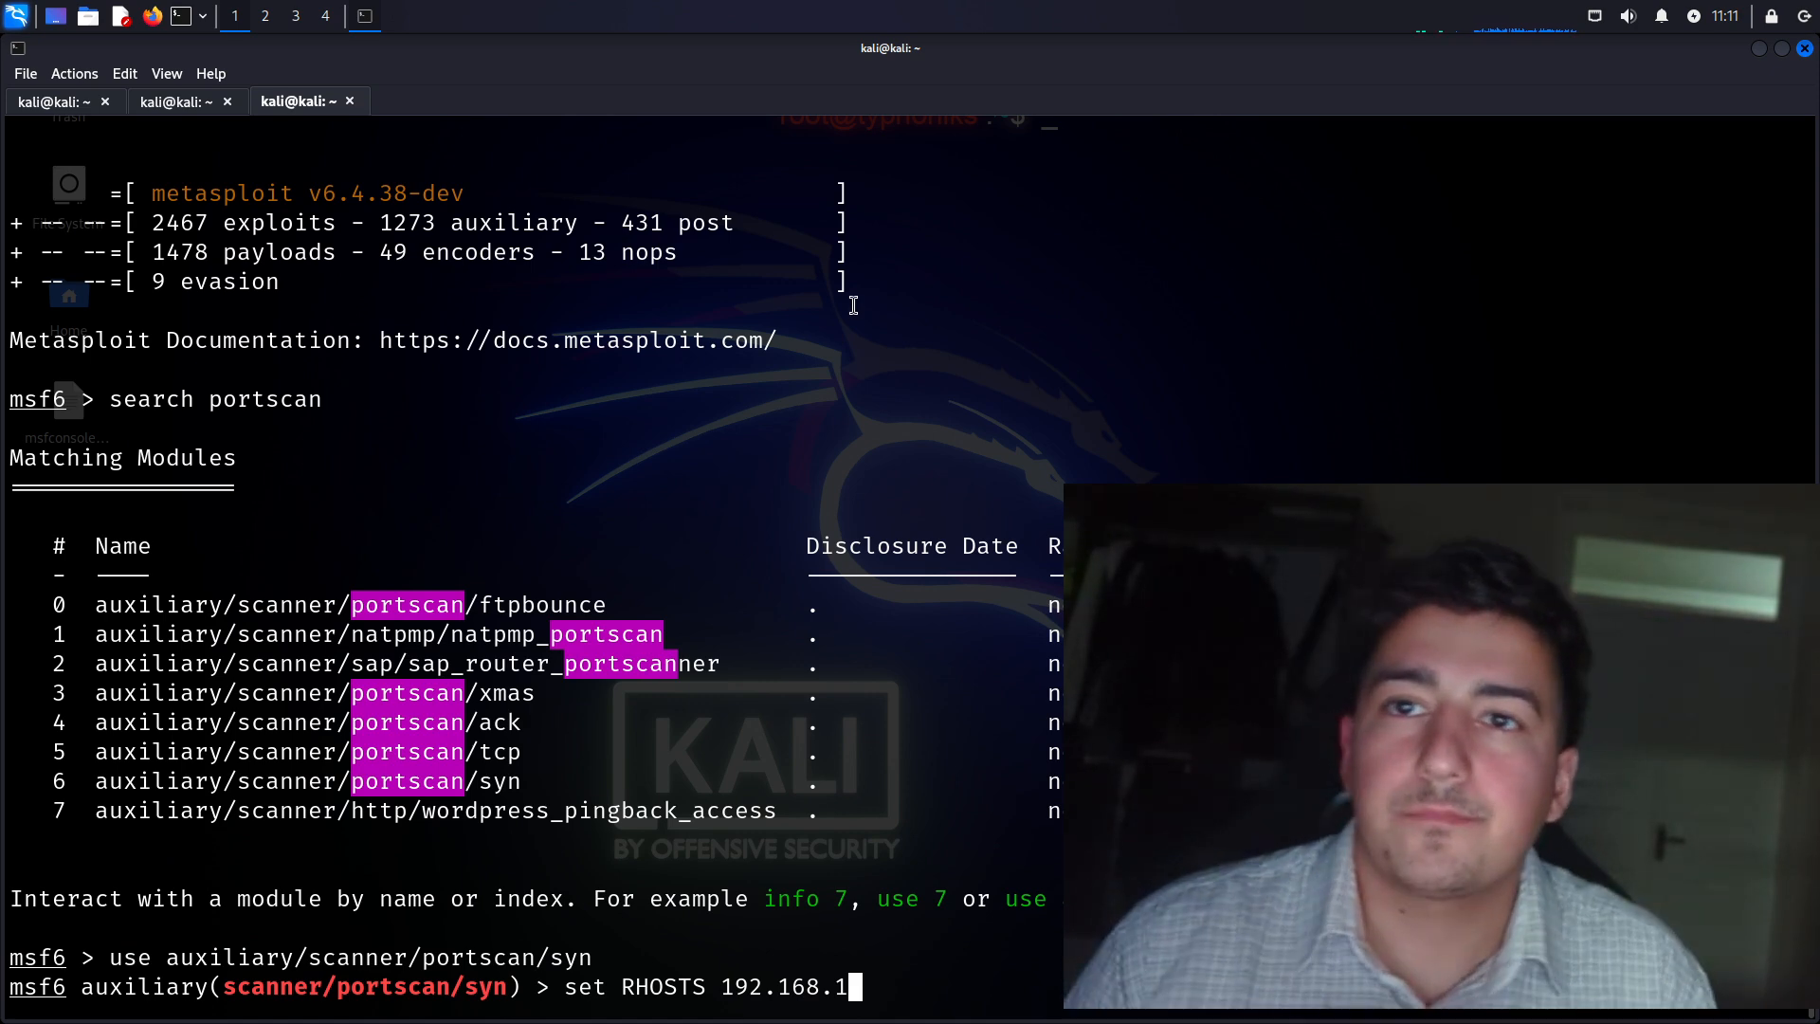
# Set RHOSTS 192.168.152.139 and THREADS 50 for the SYN scanner and run it, hitting a permission error
pyautogui.write('52.139')
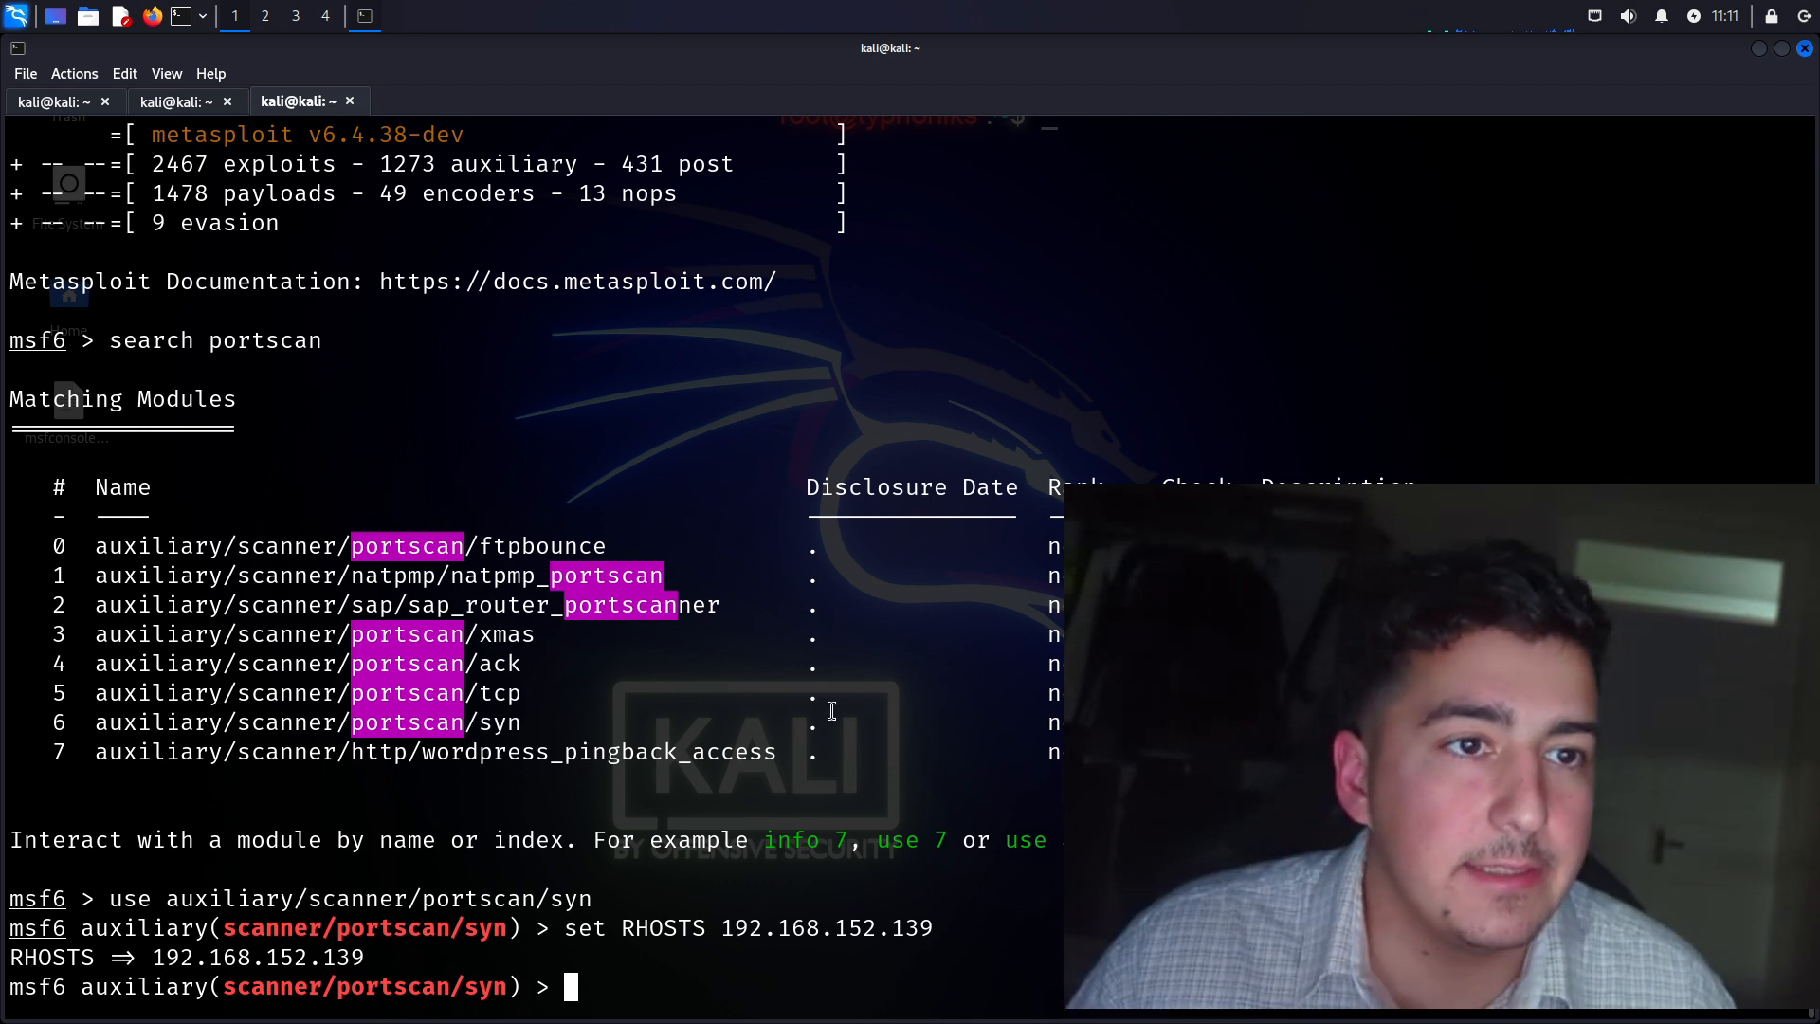
pyautogui.write('set')
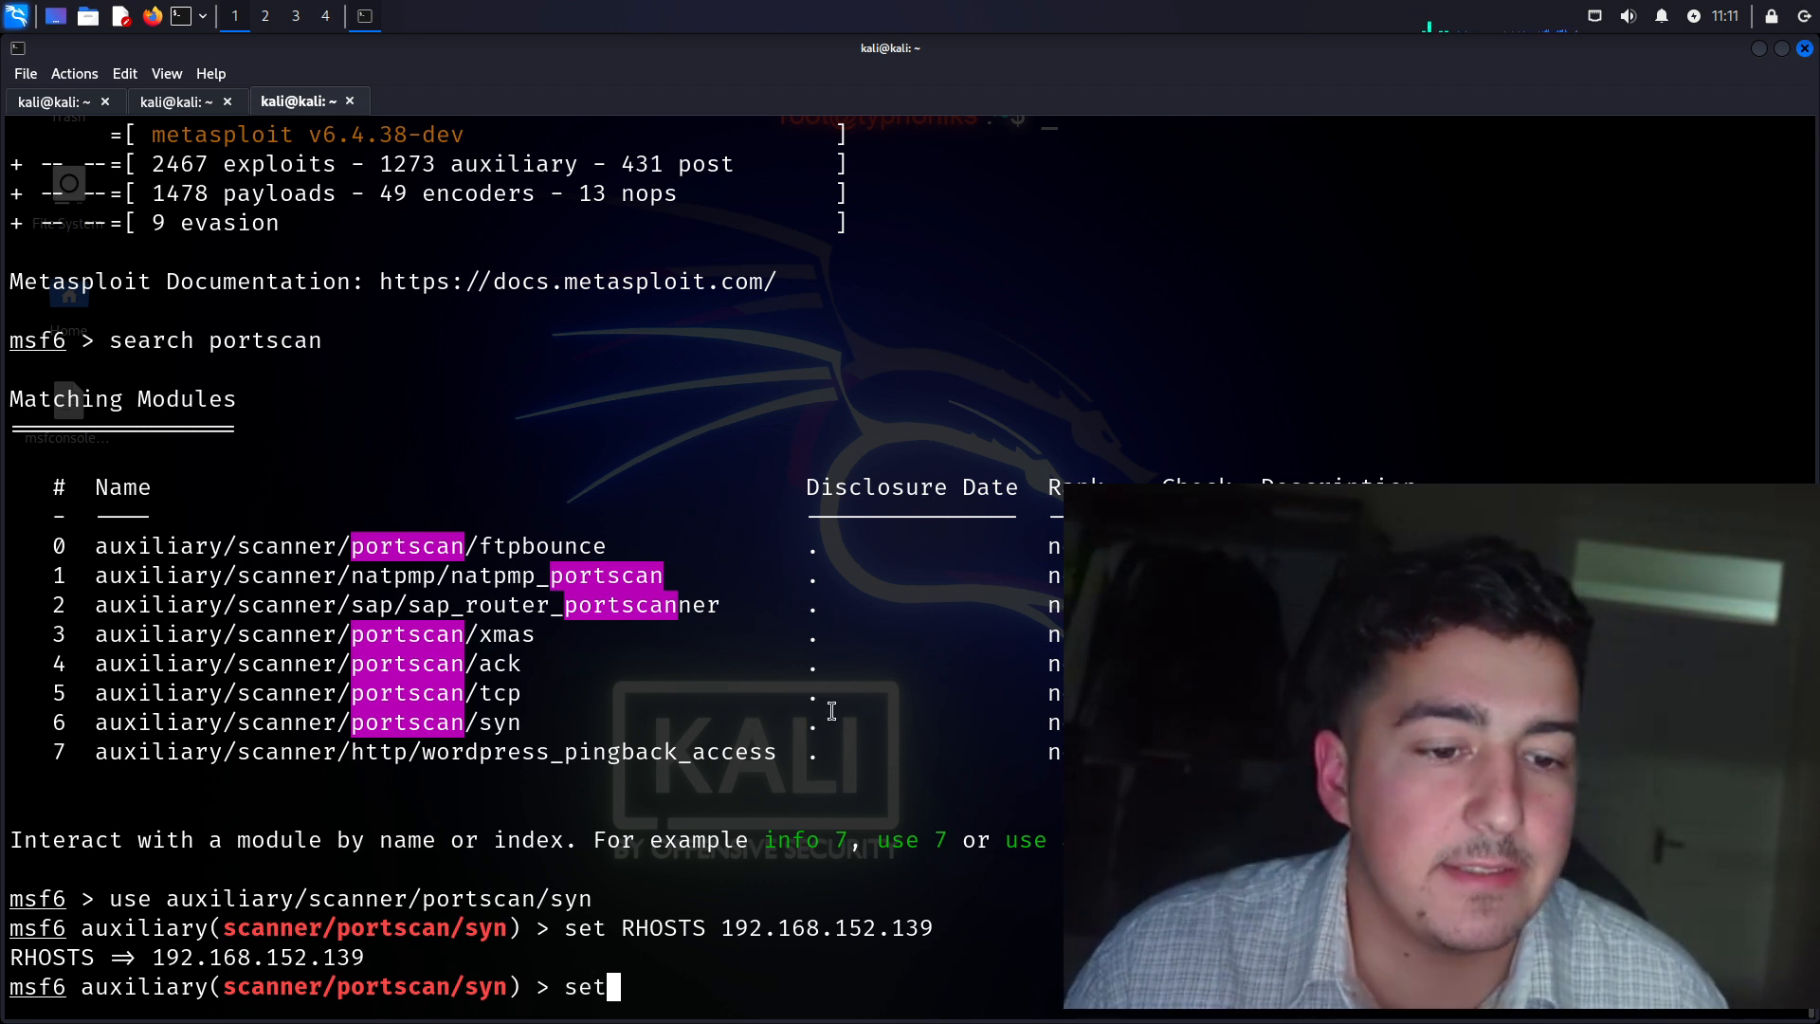
pyautogui.write('THREADS')
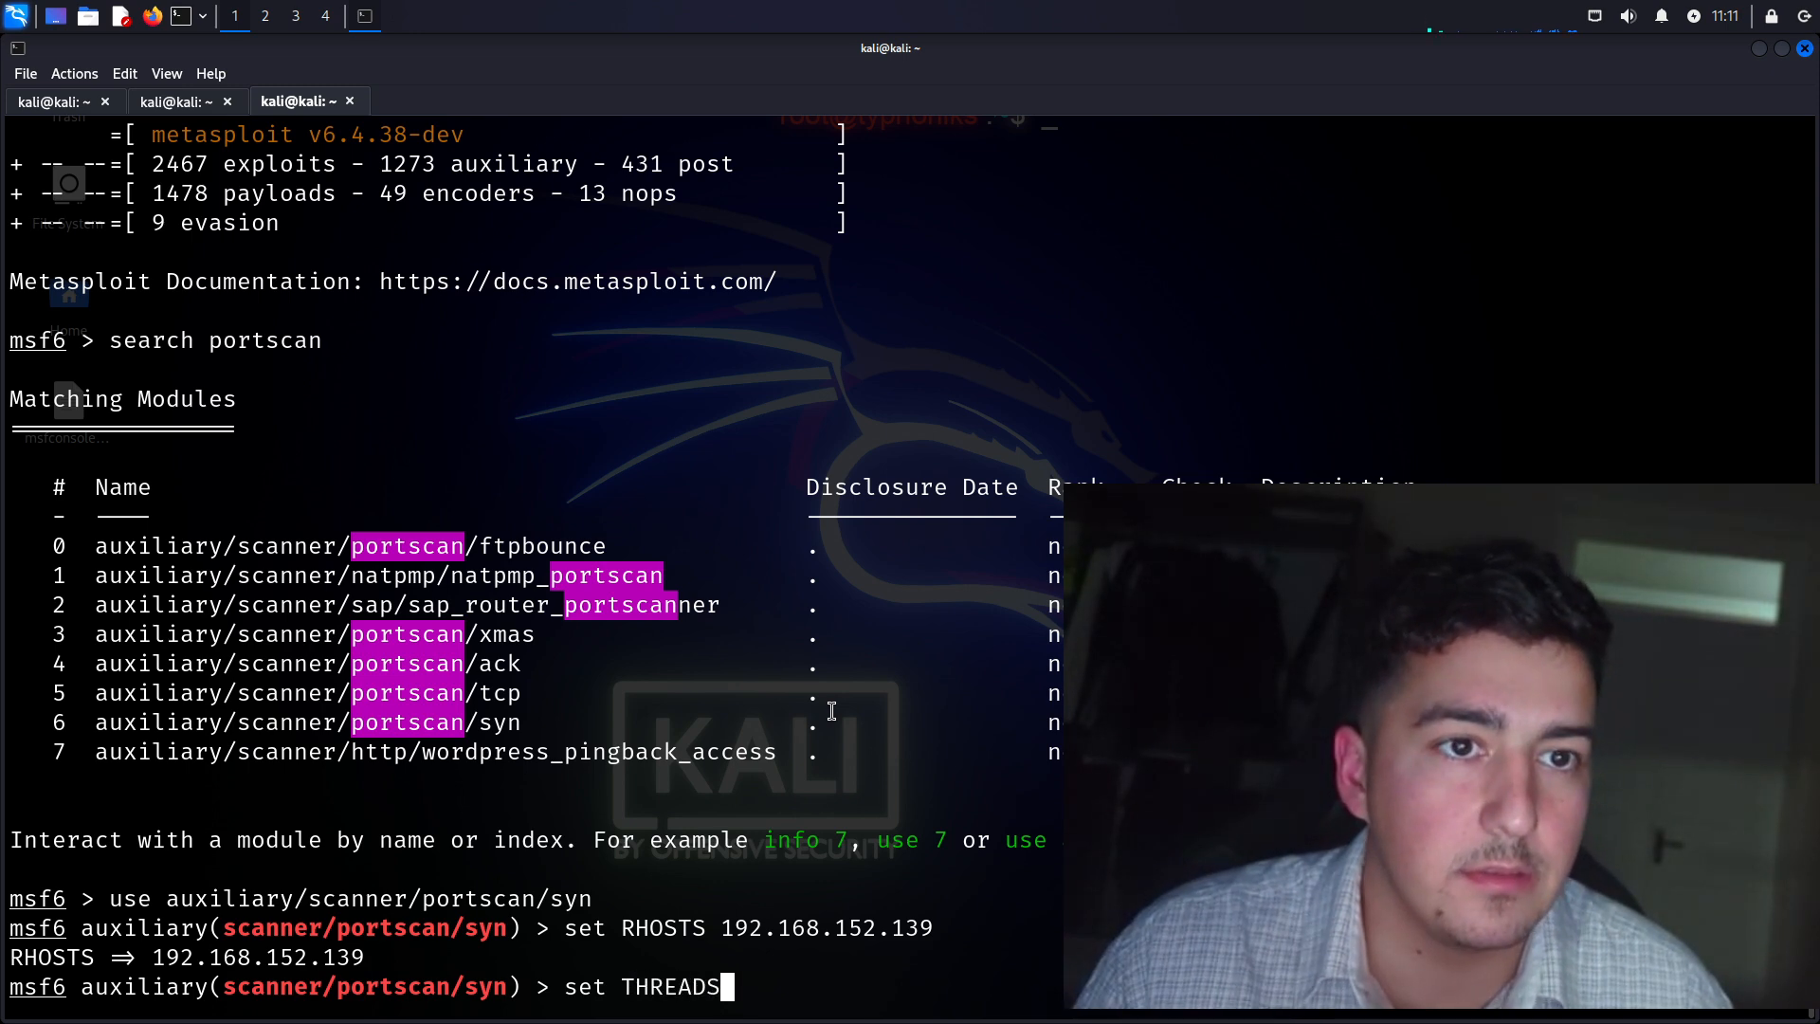
pyautogui.write('50')
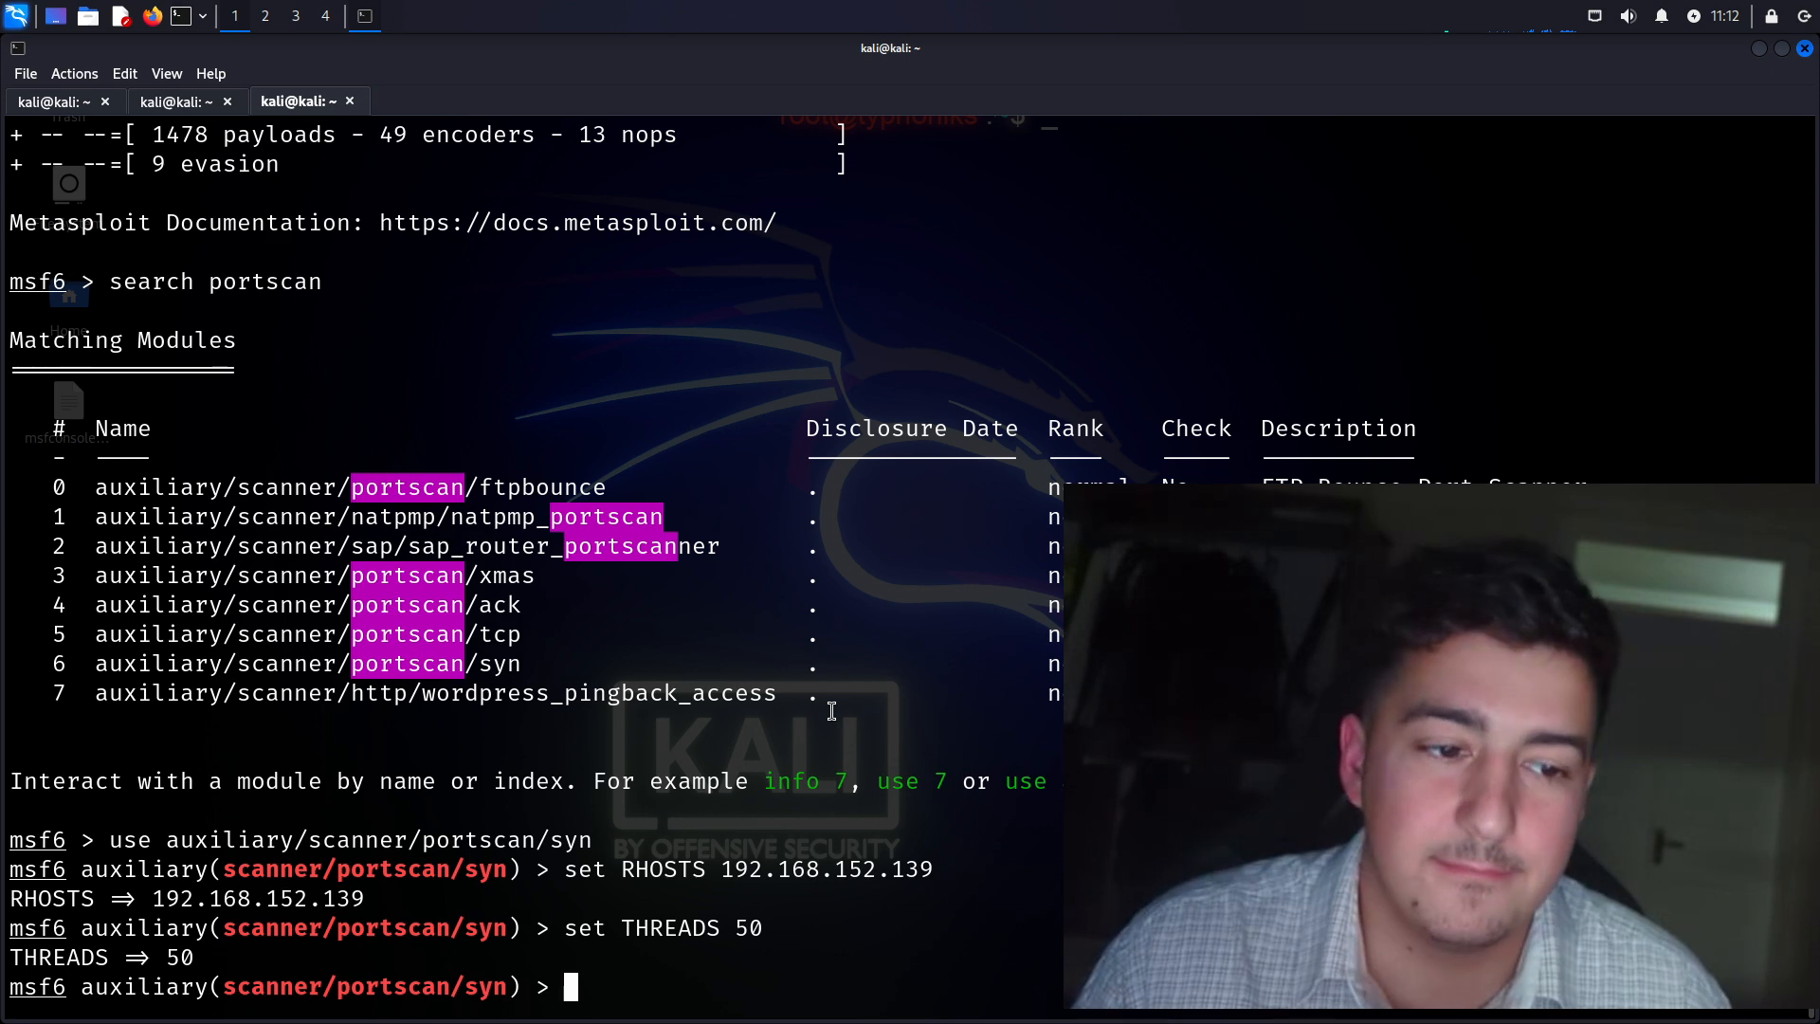
pyautogui.write('run')
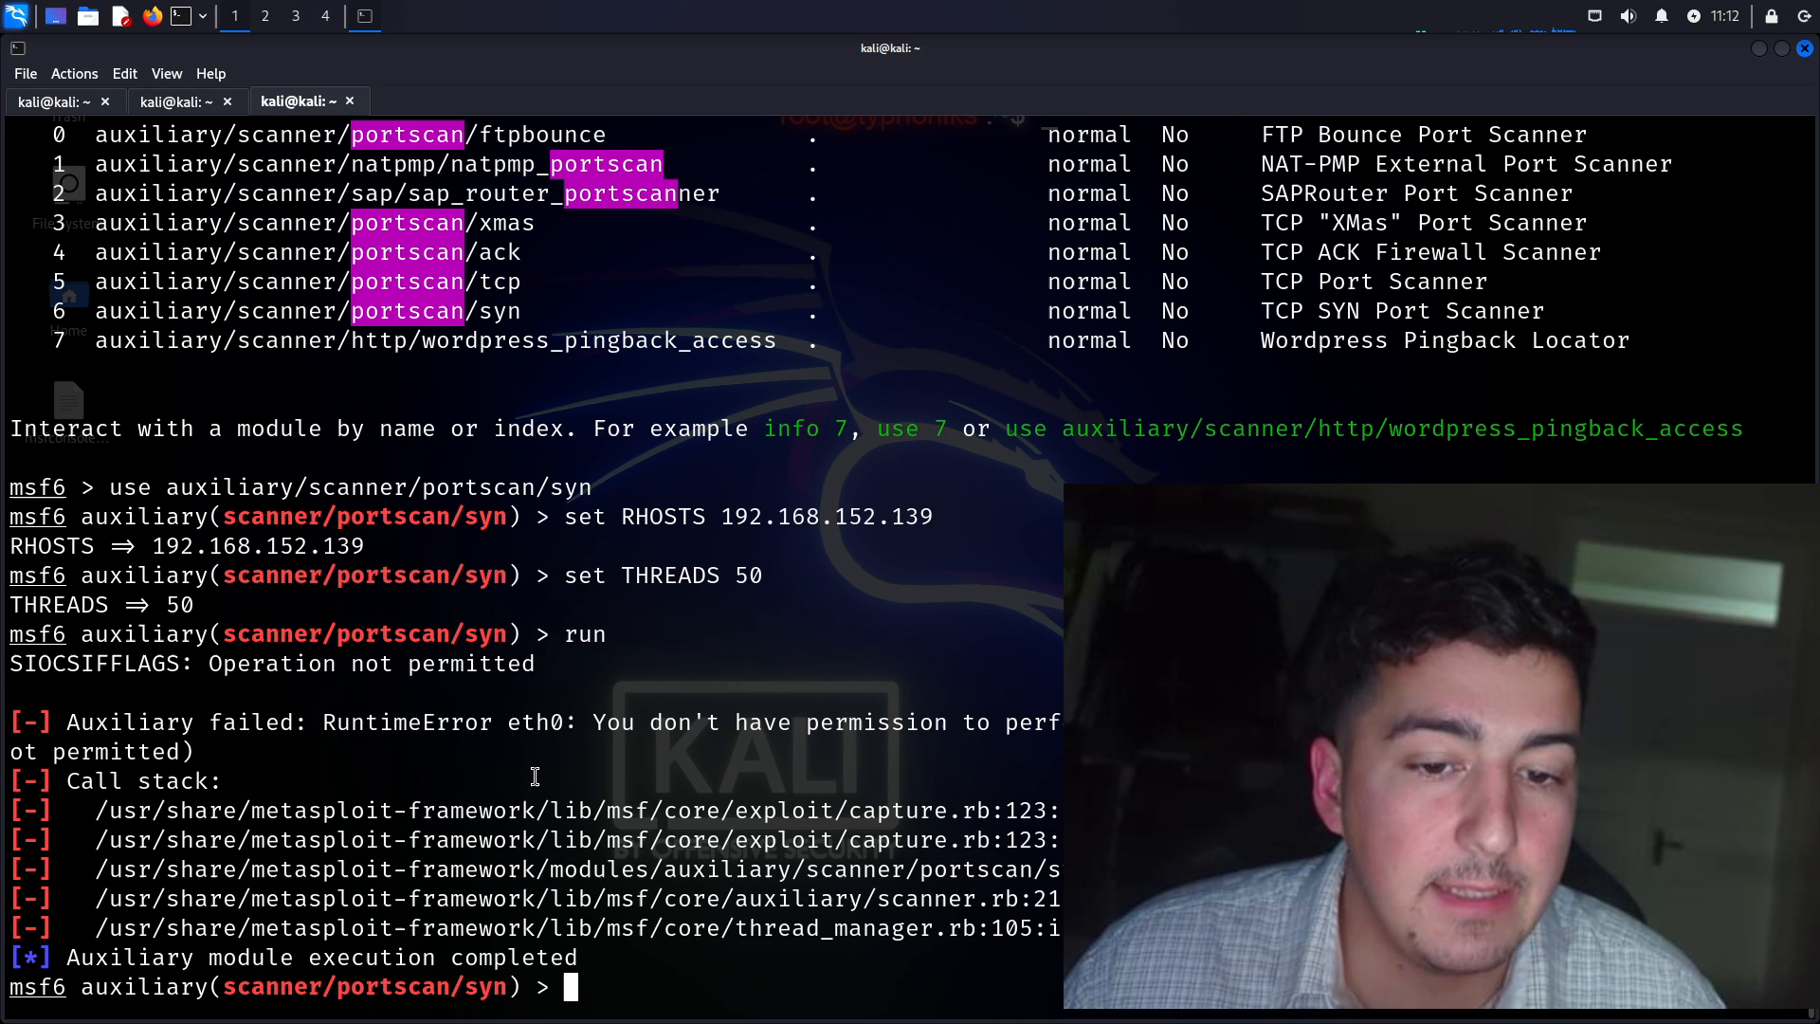
# Quit the crashed console and relaunch Metasploit with sudo
pyautogui.press('ctrl+c')
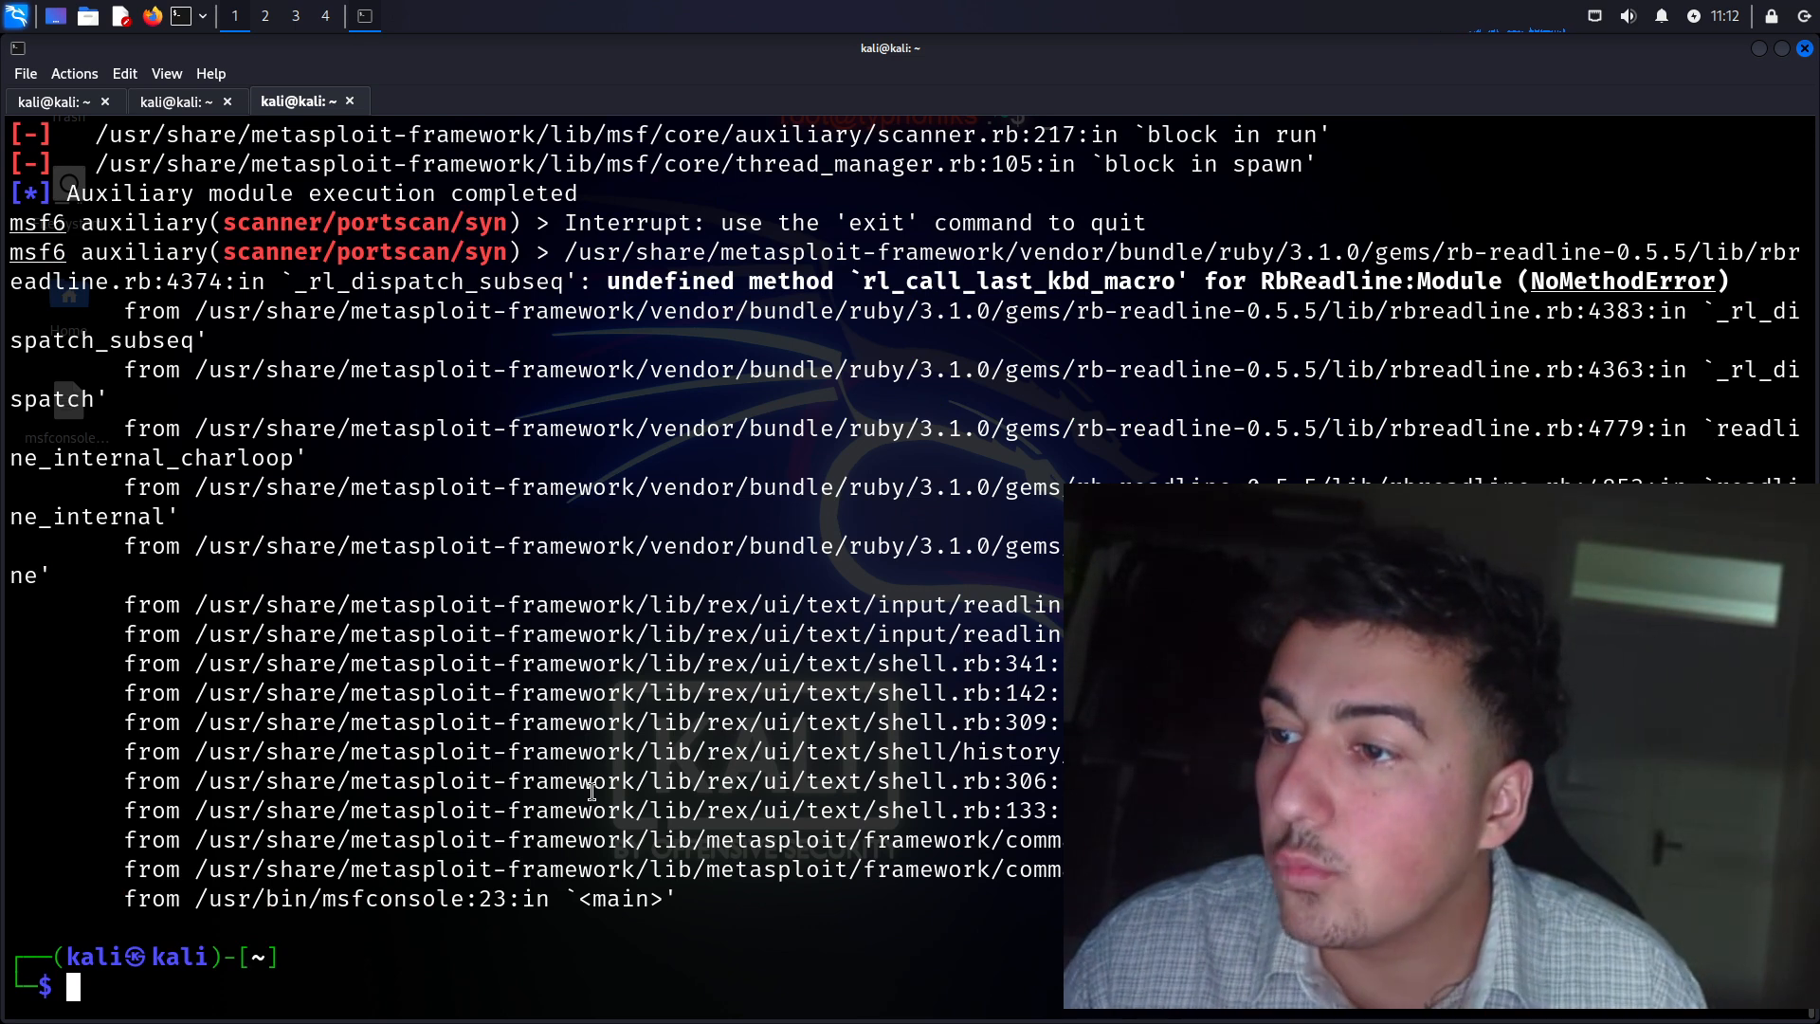
pyautogui.write('sudo msfdb init')
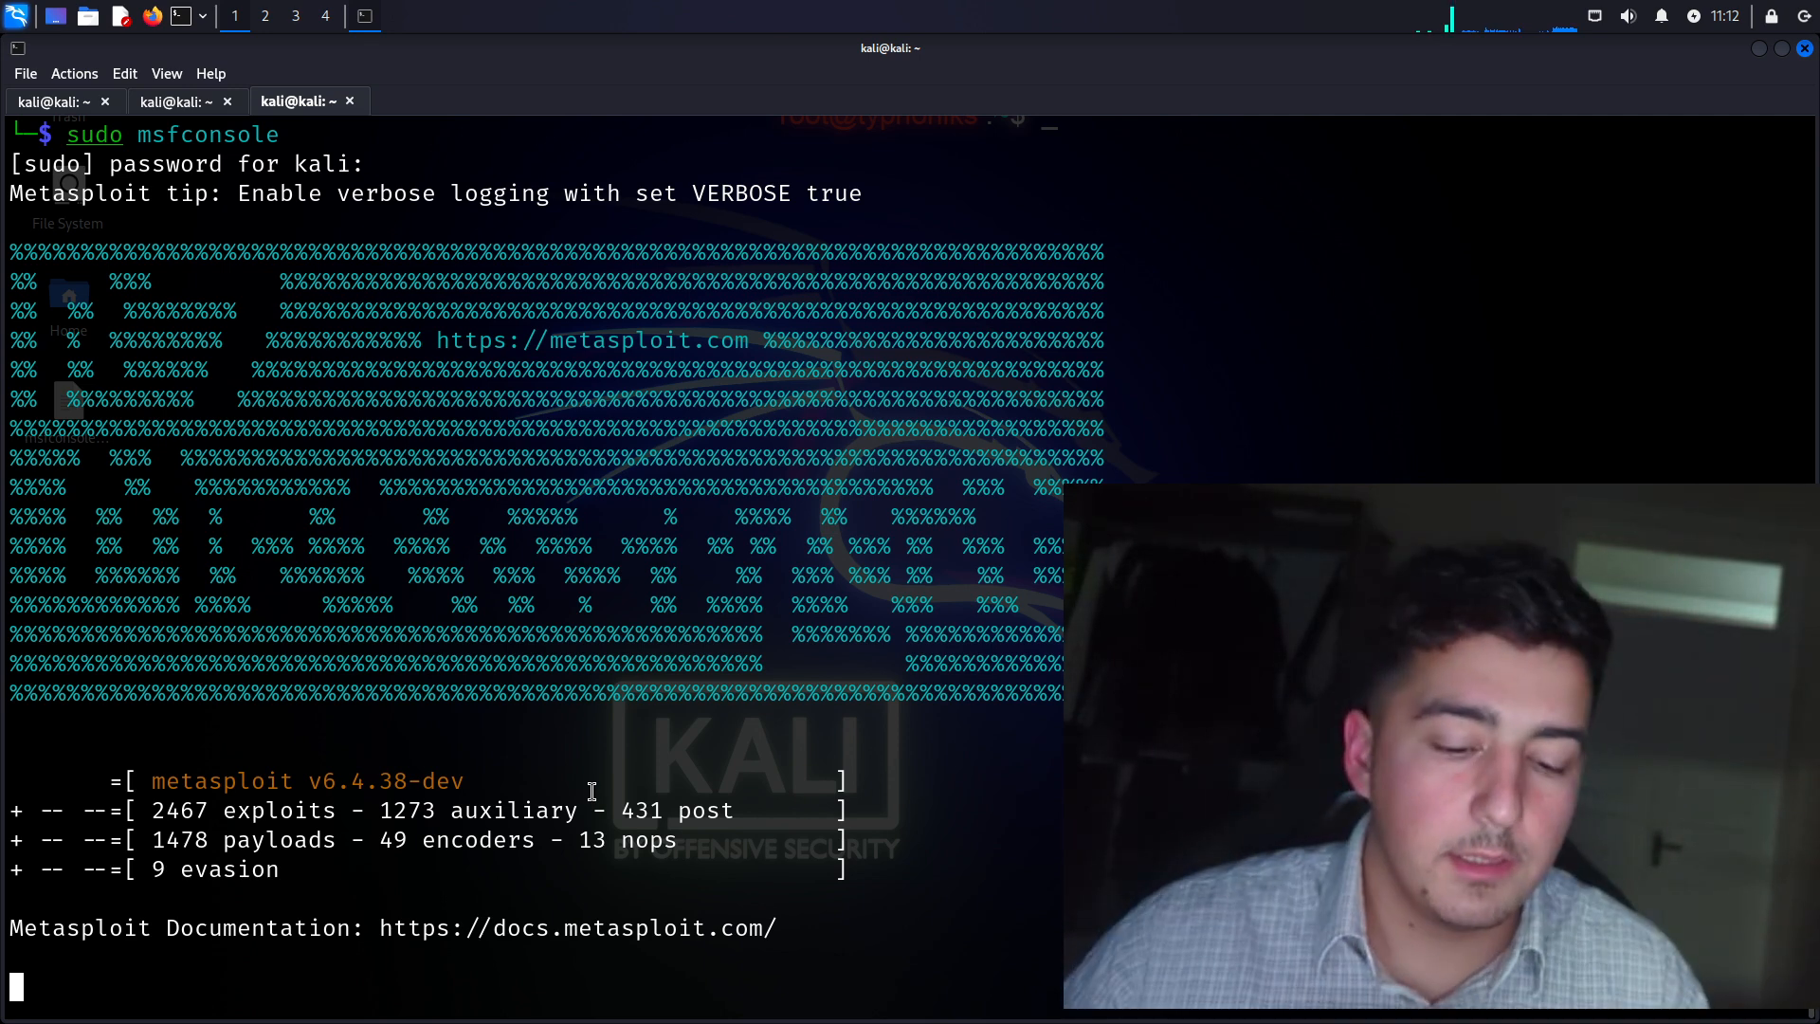
# Reload auxiliary/scanner/portscan/syn and start entering RHOSTS 192.168.152
pyautogui.write('u')
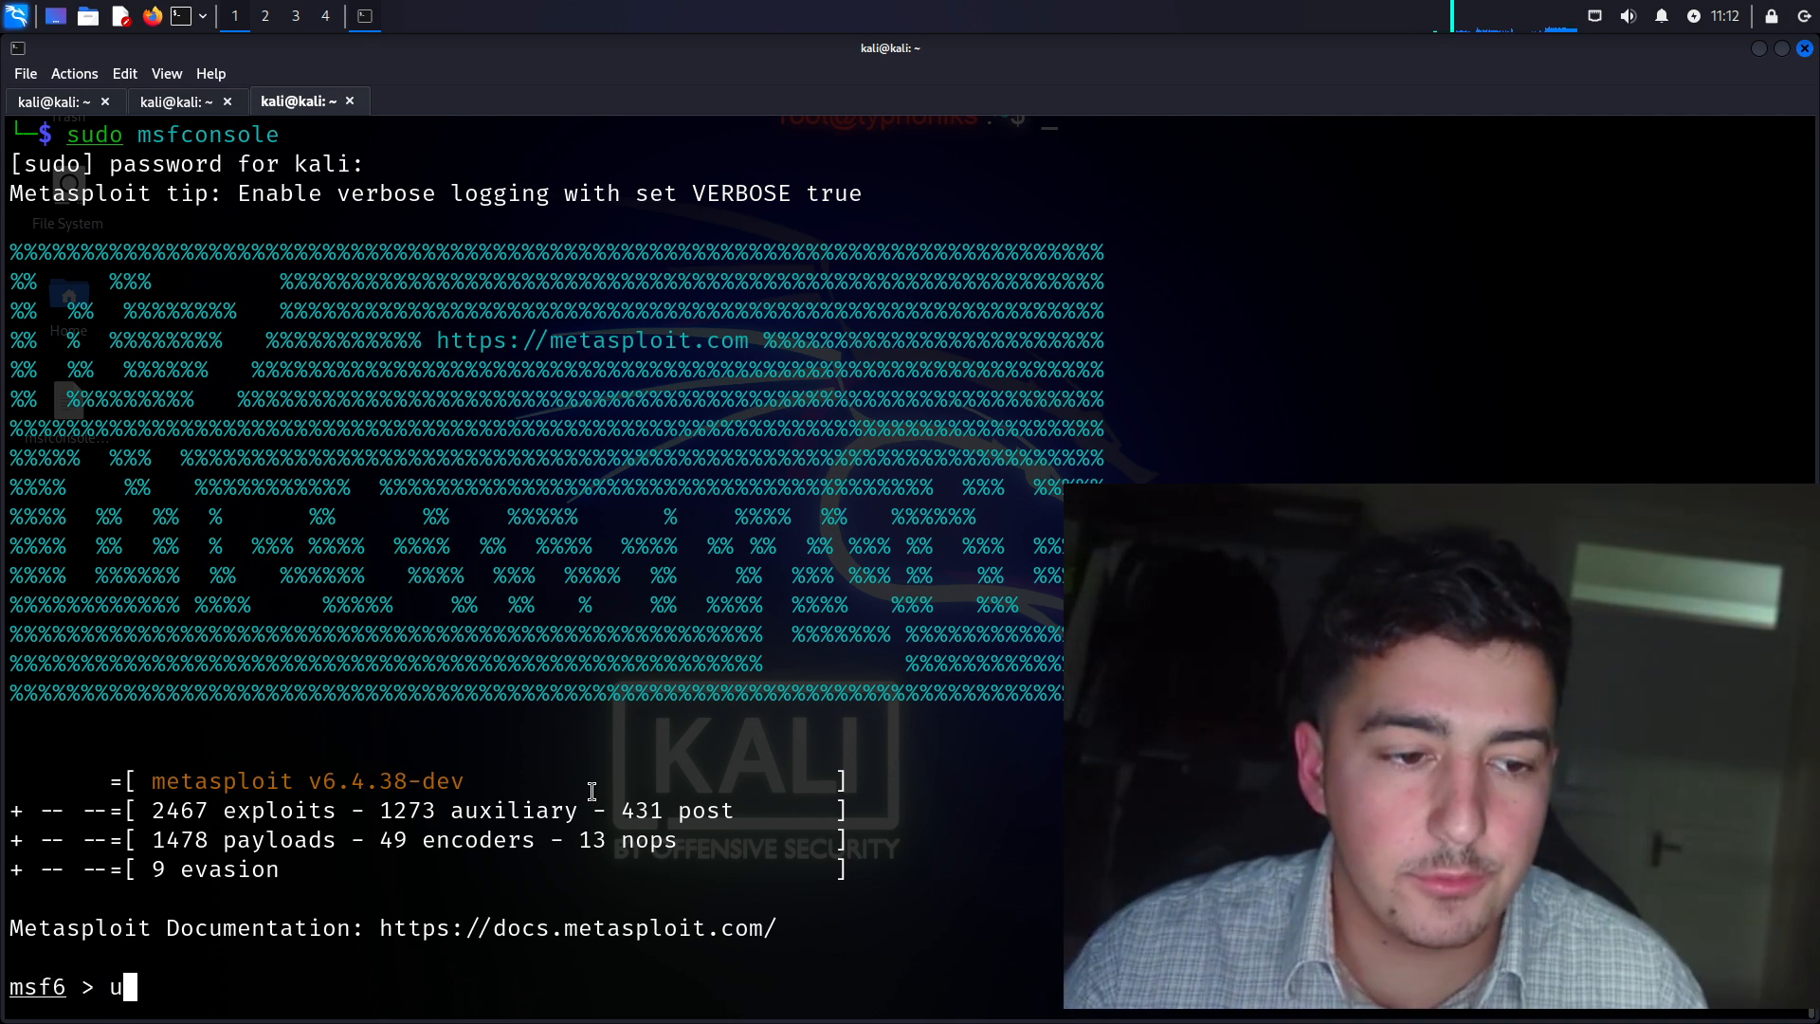
pyautogui.write('se auxiliary/')
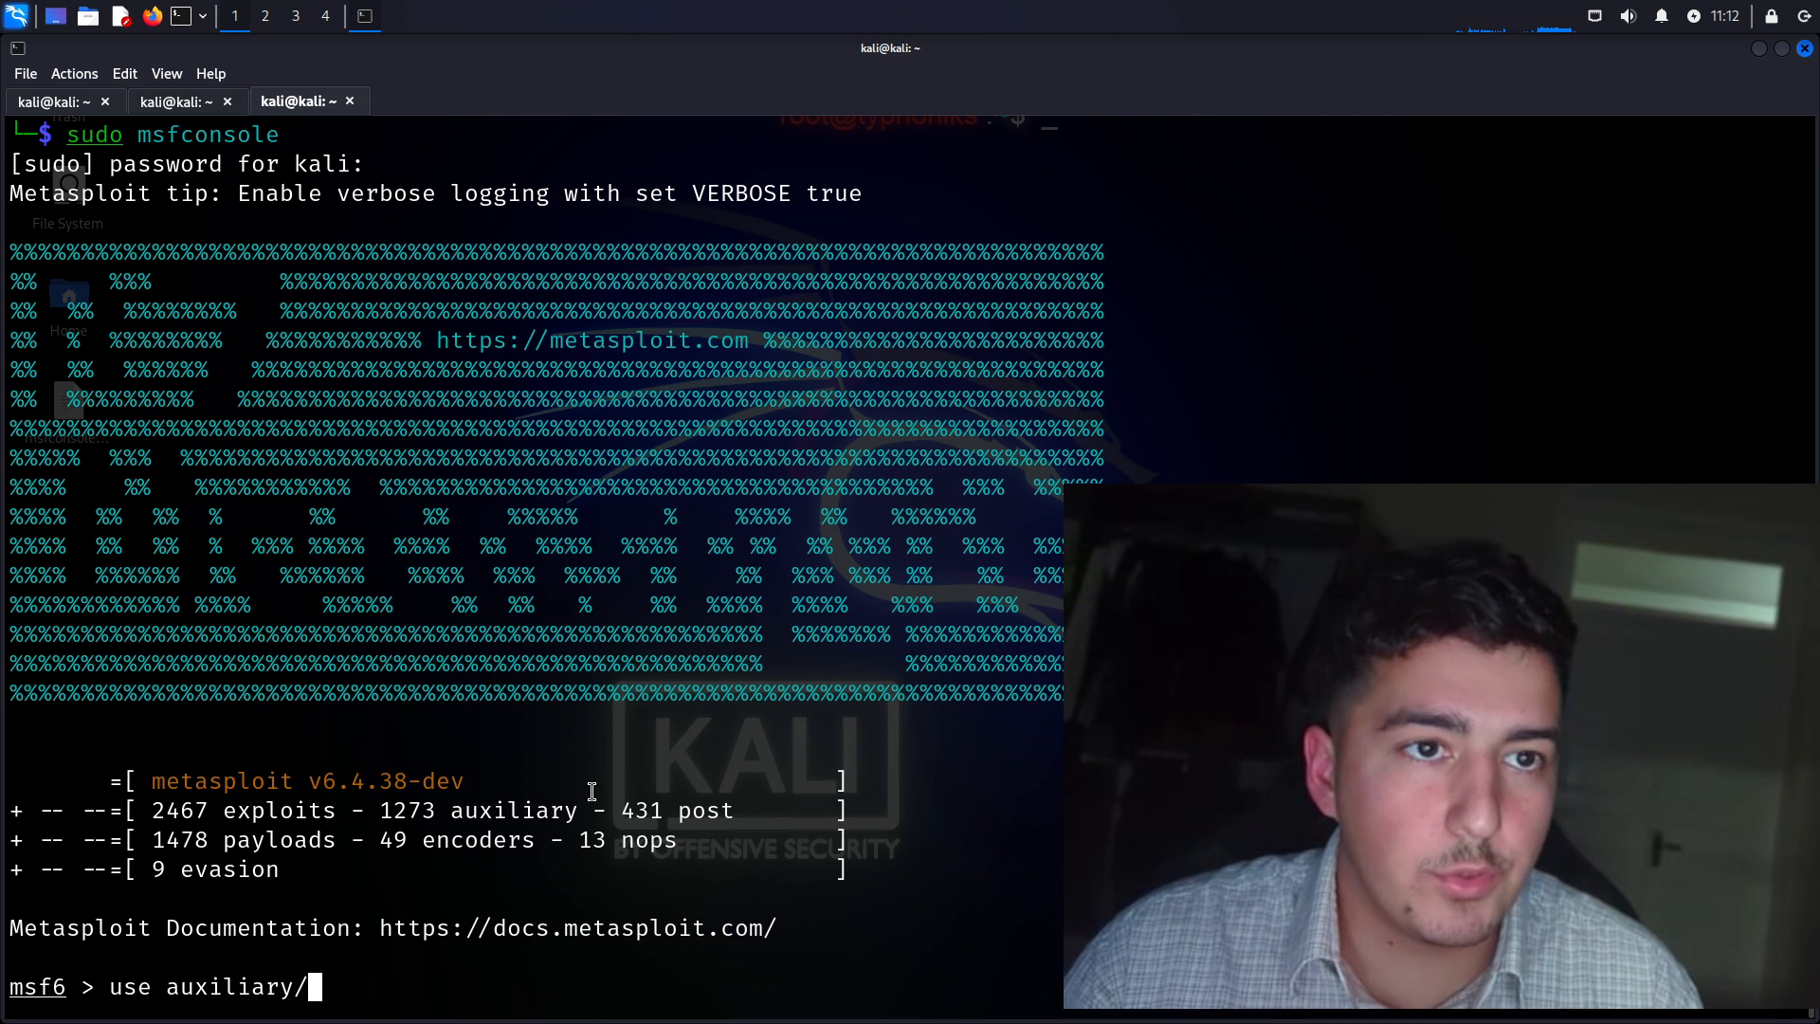
pyautogui.write('scanner/port')
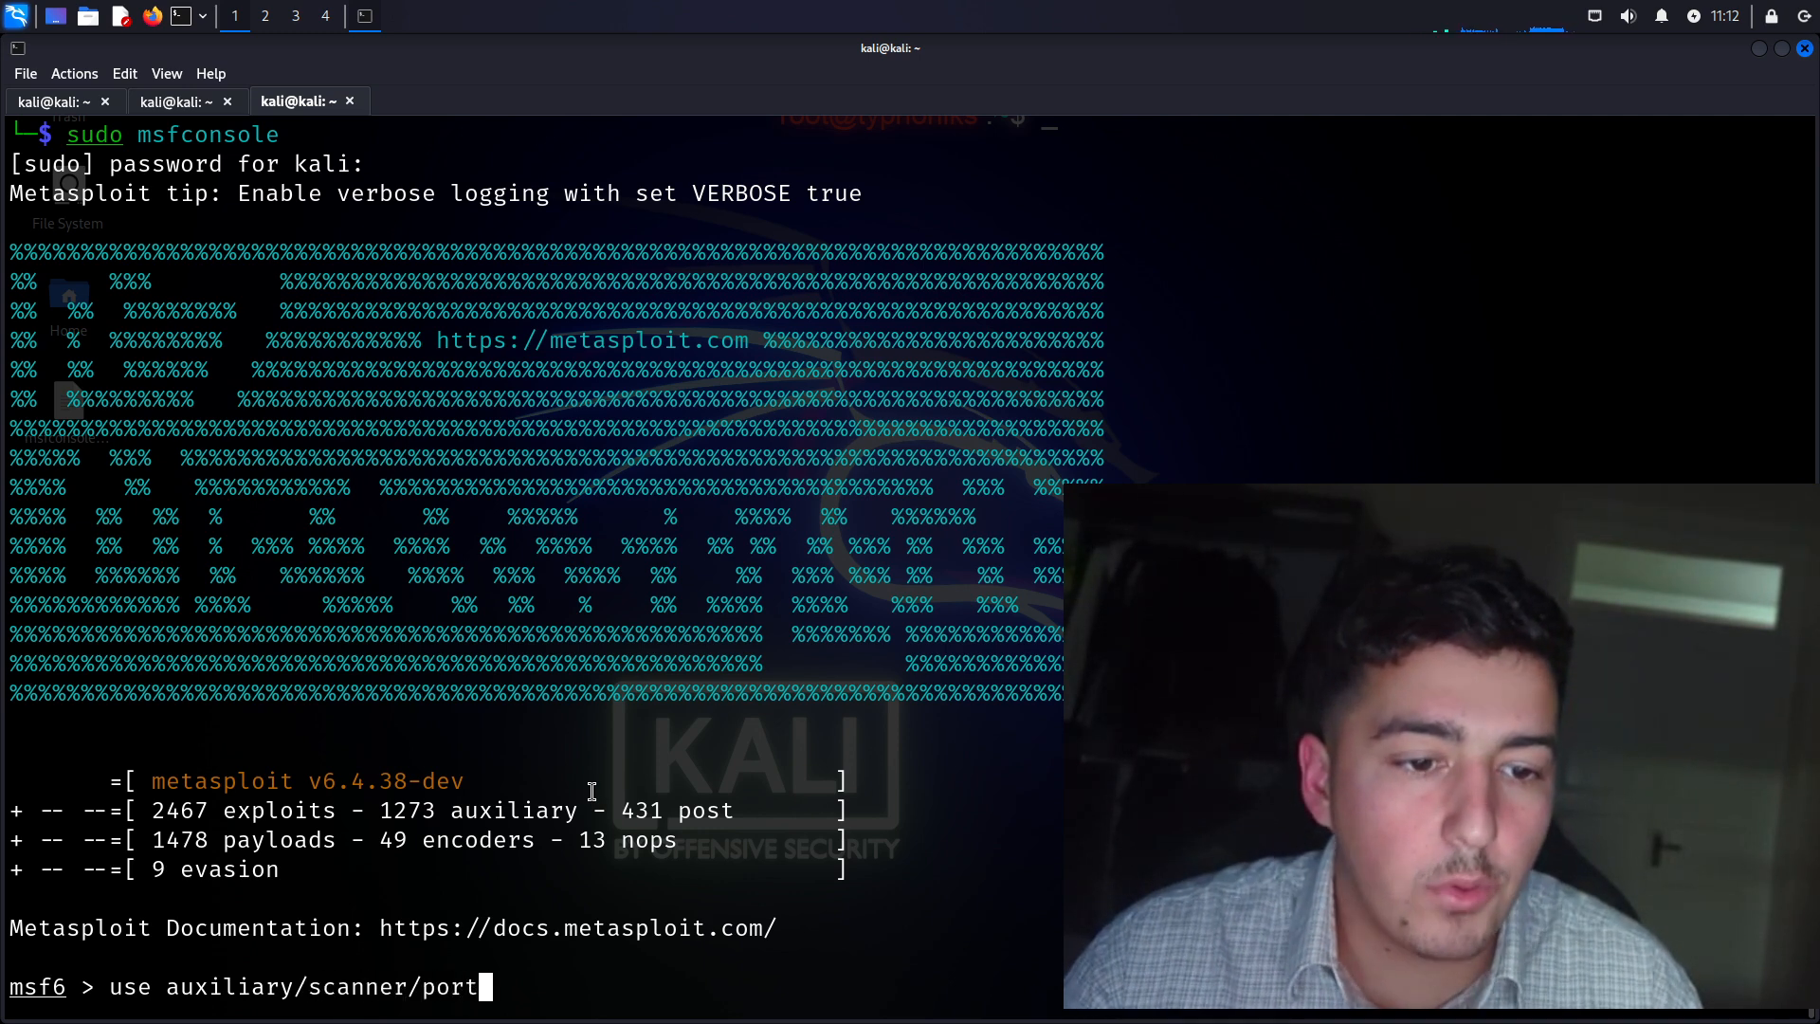
pyautogui.write('scan/syn')
pyautogui.write('set RHOSTS 192.168.')
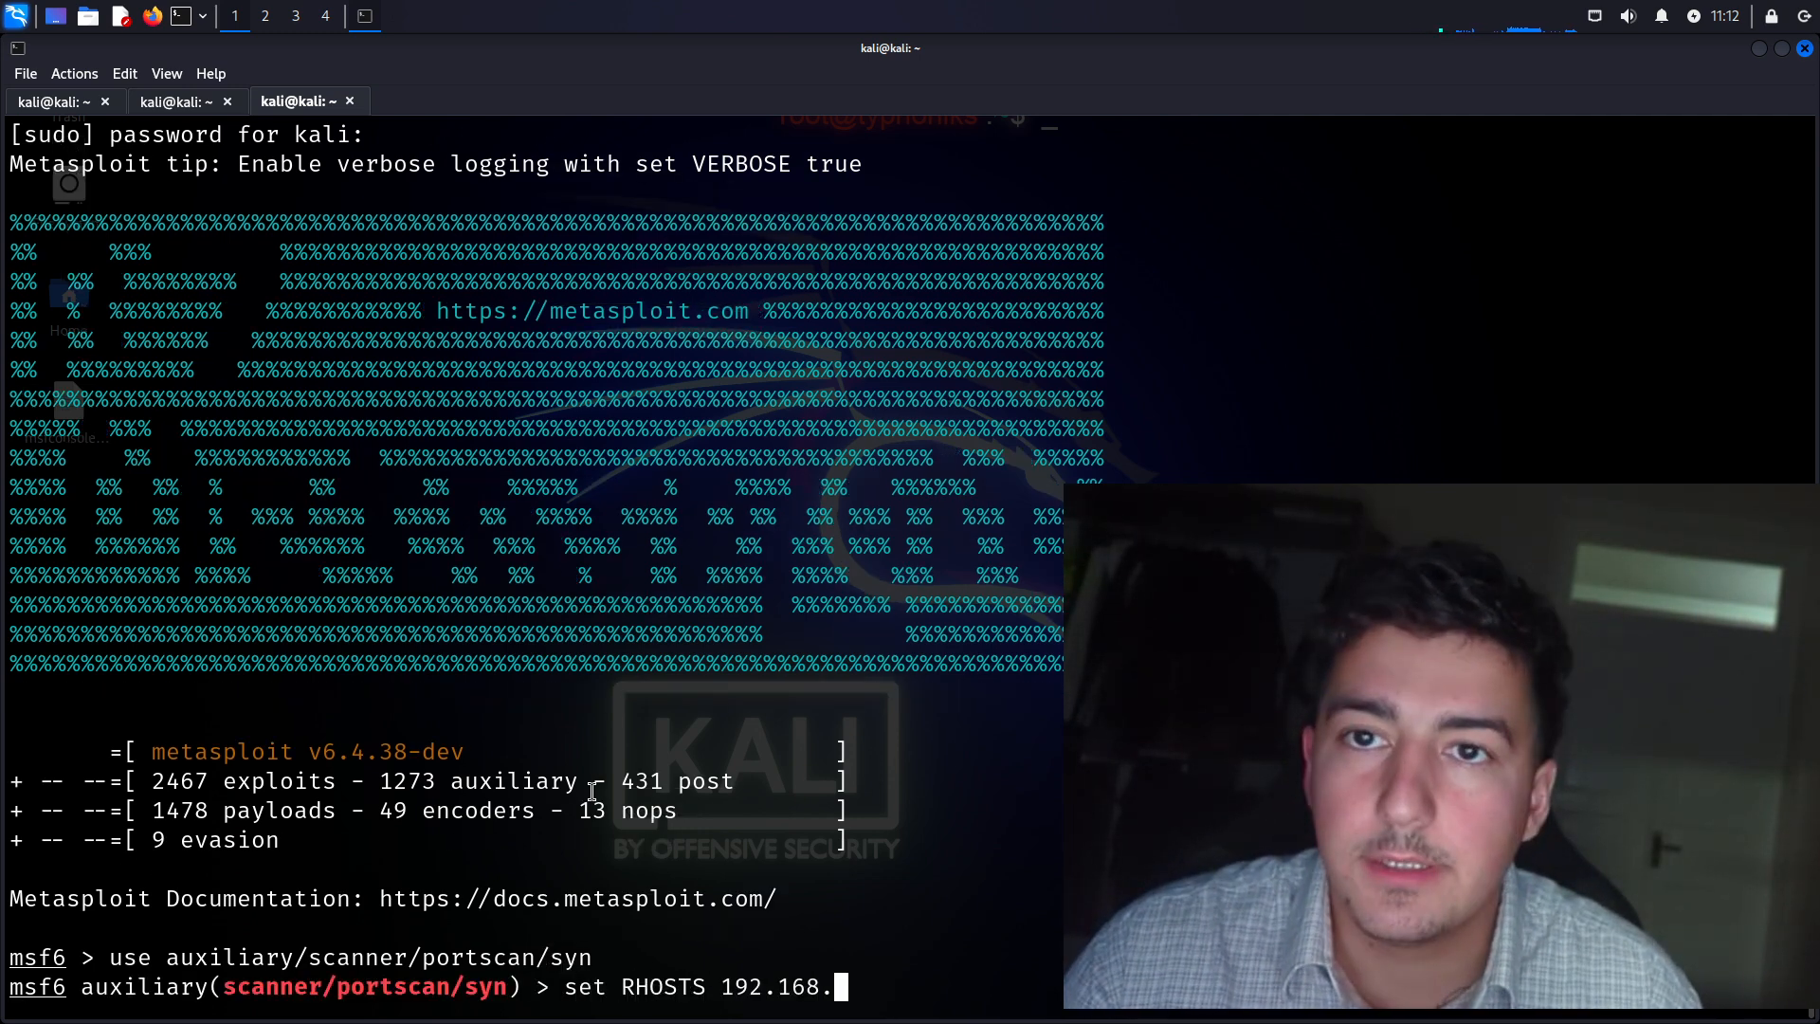
pyautogui.write('152')
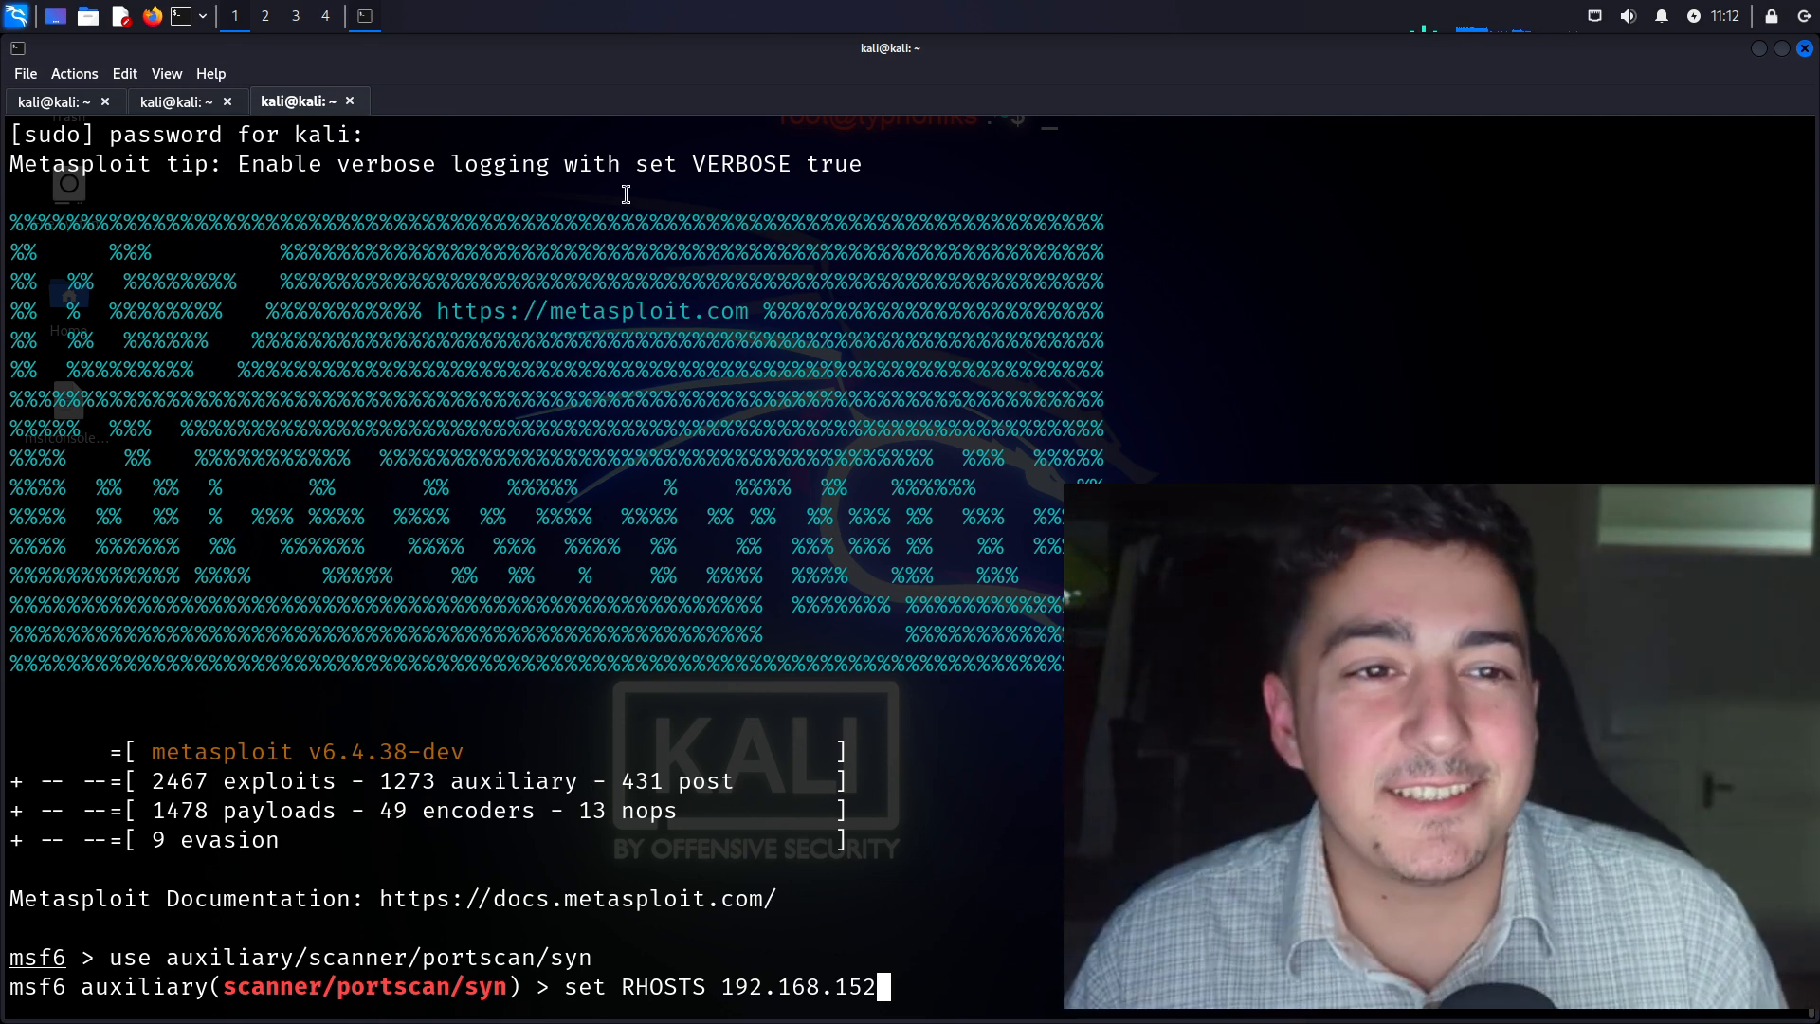
pyautogui.moveTo(1124, 49)
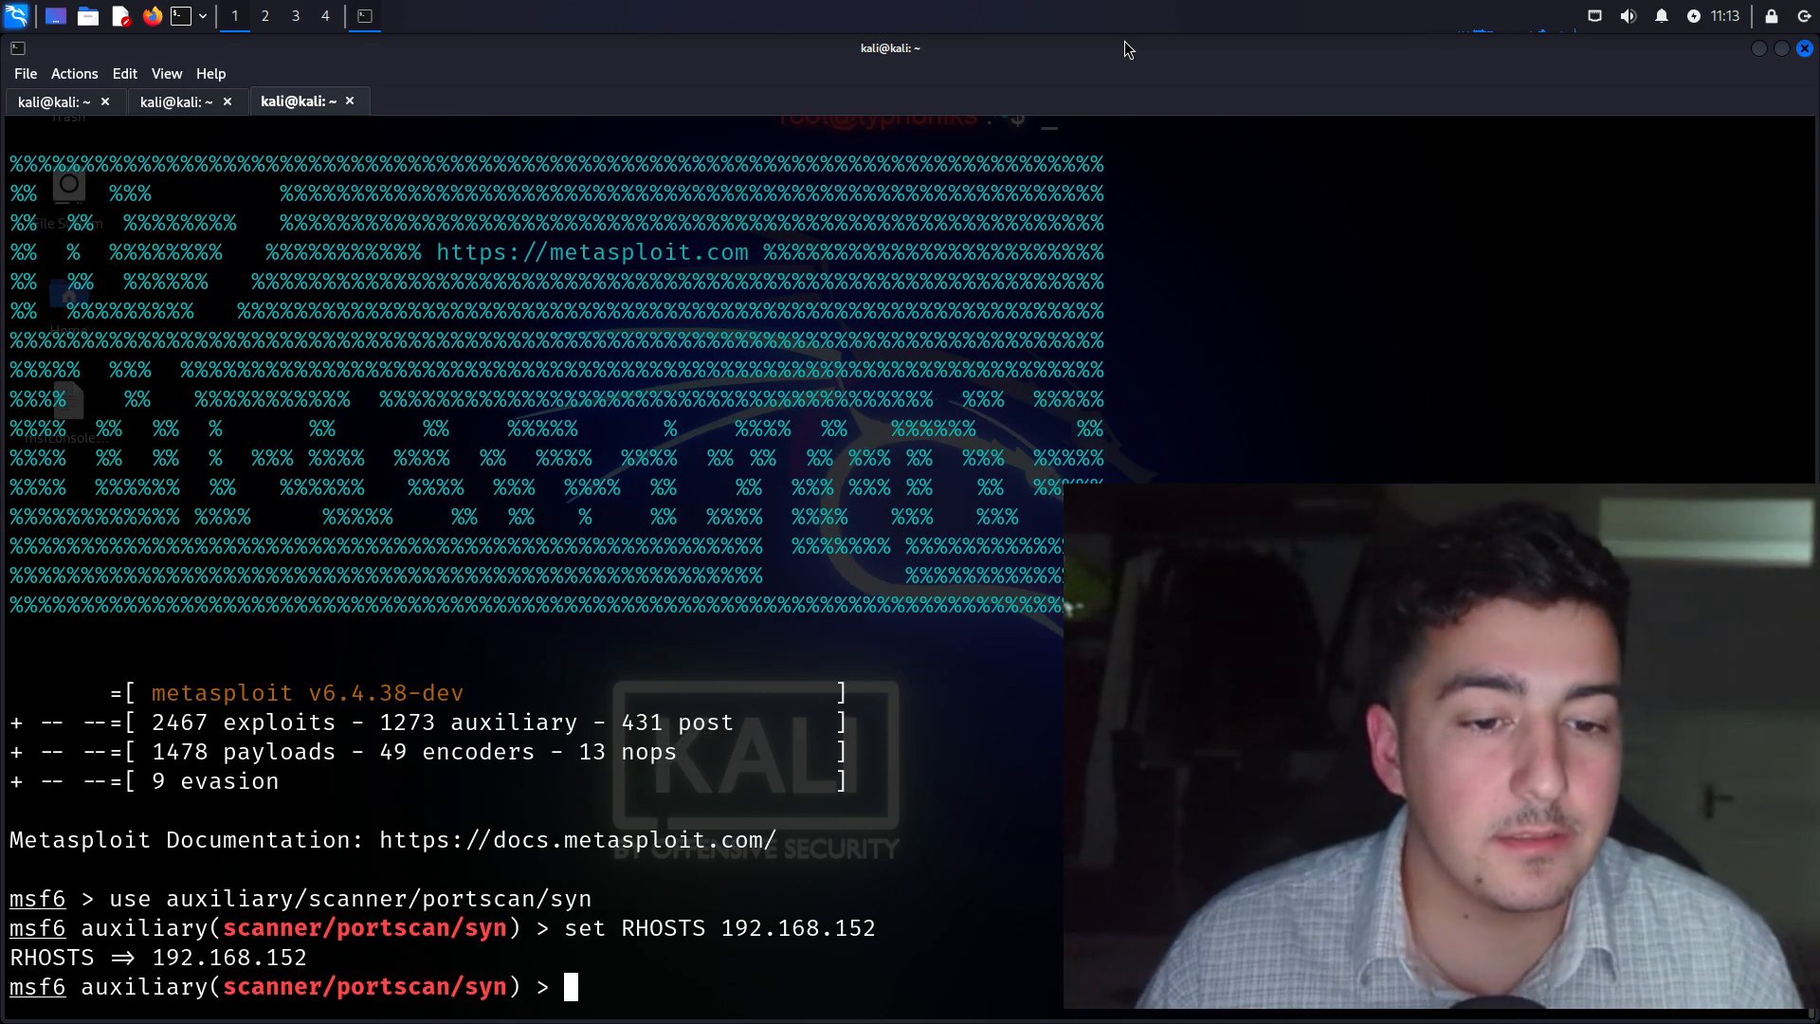
# Set RHOSTS 192.168.152.139 and THREADS 50 and run the SYN scan, finding ports 21, 22, 23, 80, 111 open
pyautogui.write('set RHOSTS 192.168.152.139')
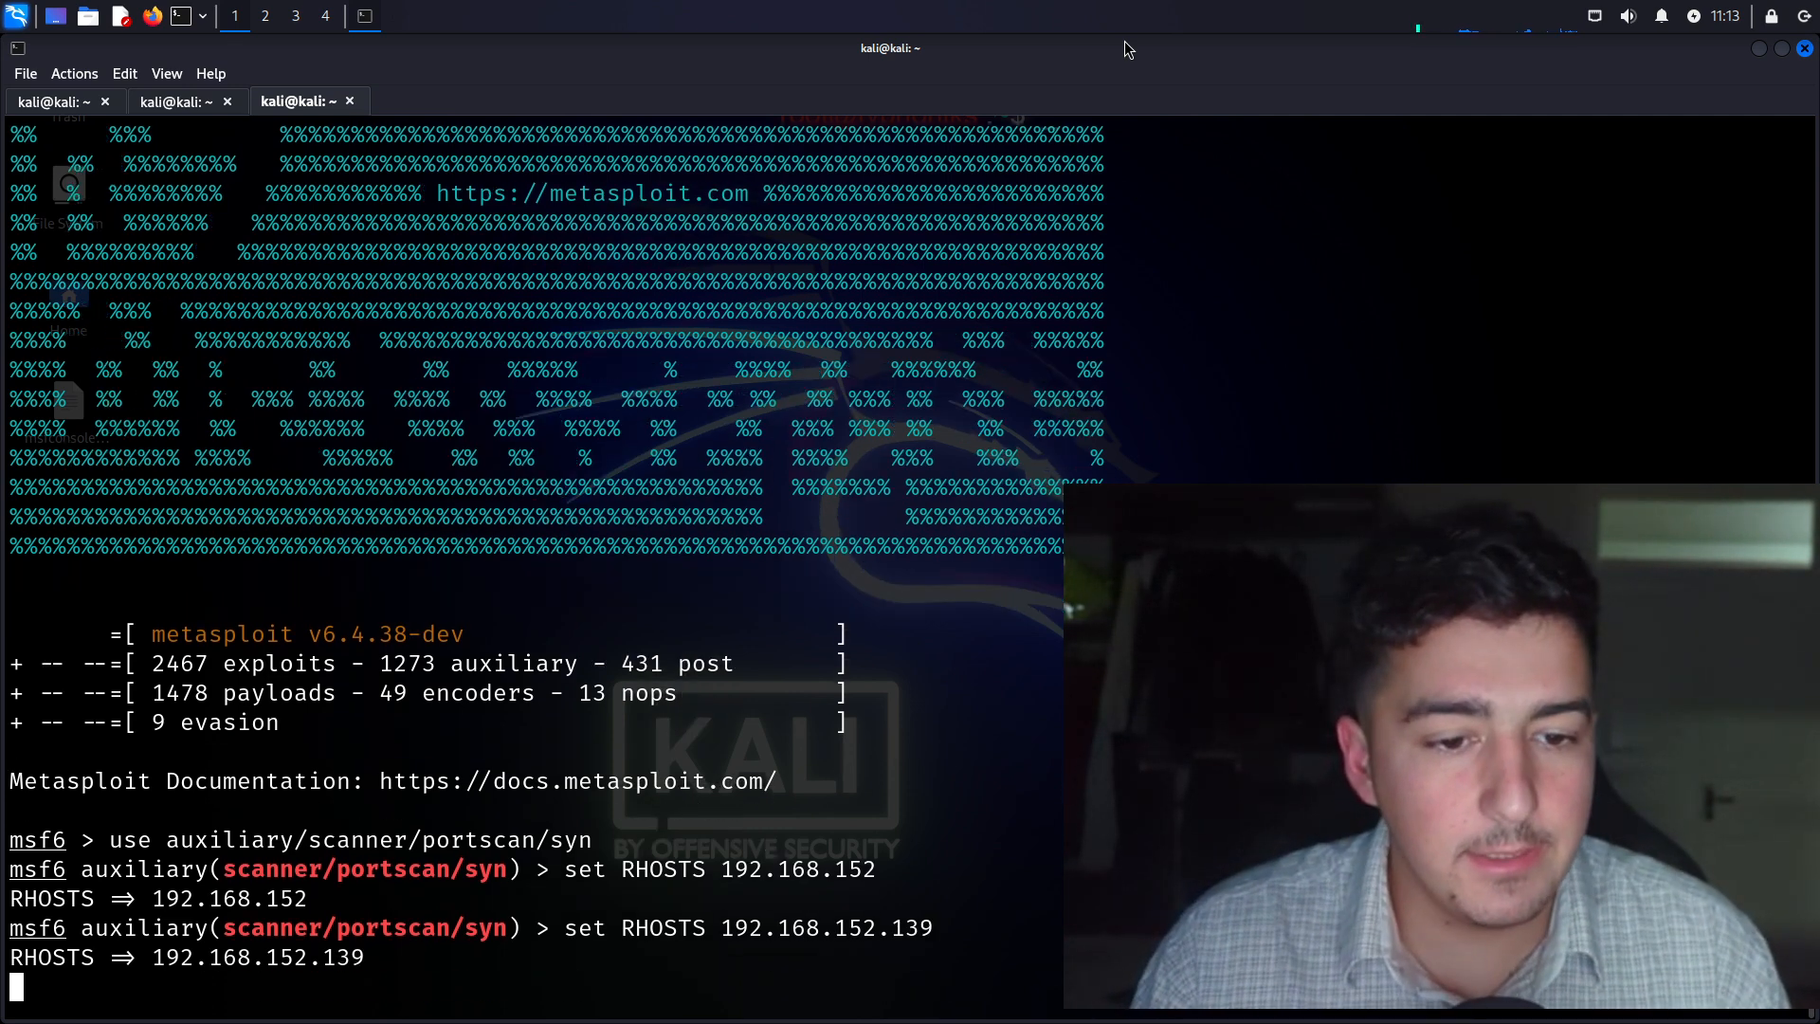
pyautogui.write('set')
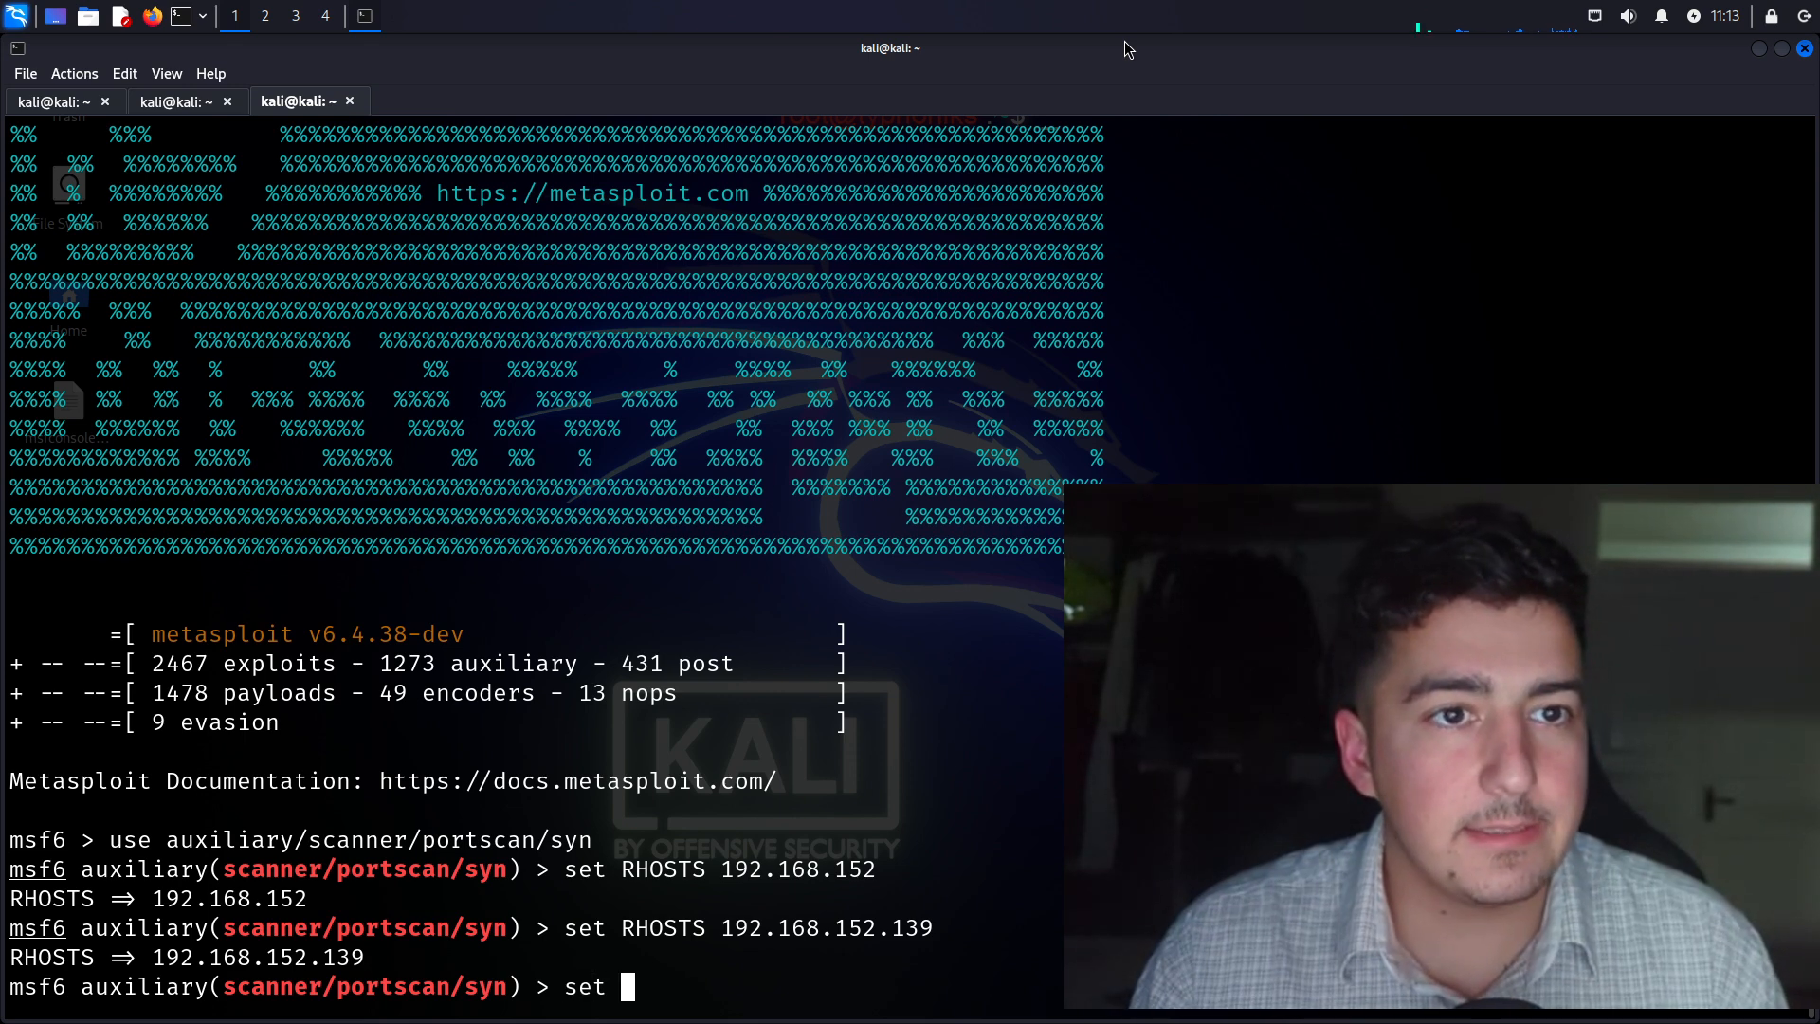
pyautogui.write('THREADS 50')
pyautogui.write('run')
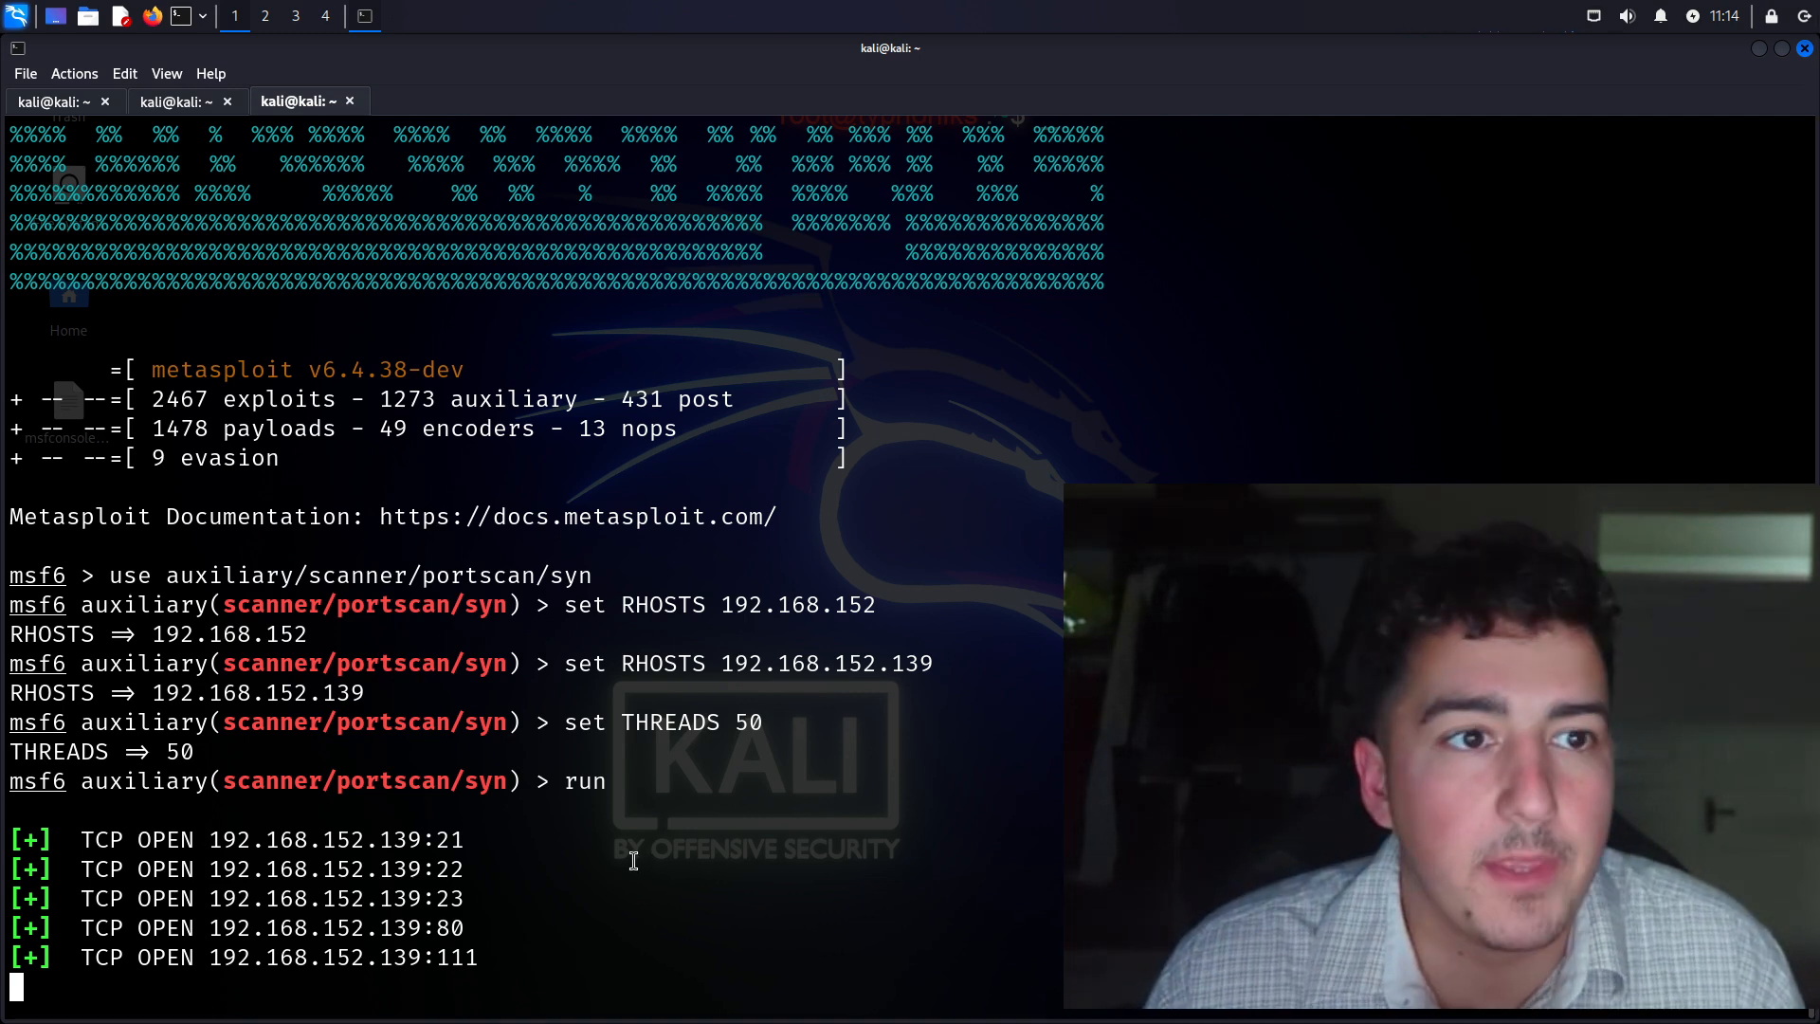
pyautogui.moveTo(516, 873)
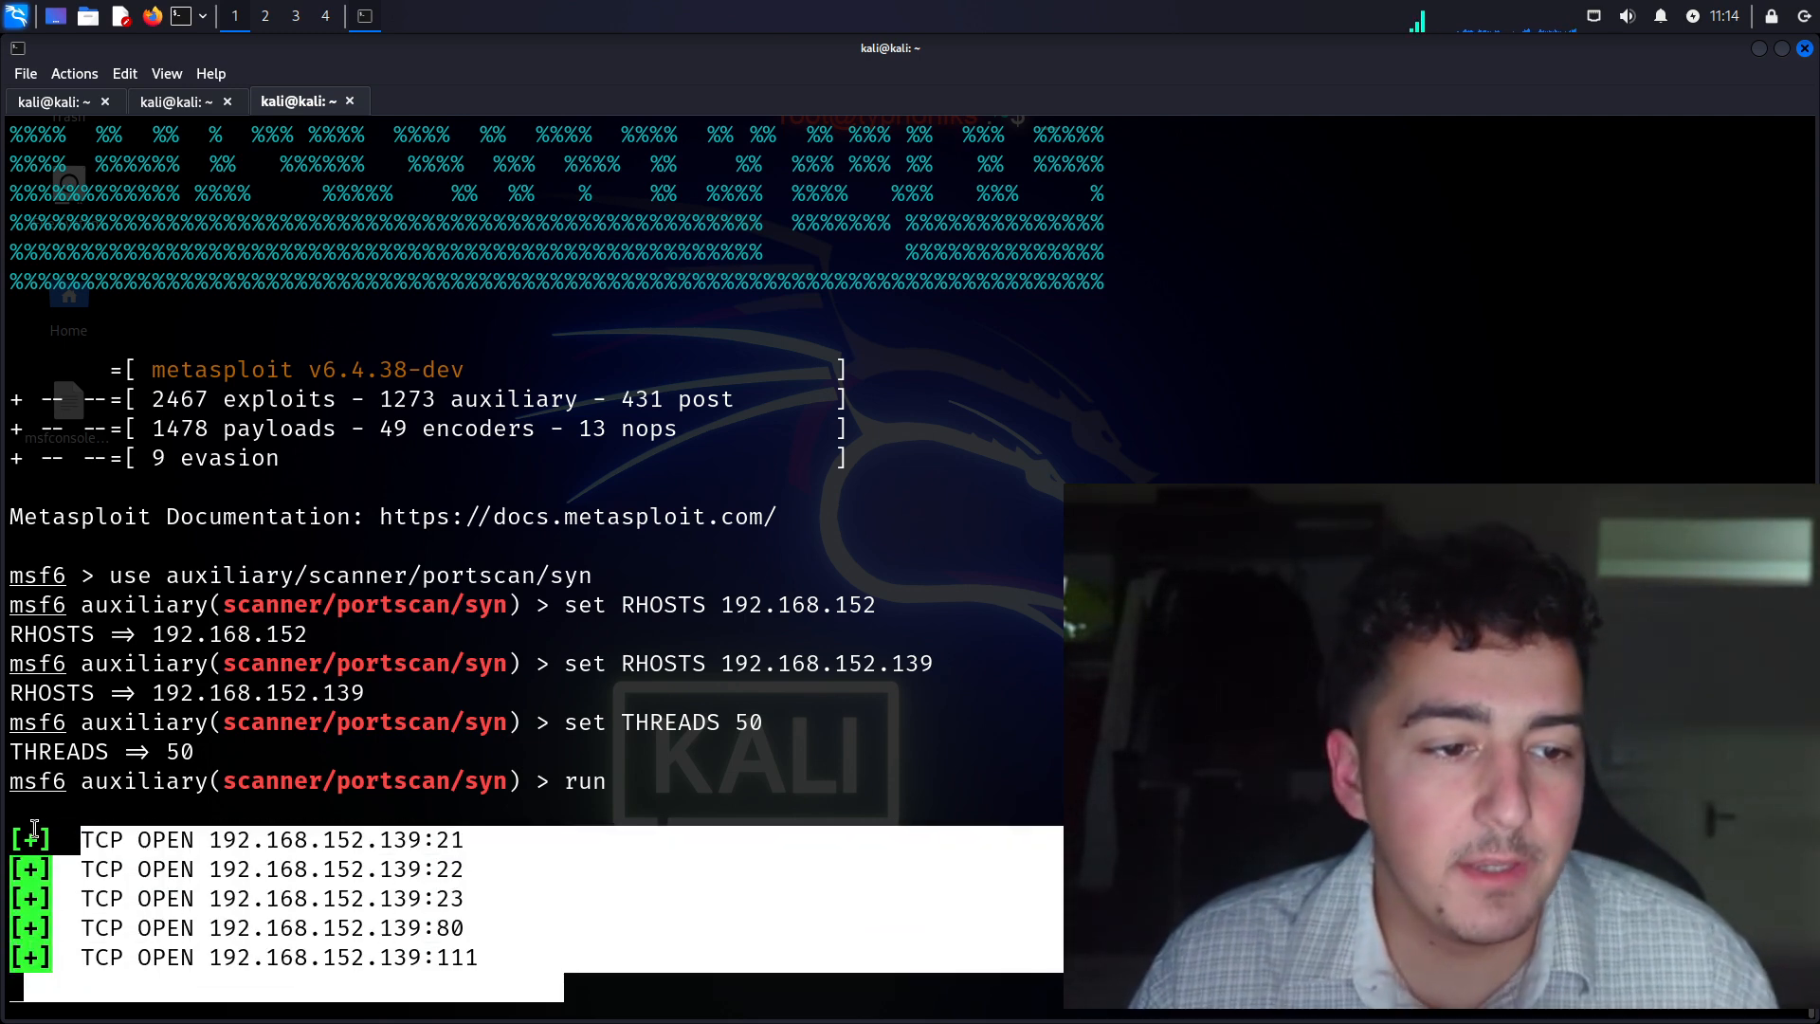
# Interrupt the running SYN scan, clear the console and begin typing 'ex'
pyautogui.press('ctrl+c')
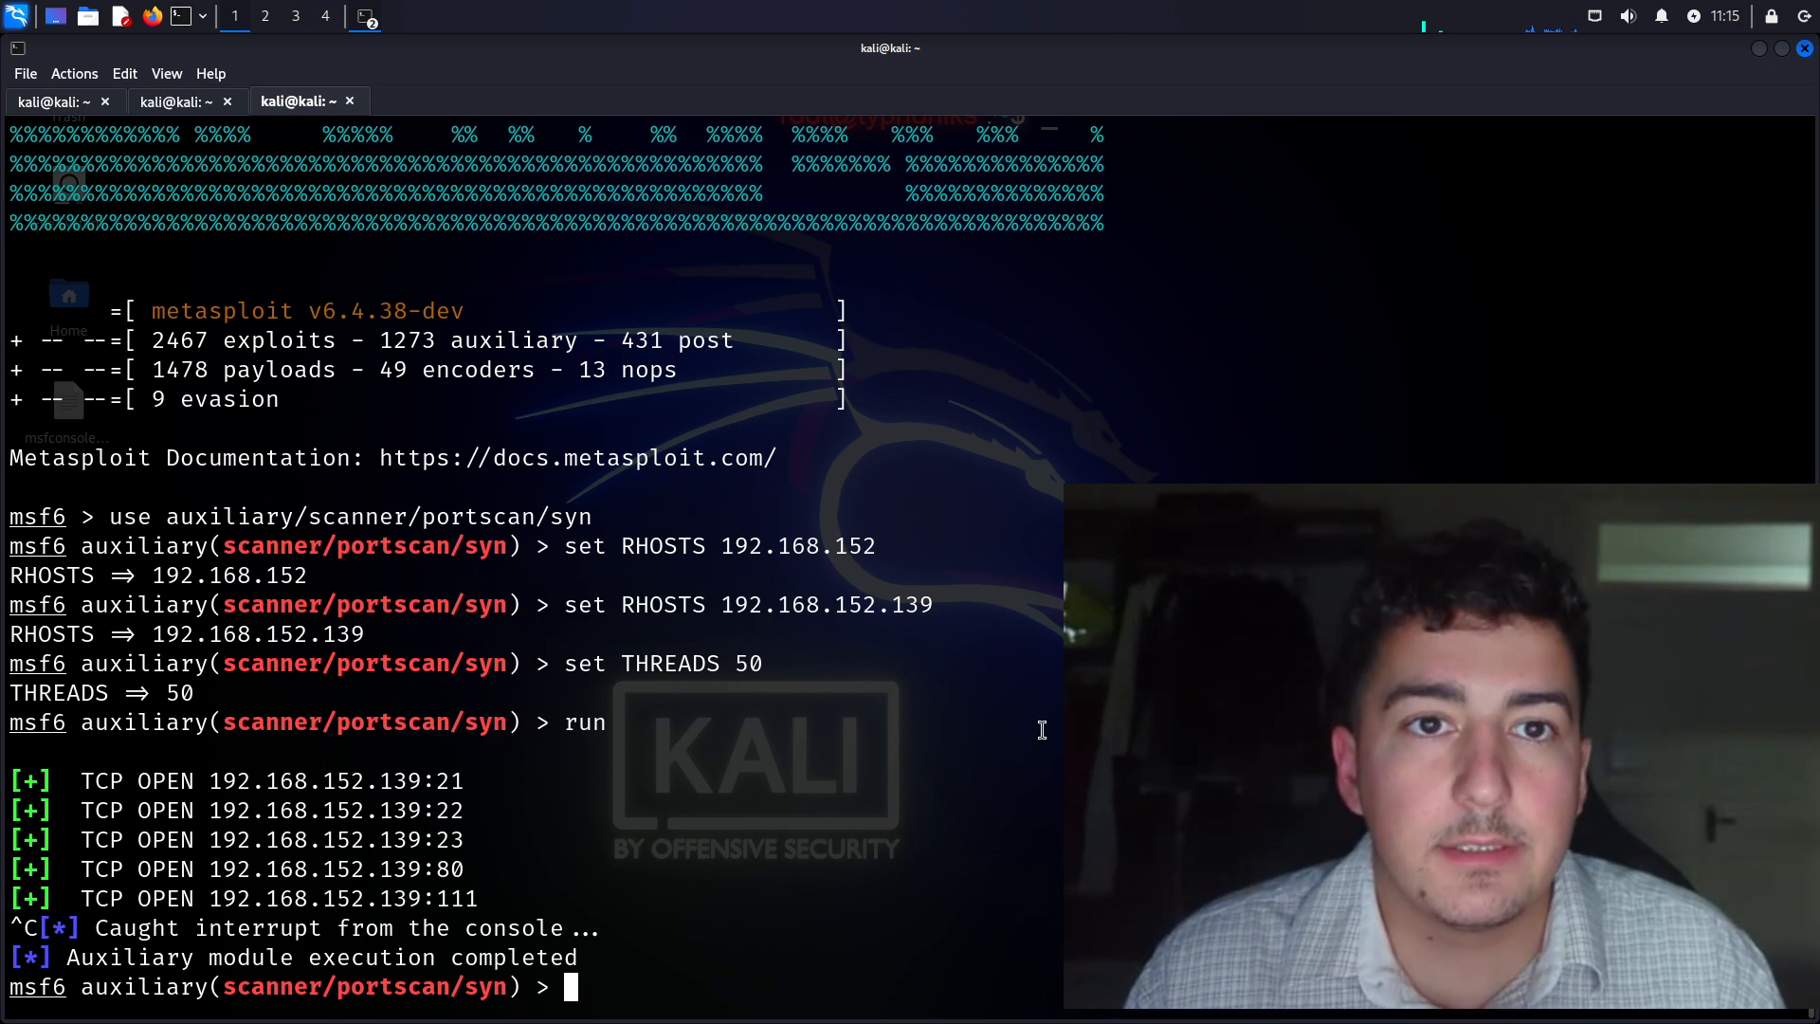
pyautogui.moveTo(1037, 709)
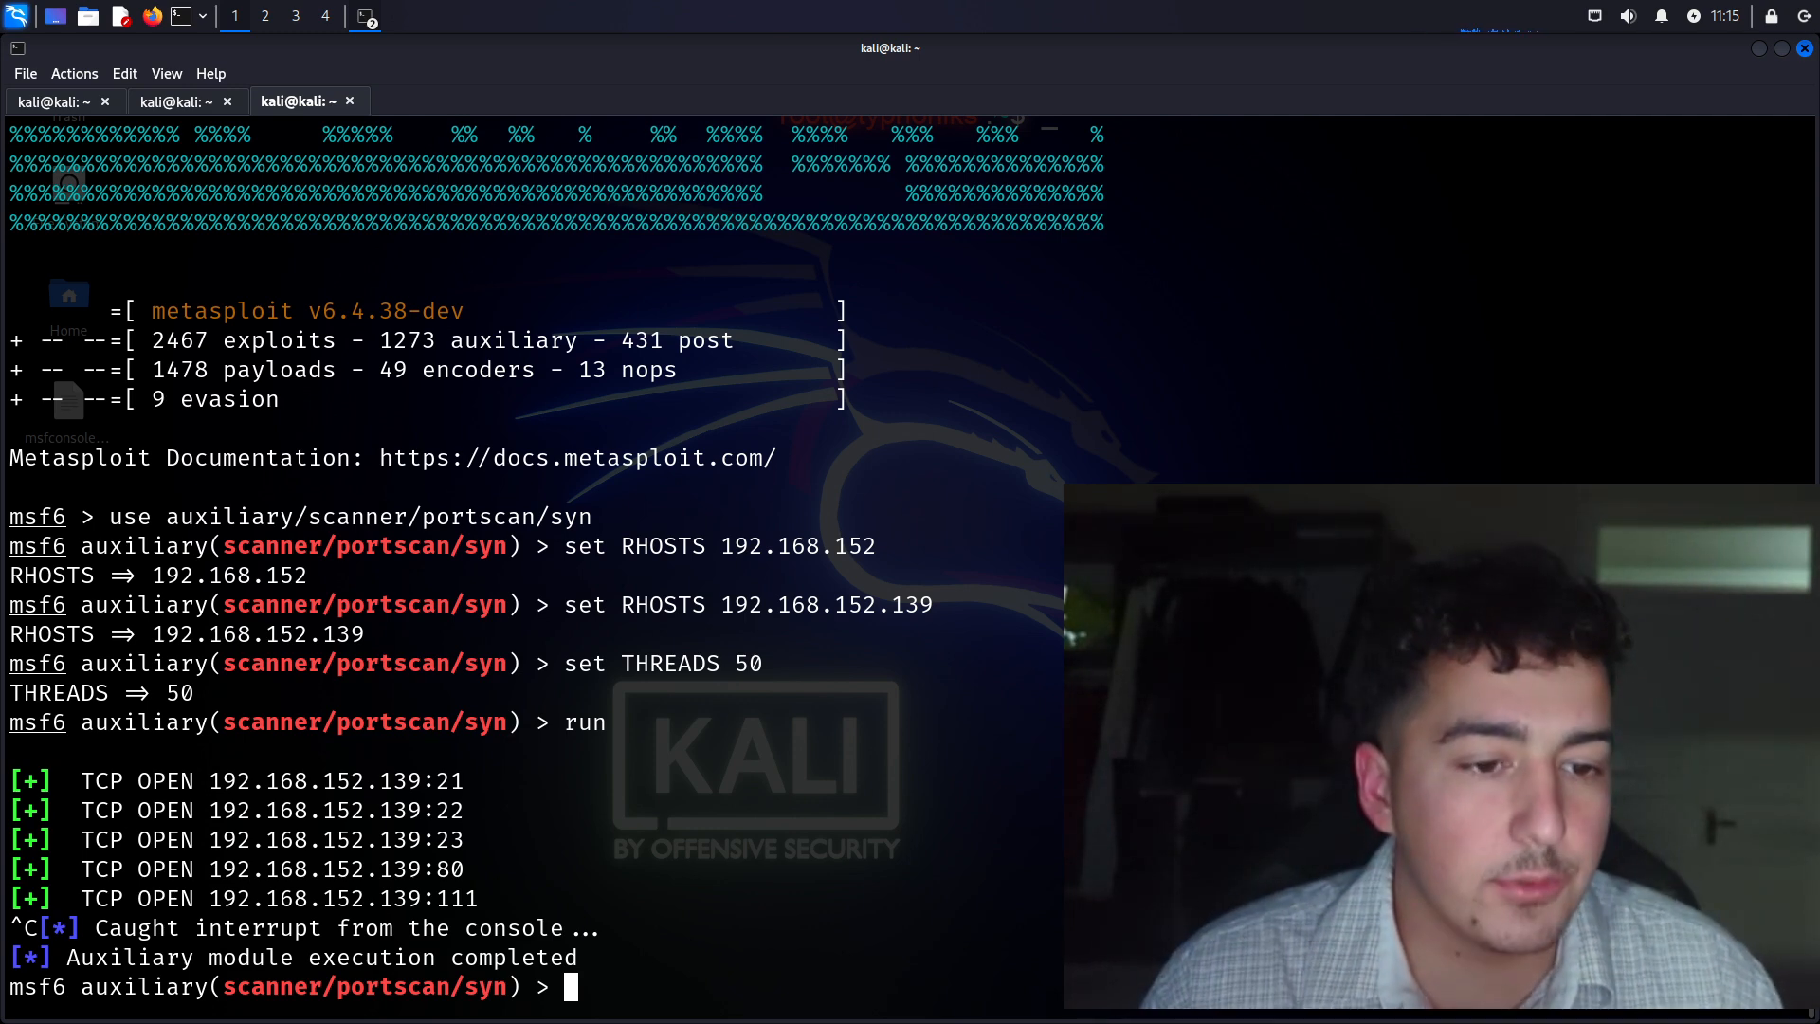
pyautogui.write('ex')
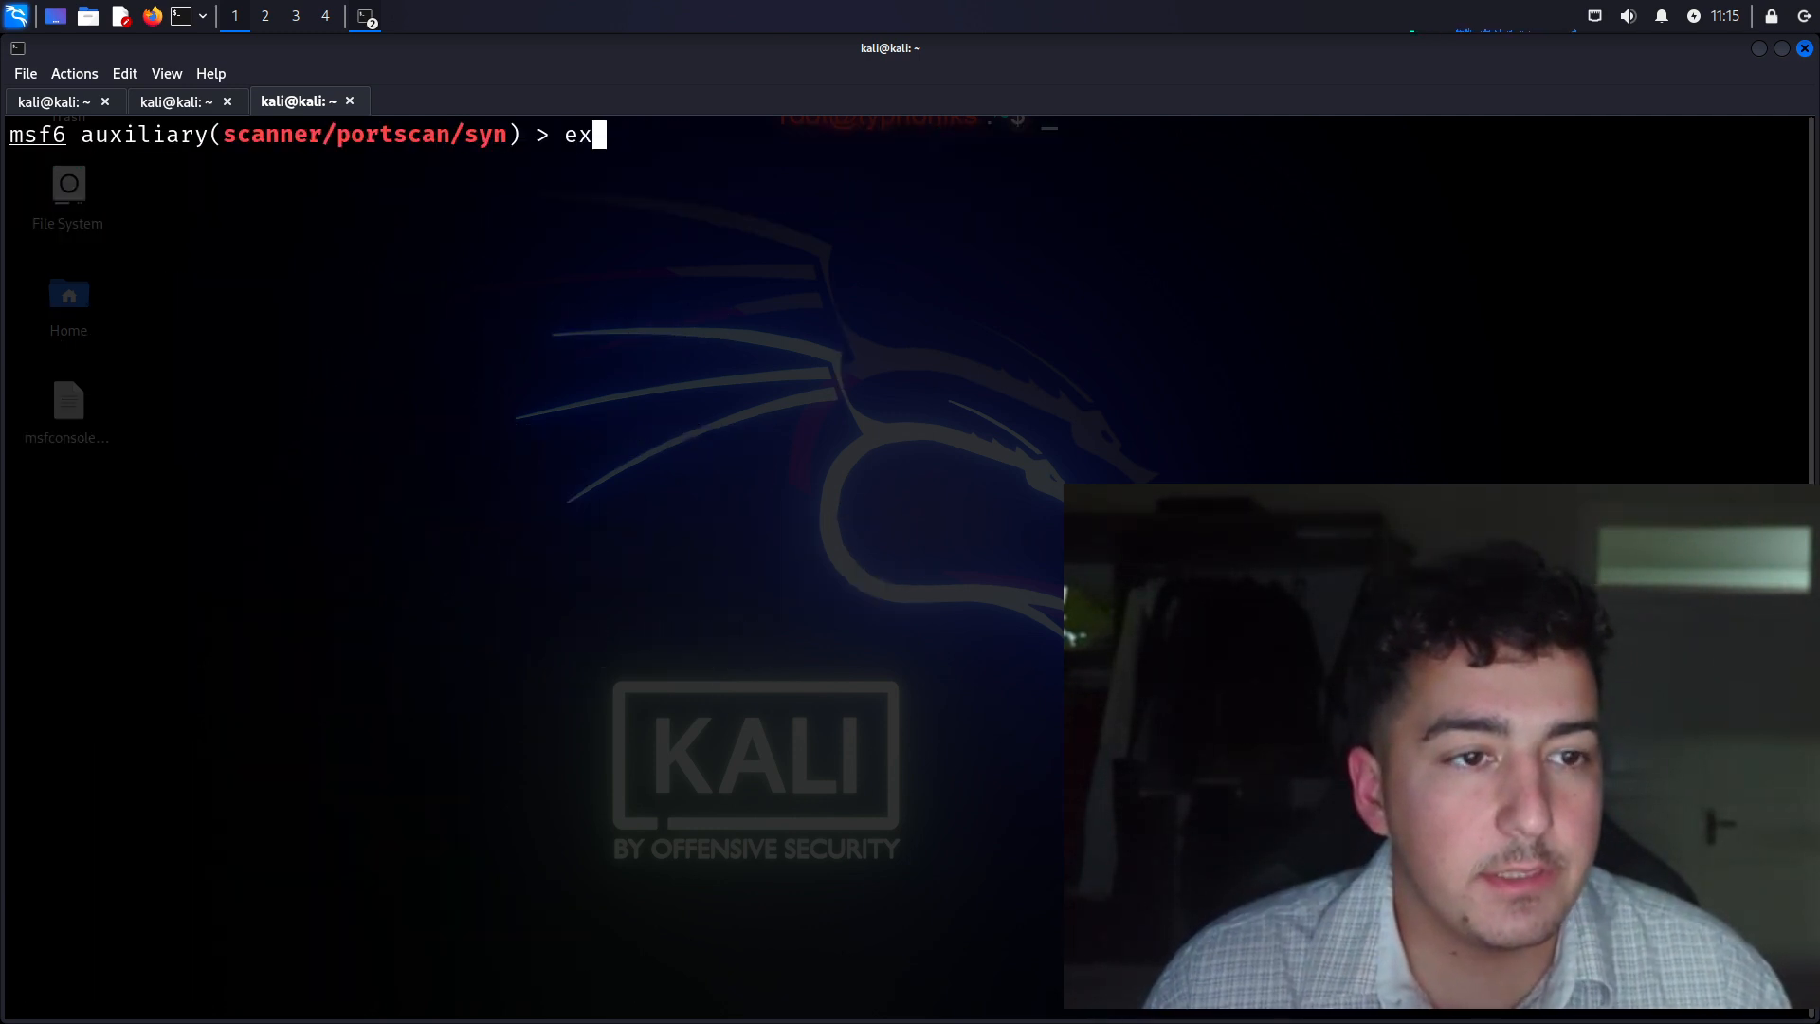
# Load the auxiliary/scanner/smb/smb_version module via Tab completion
pyautogui.press('BackSpace')
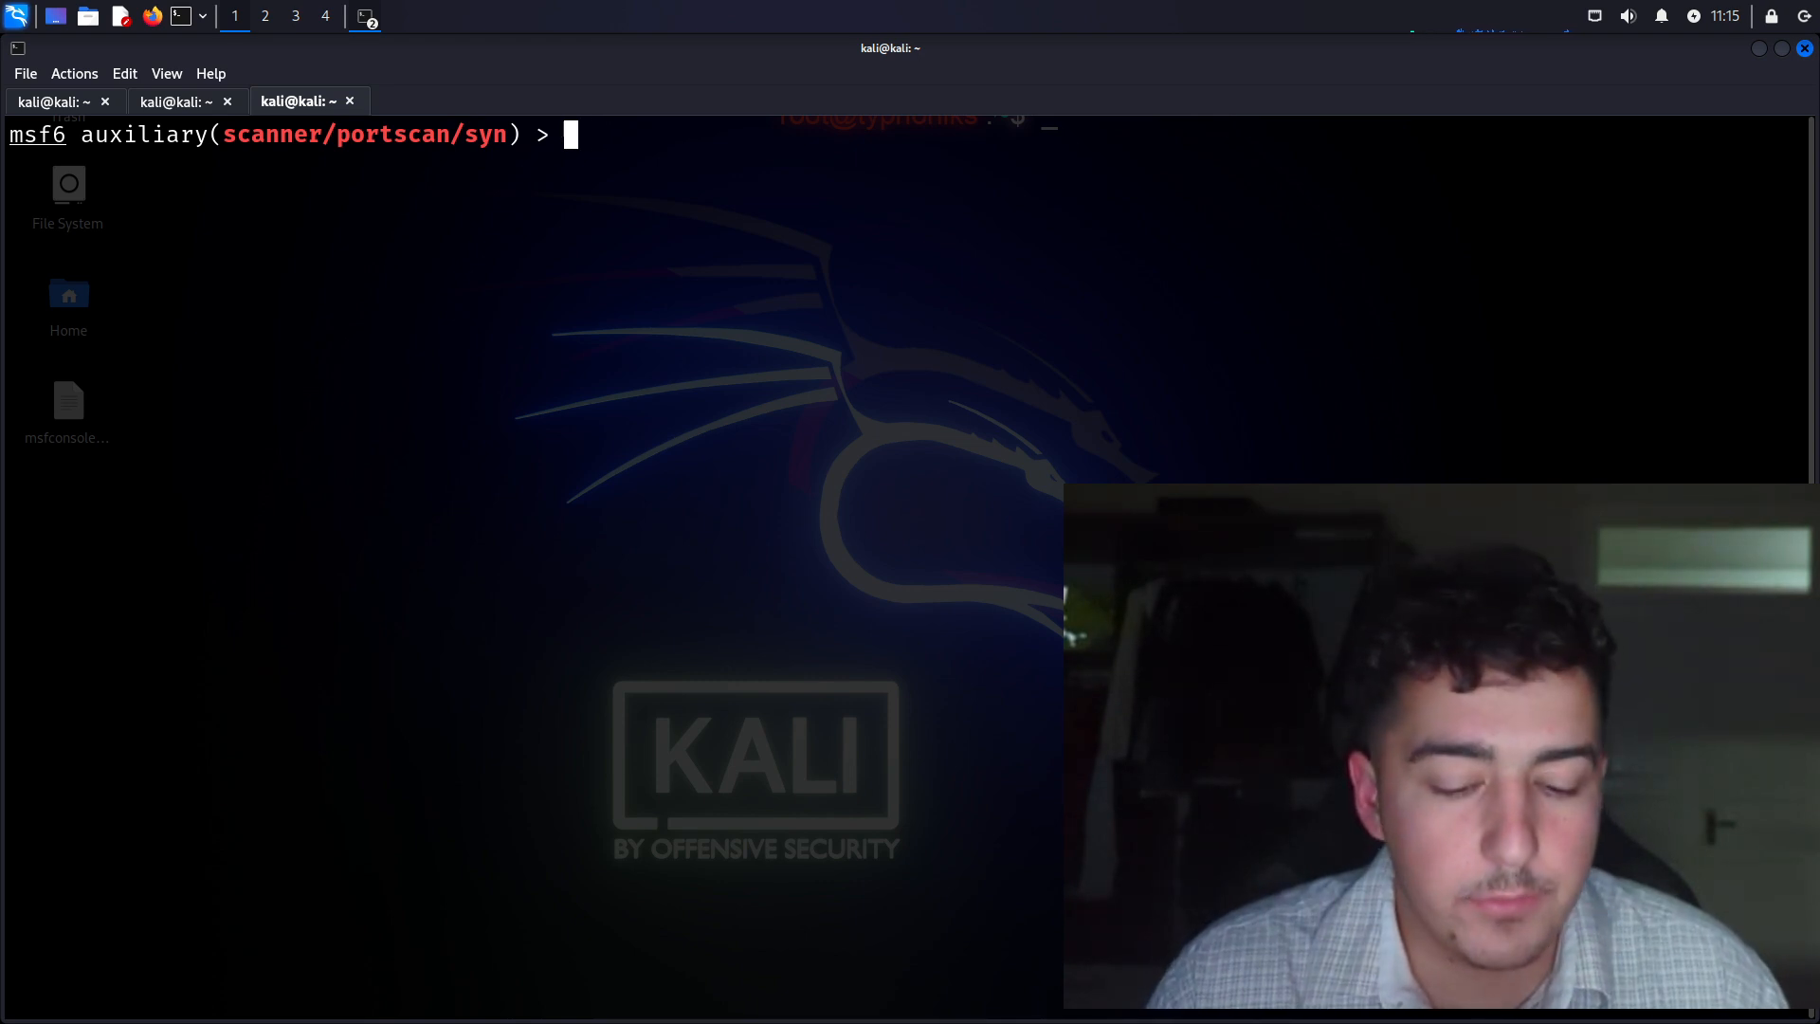
pyautogui.write('use auxiliary/')
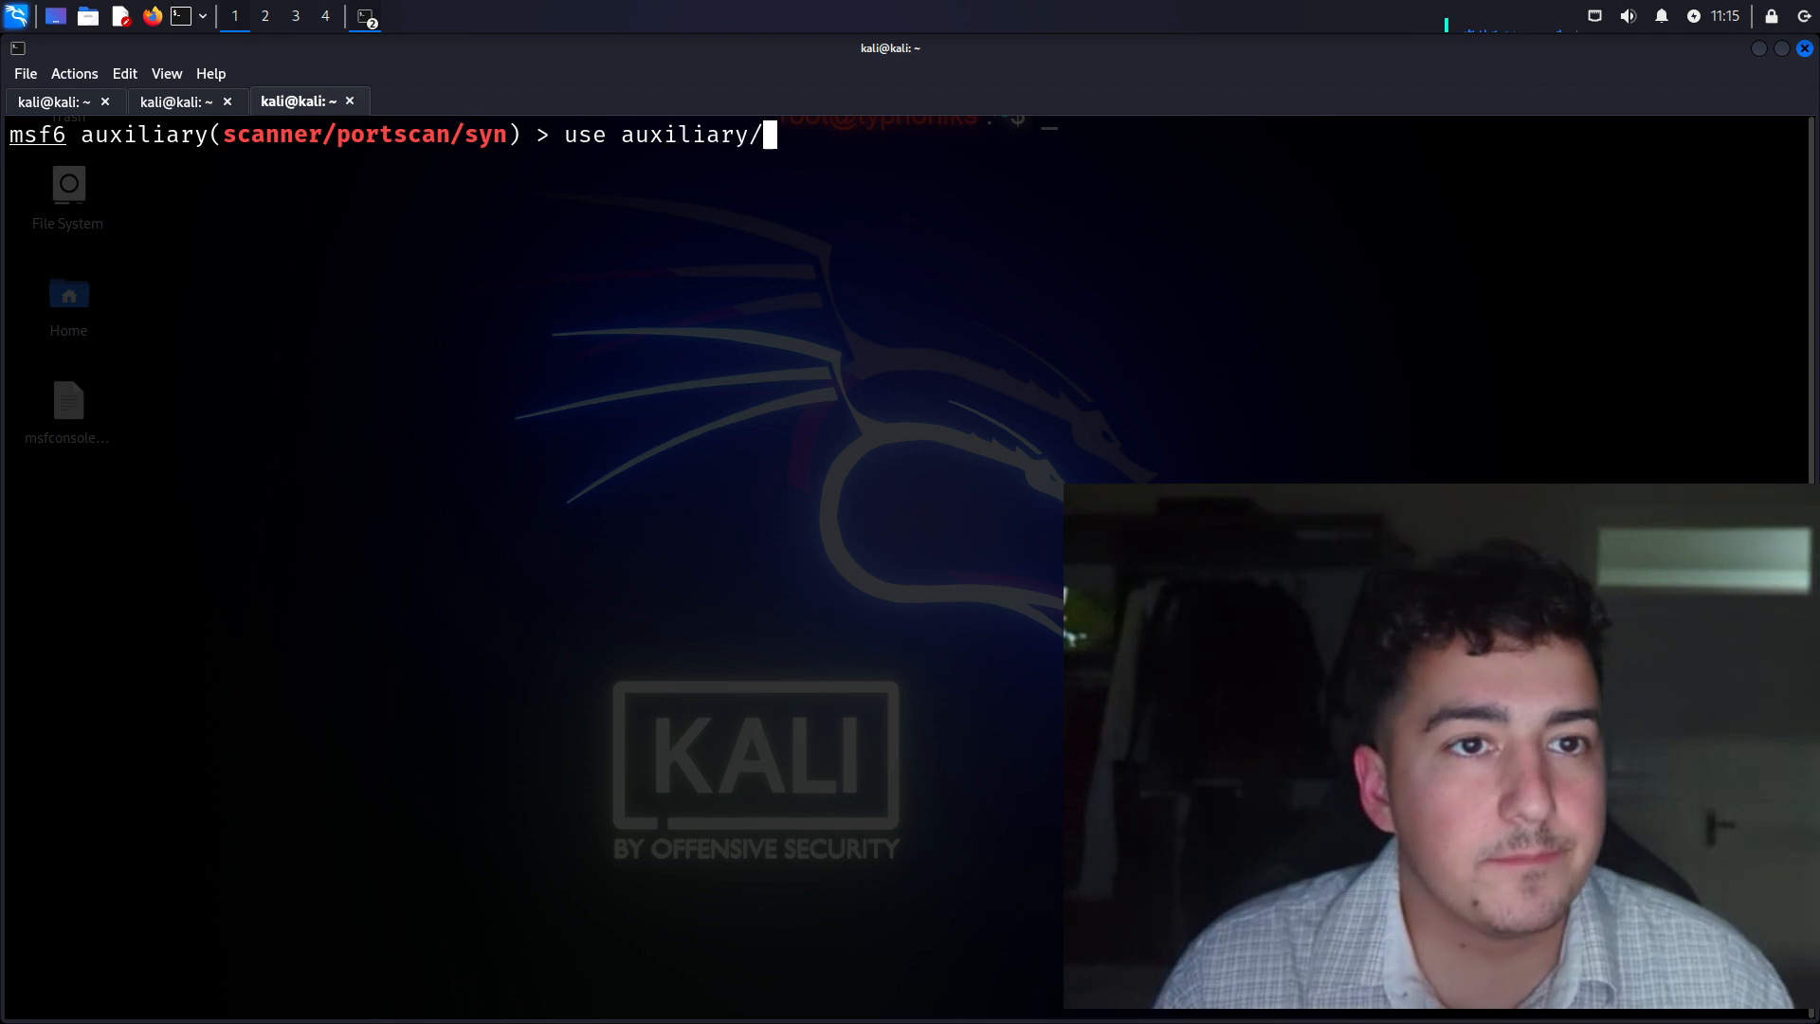
pyautogui.write('scanner/')
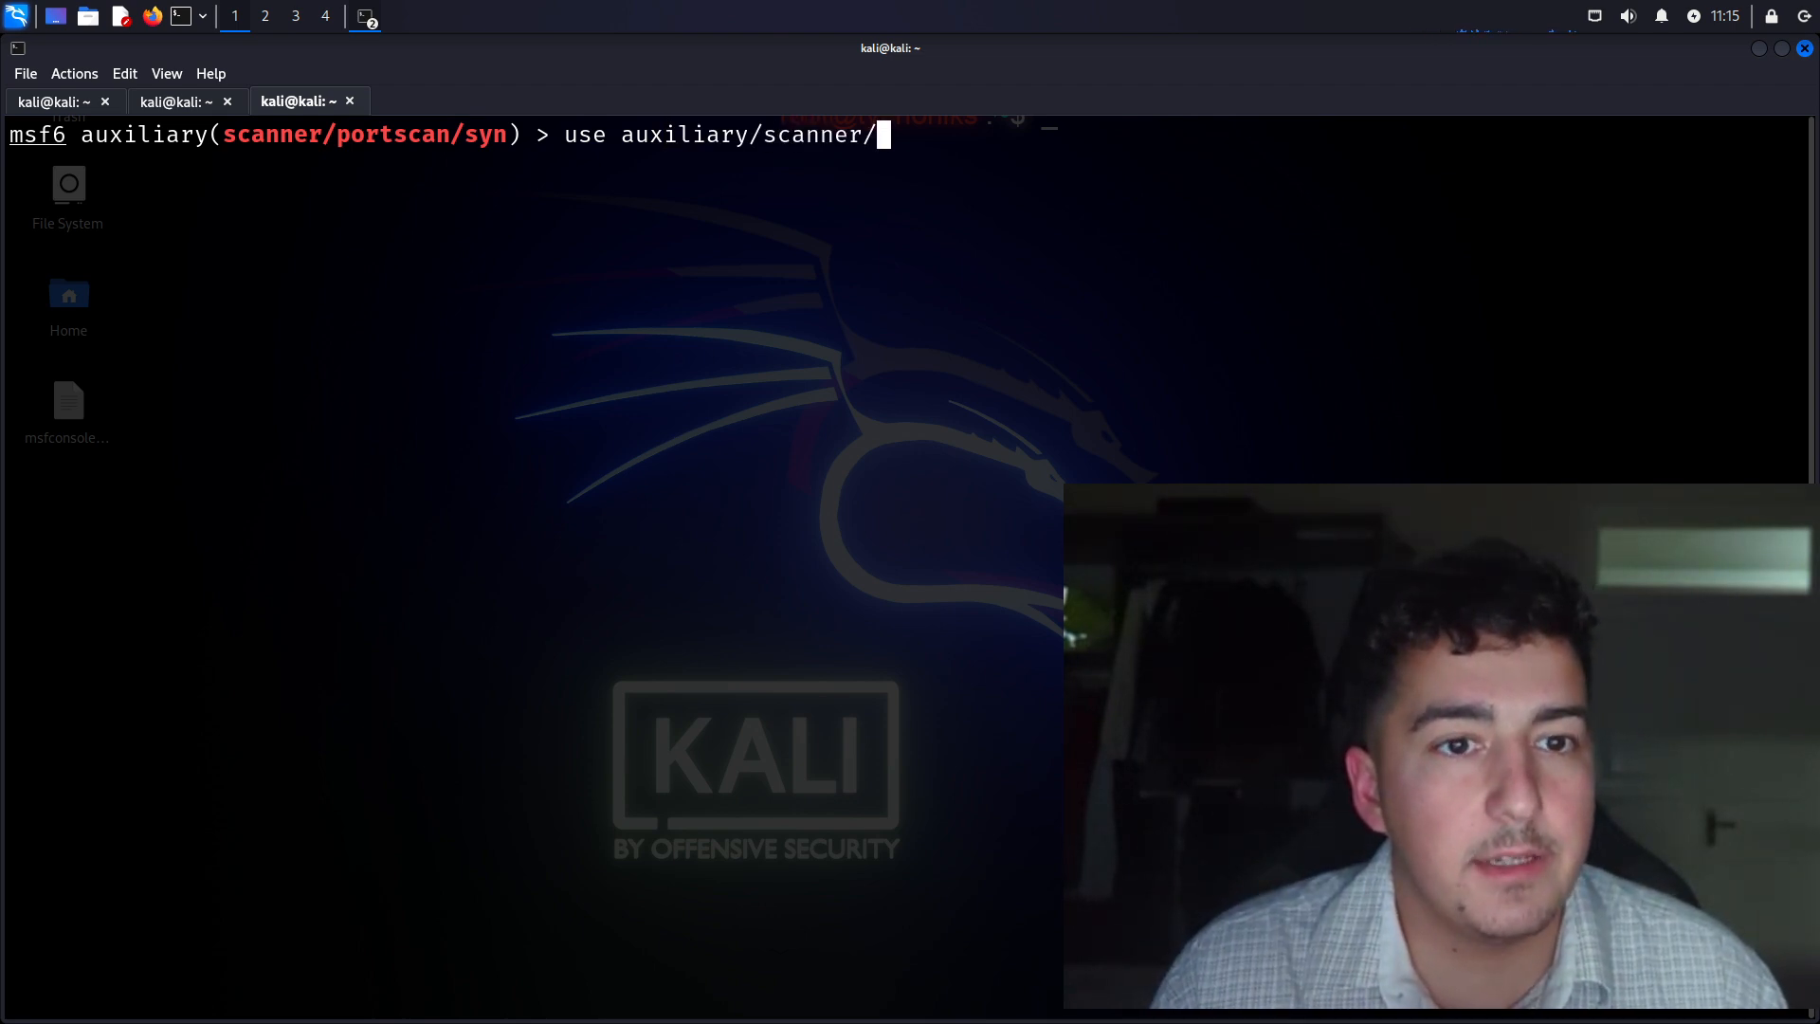
pyautogui.write('smb/sm')
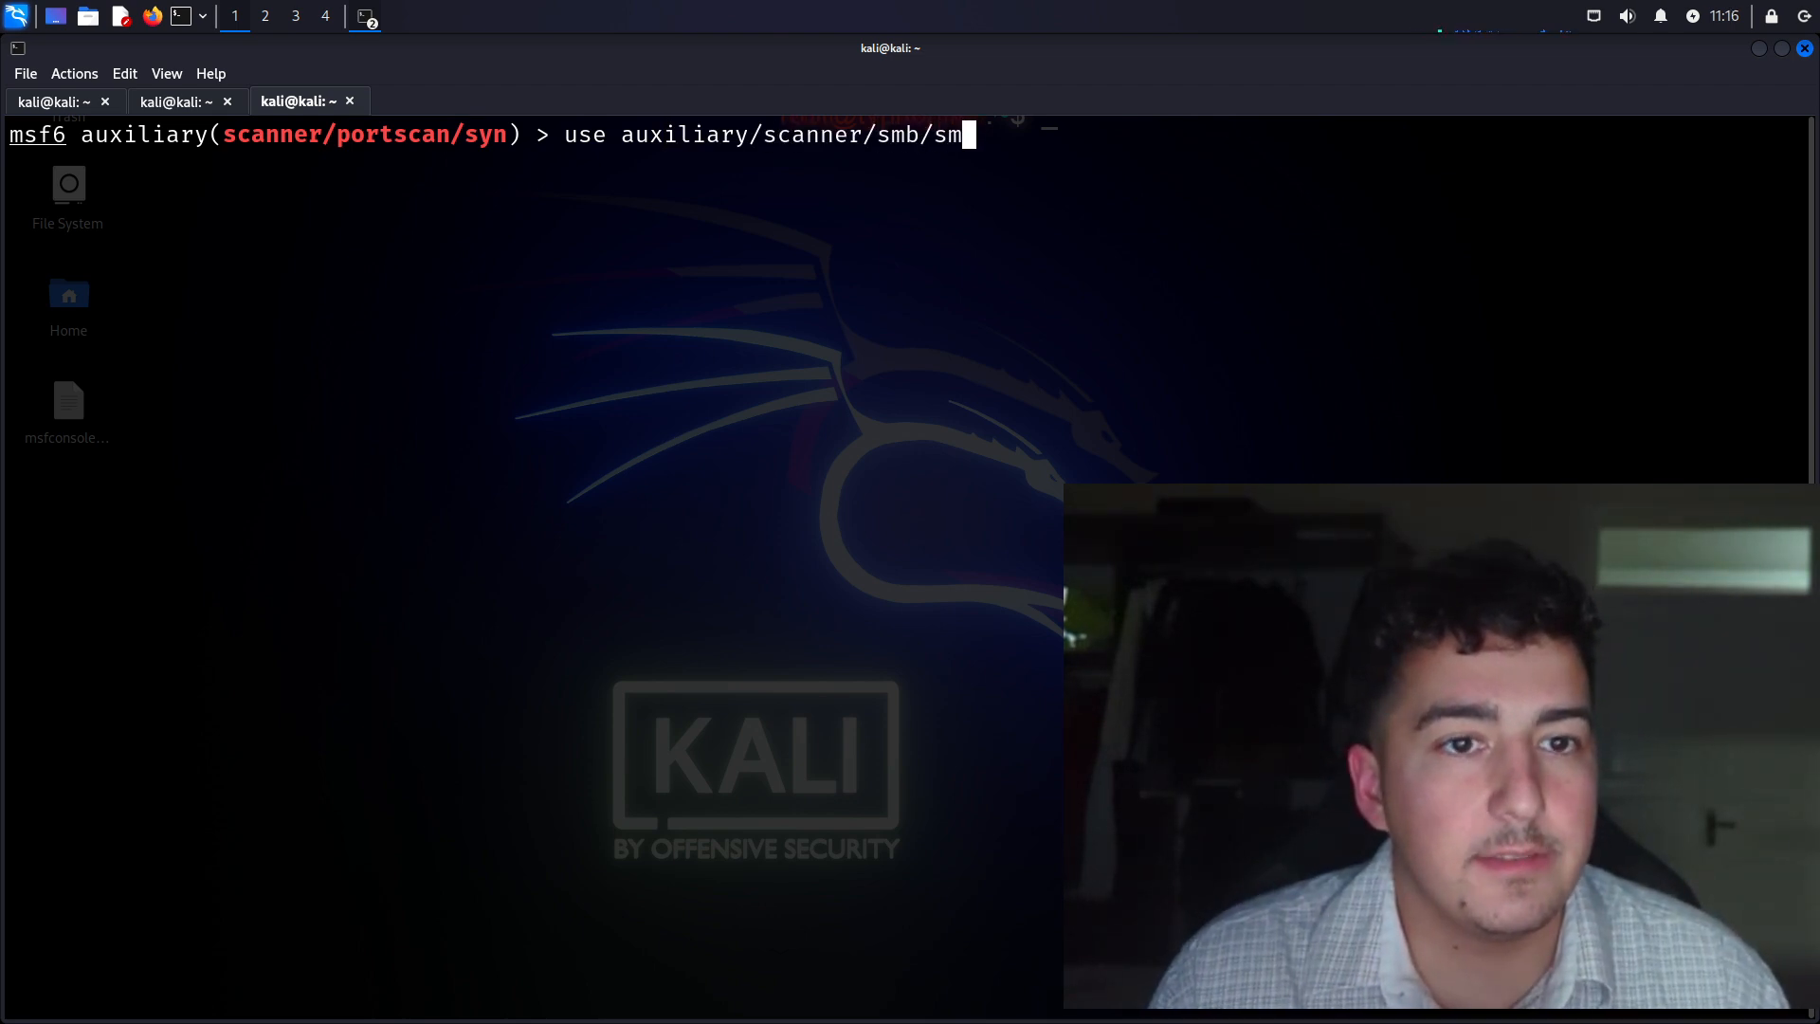
pyautogui.press('Tab')
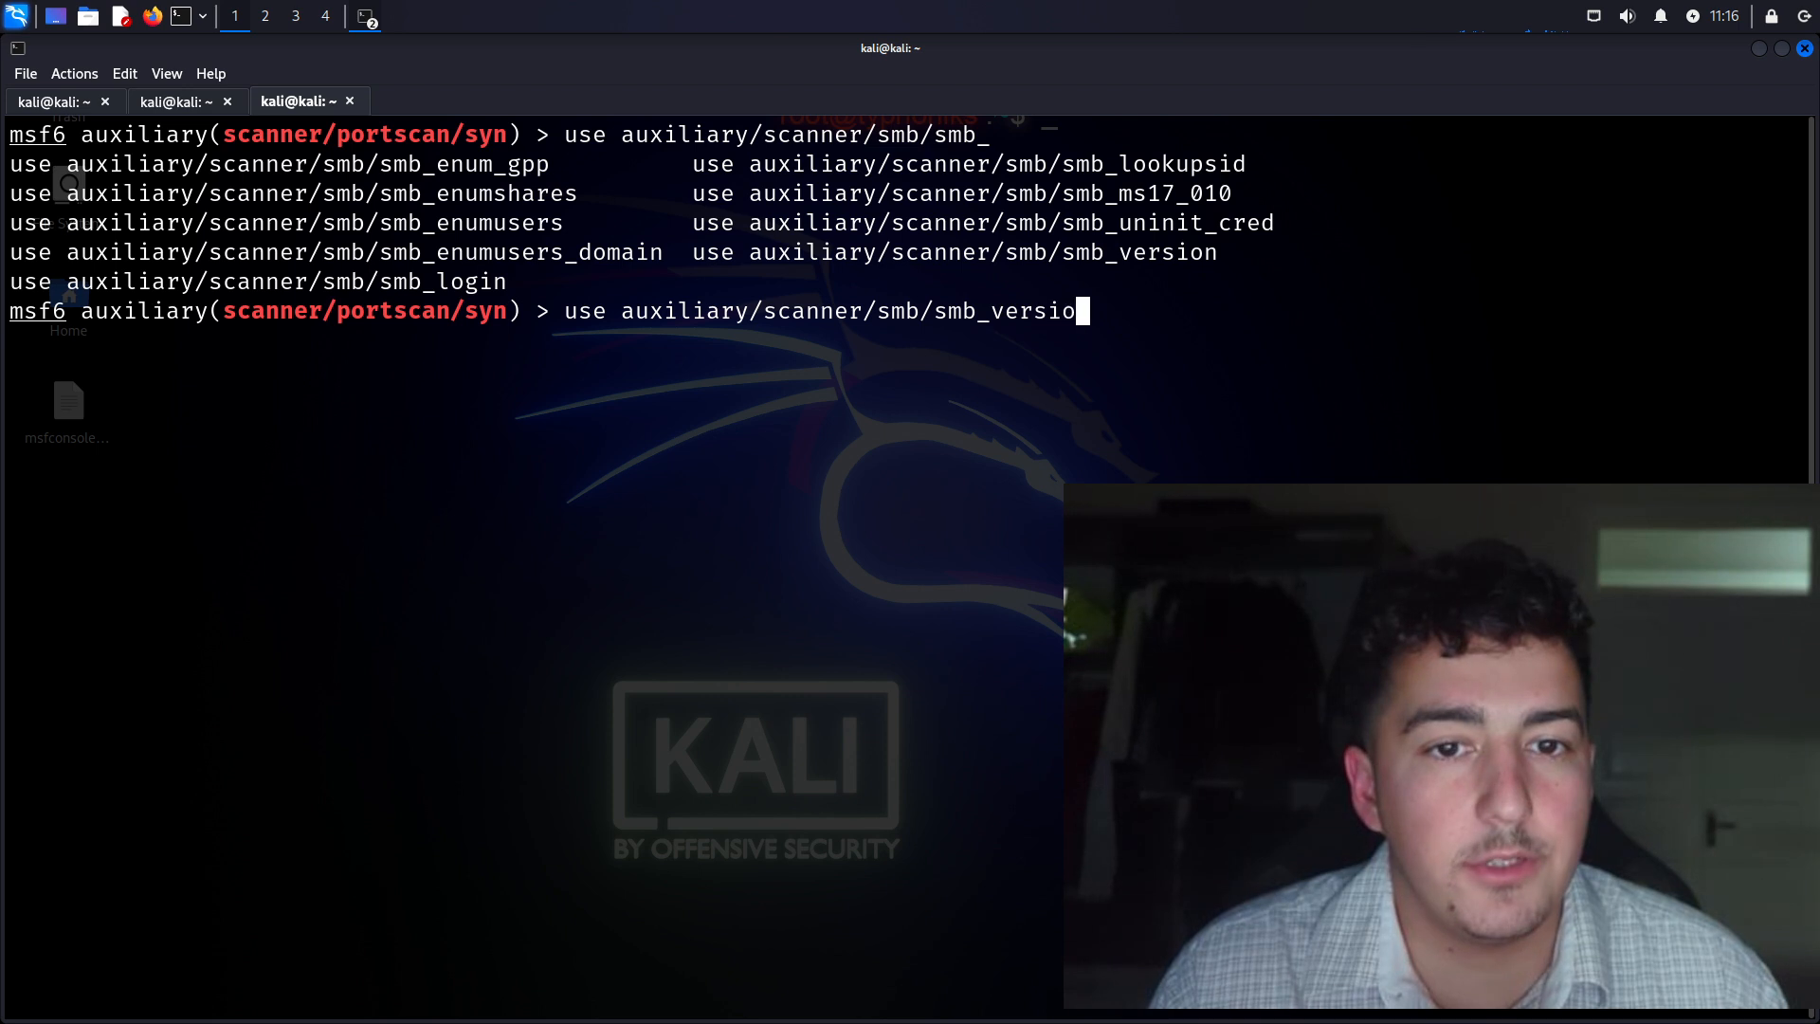
pyautogui.press('Return')
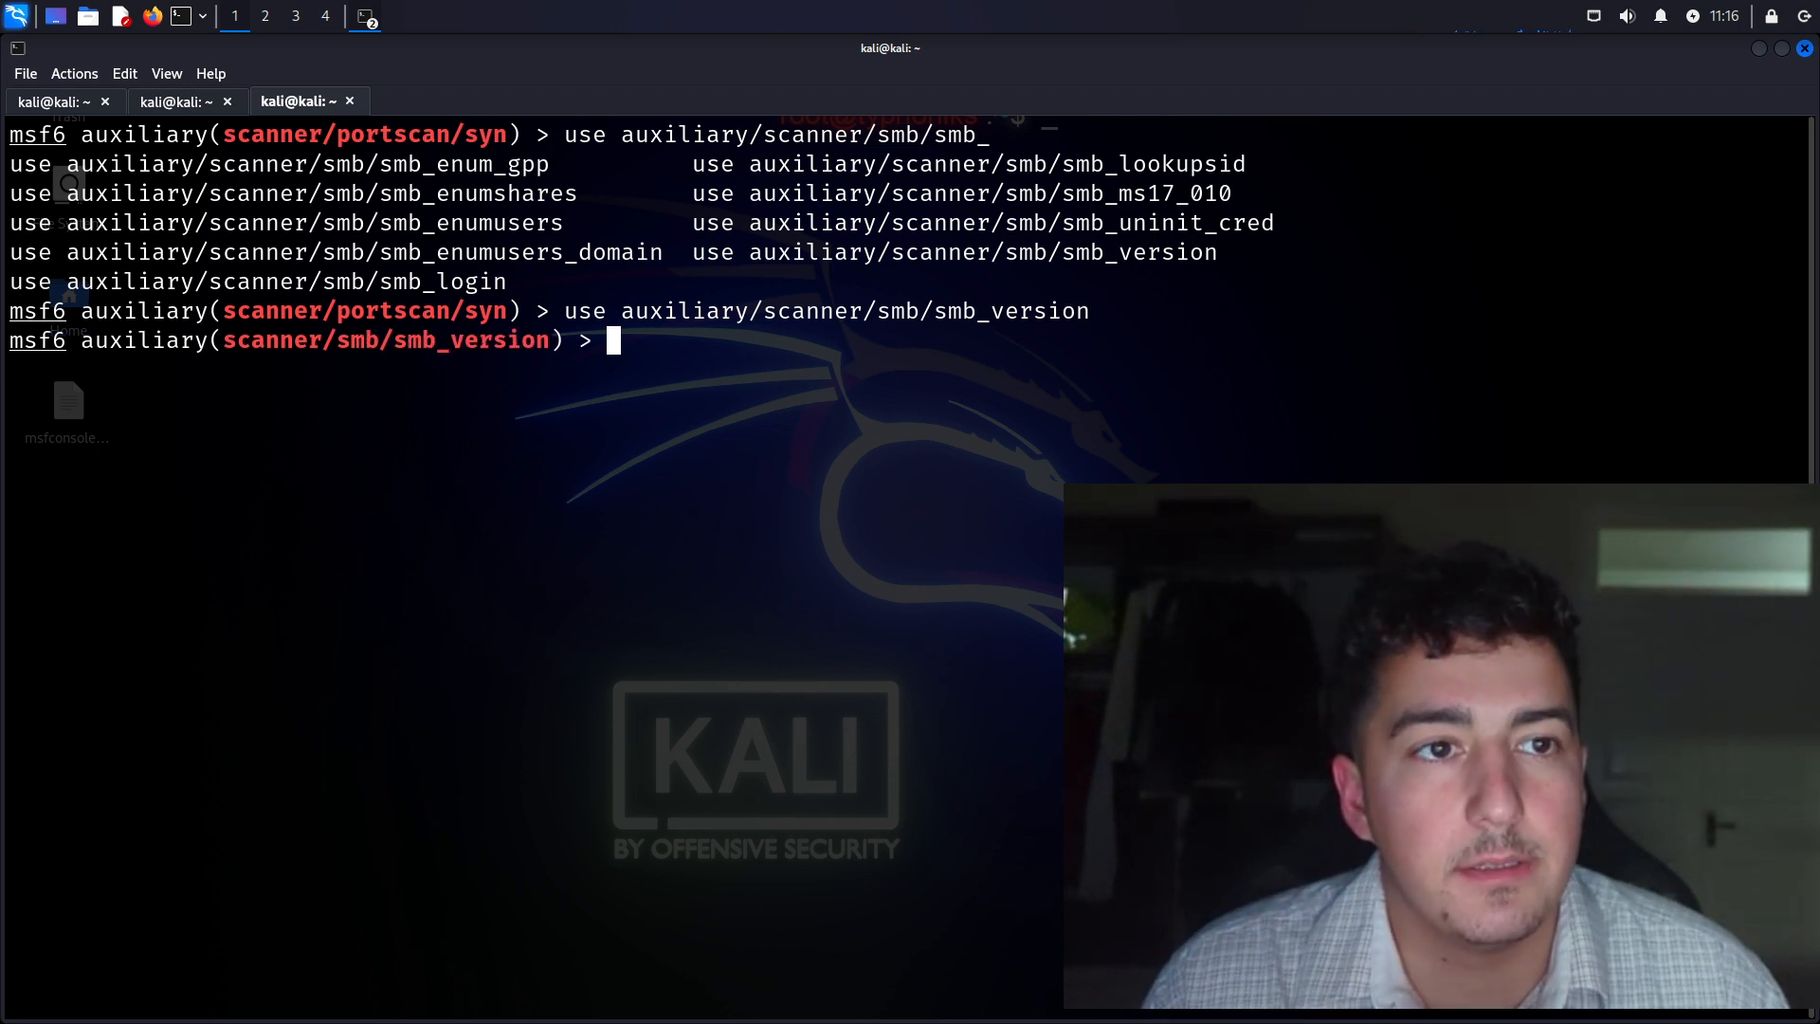
# Set RHOSTS to 192.168.152.139 for the SMB version scanner
pyautogui.write('set RHOSTS')
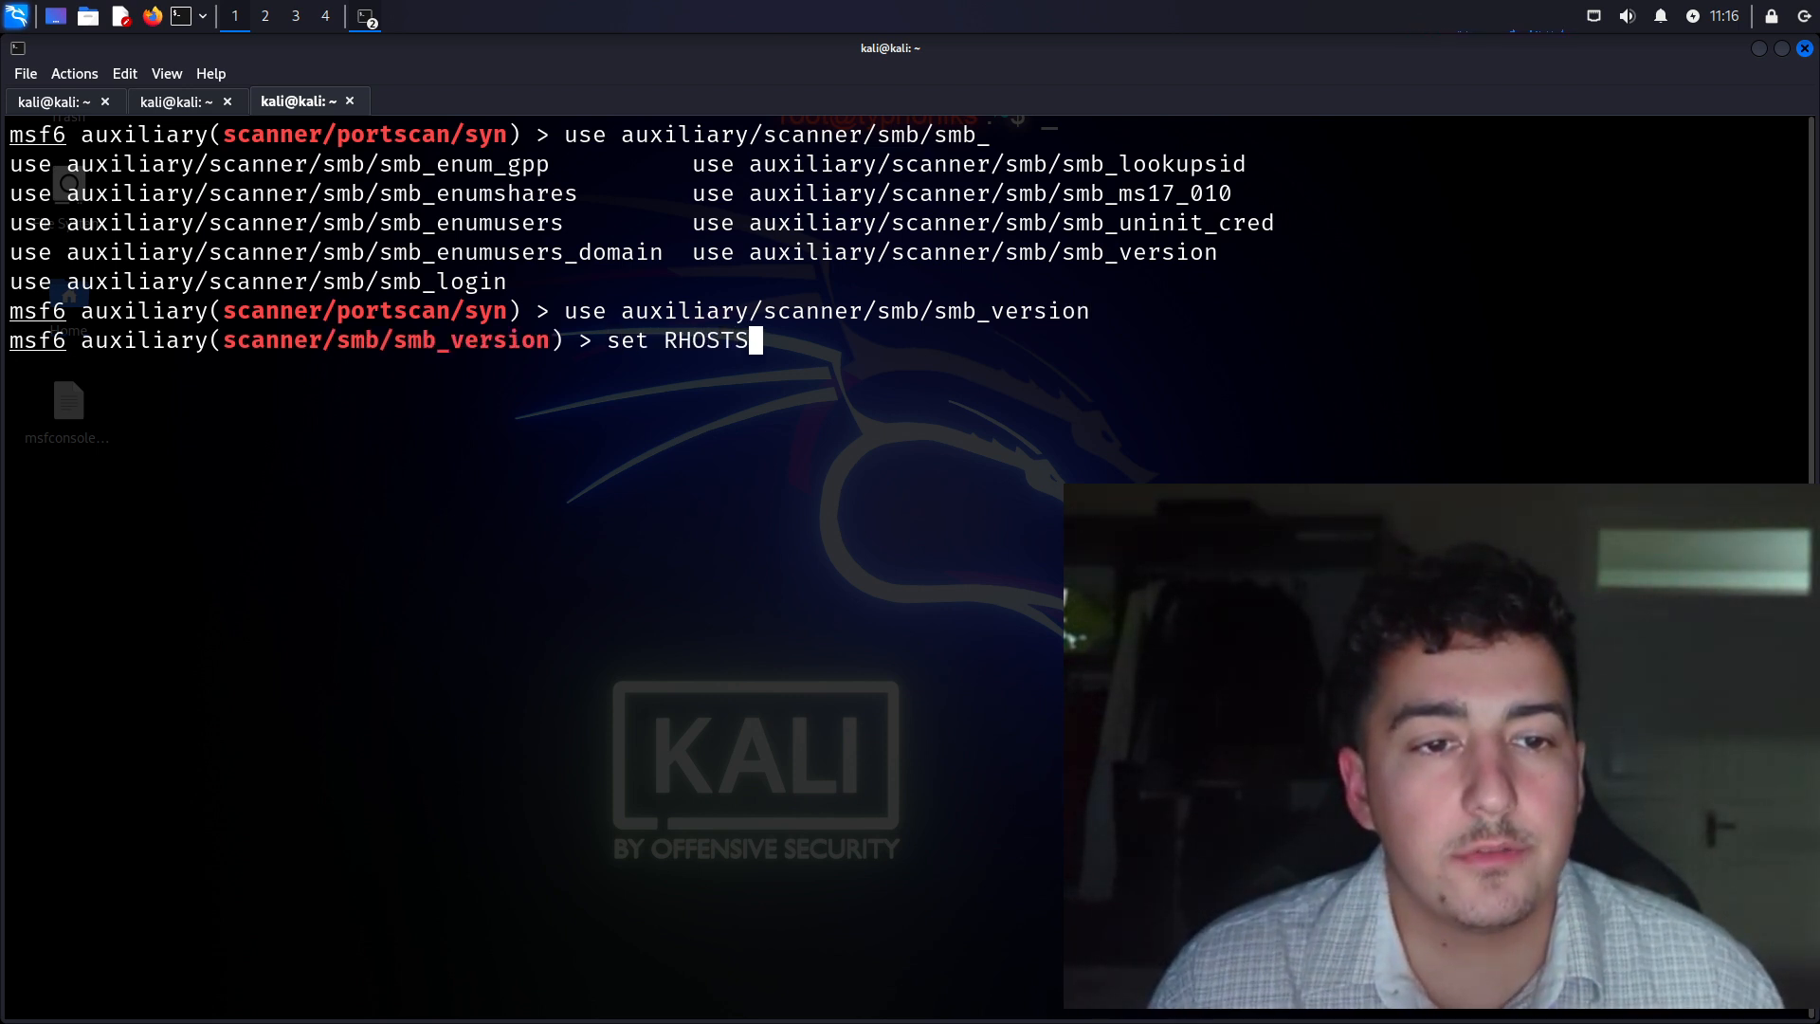
pyautogui.write('192.168')
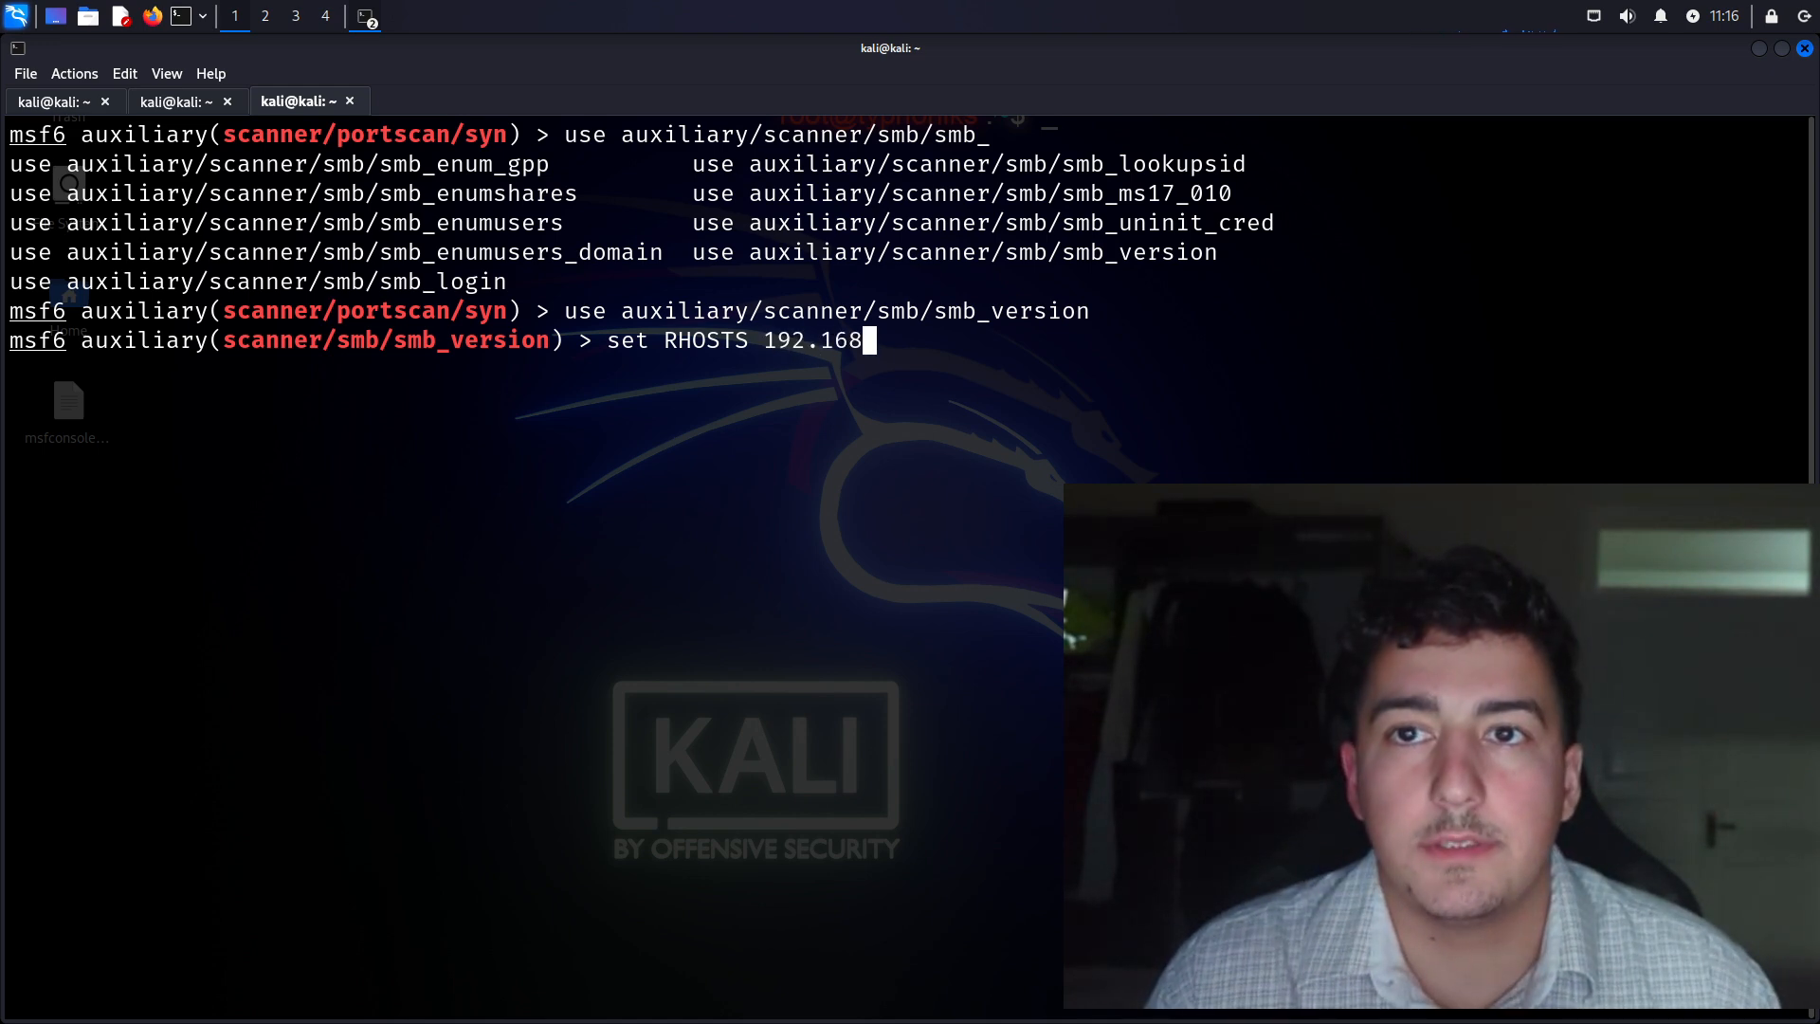
pyautogui.write('.152.139')
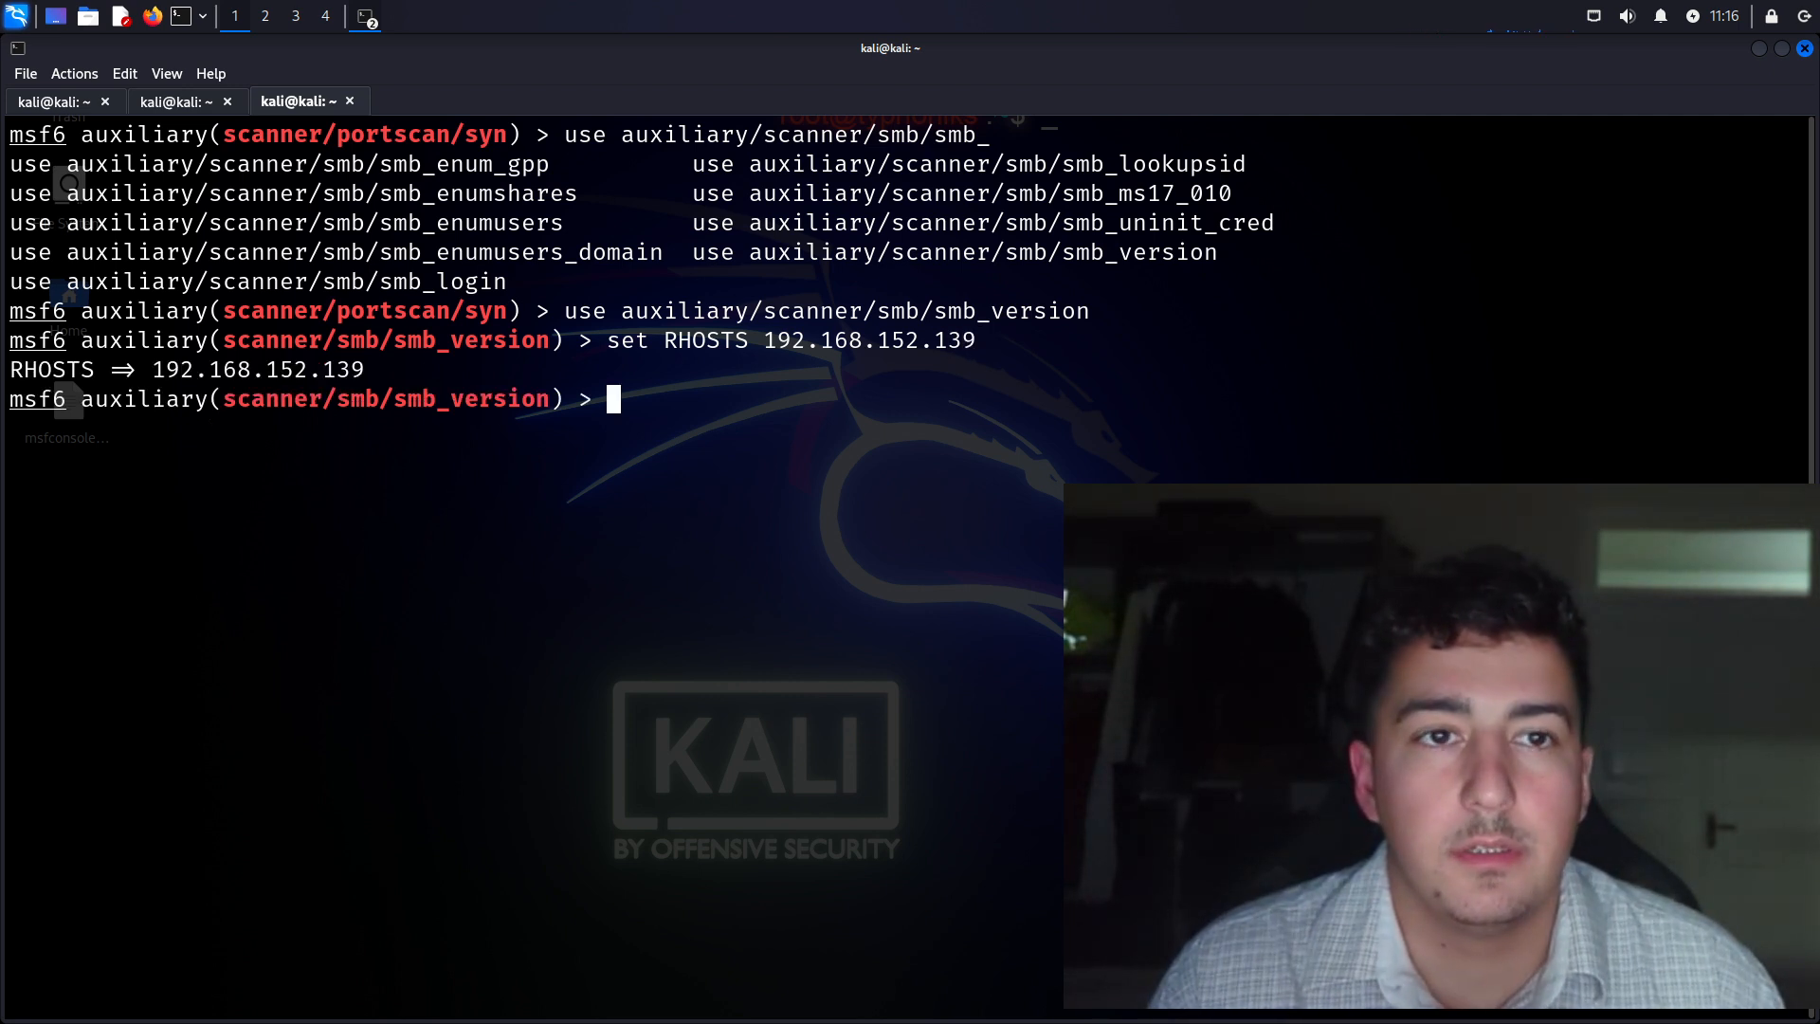
# Run the SMB scan (Samba 3.0.20-Debian found), list hosts, then clear the console
pyautogui.write('run')
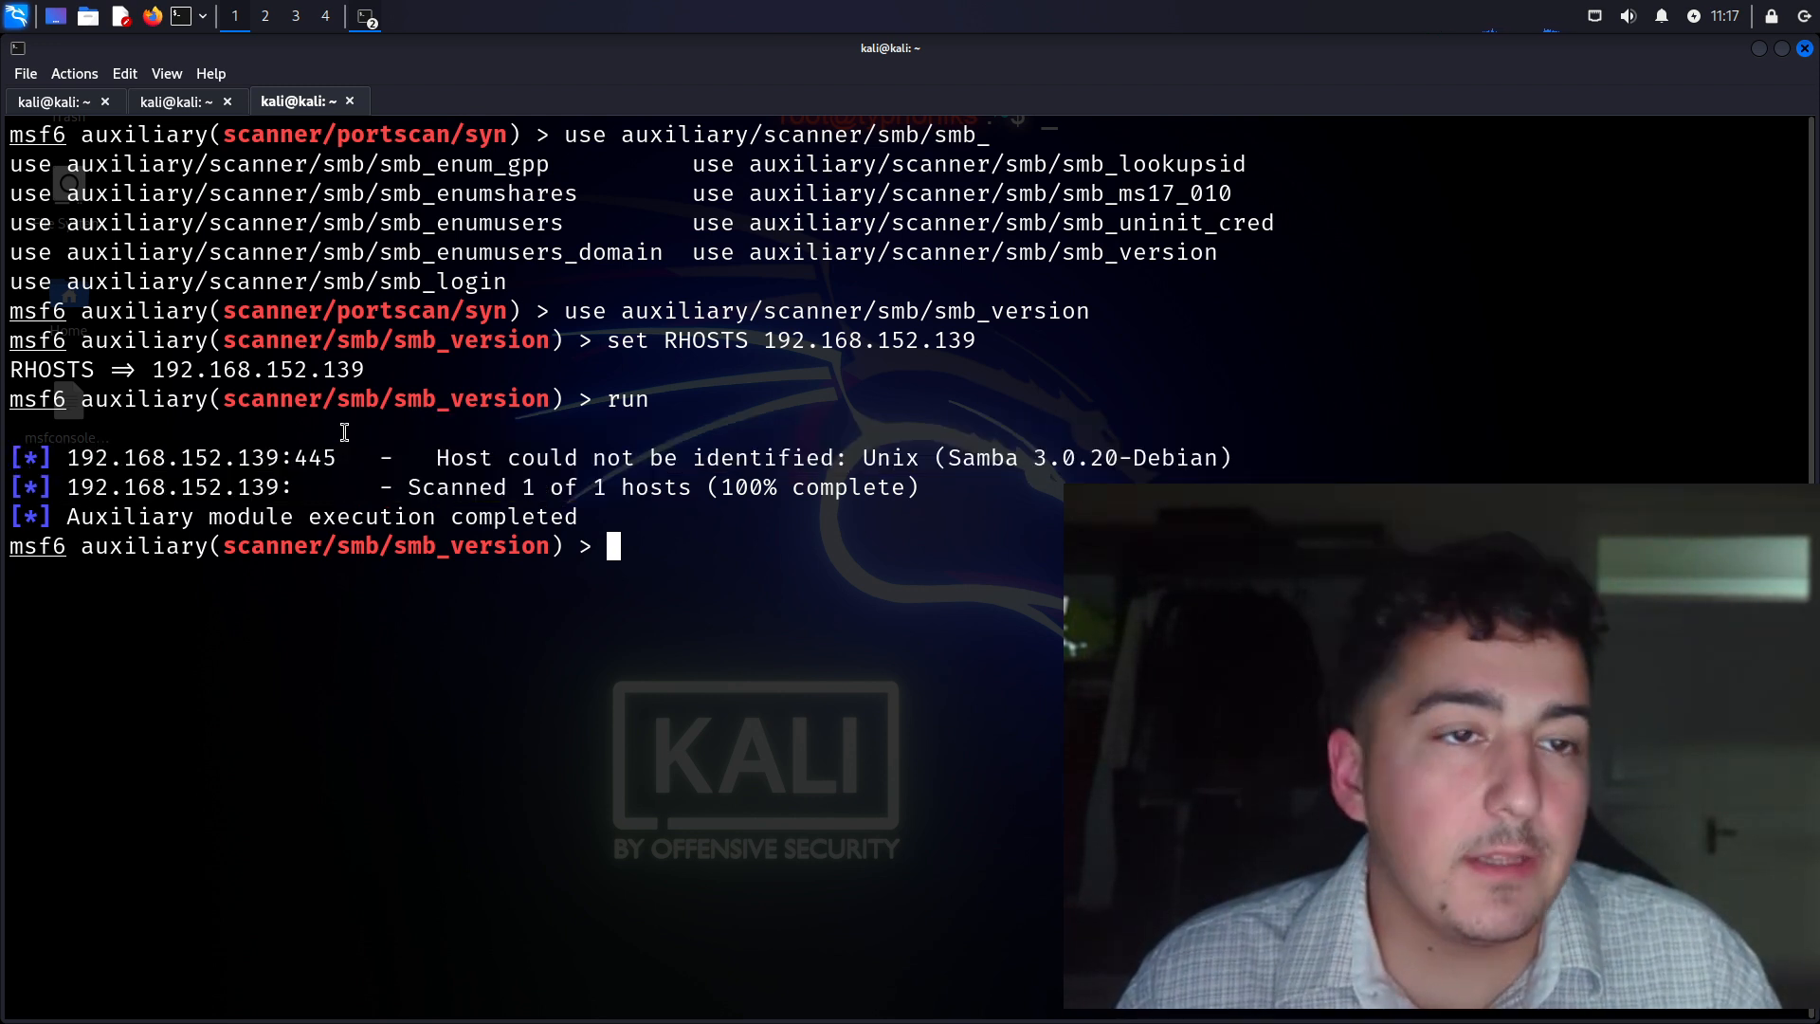
pyautogui.write('hg')
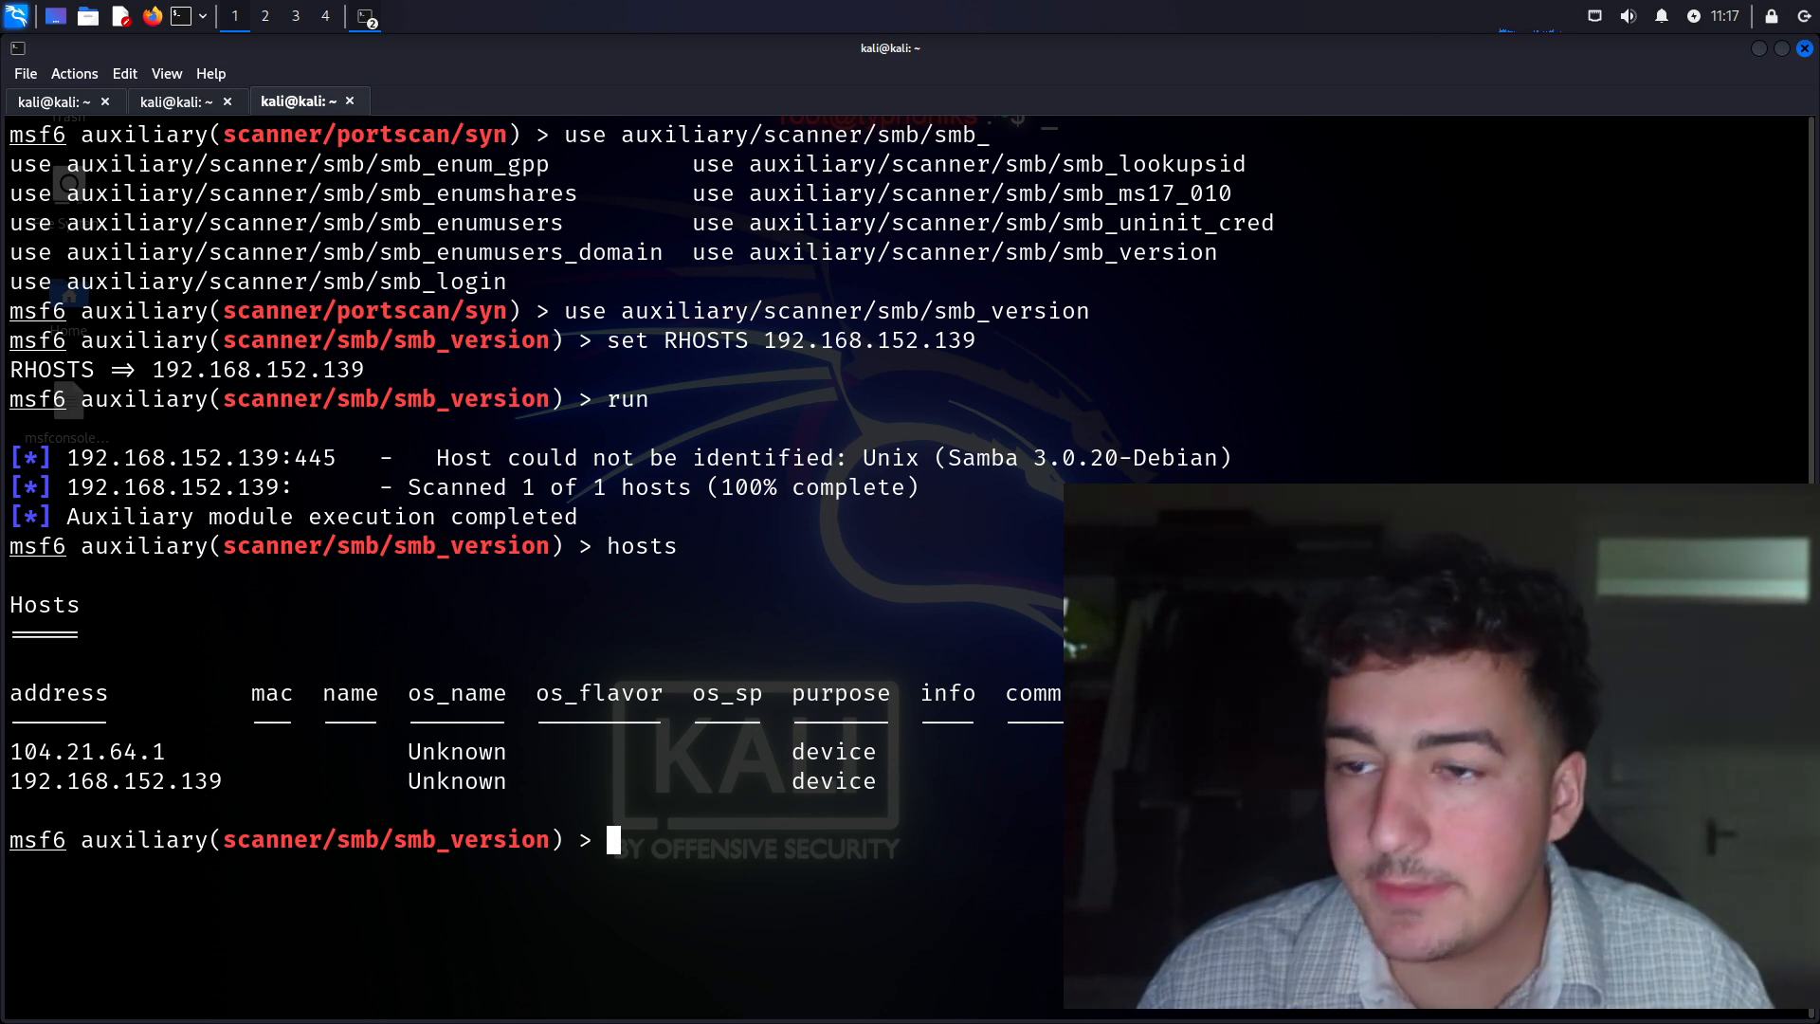
pyautogui.write('clea')
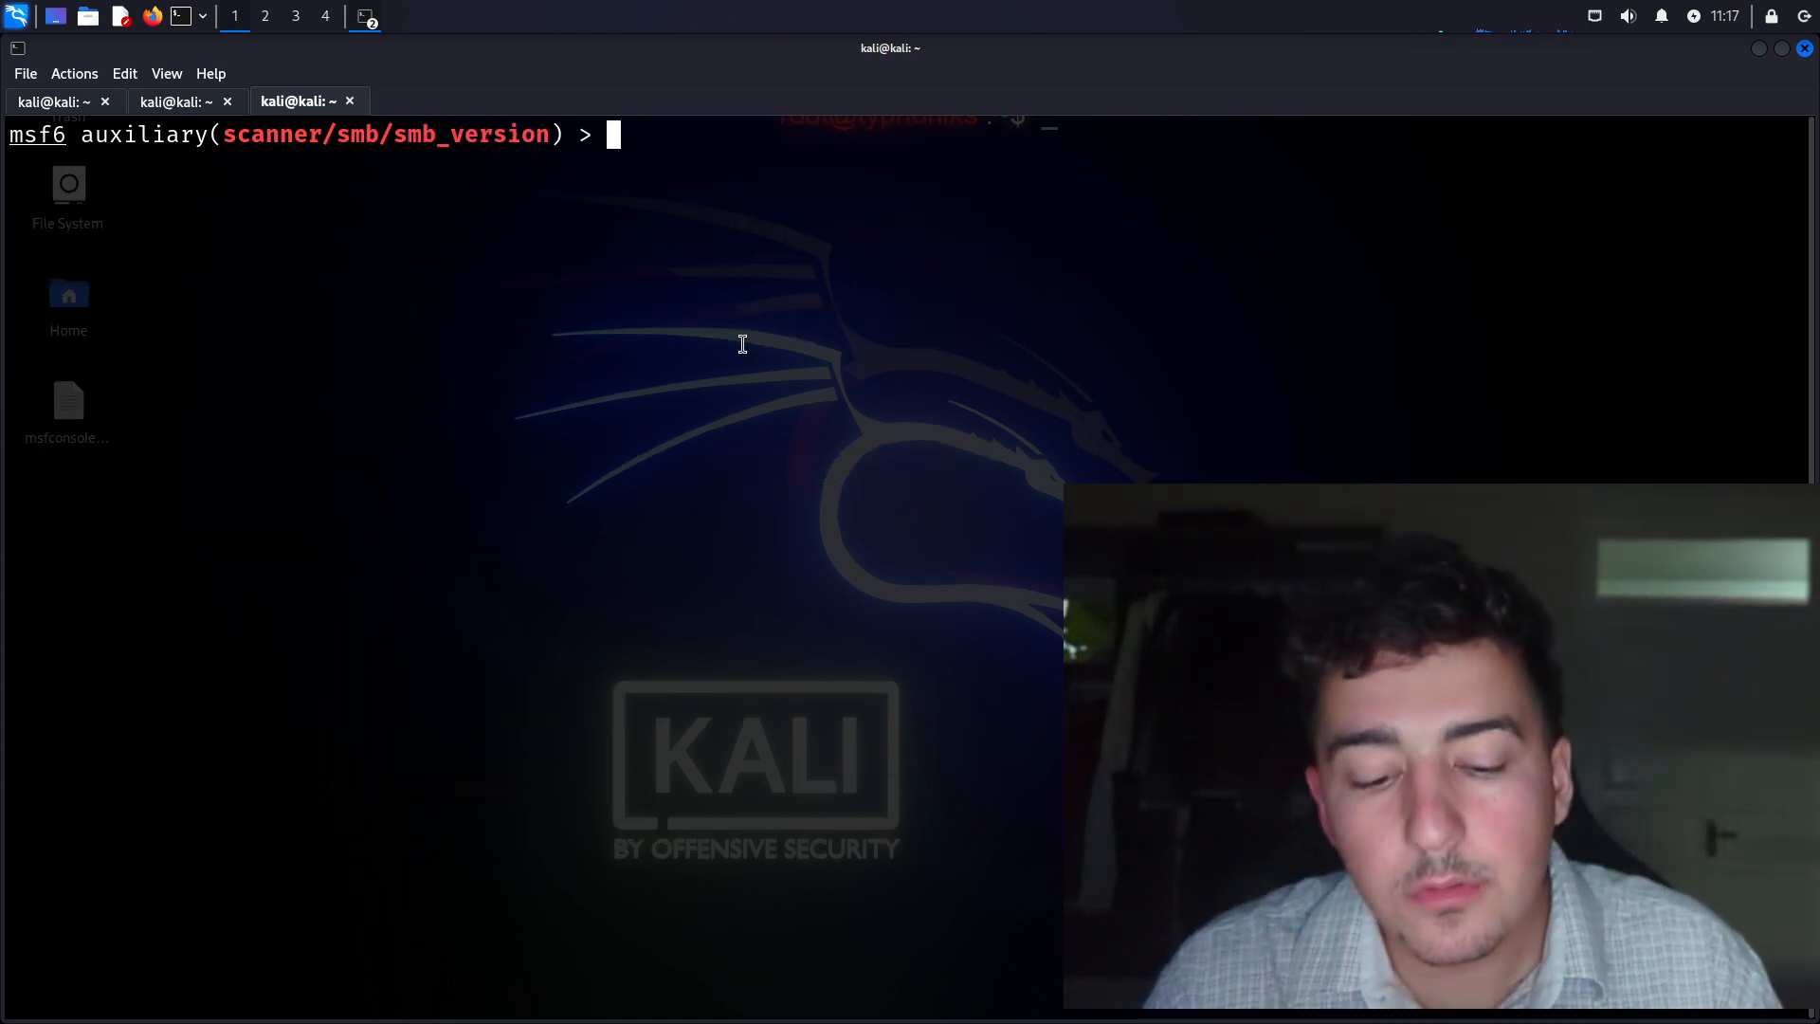
# Attempt to load the MSSQL ping scanner with a mistyped module path
pyautogui.write('use auxilir')
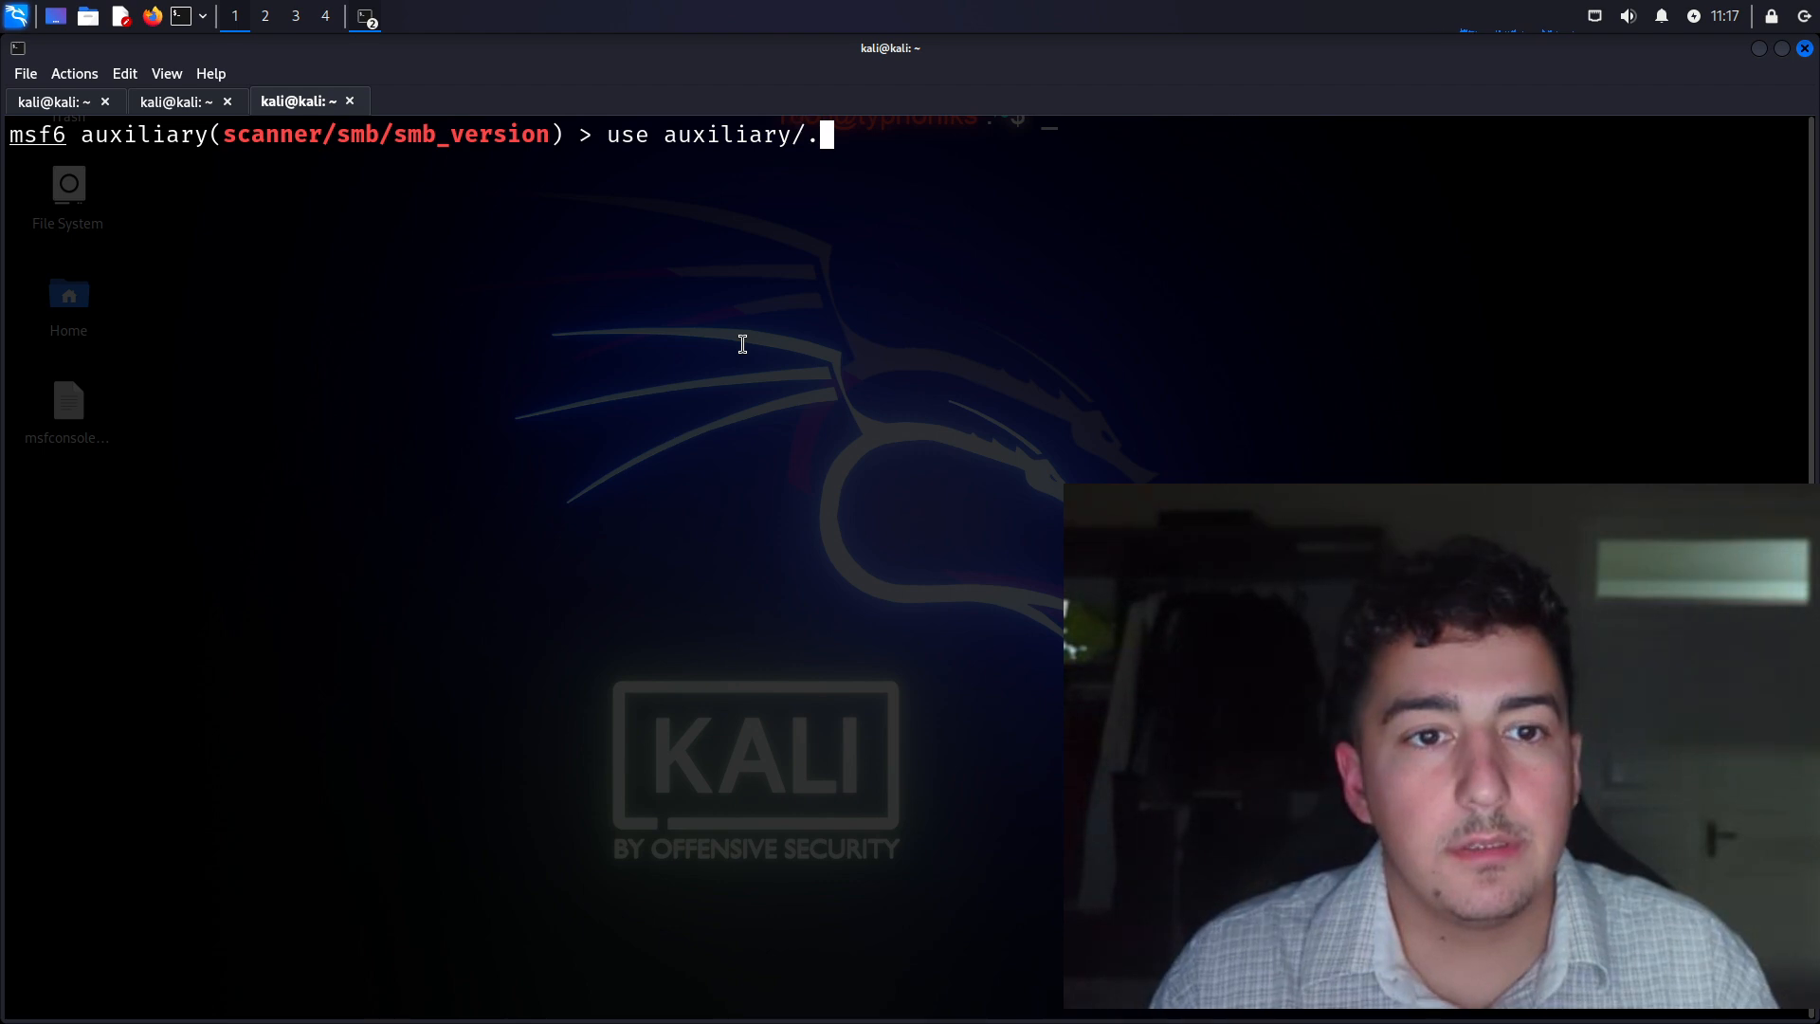
pyautogui.write('scanner/mssq')
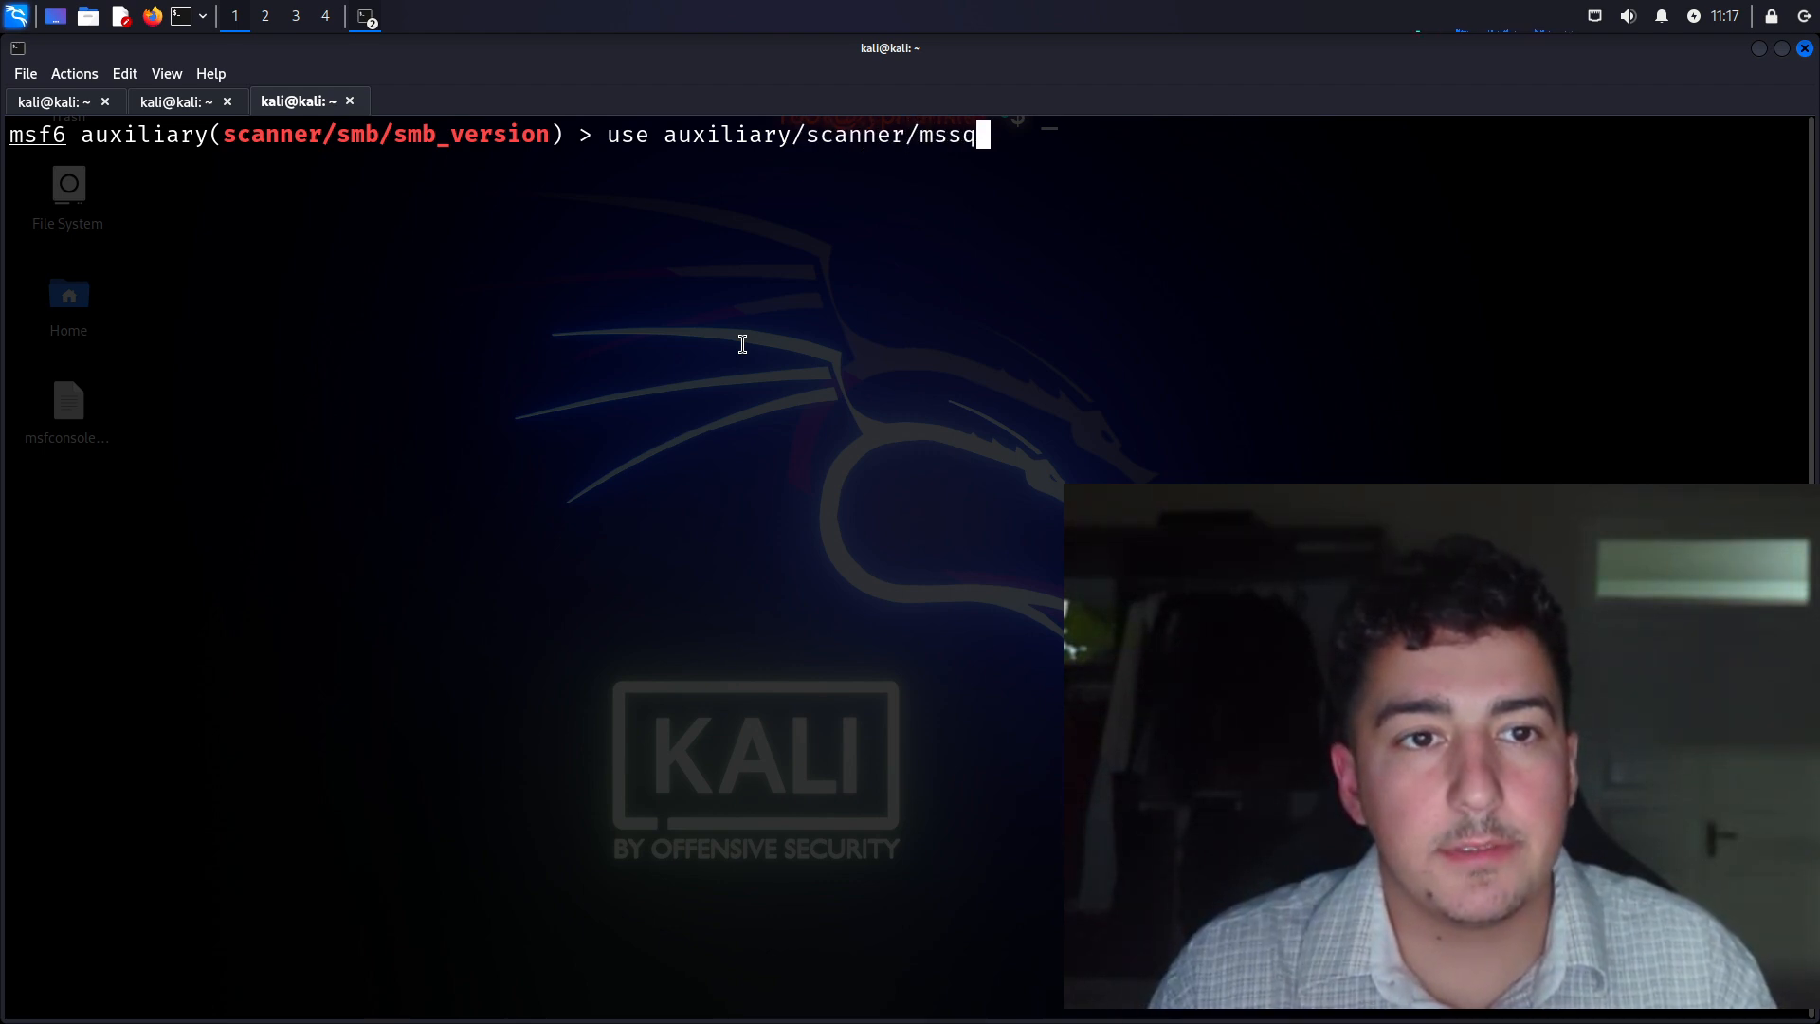
pyautogui.write('l_mssql')
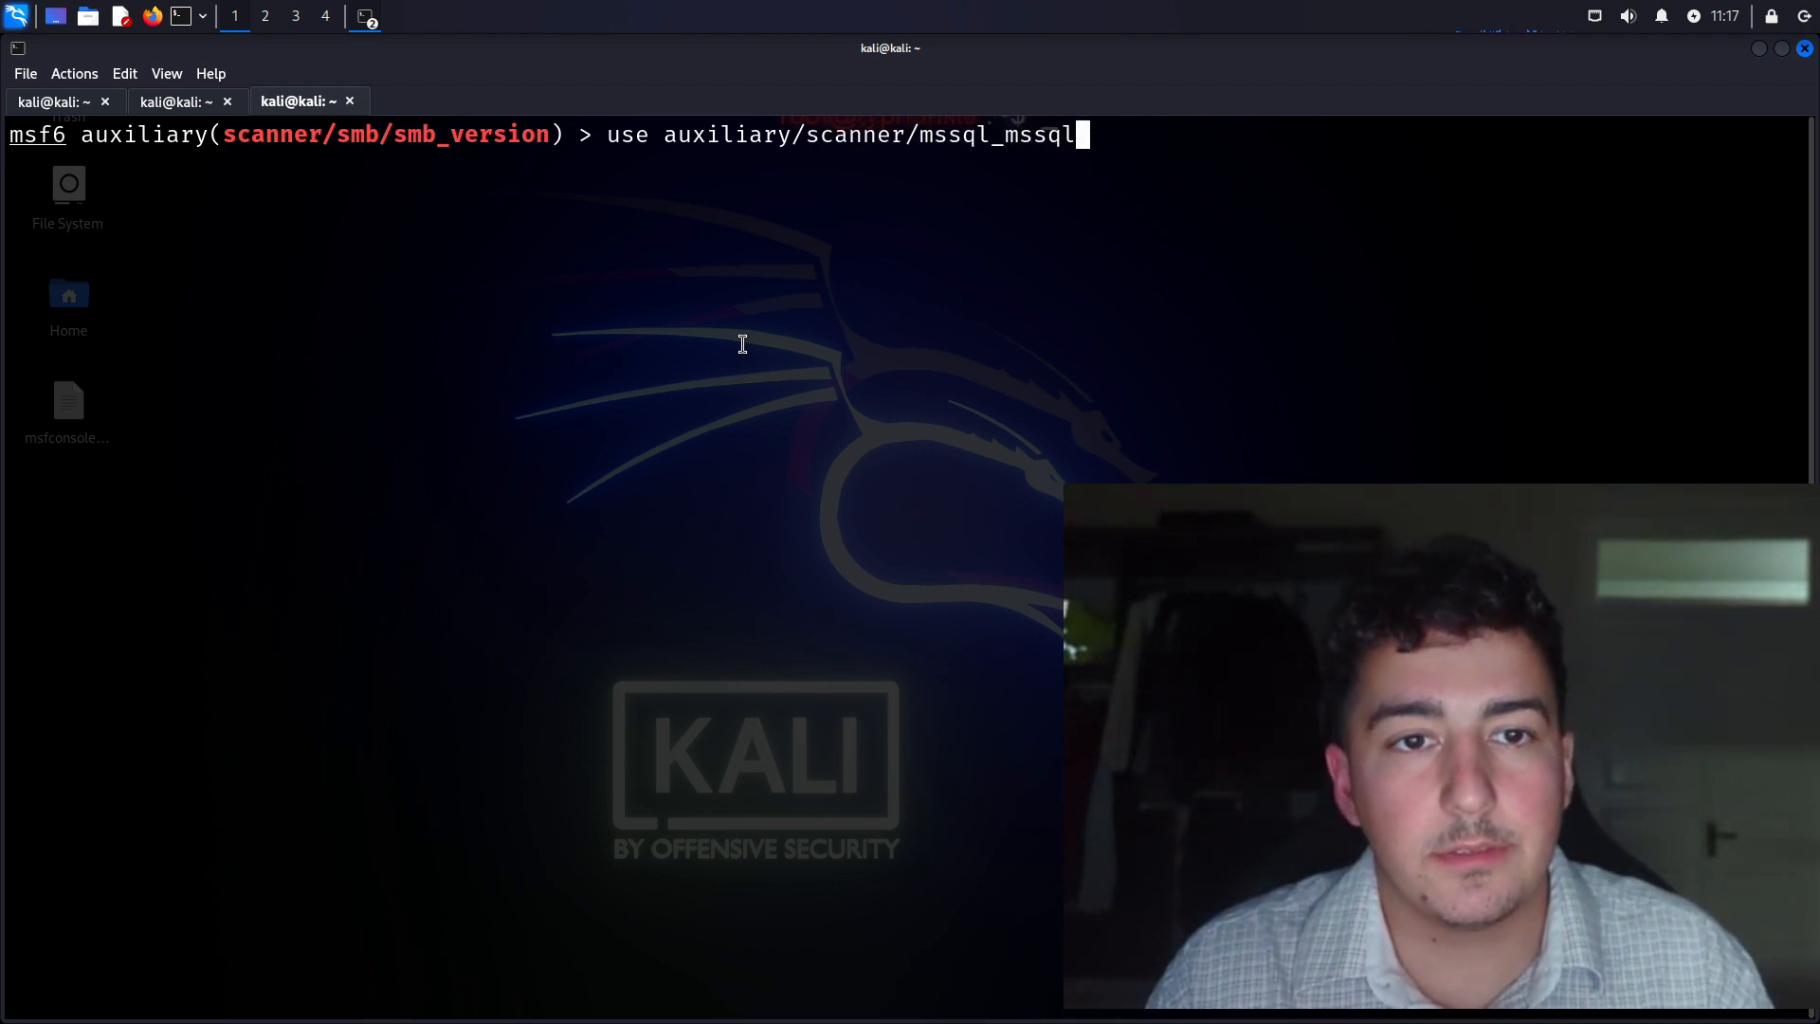
pyautogui.write('_ping')
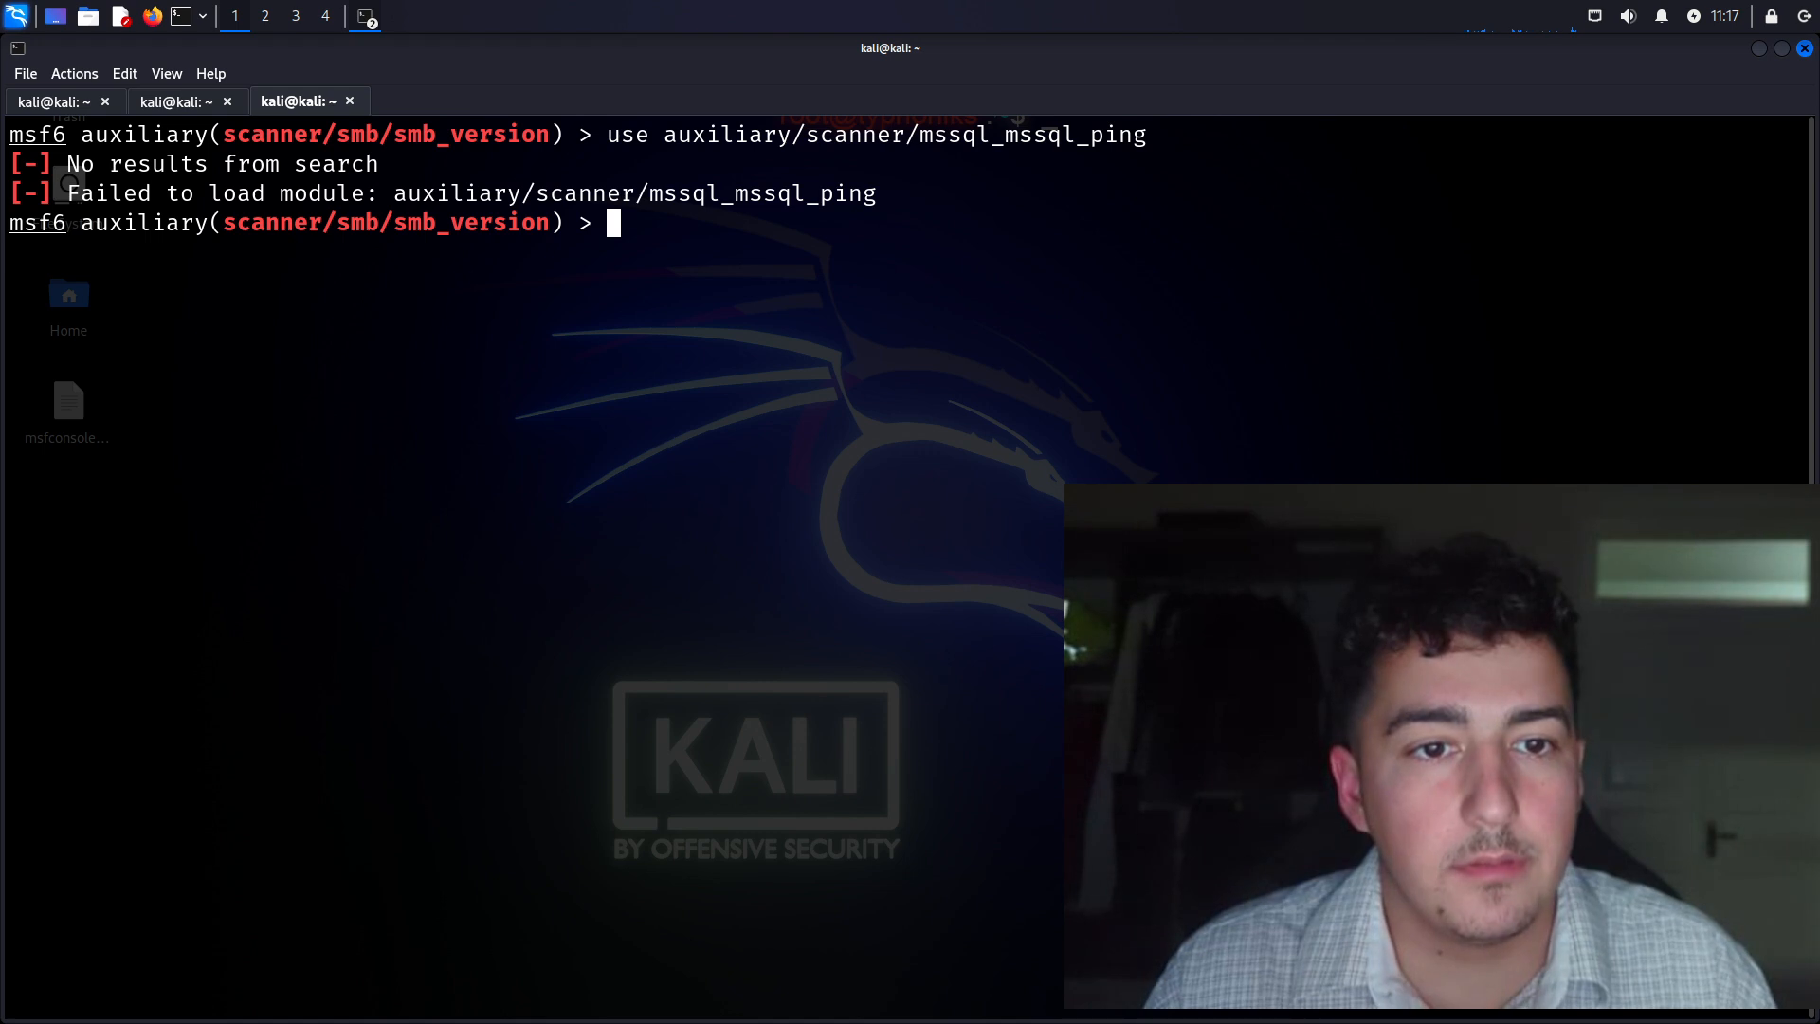
# Load auxiliary/scanner/mssql/mssql_ping correctly using Tab completion
pyautogui.write('use auxiliary/scanner/mssql_mssql_')
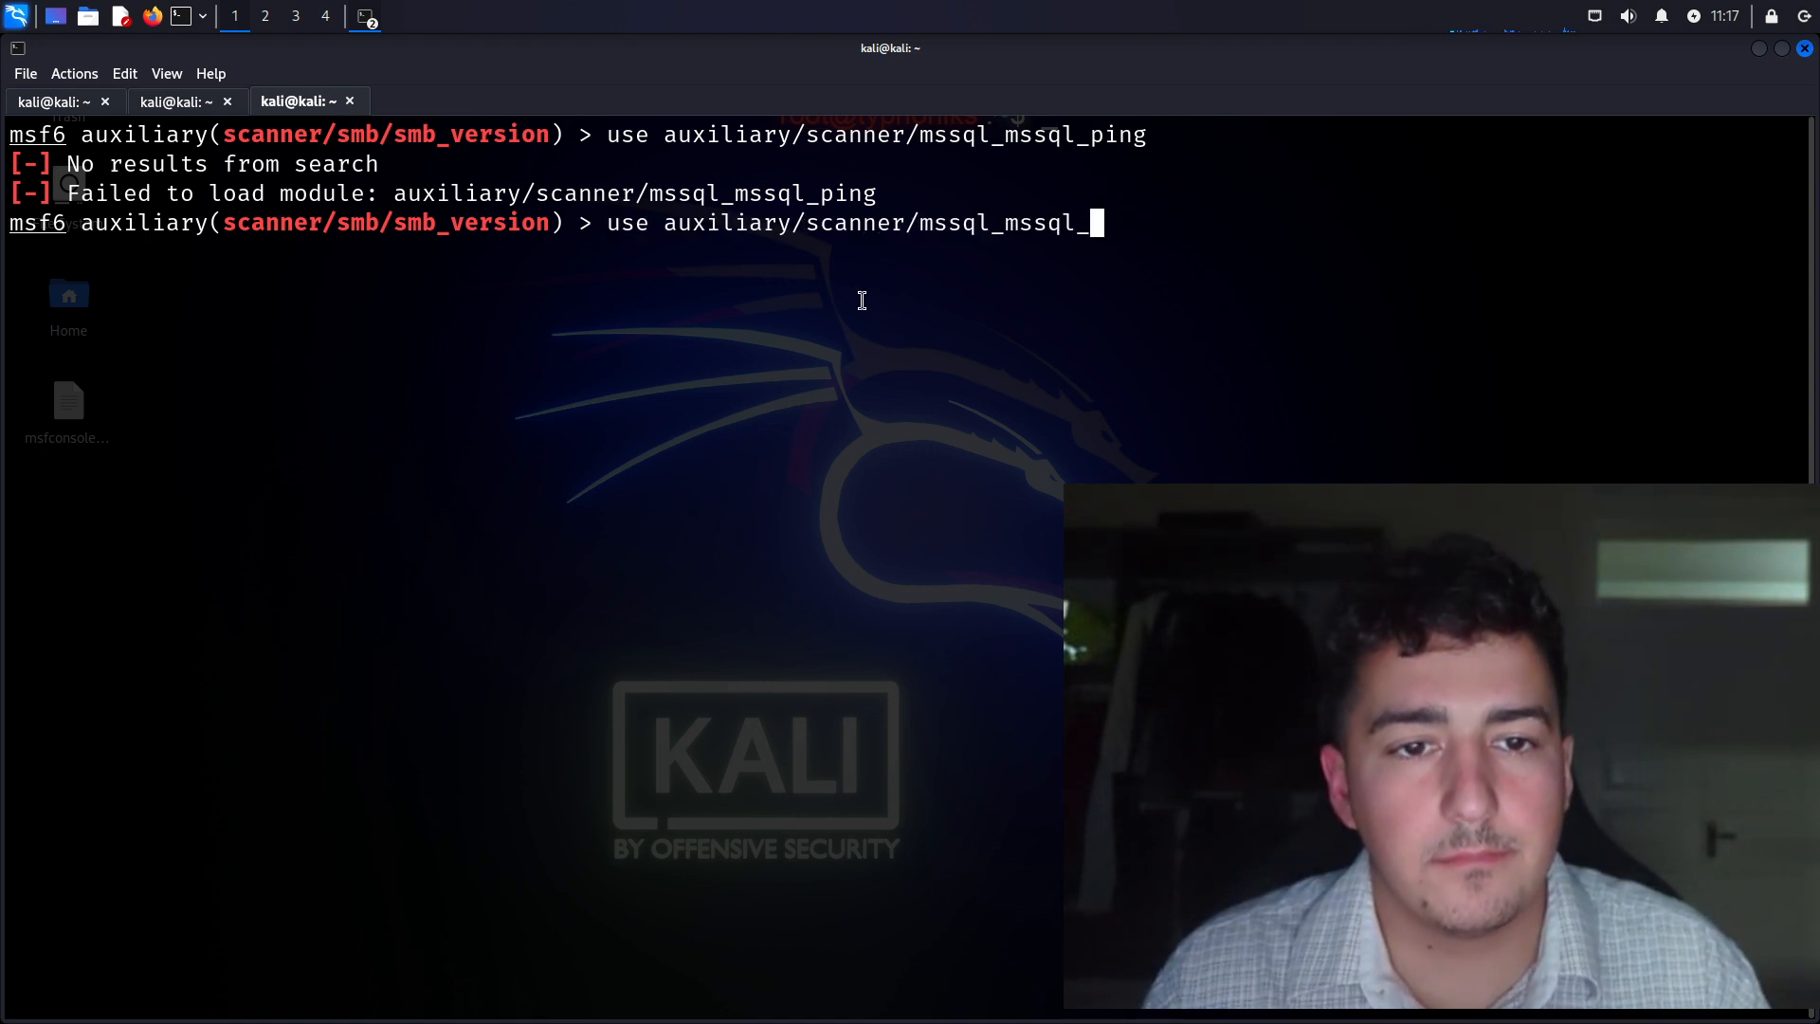
pyautogui.press('BackSpace')
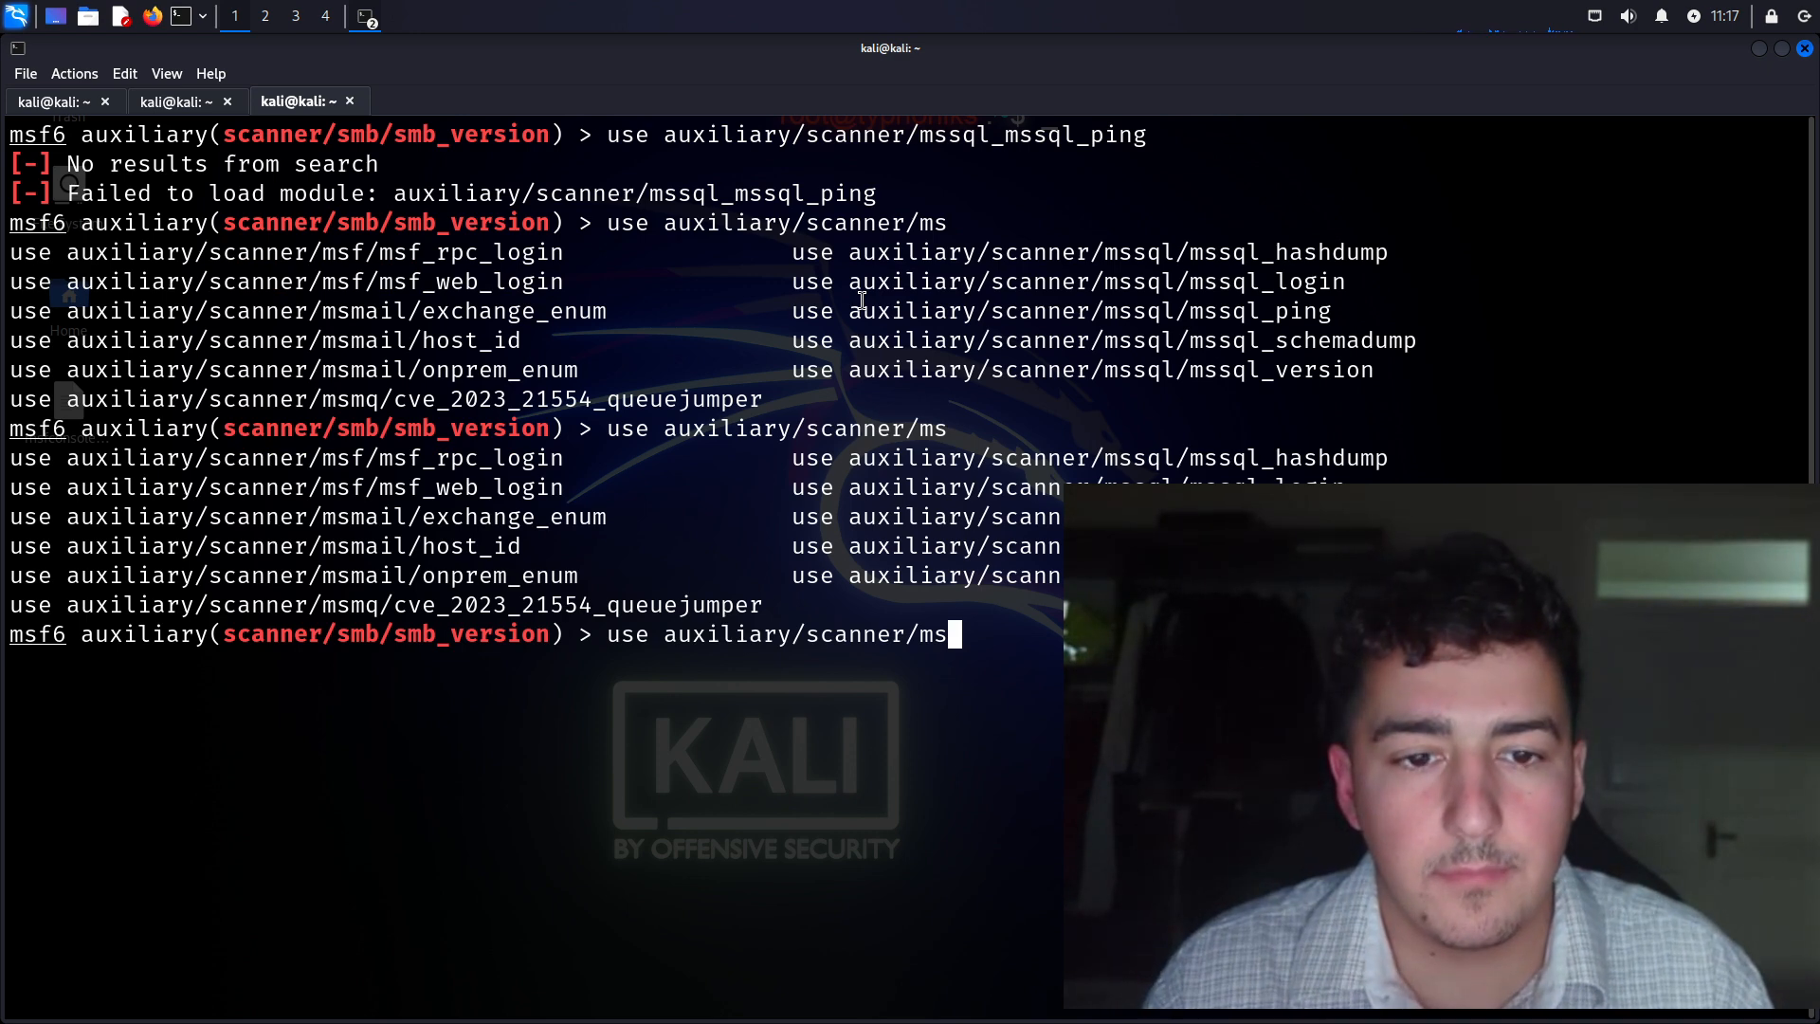
pyautogui.write('sql_ms')
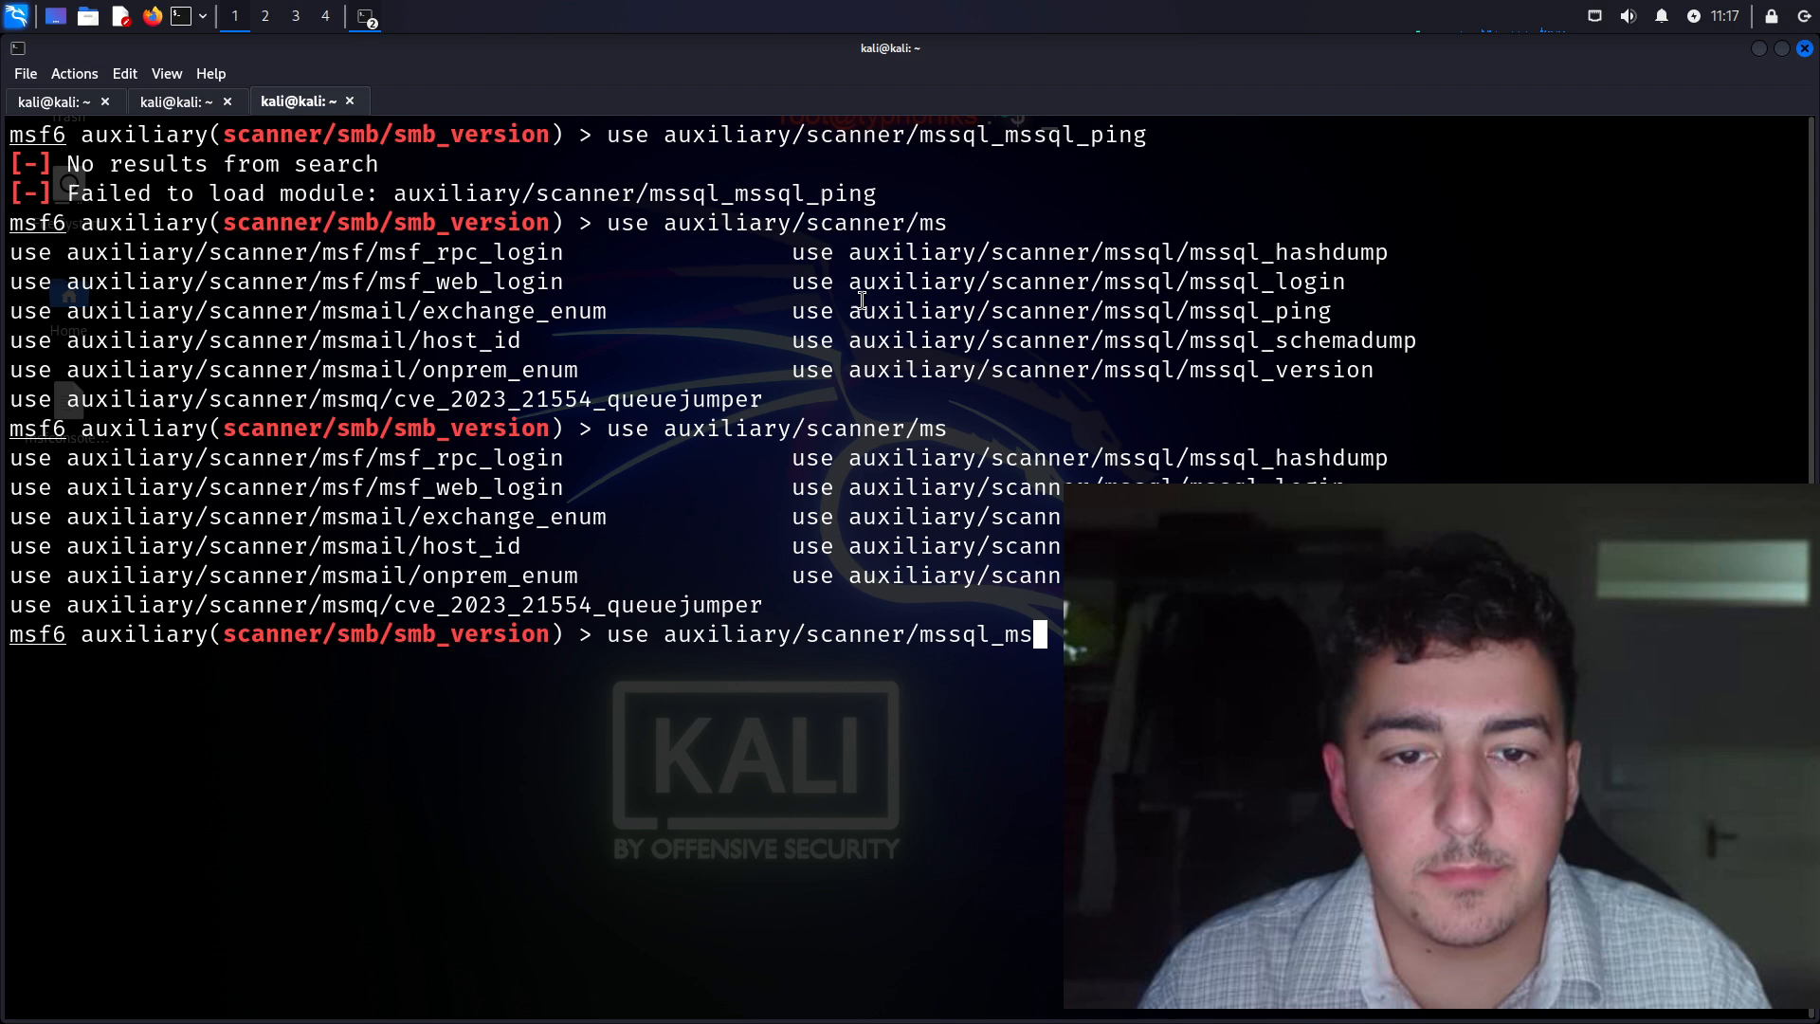
pyautogui.press('BackSpace')
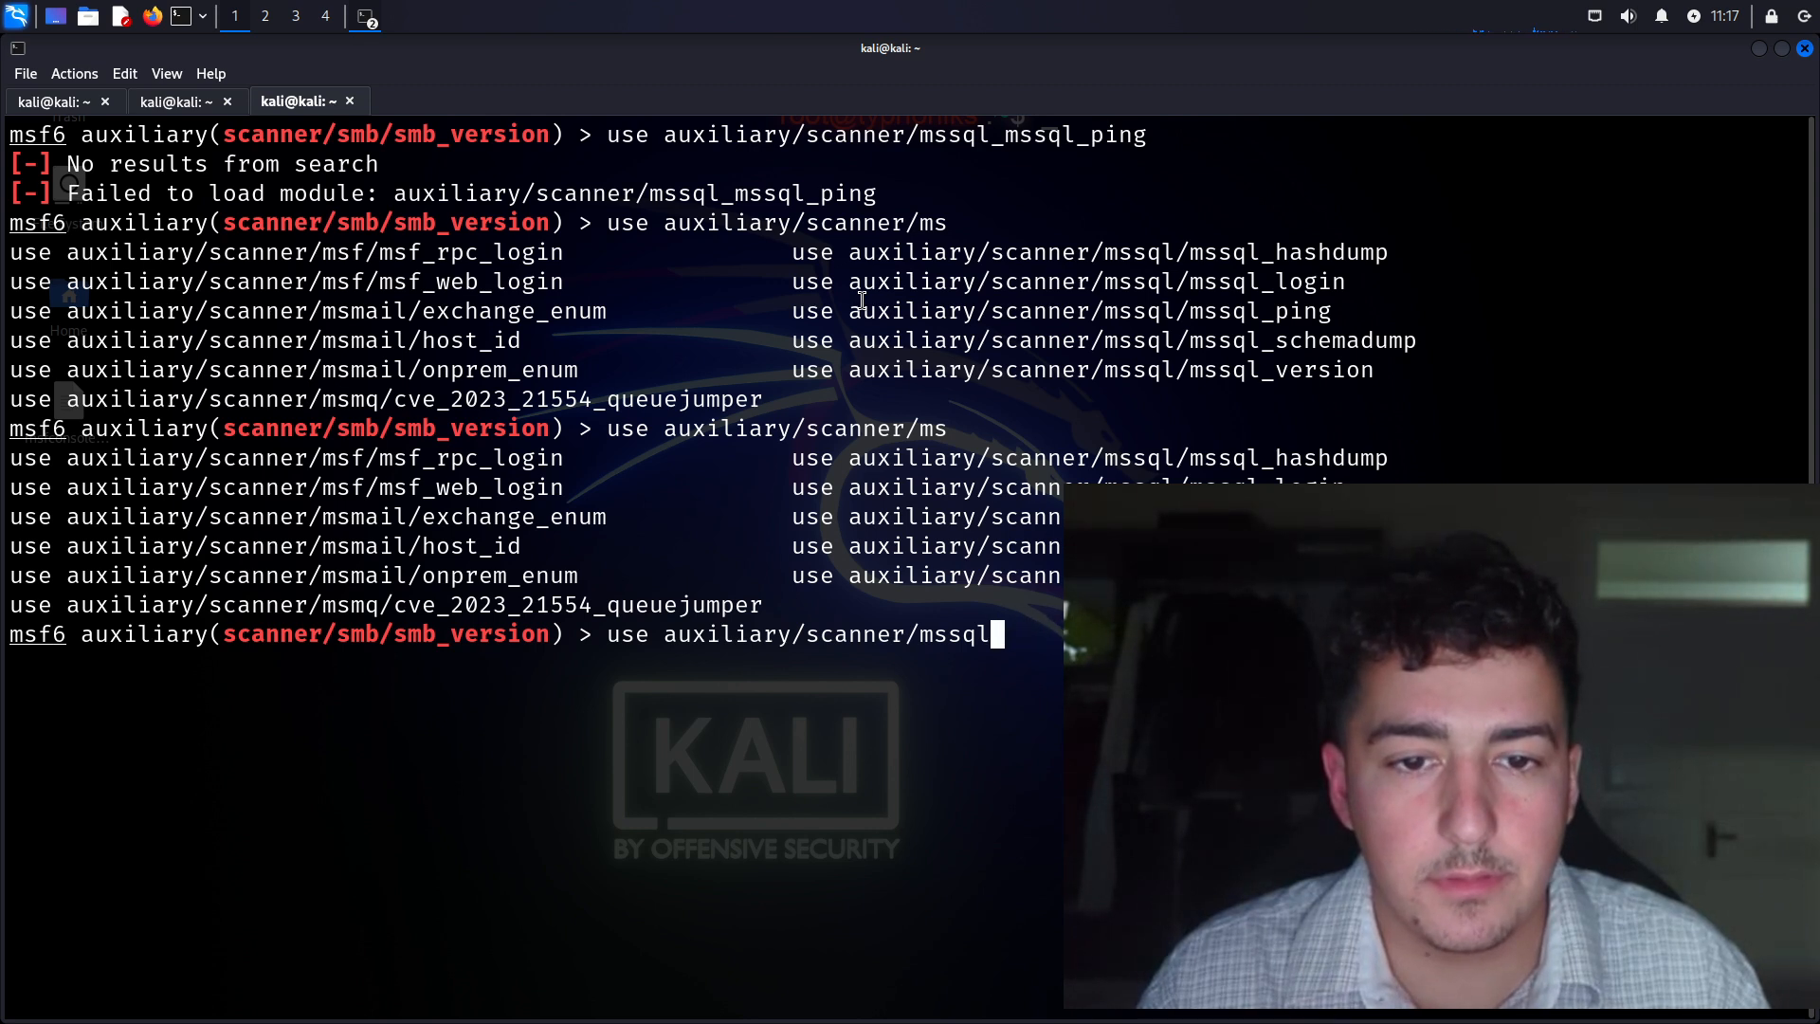
pyautogui.write('/mssq')
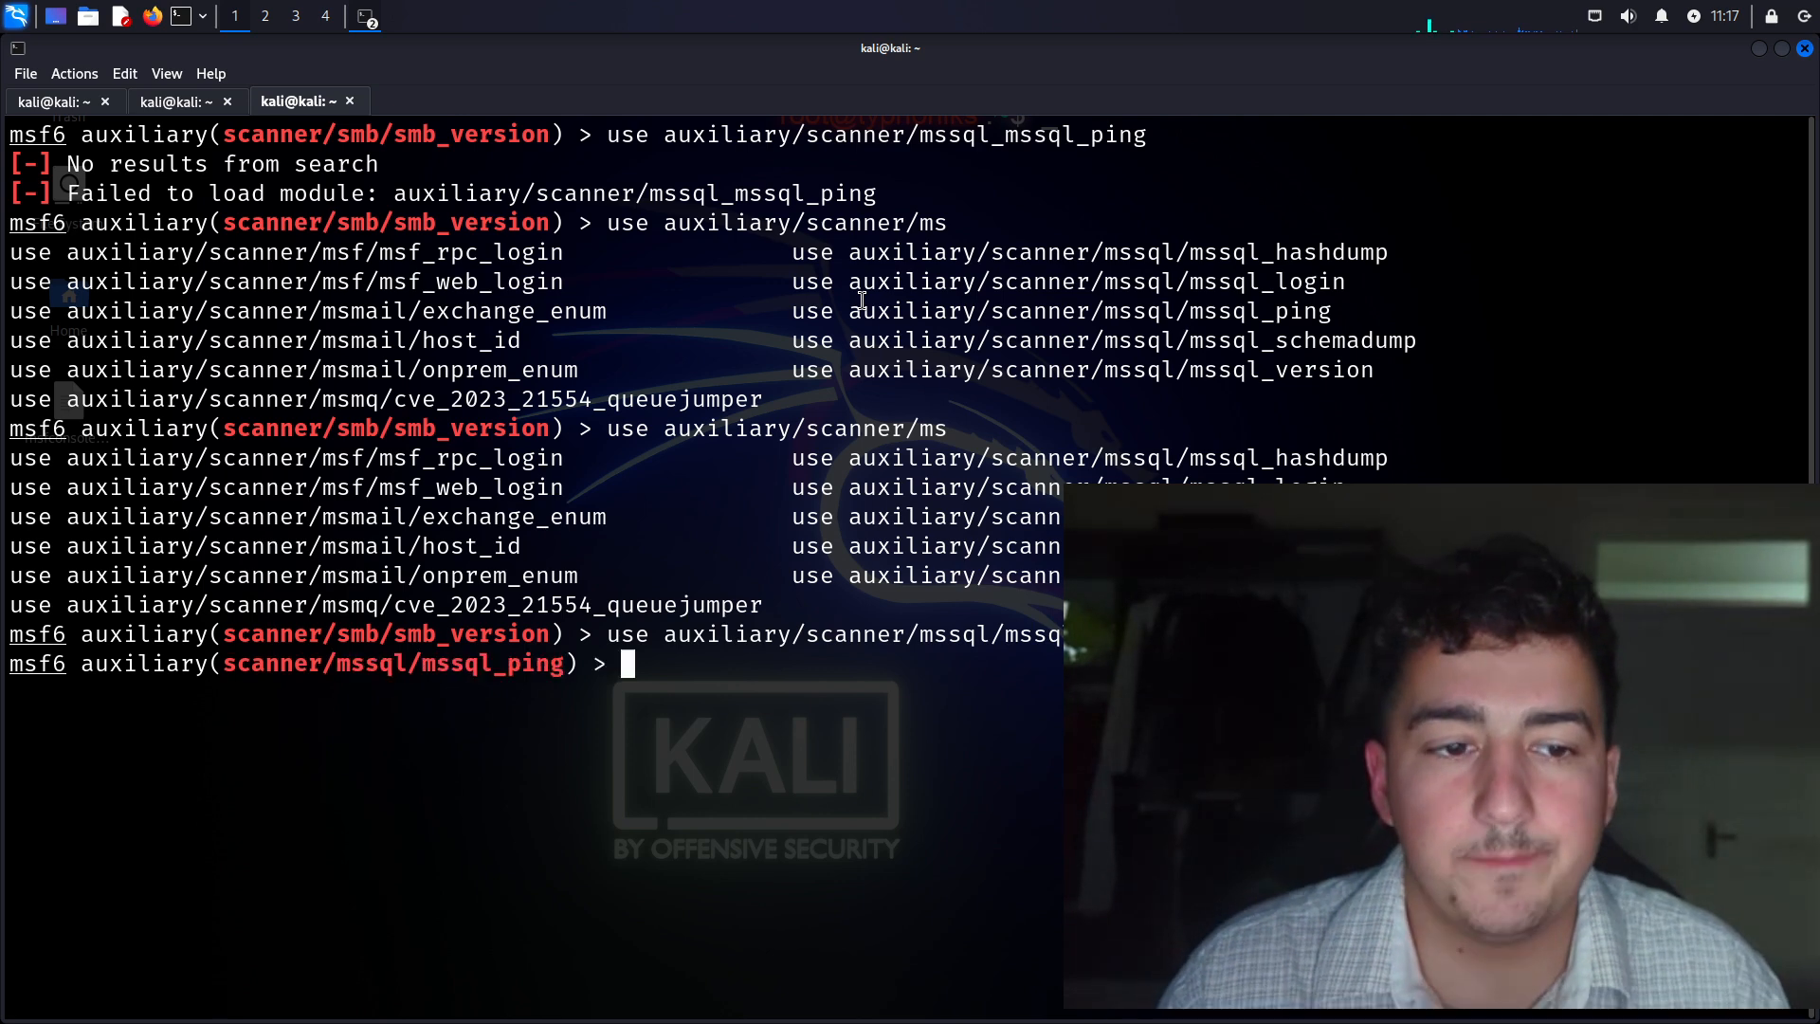
# Set RHOSTS to 192.168.152.139 and run the MSSQL ping scan
pyautogui.write('s')
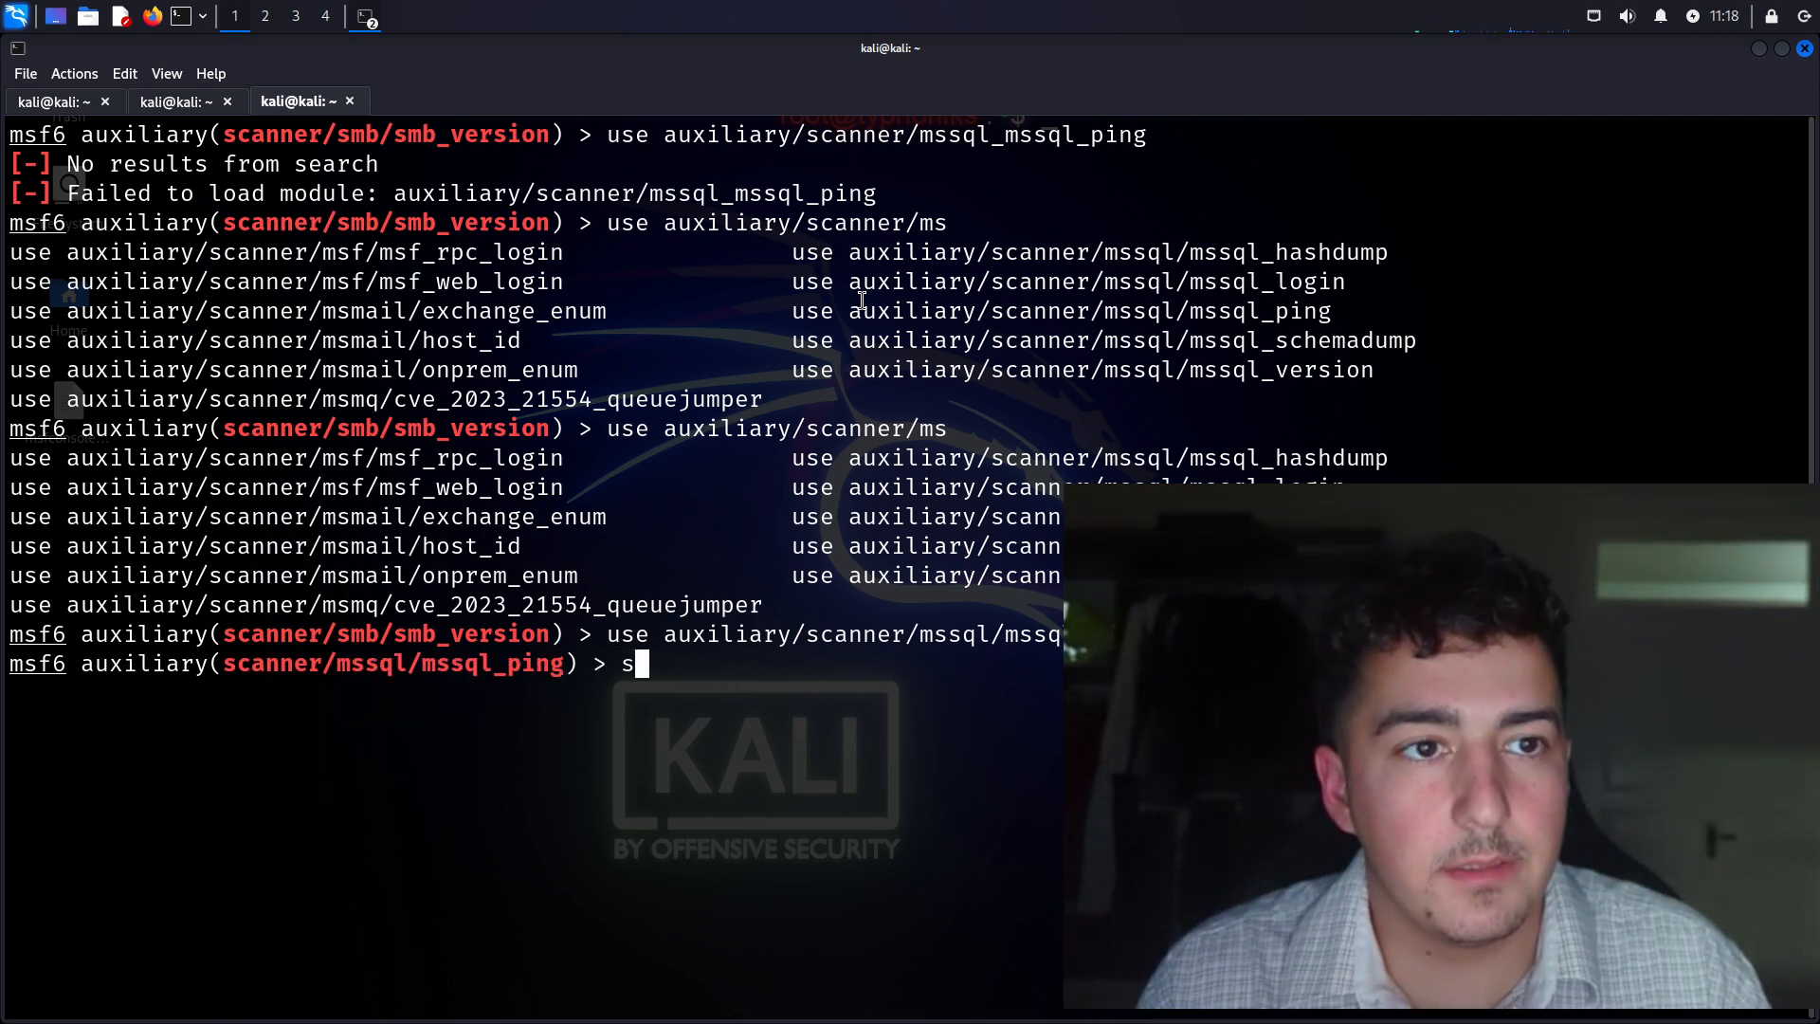
pyautogui.write('et RHOSTS 192.1')
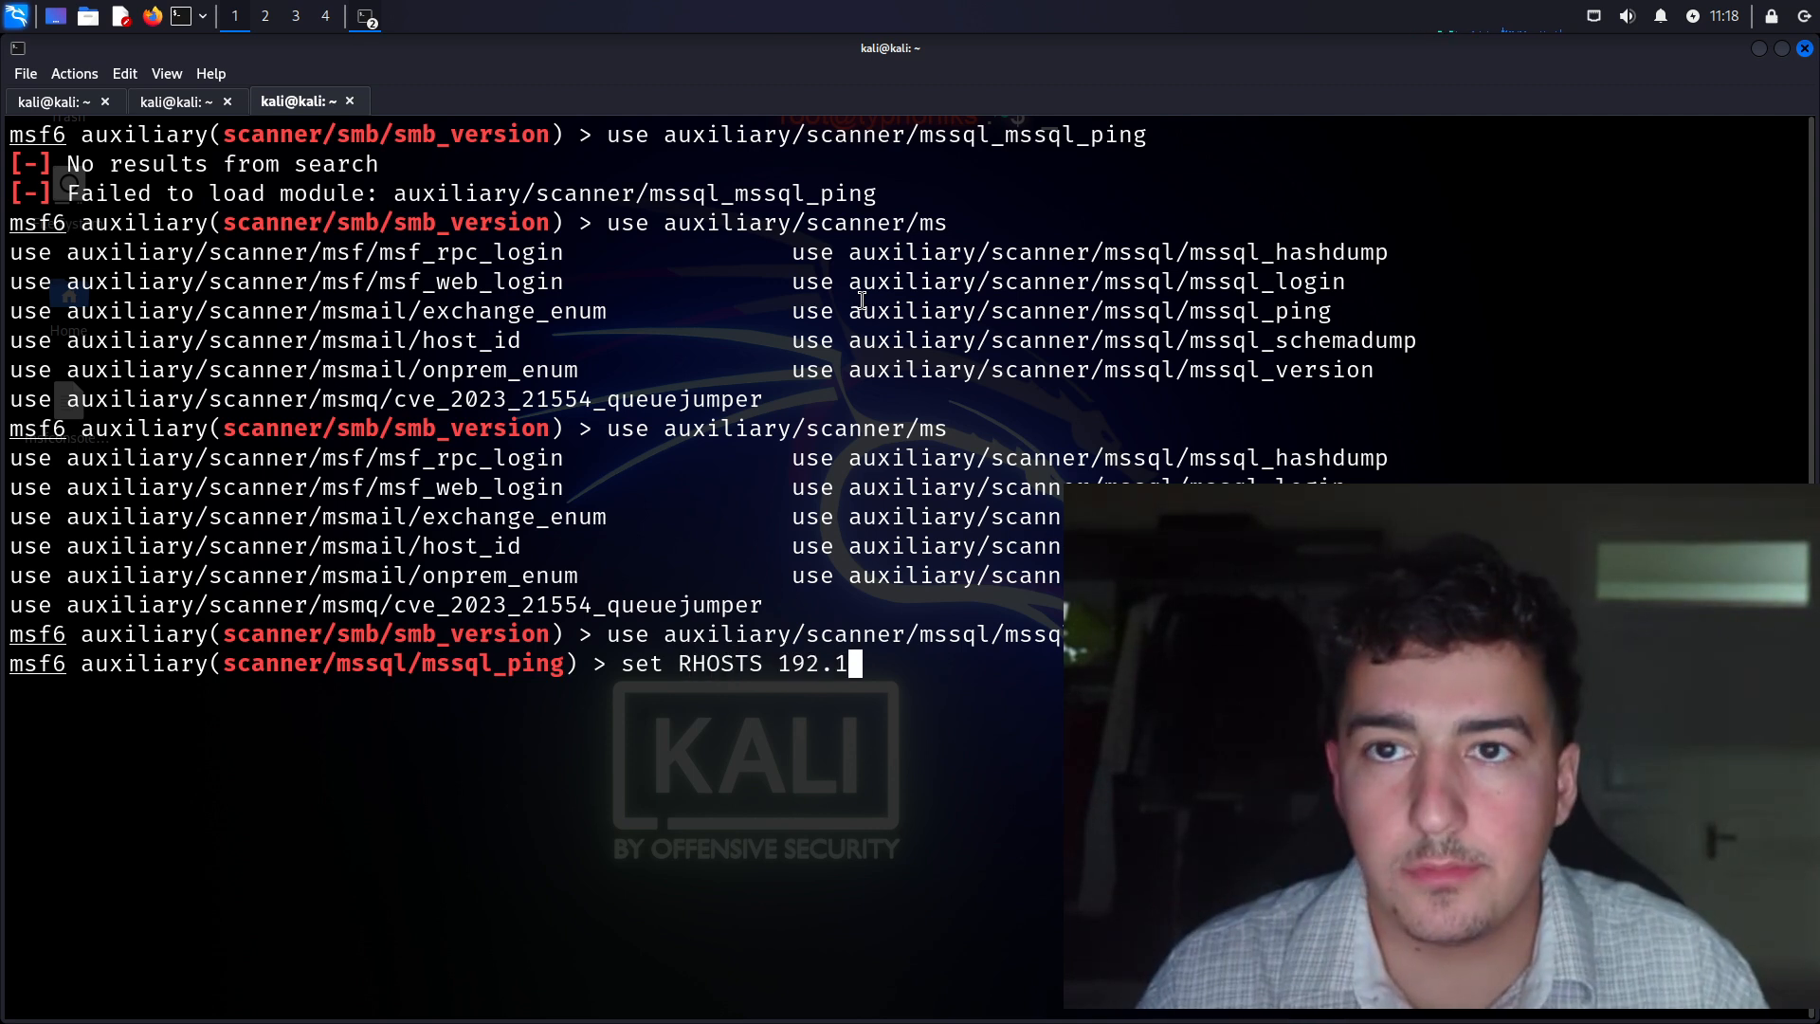
pyautogui.write('68.152.139')
pyautogui.write('run')
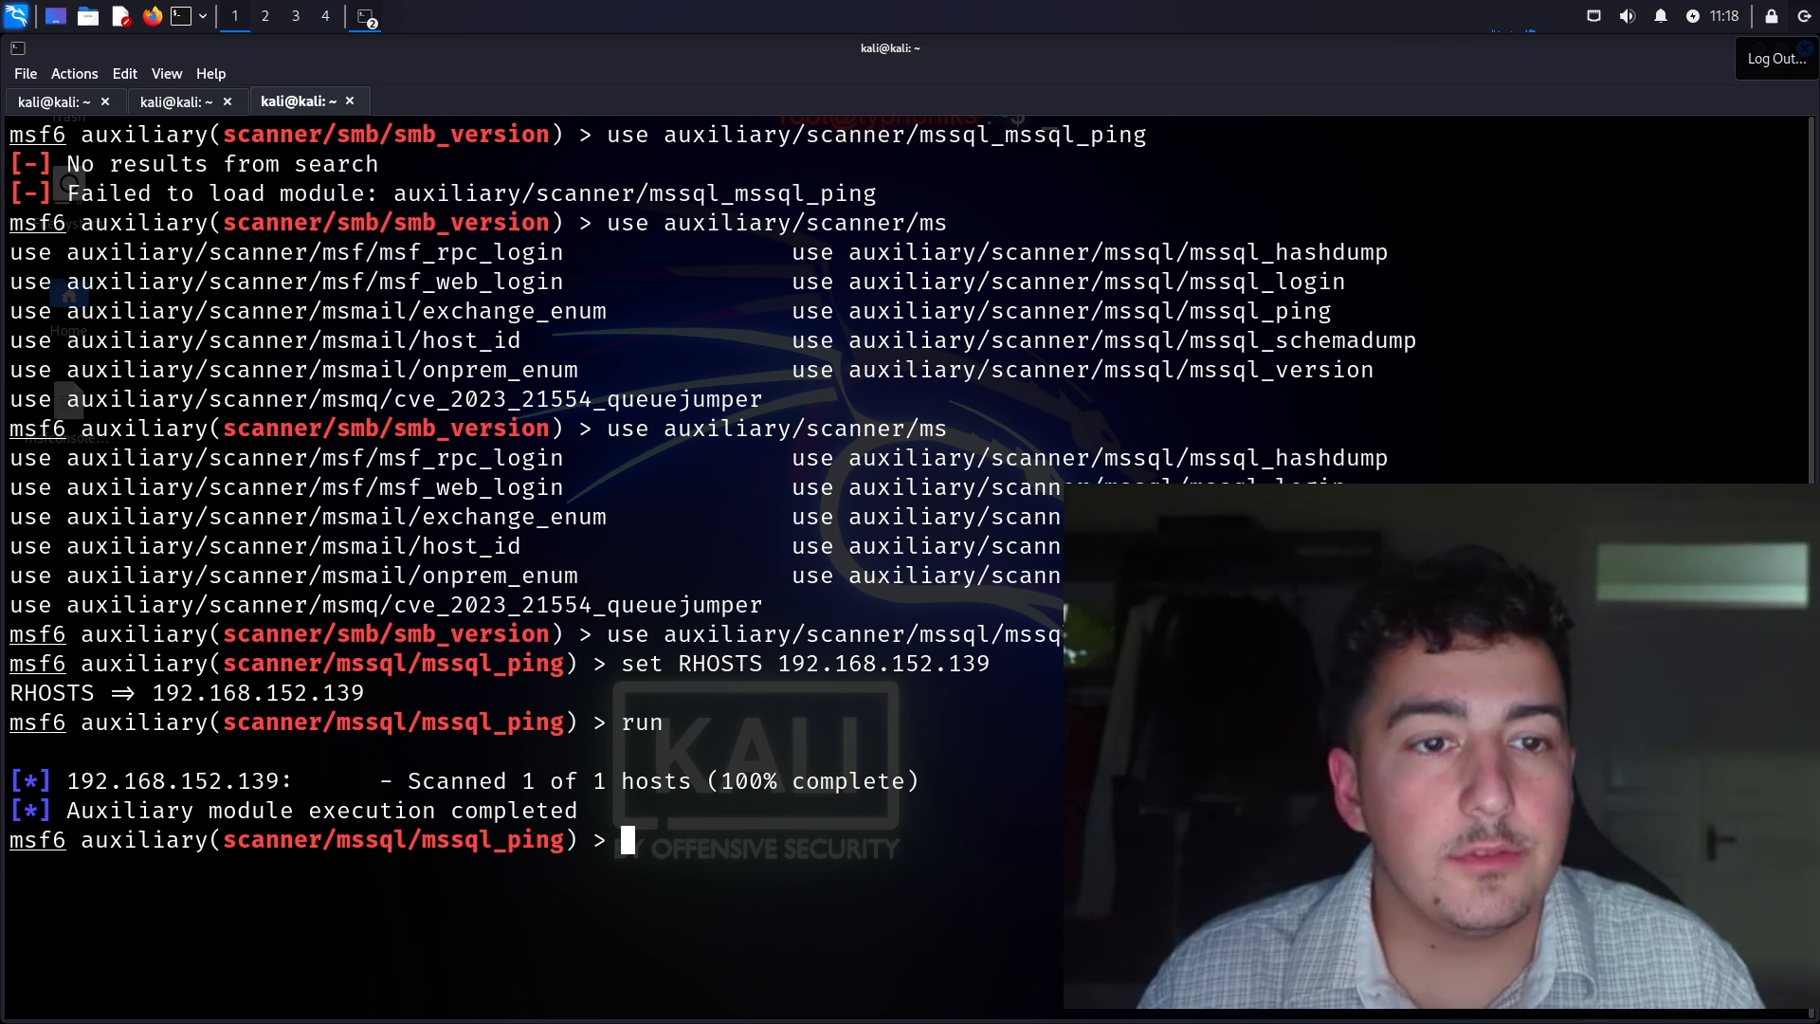
# Load the auxiliary/scanner/ssh/ssh_login module with Tab completion
pyautogui.write('u')
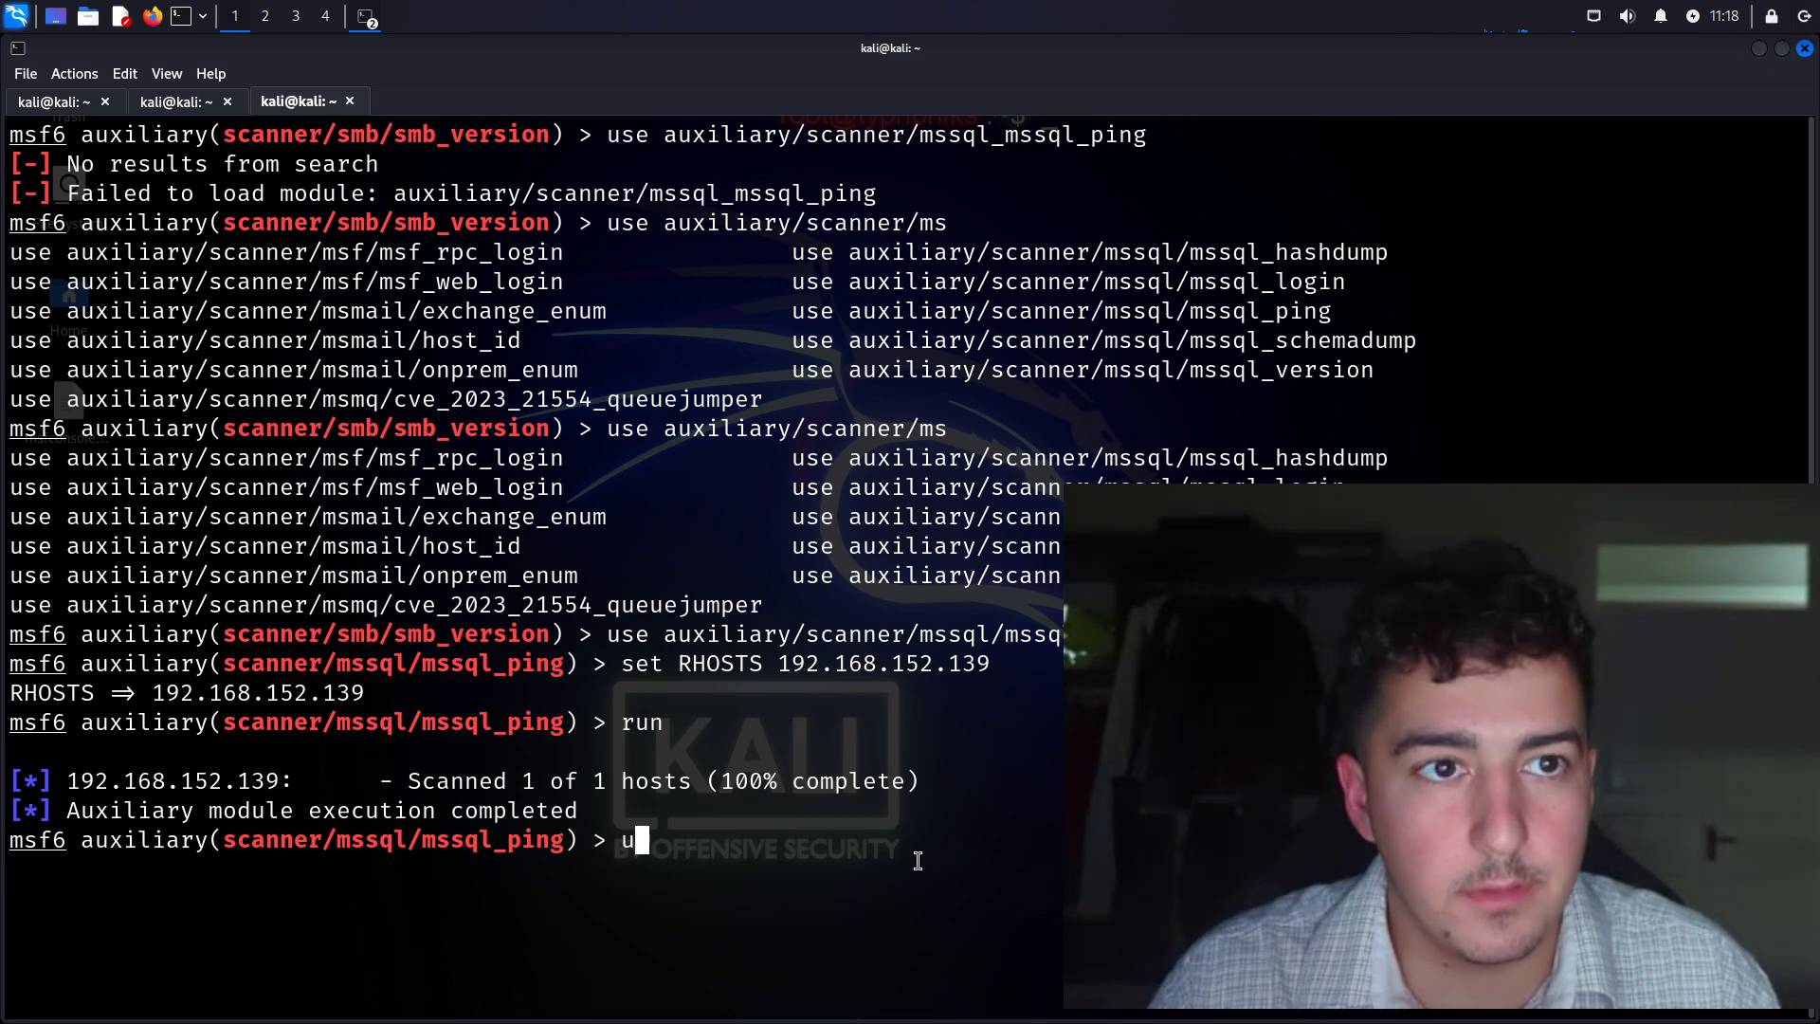
pyautogui.write('se')
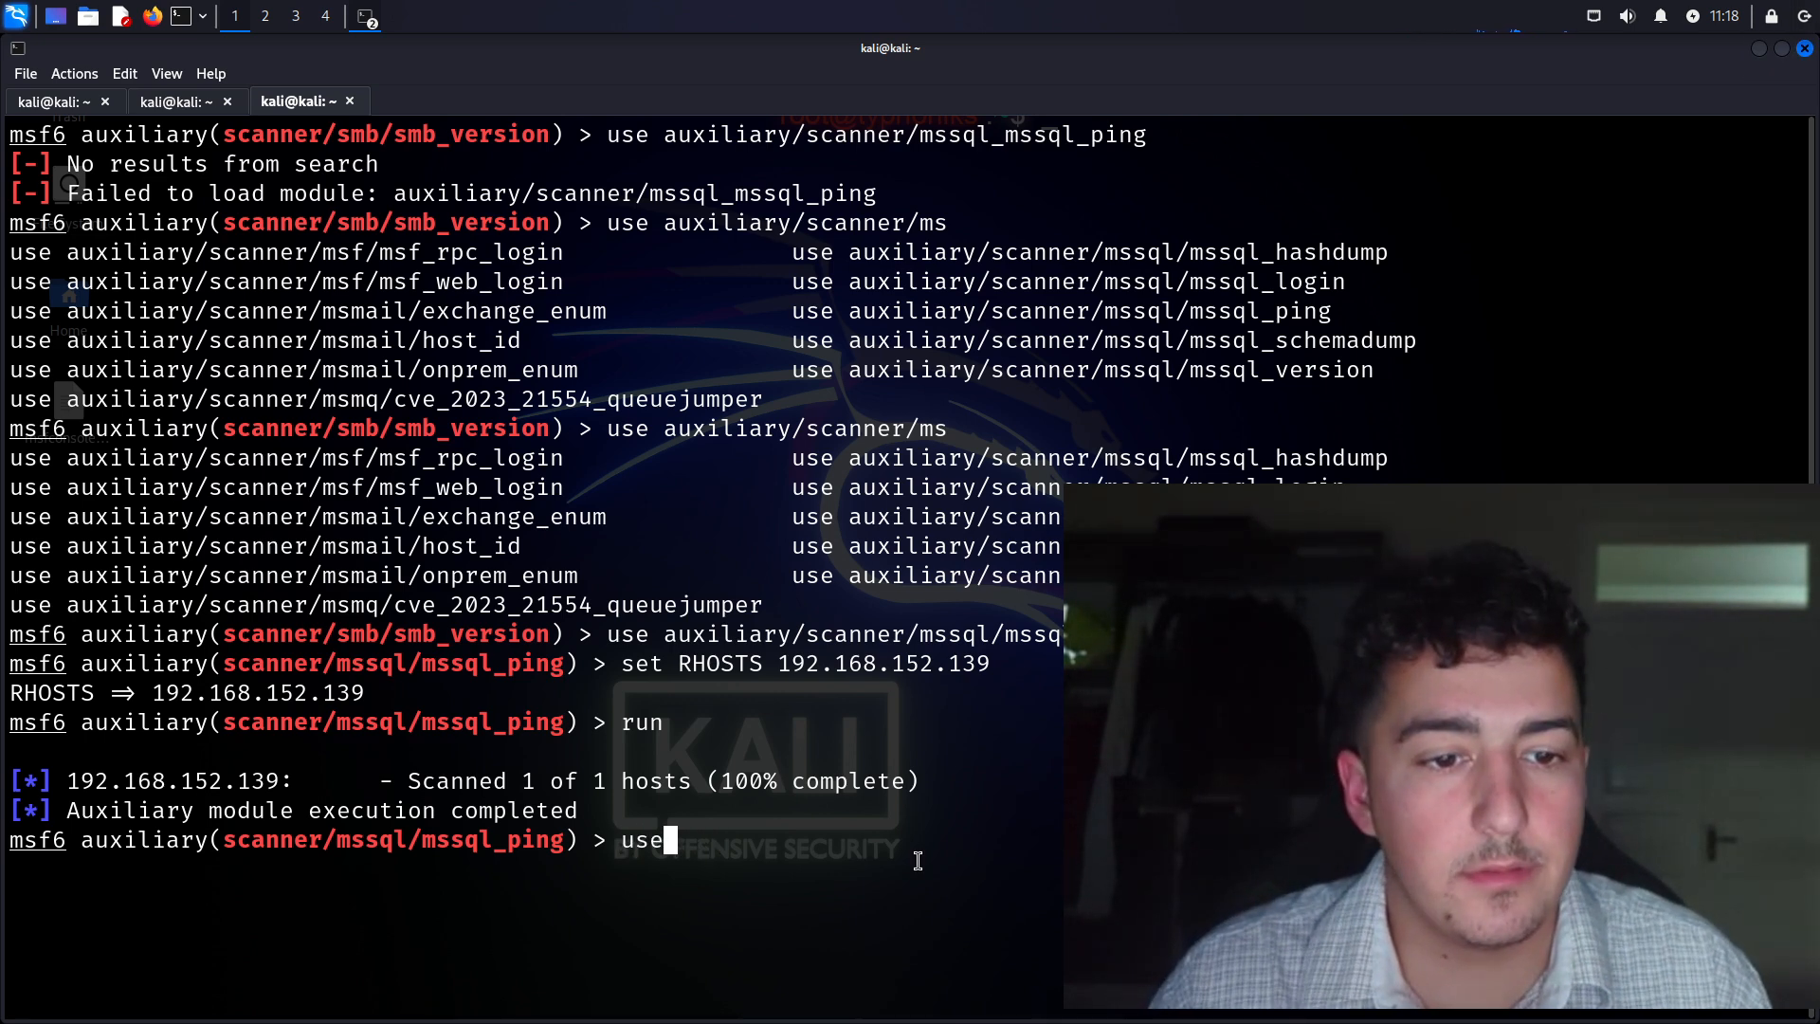
pyautogui.write('auxiliary/')
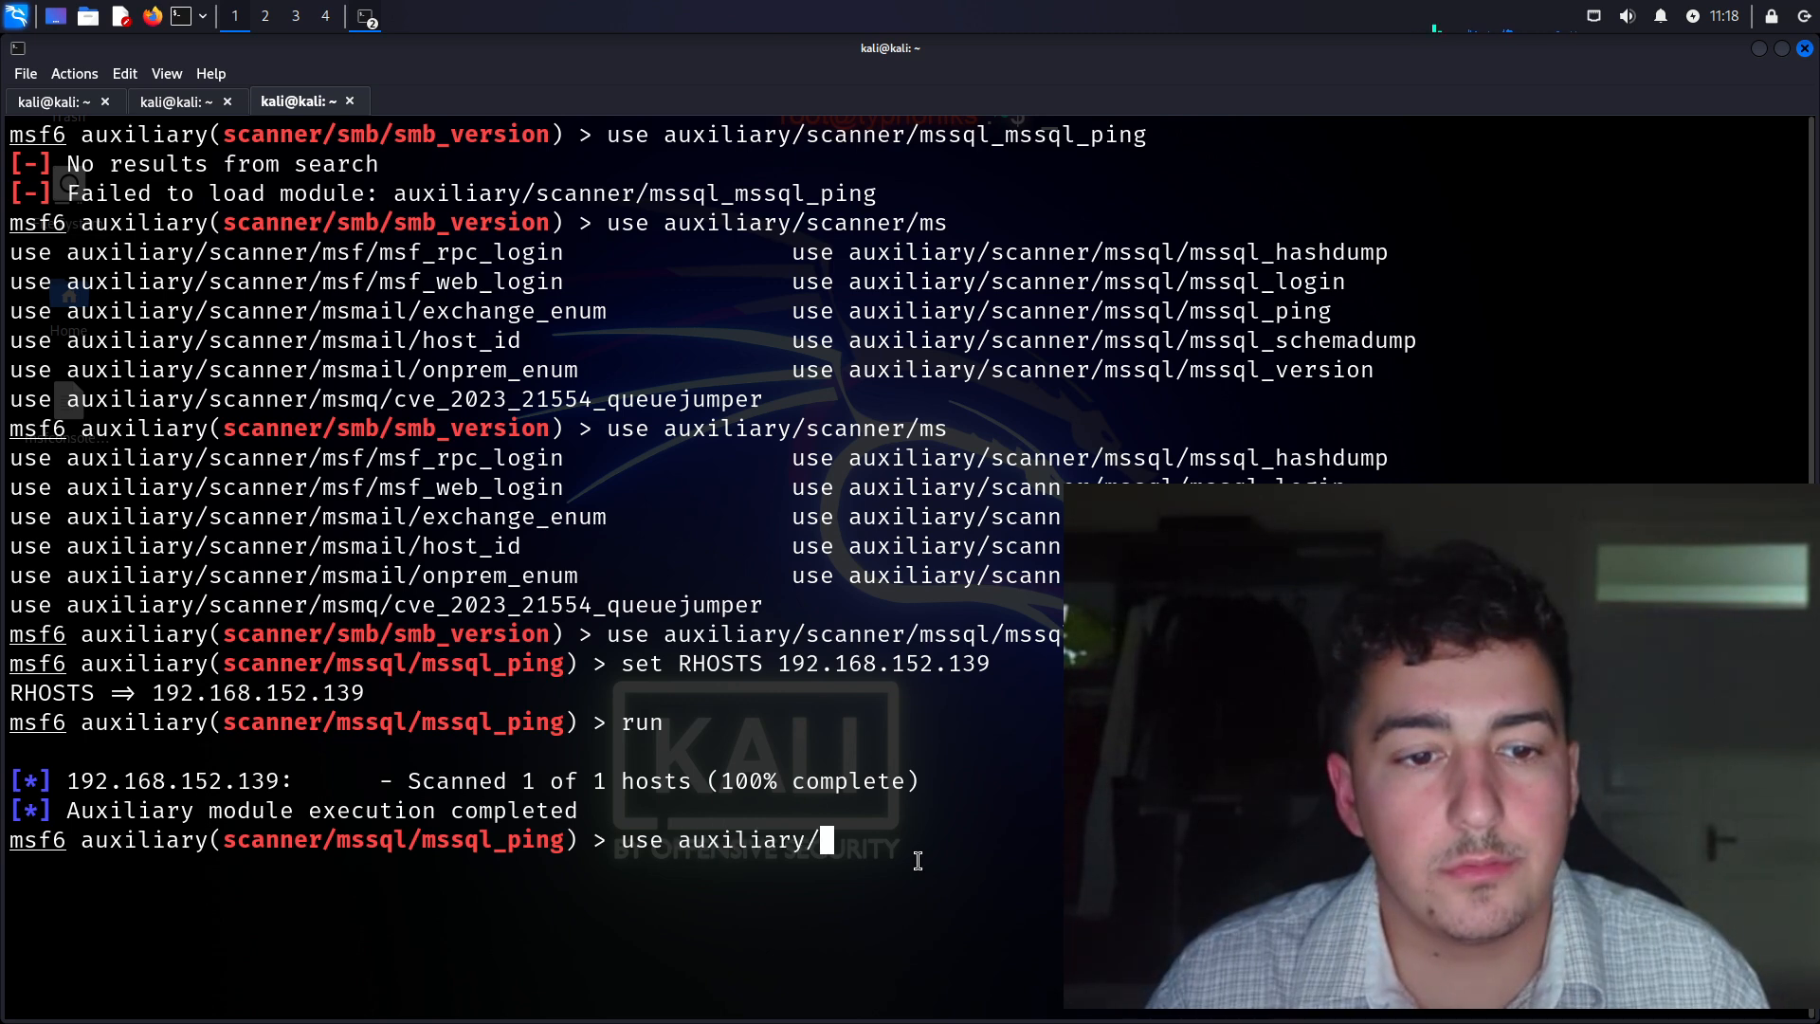
pyautogui.write('scanner/ssh/')
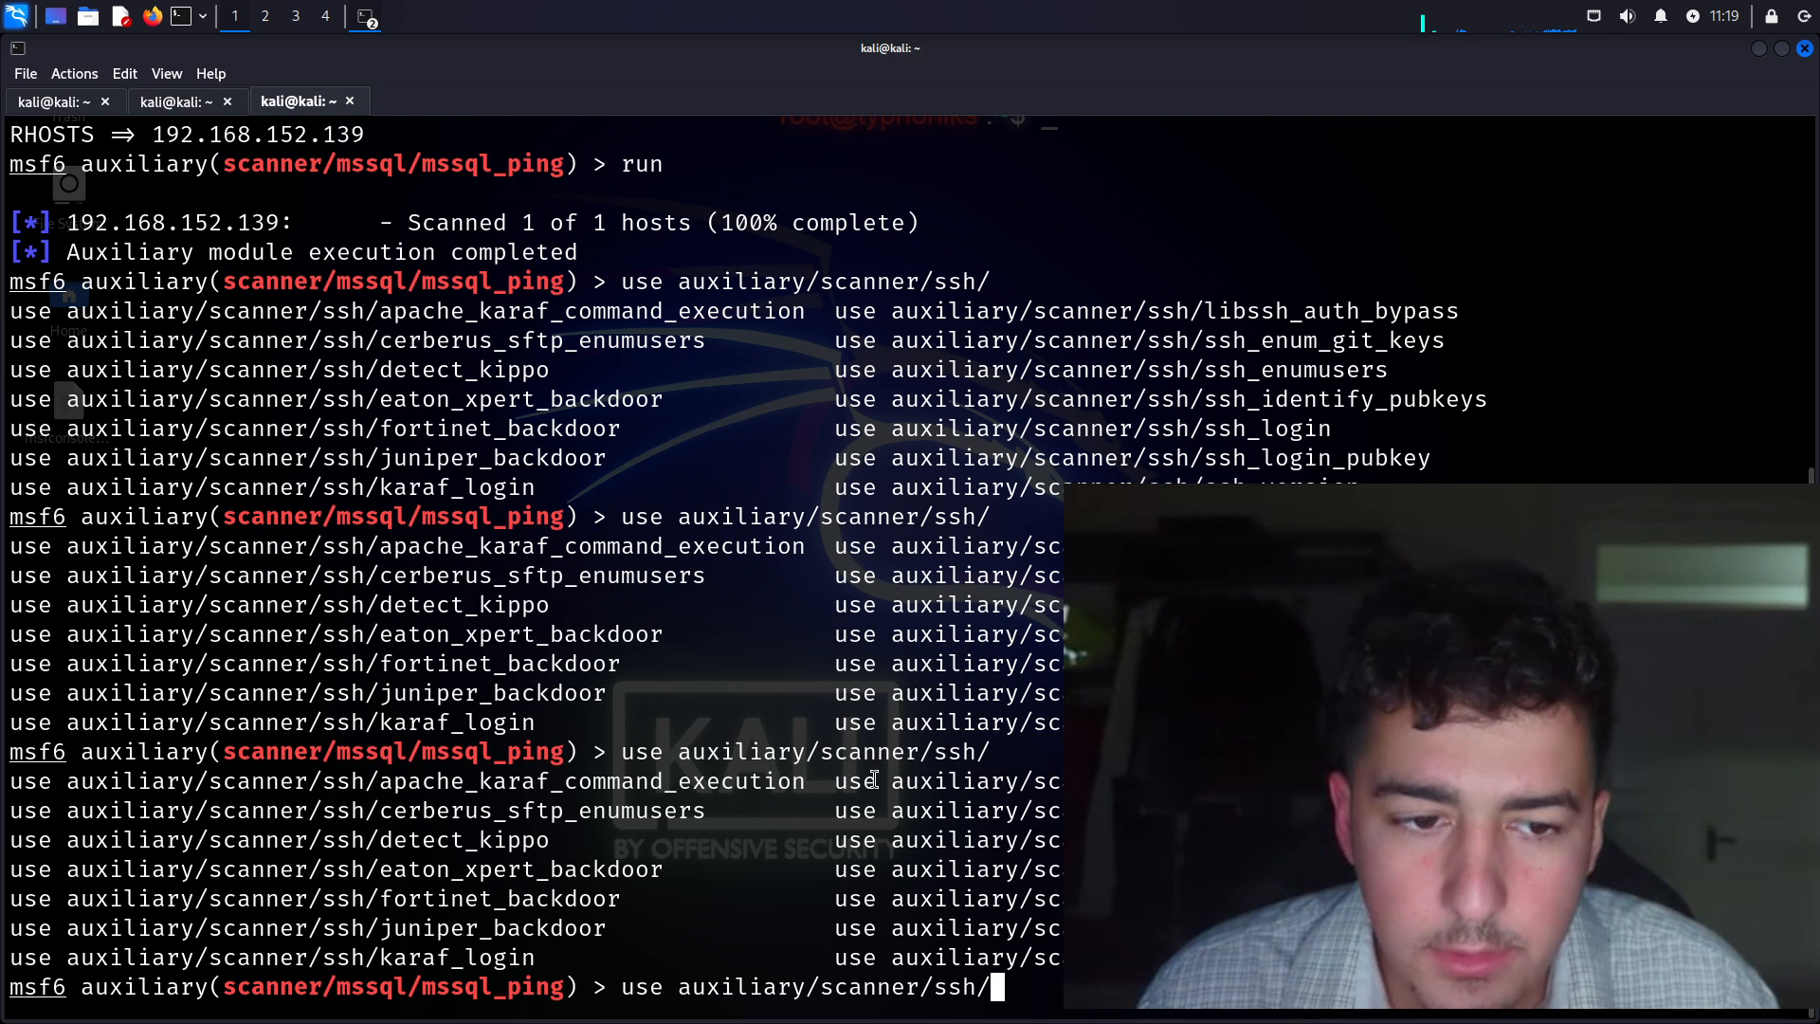
pyautogui.moveTo(980, 804)
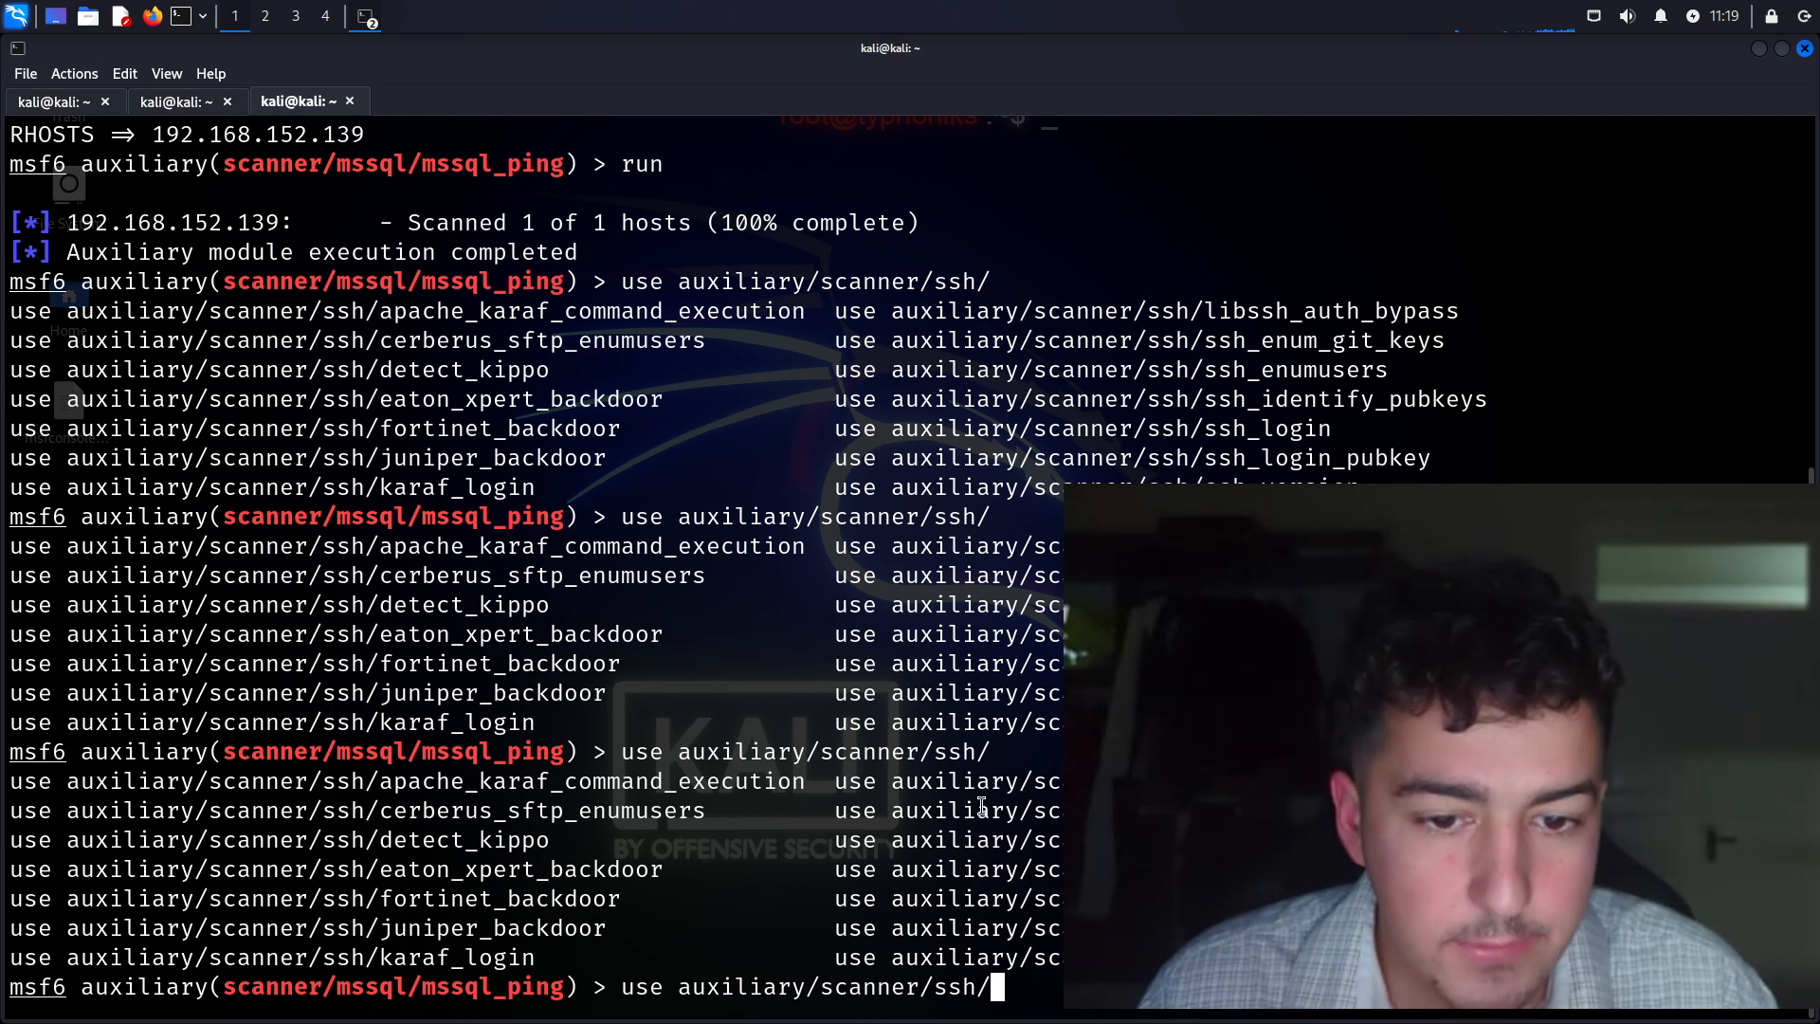
pyautogui.write('ss')
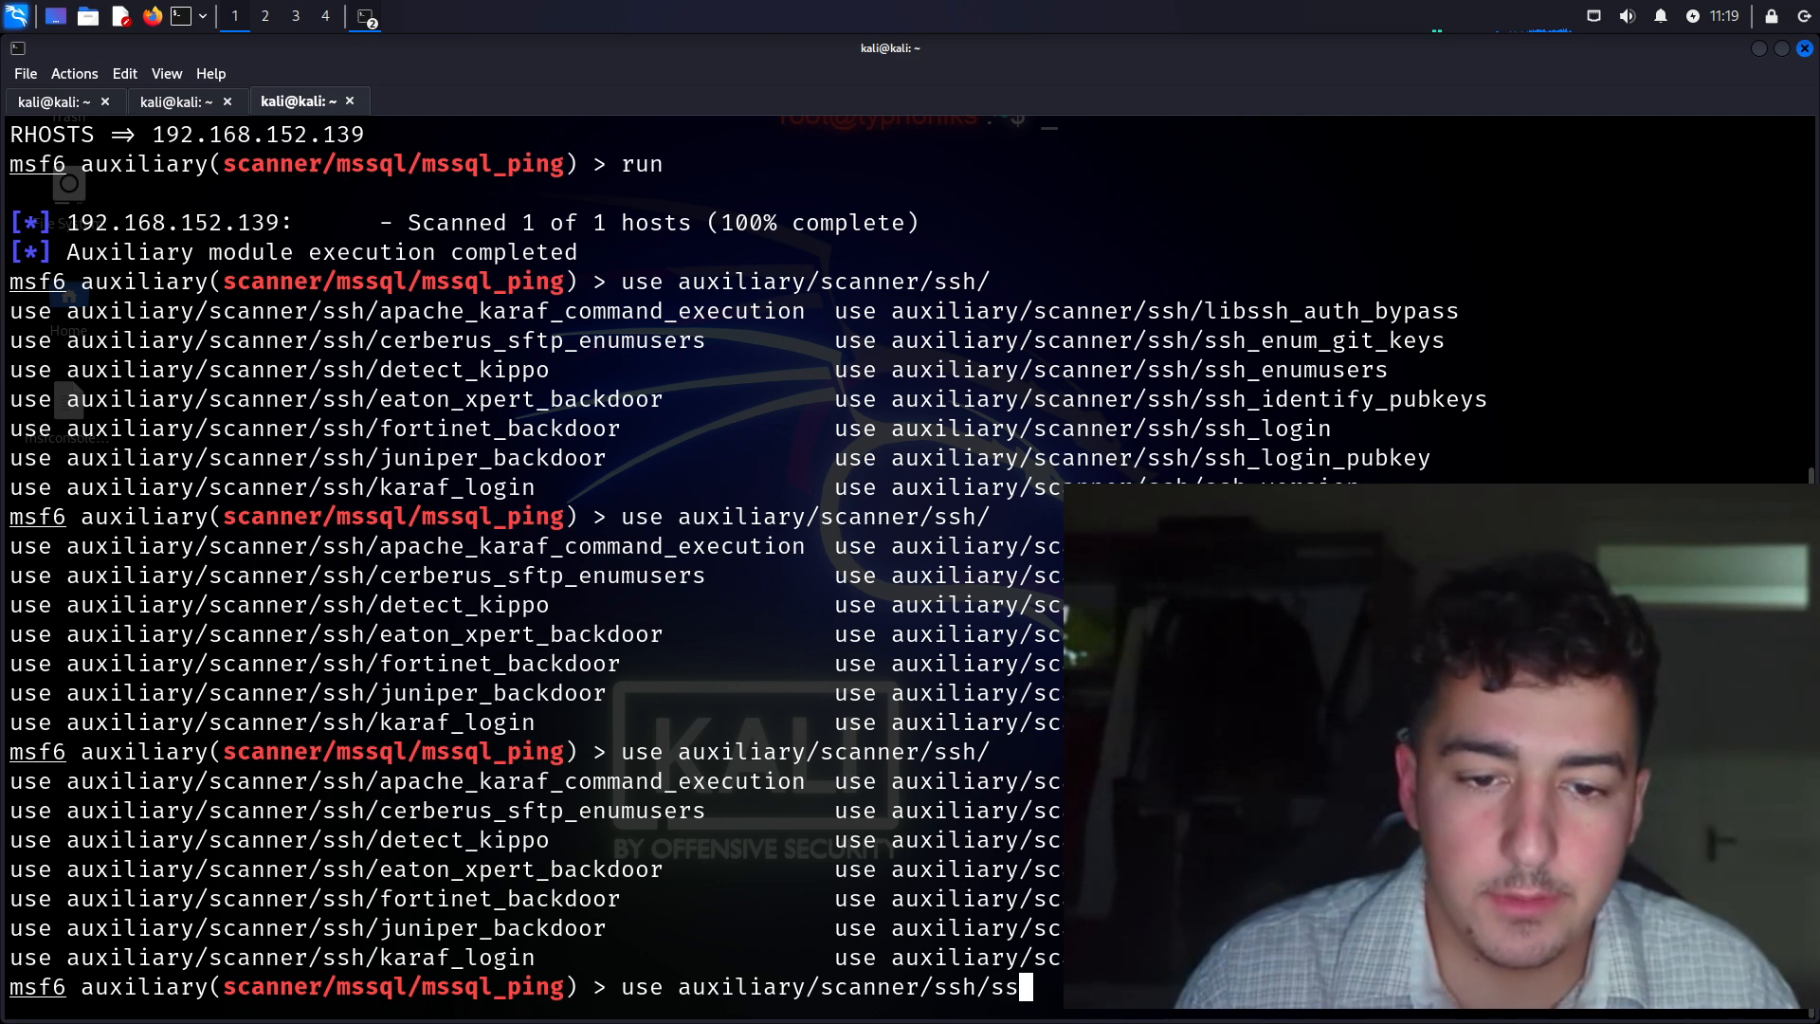
pyautogui.write('h_l')
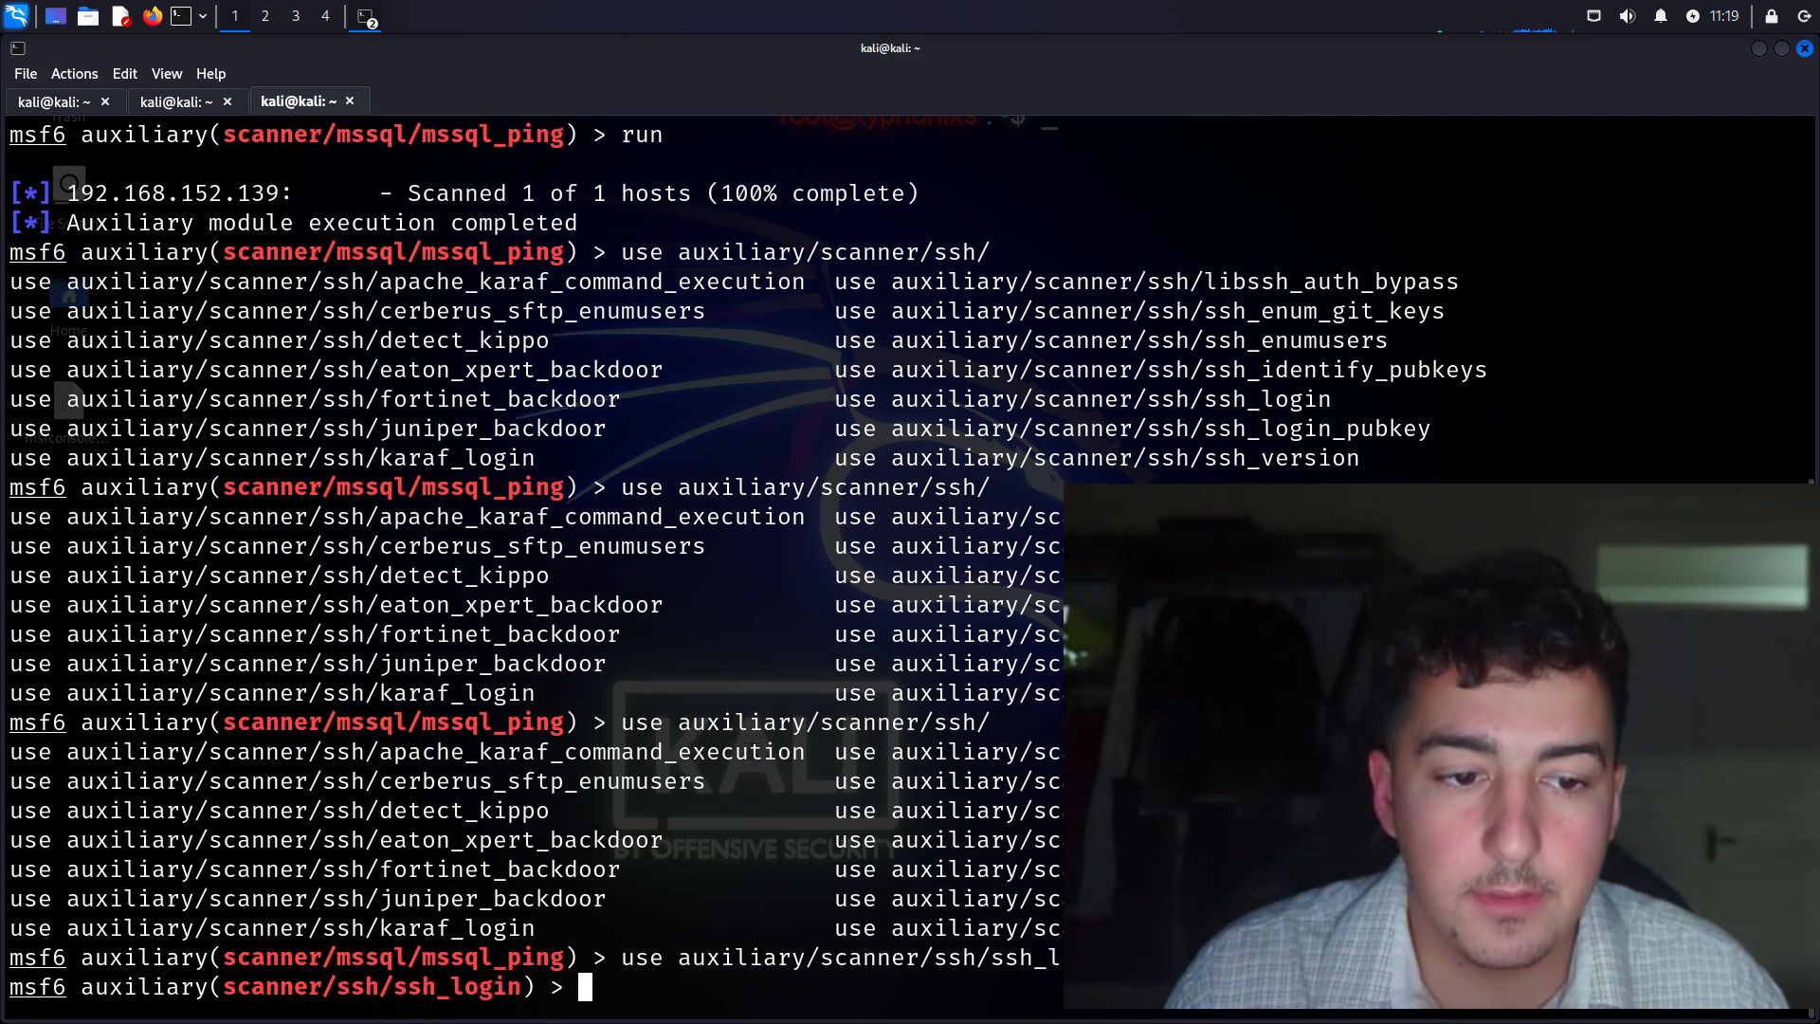
# Set RHOSTS to 192.168.152.139 for the SSH login scanner and start it
pyautogui.write('set')
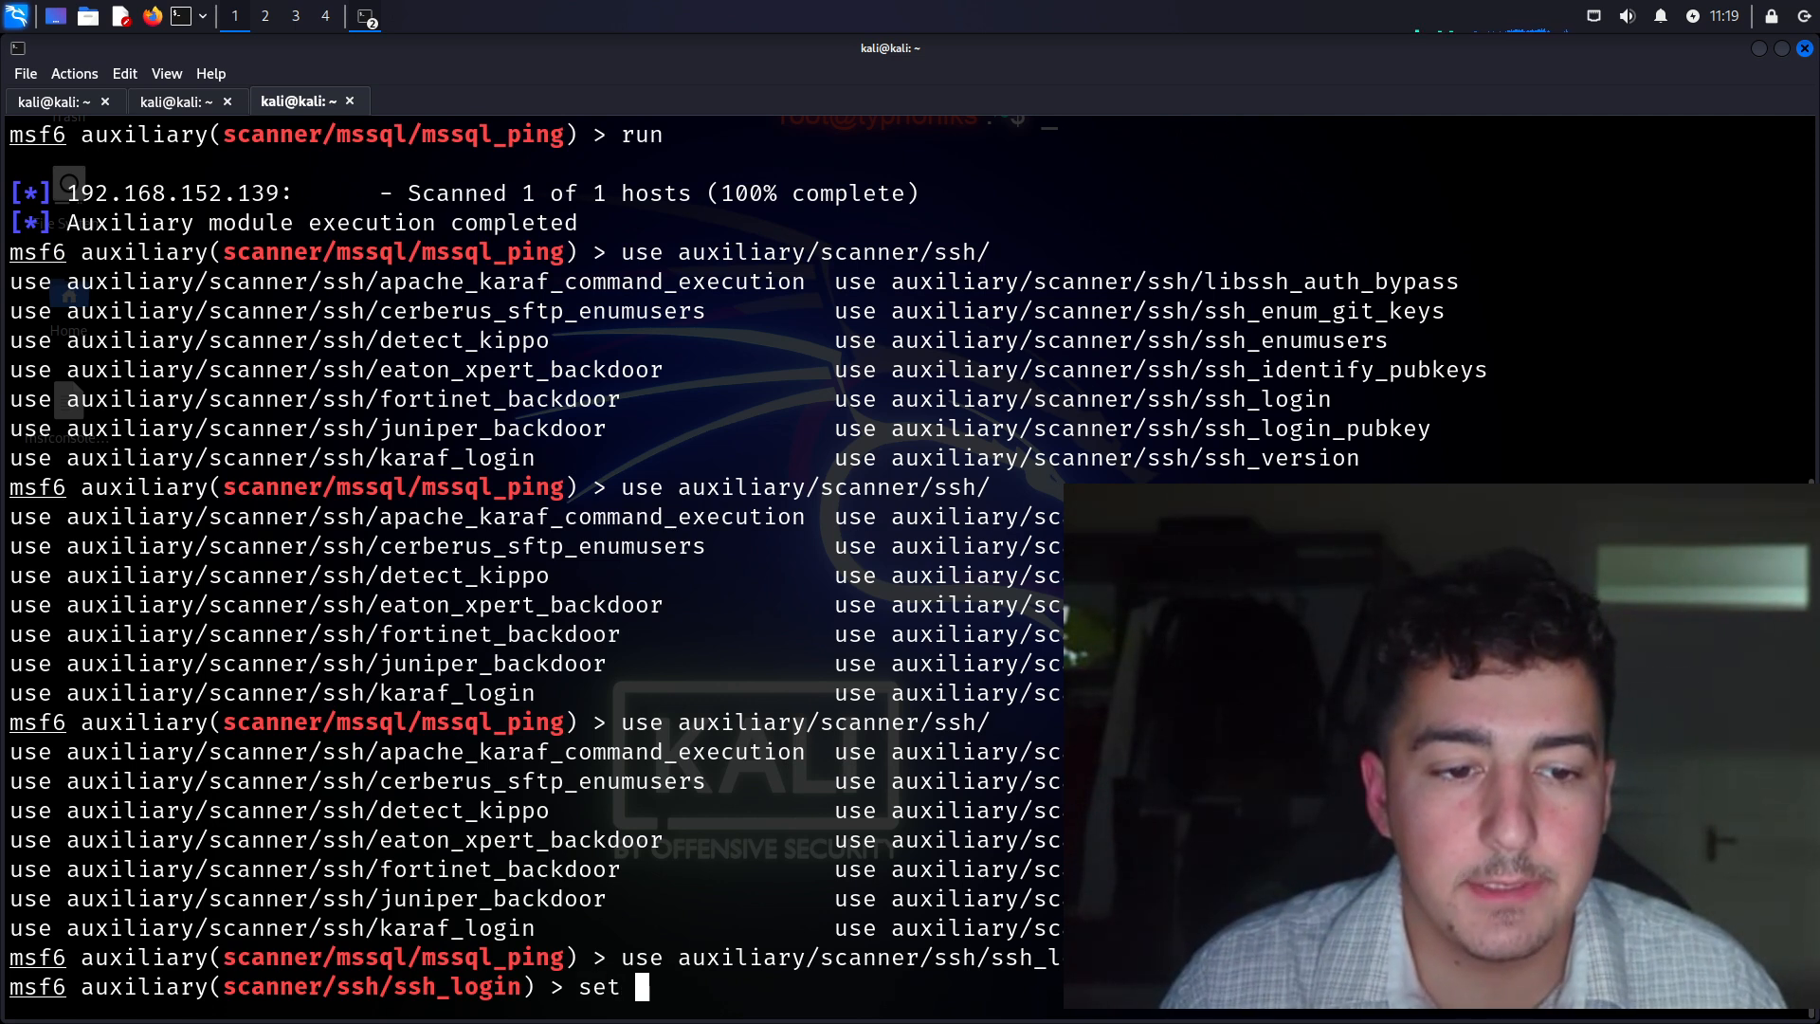
pyautogui.write('RHOSTS 192.168.152.139')
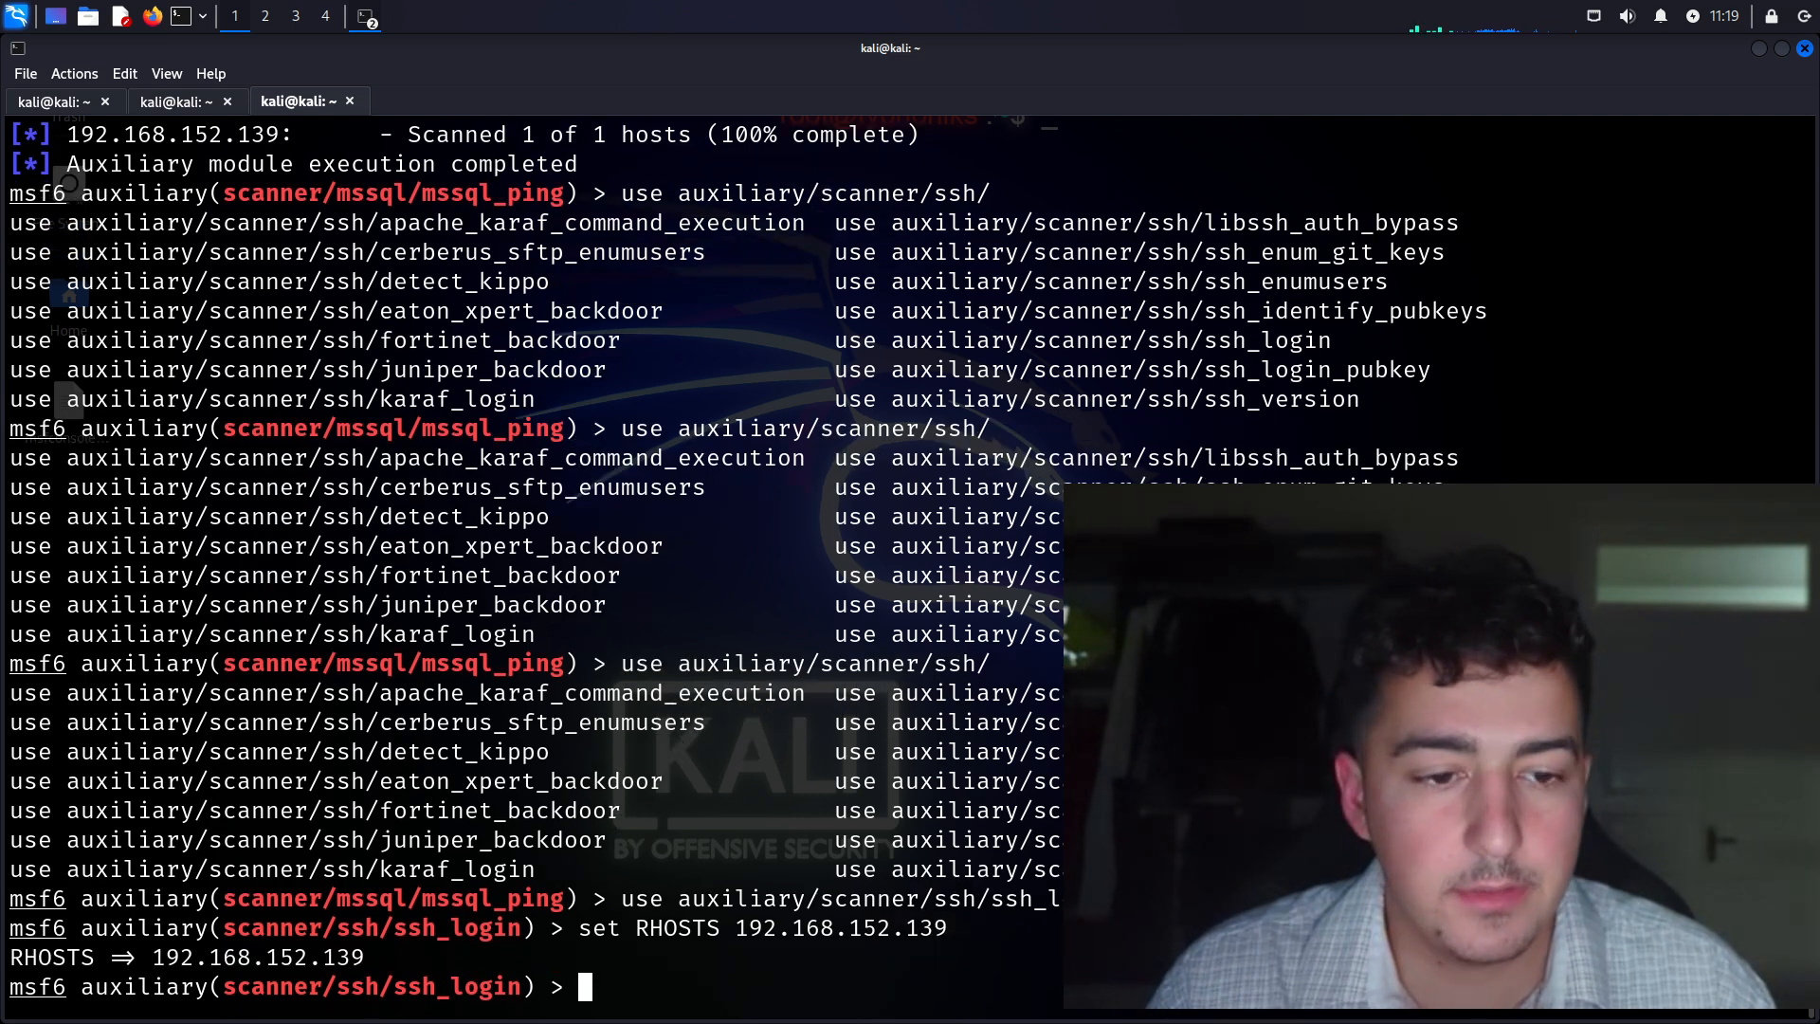
pyautogui.write('run')
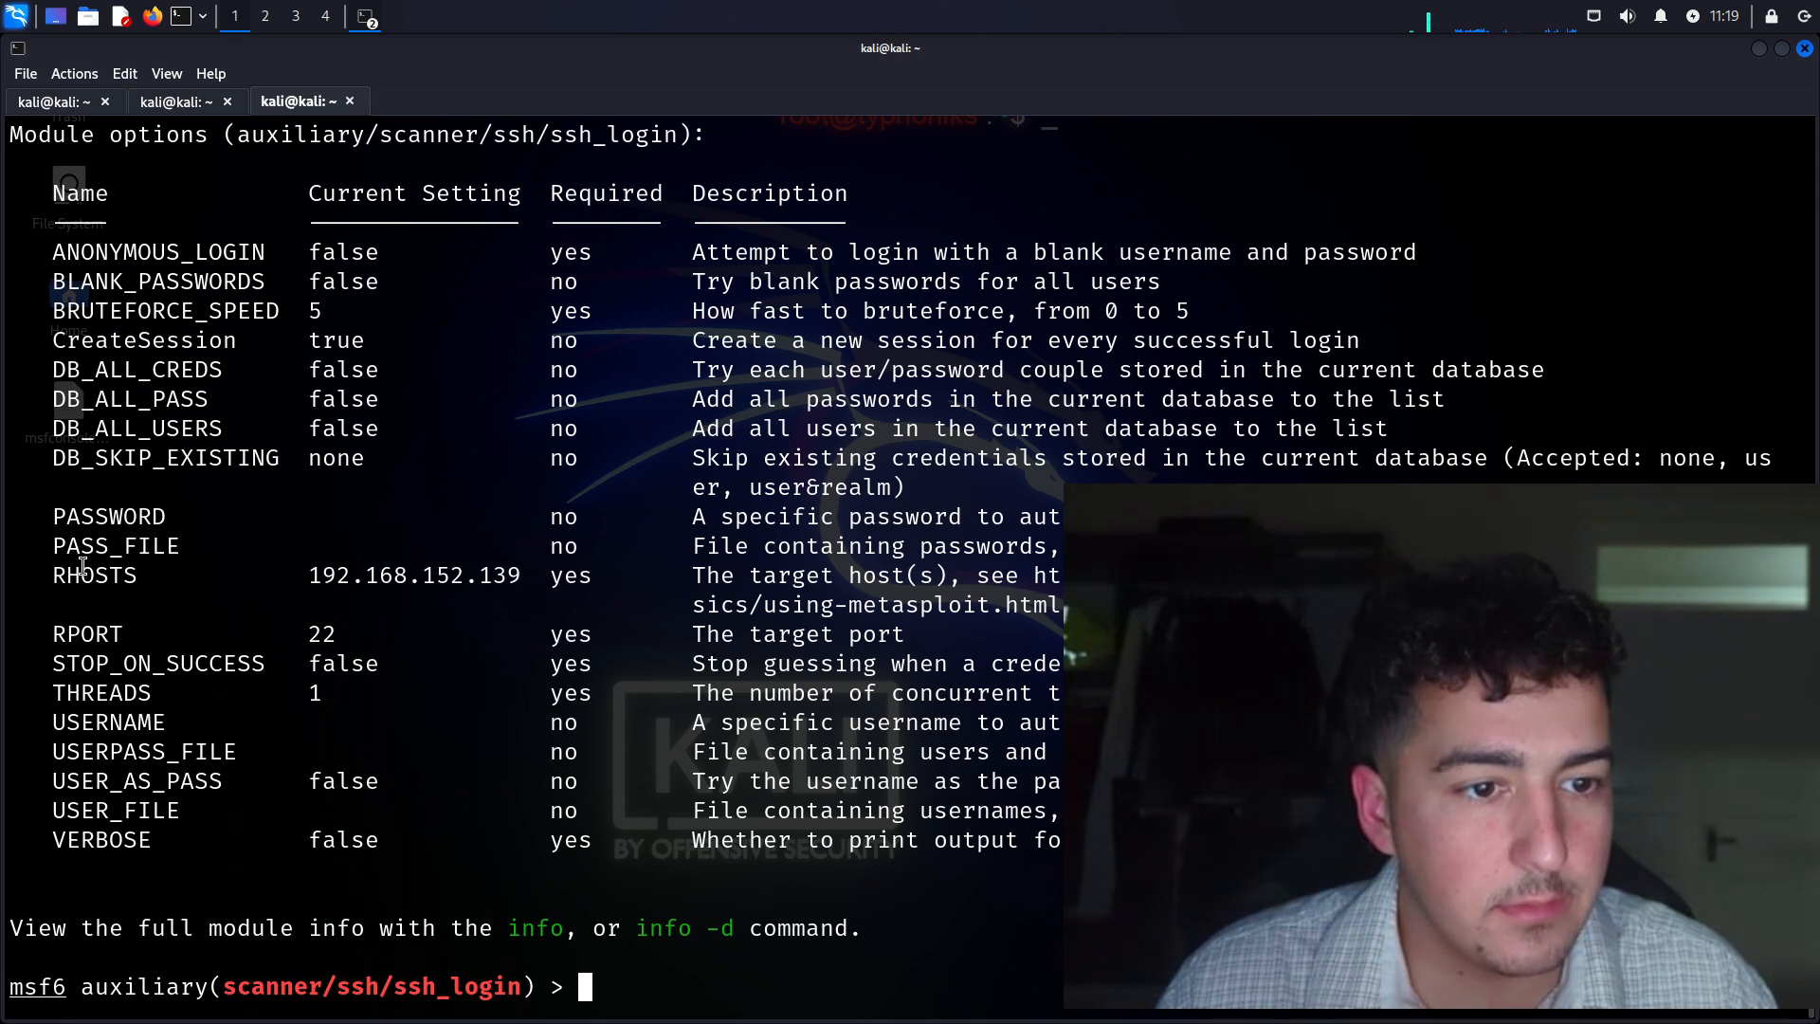
pyautogui.moveTo(53, 650)
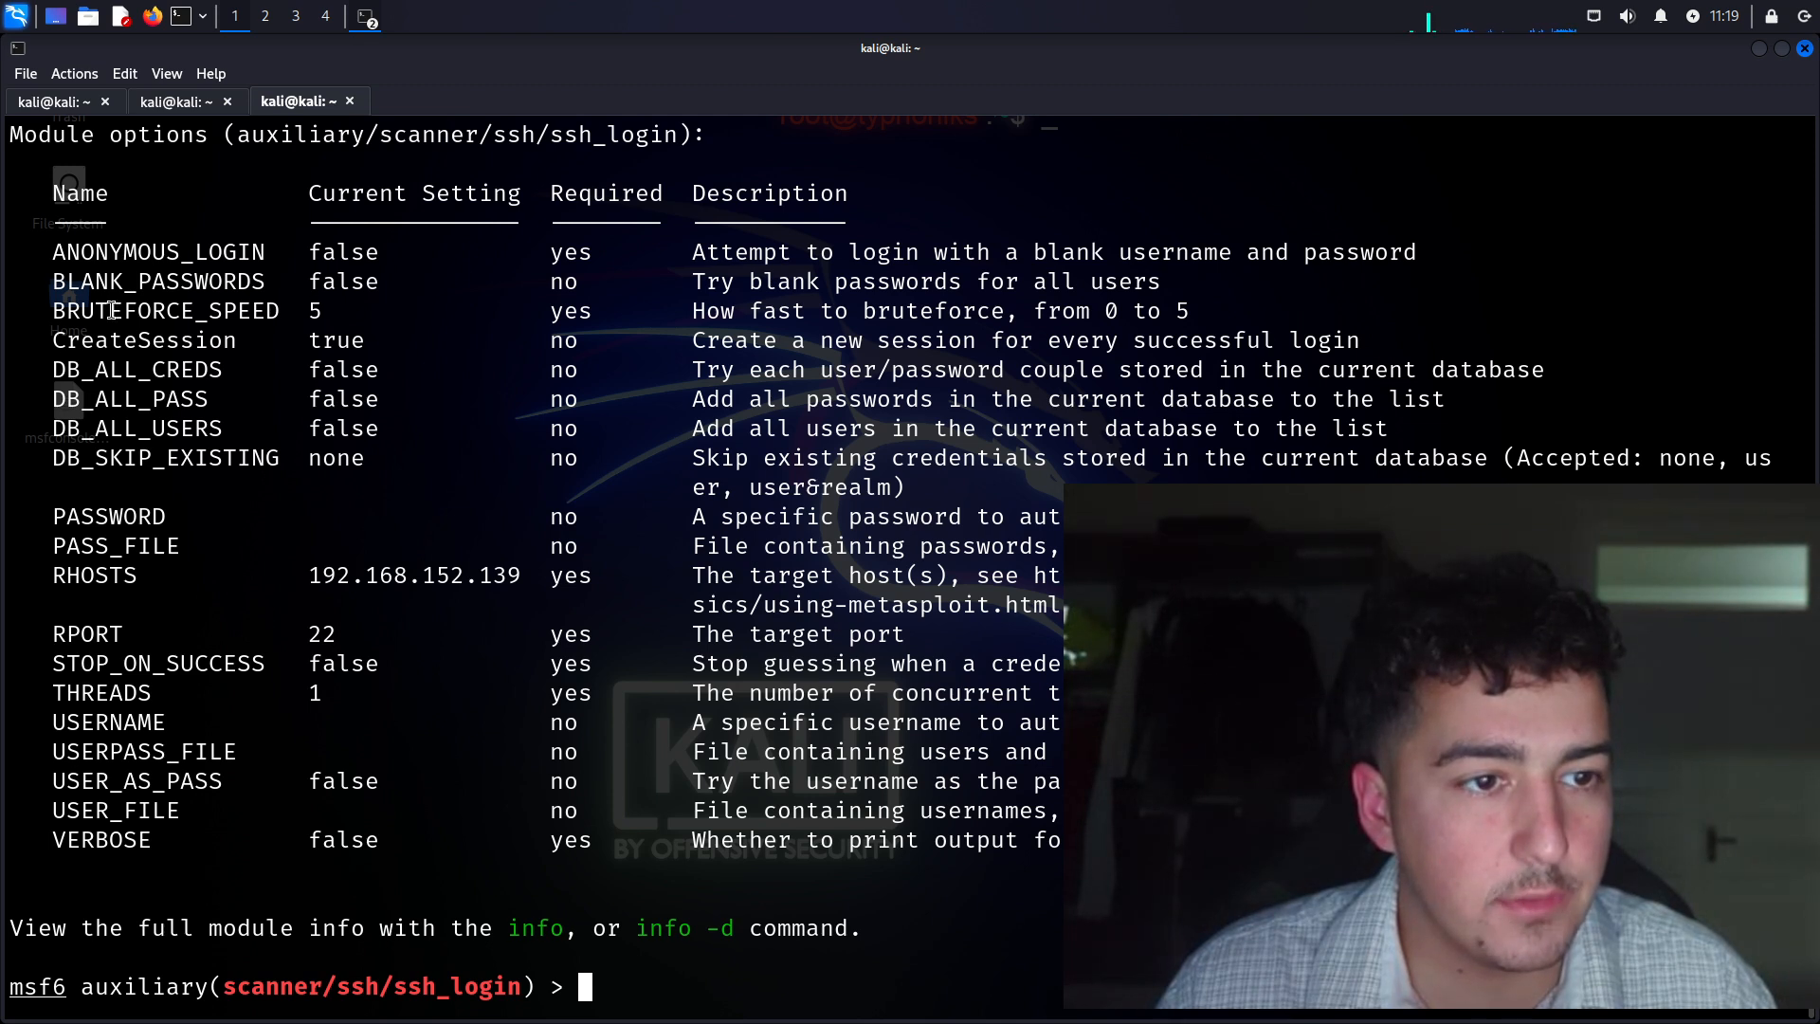
# Review the options, run ssh_login (fails on blank credentials), then reselect the ssh_login module
pyautogui.write('show options')
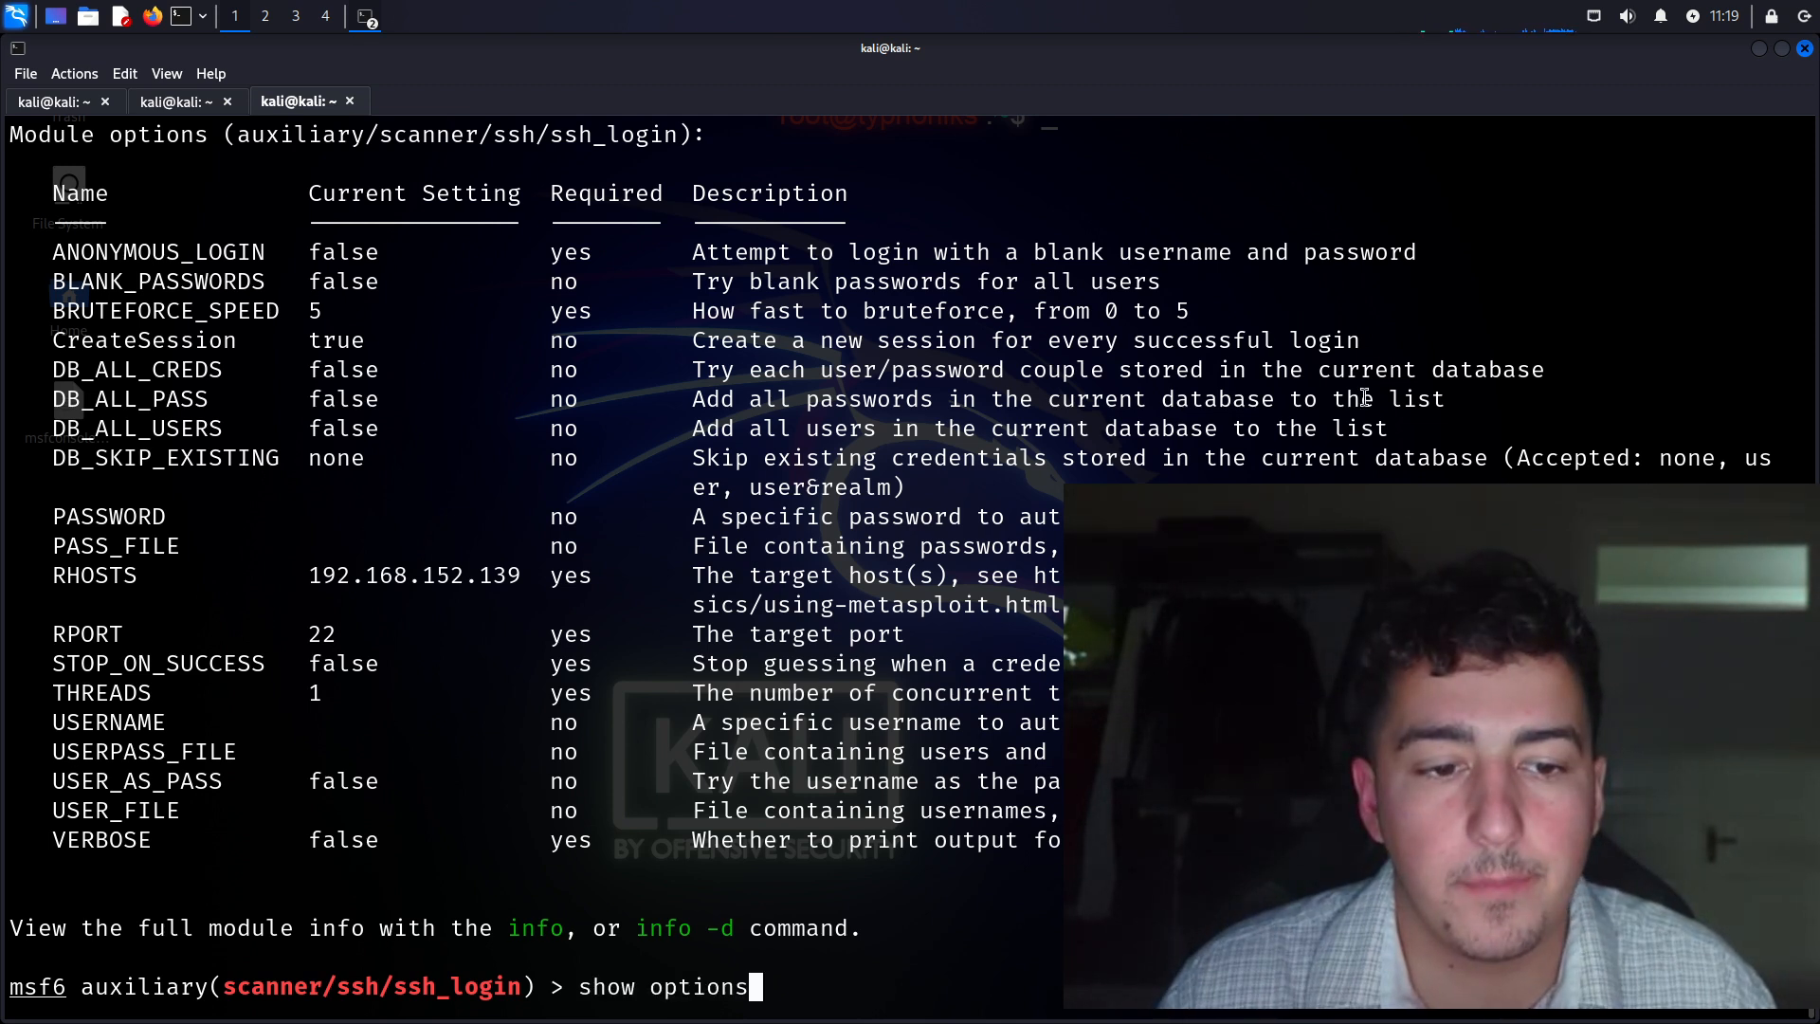
pyautogui.write('run')
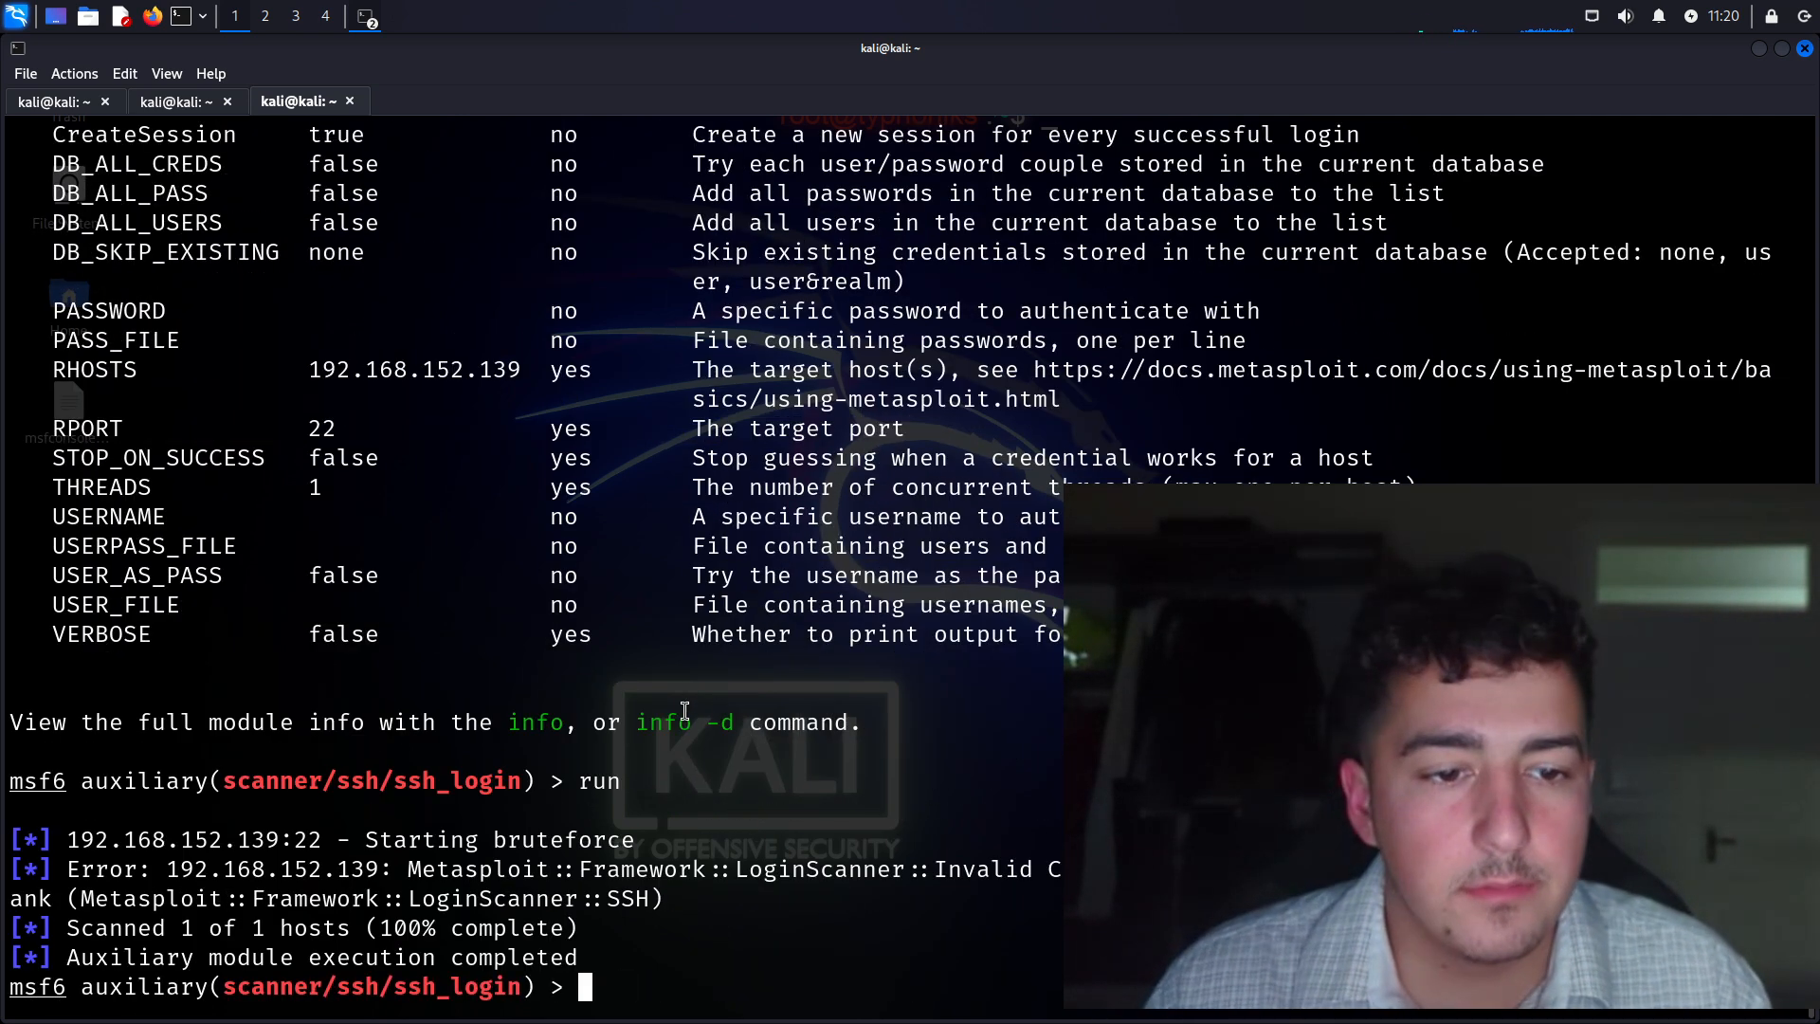
pyautogui.write('use auxiliary/scanner/ssh/ssh_login')
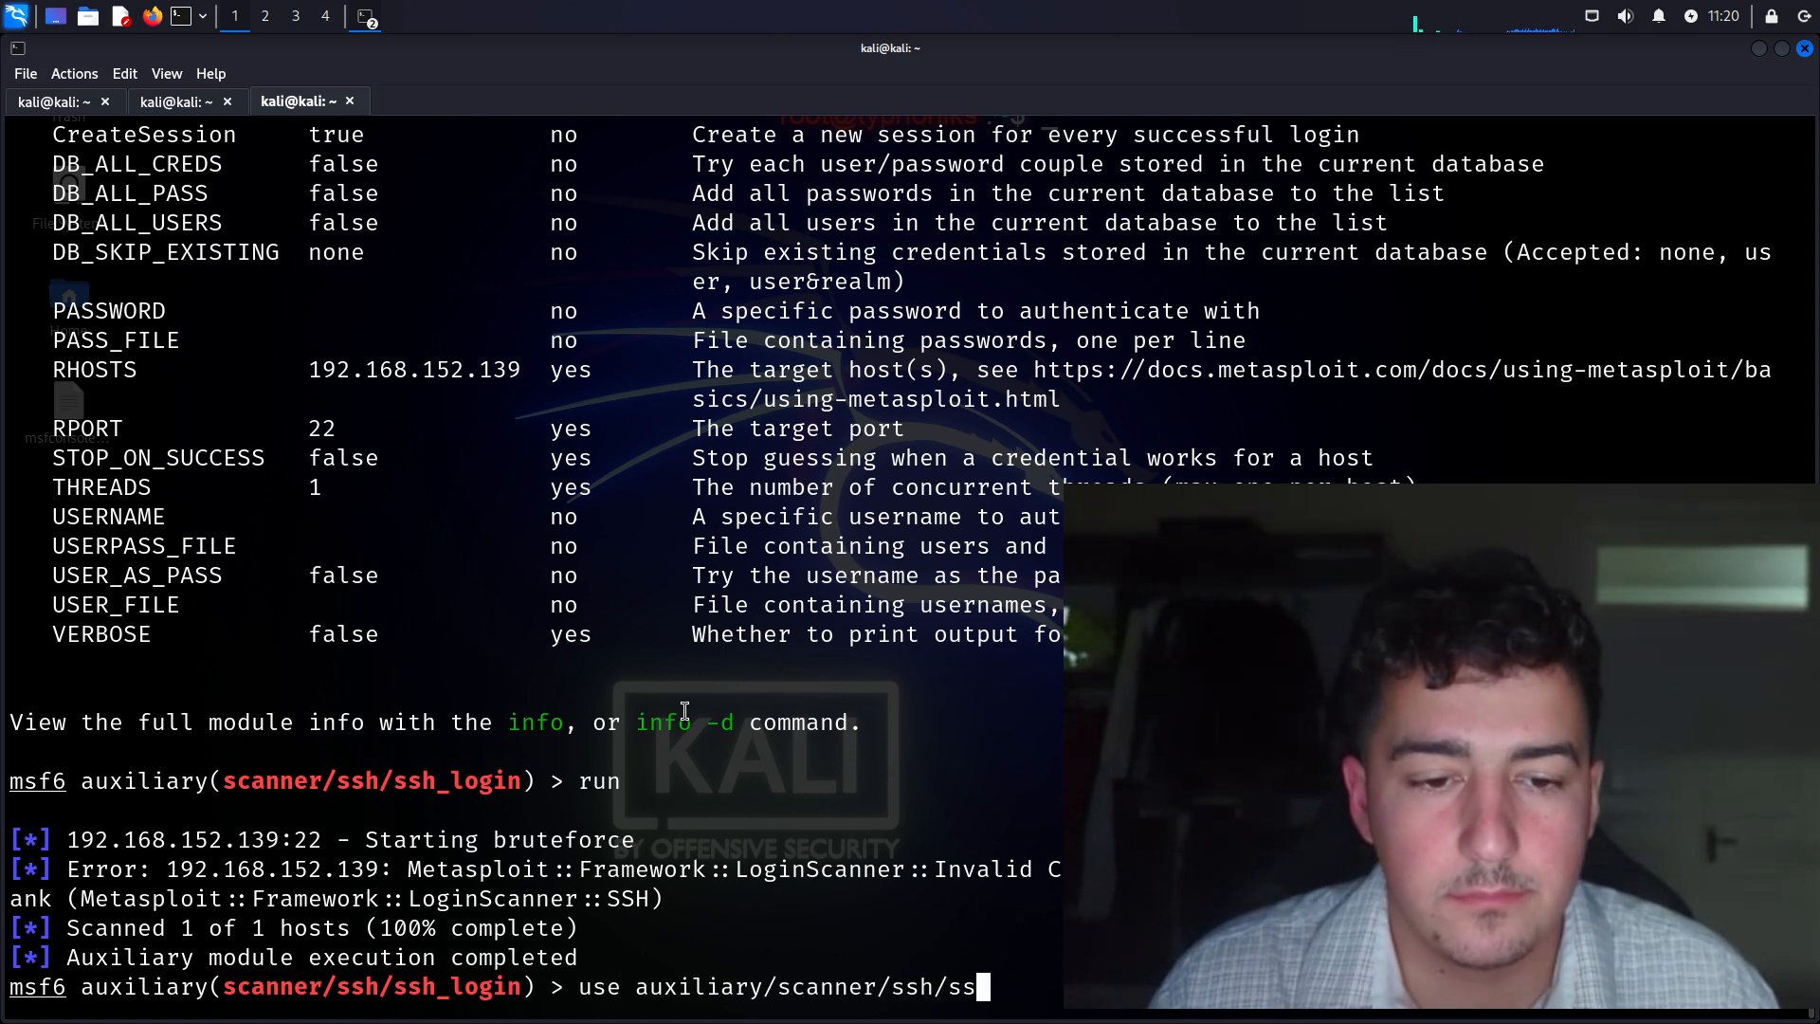
# List the SSH scanner modules and load detect_kippo
pyautogui.press('Tab')
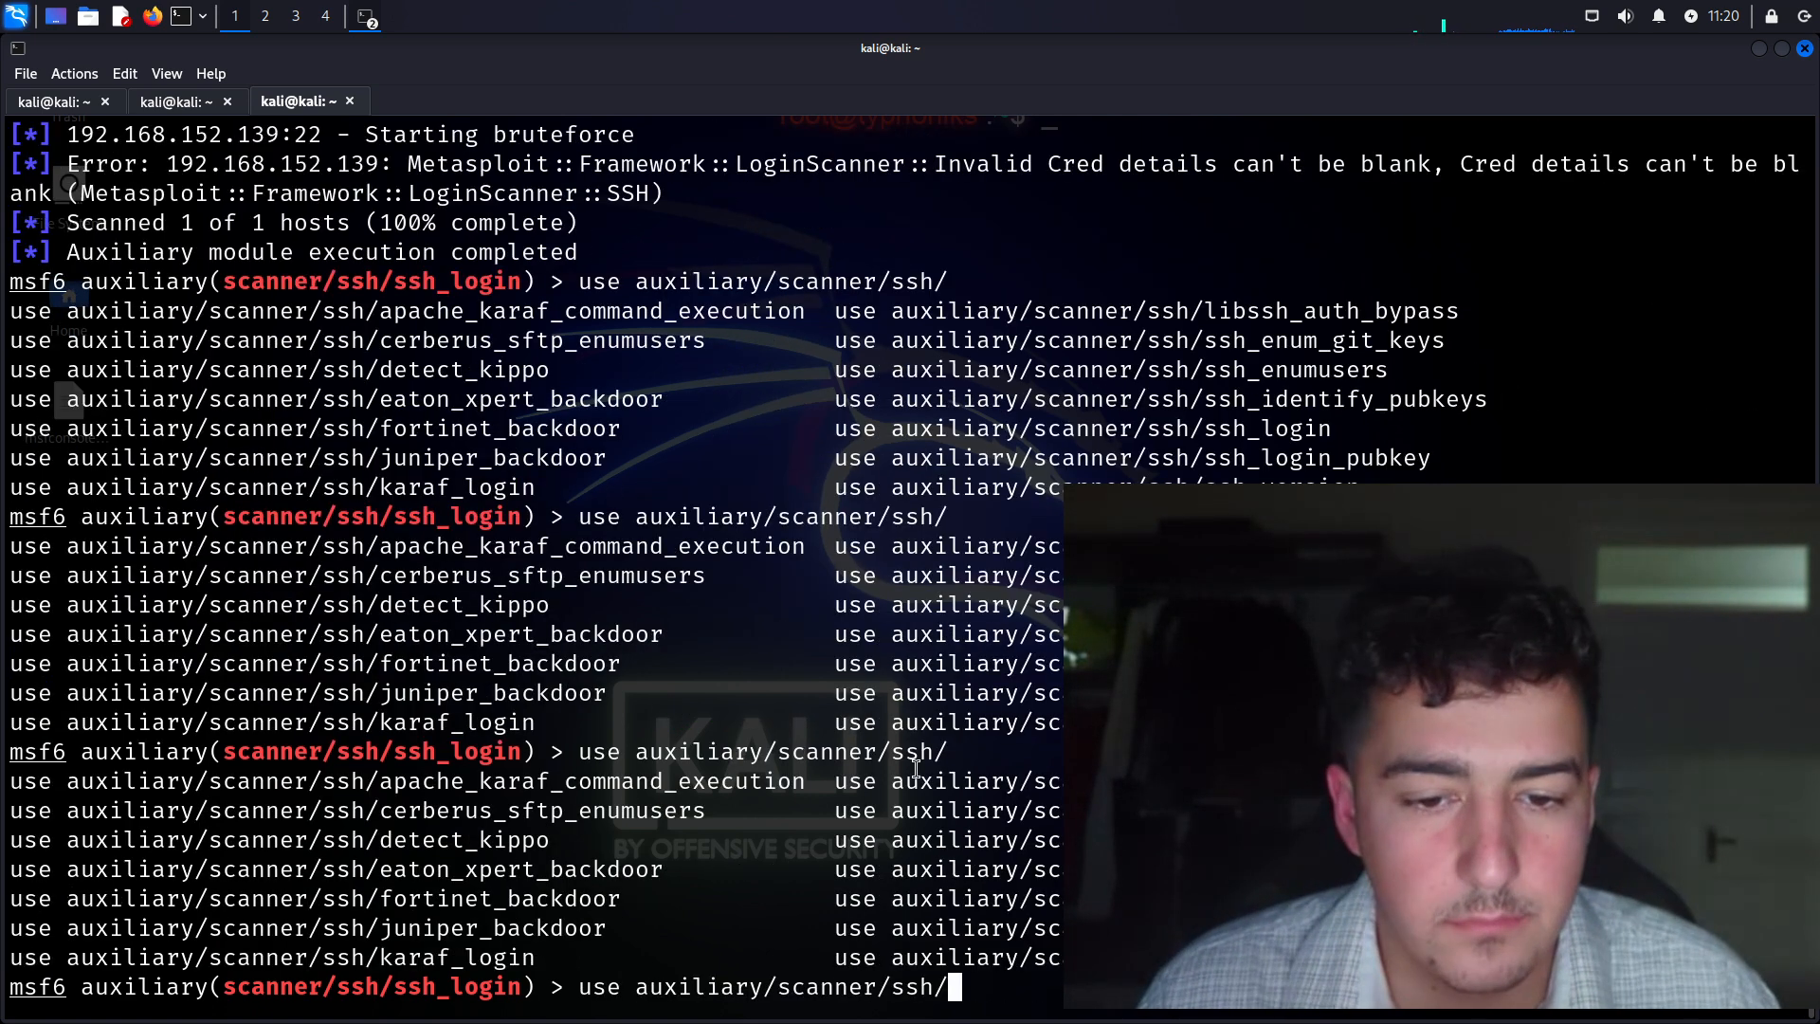
pyautogui.write('s')
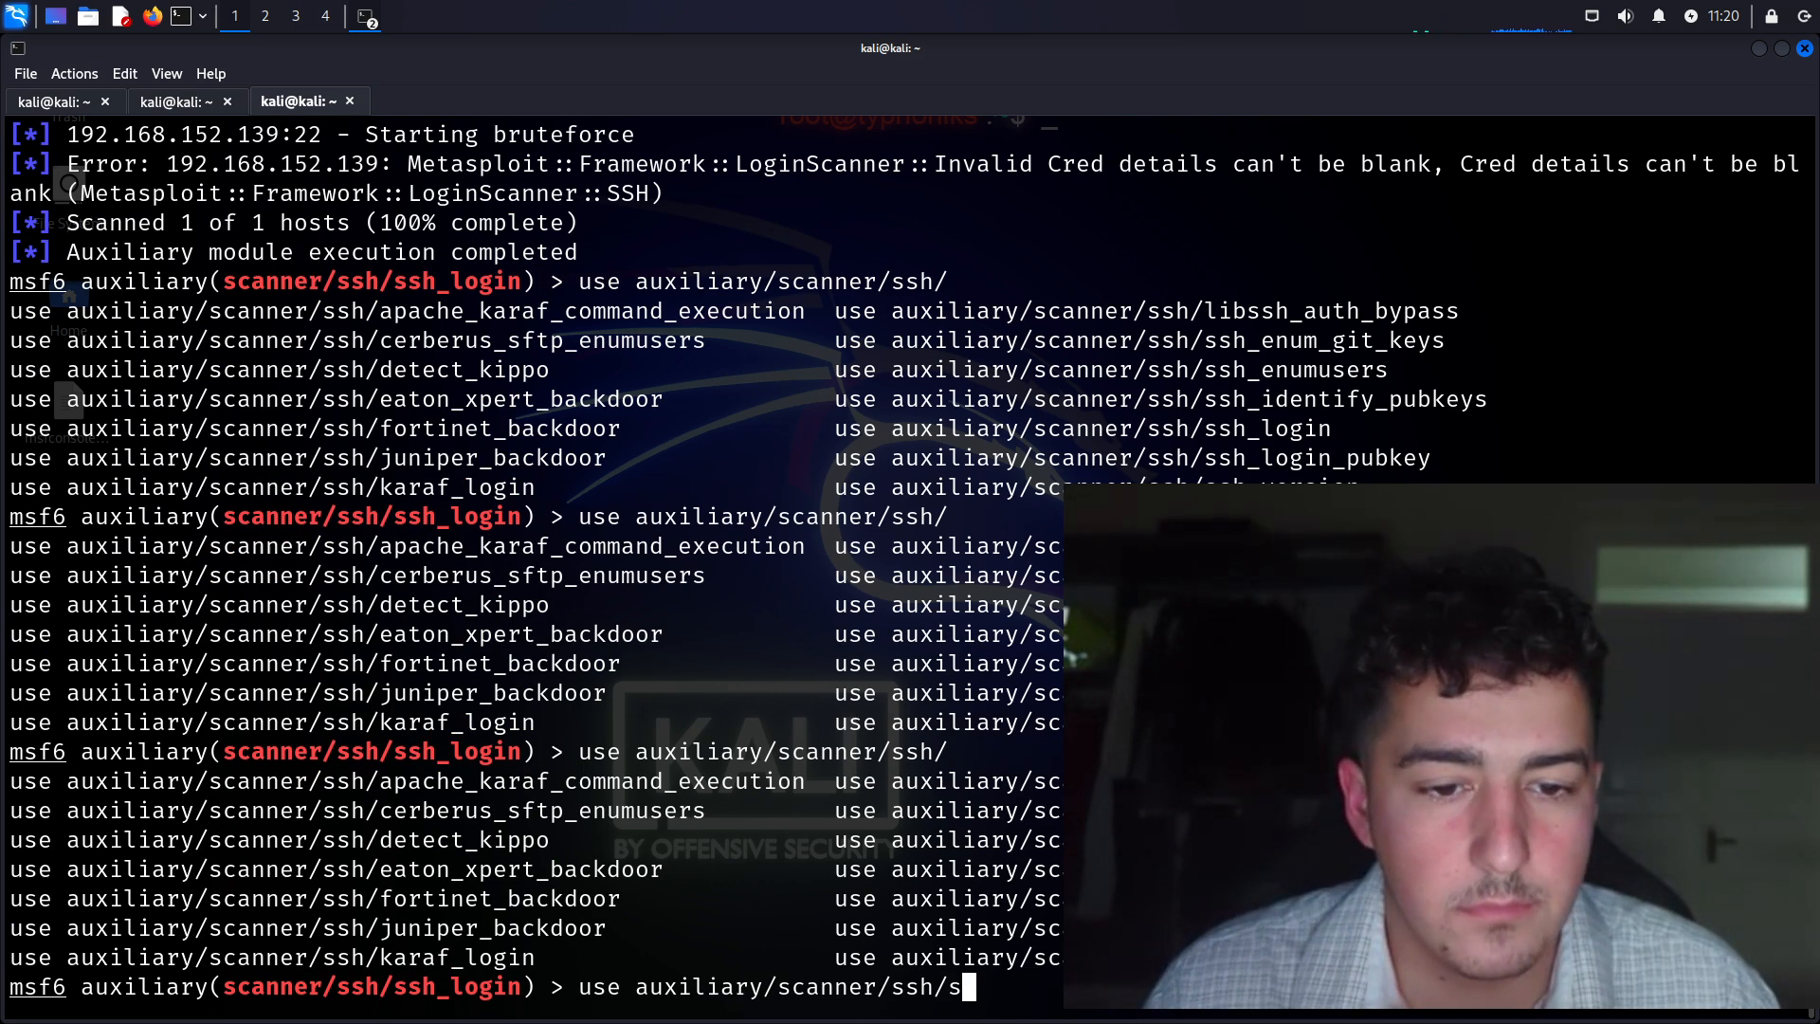
pyautogui.write('sh_')
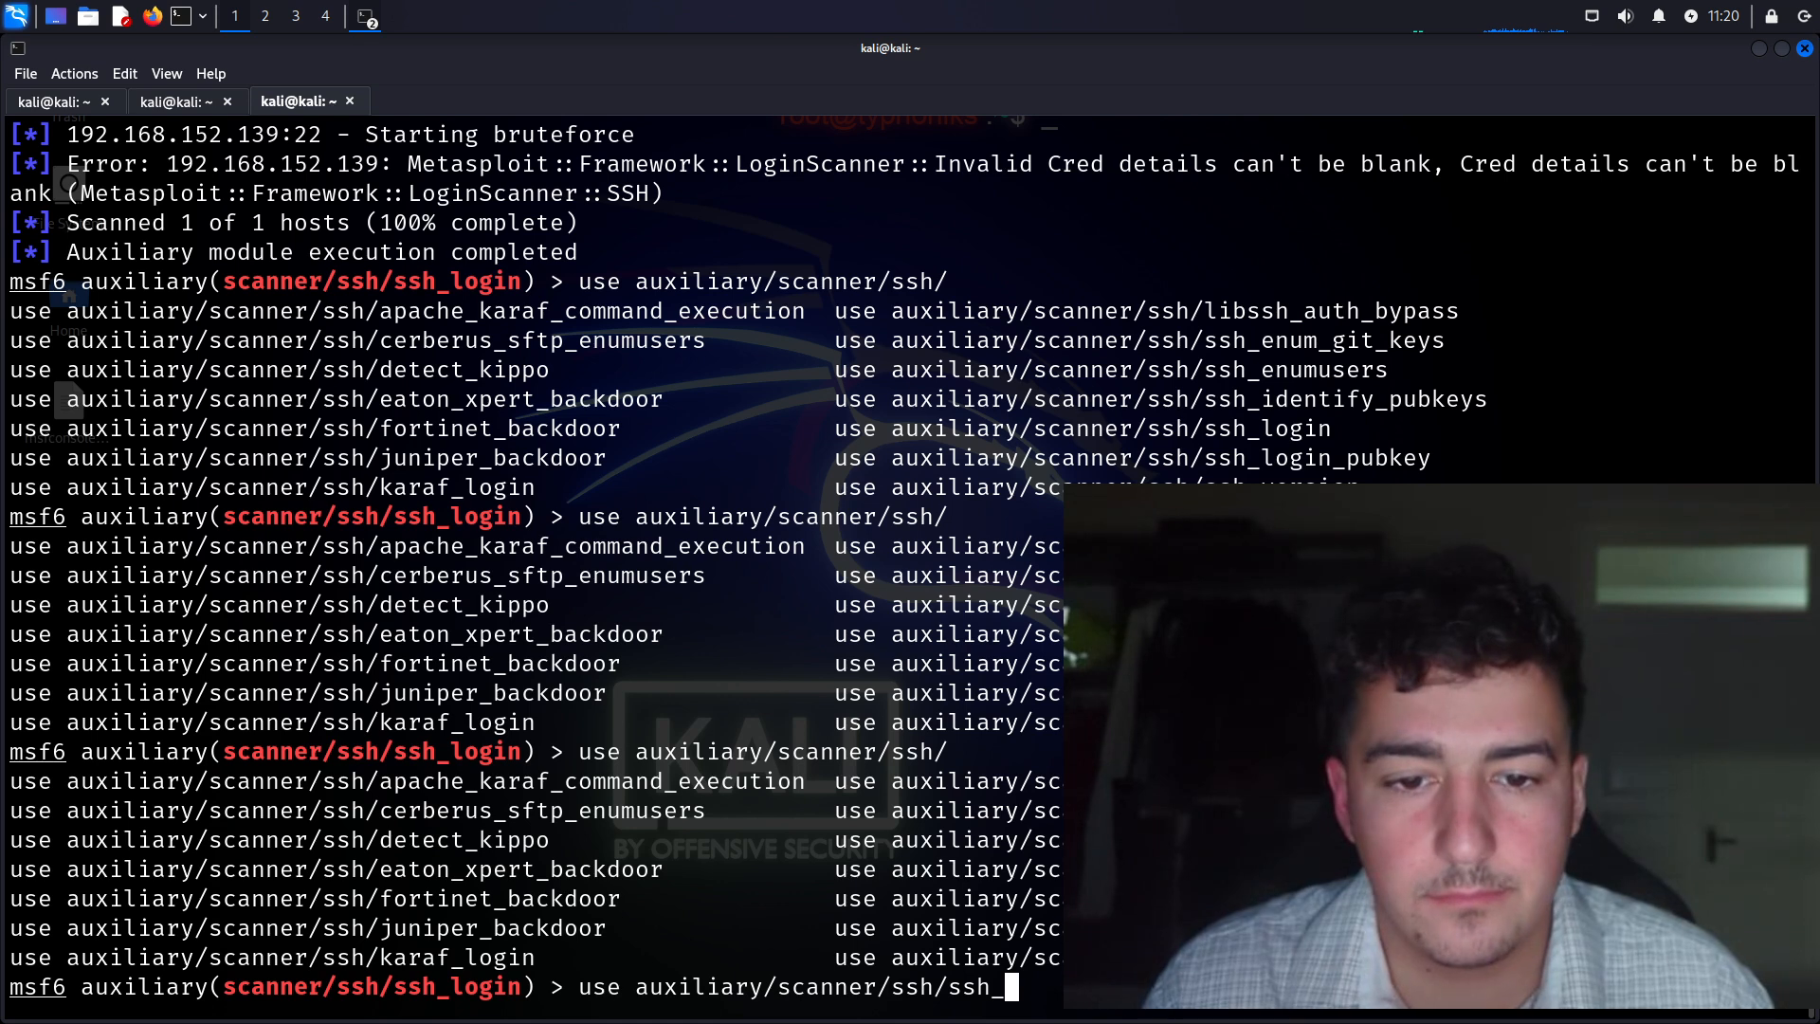
pyautogui.write('enum')
pyautogui.write('set')
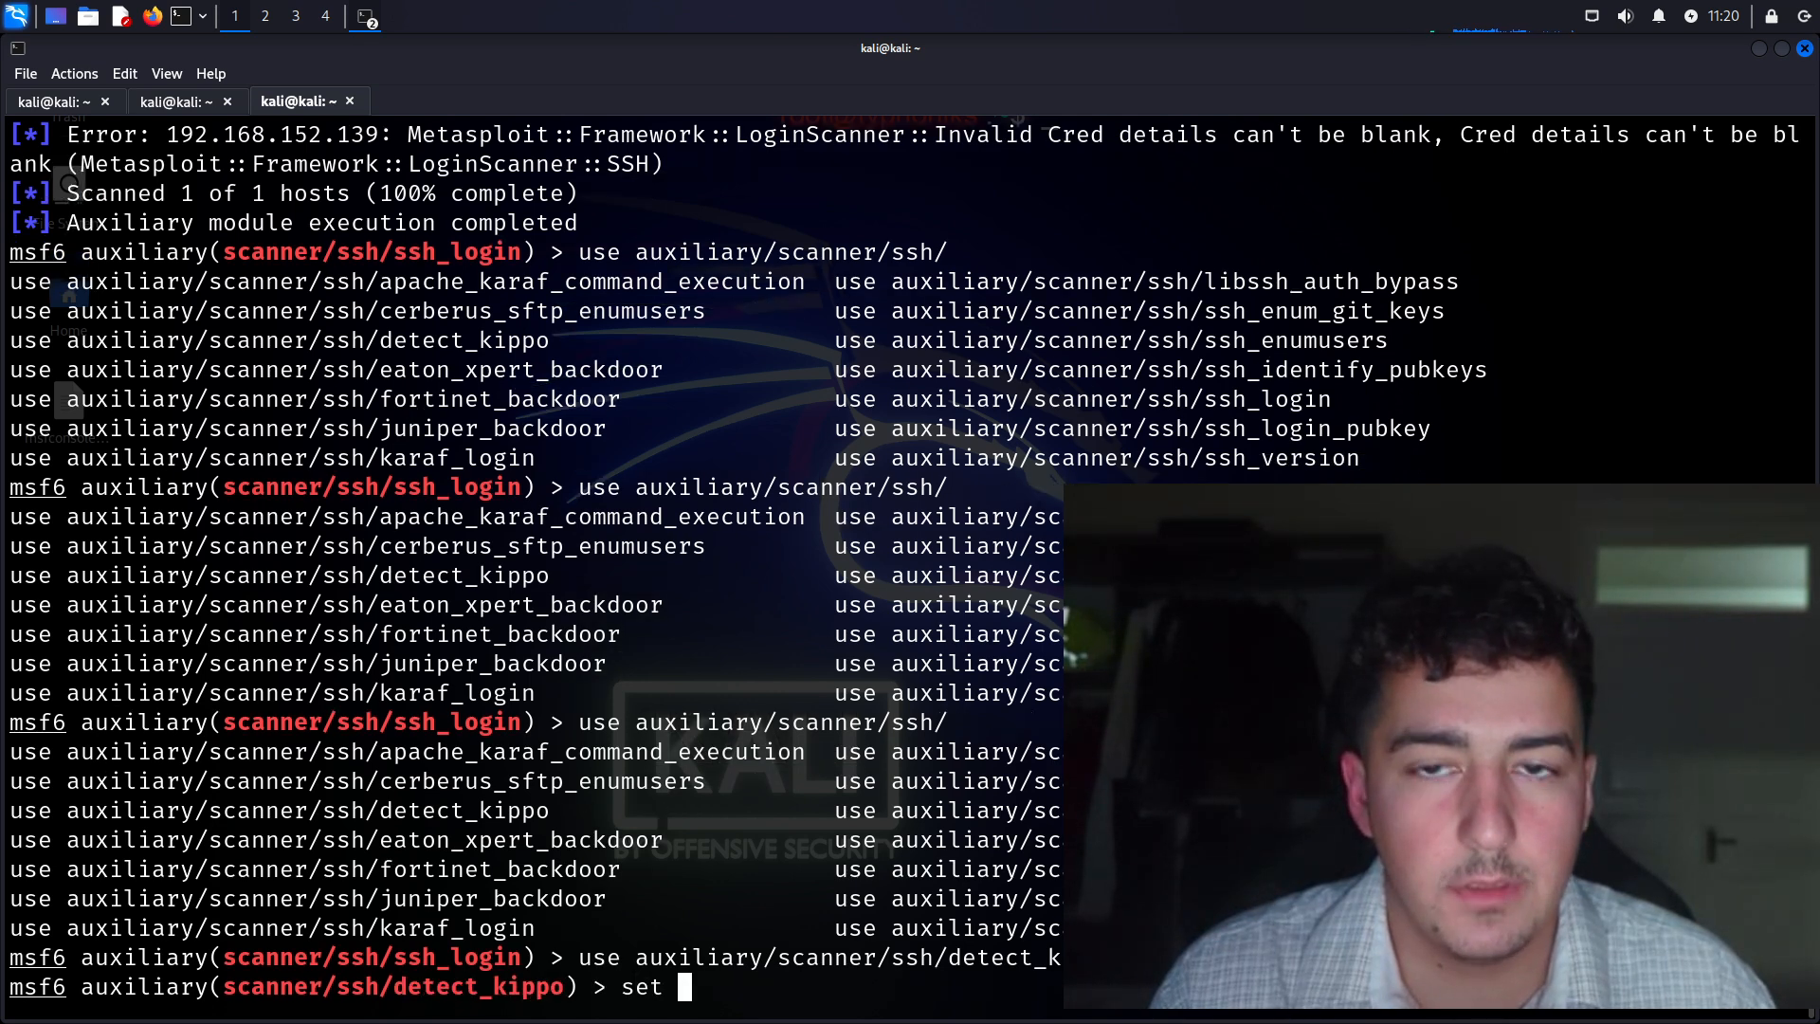
# Set RHOSTS to 192.168.152.139, run the Kippo detection scan, and clear the screen
pyautogui.write('RHOSTS 192.168')
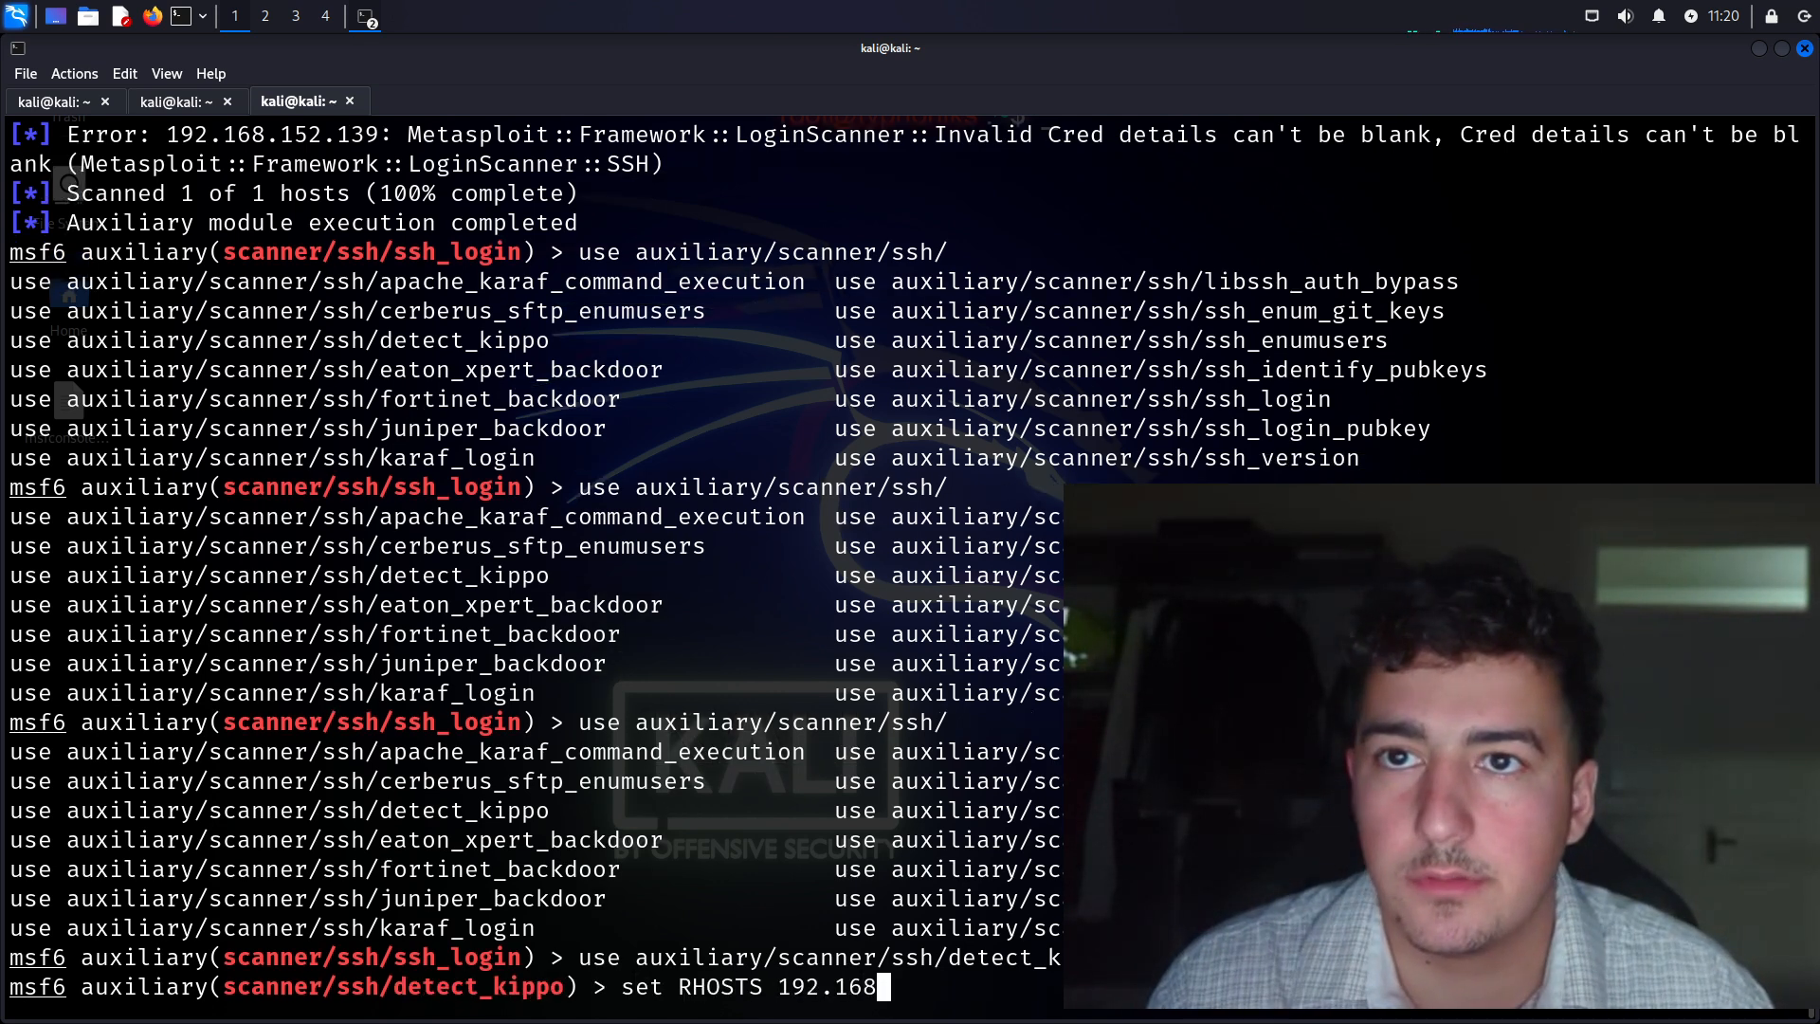
pyautogui.write('152.139')
pyautogui.write('run')
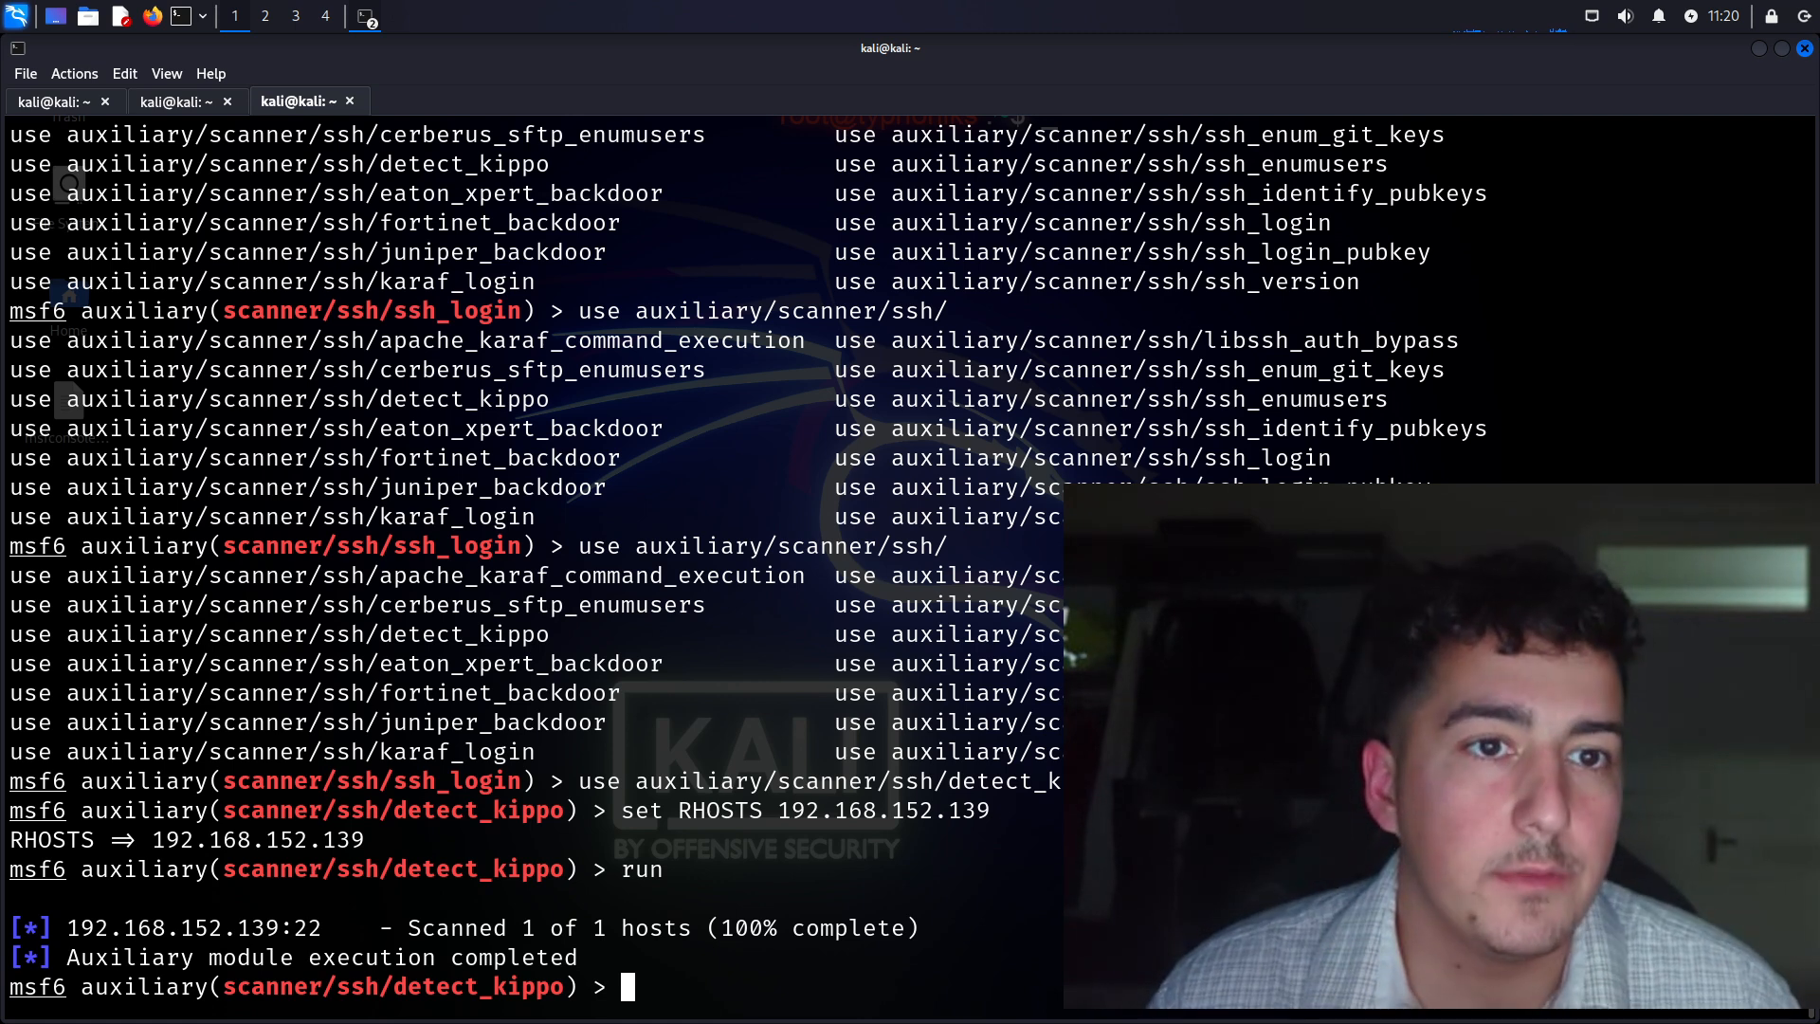
pyautogui.write('c')
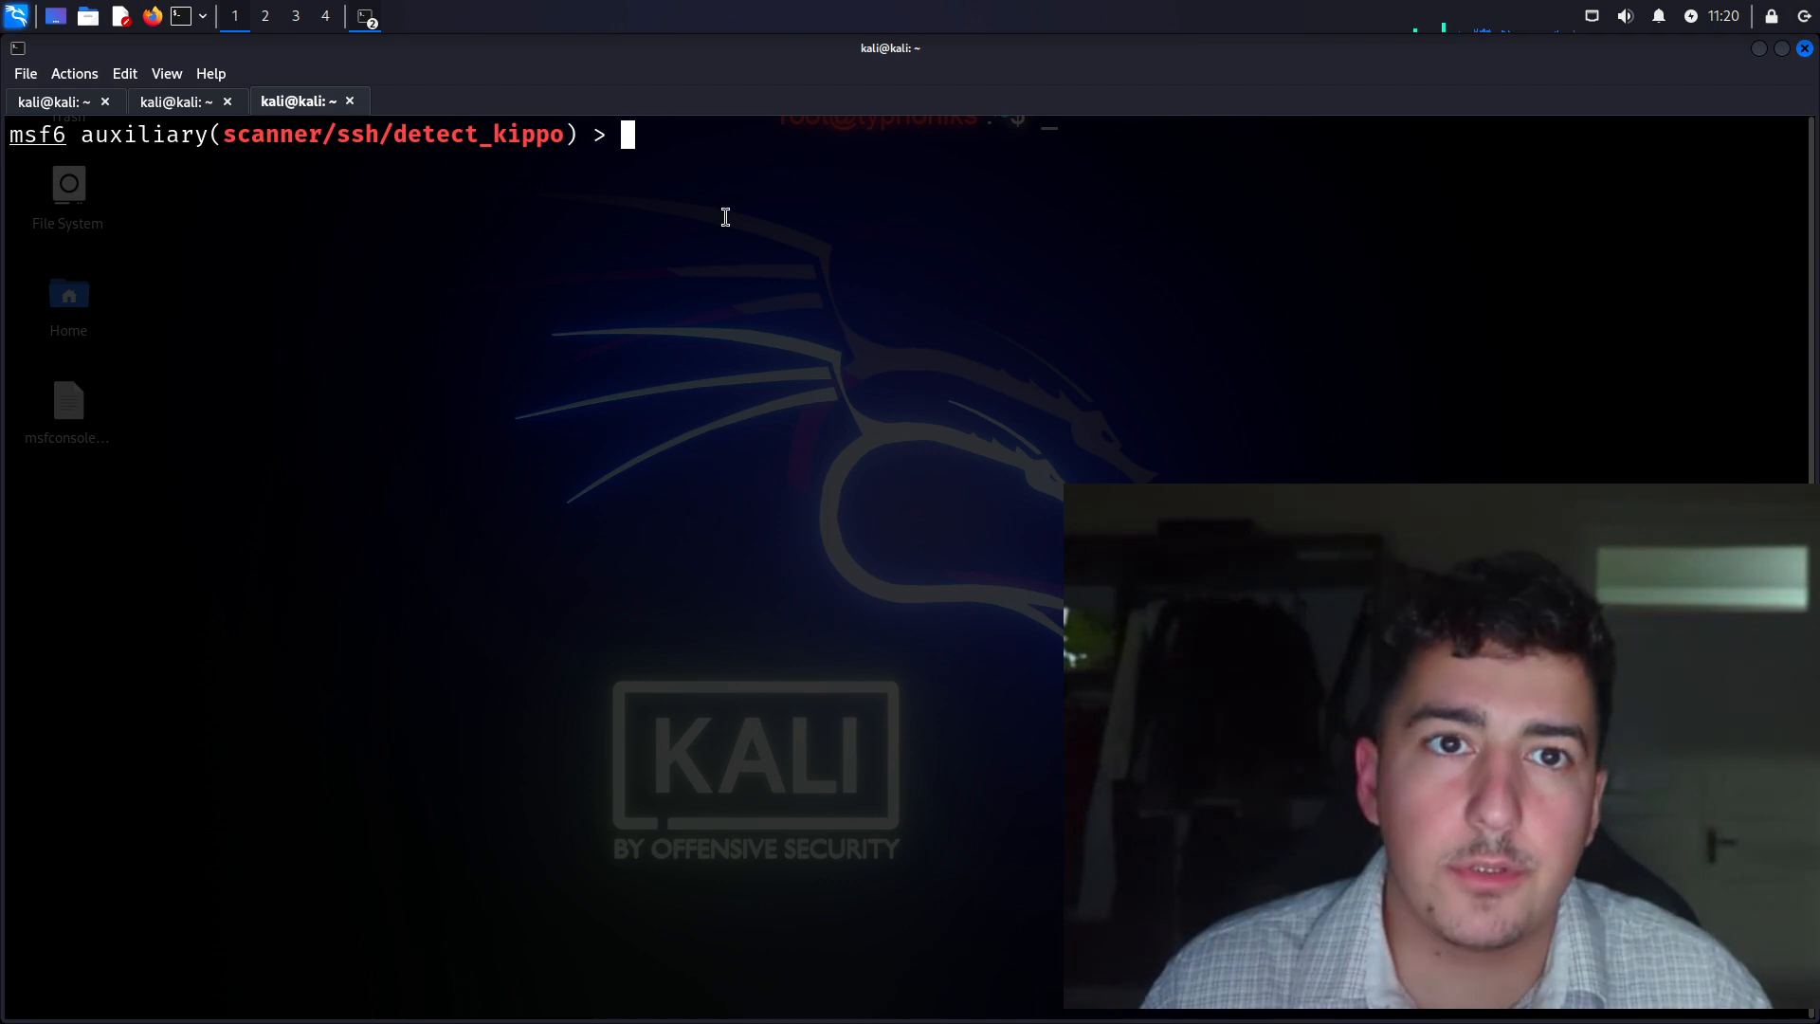
pyautogui.moveTo(948, 531)
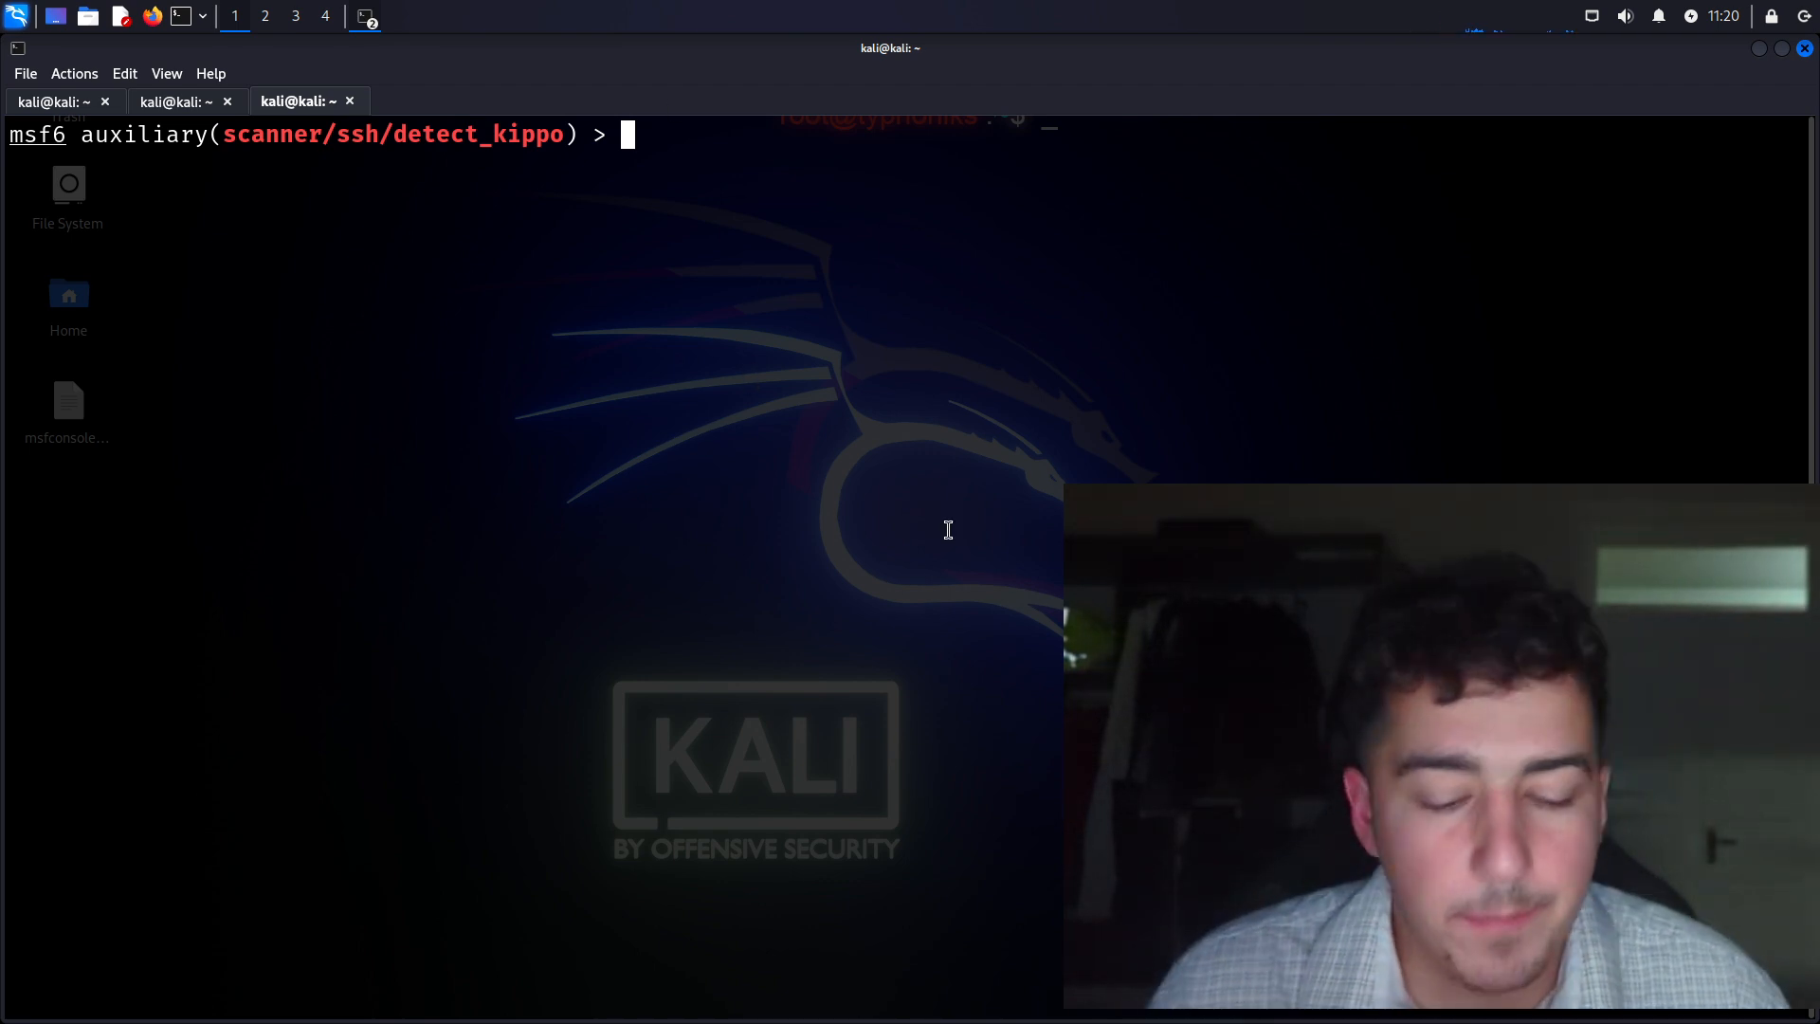
# Begin 'use auxiliary/scanner/ftp/' and list the available FTP scanner modules
pyautogui.write('use auxiliary/scqa')
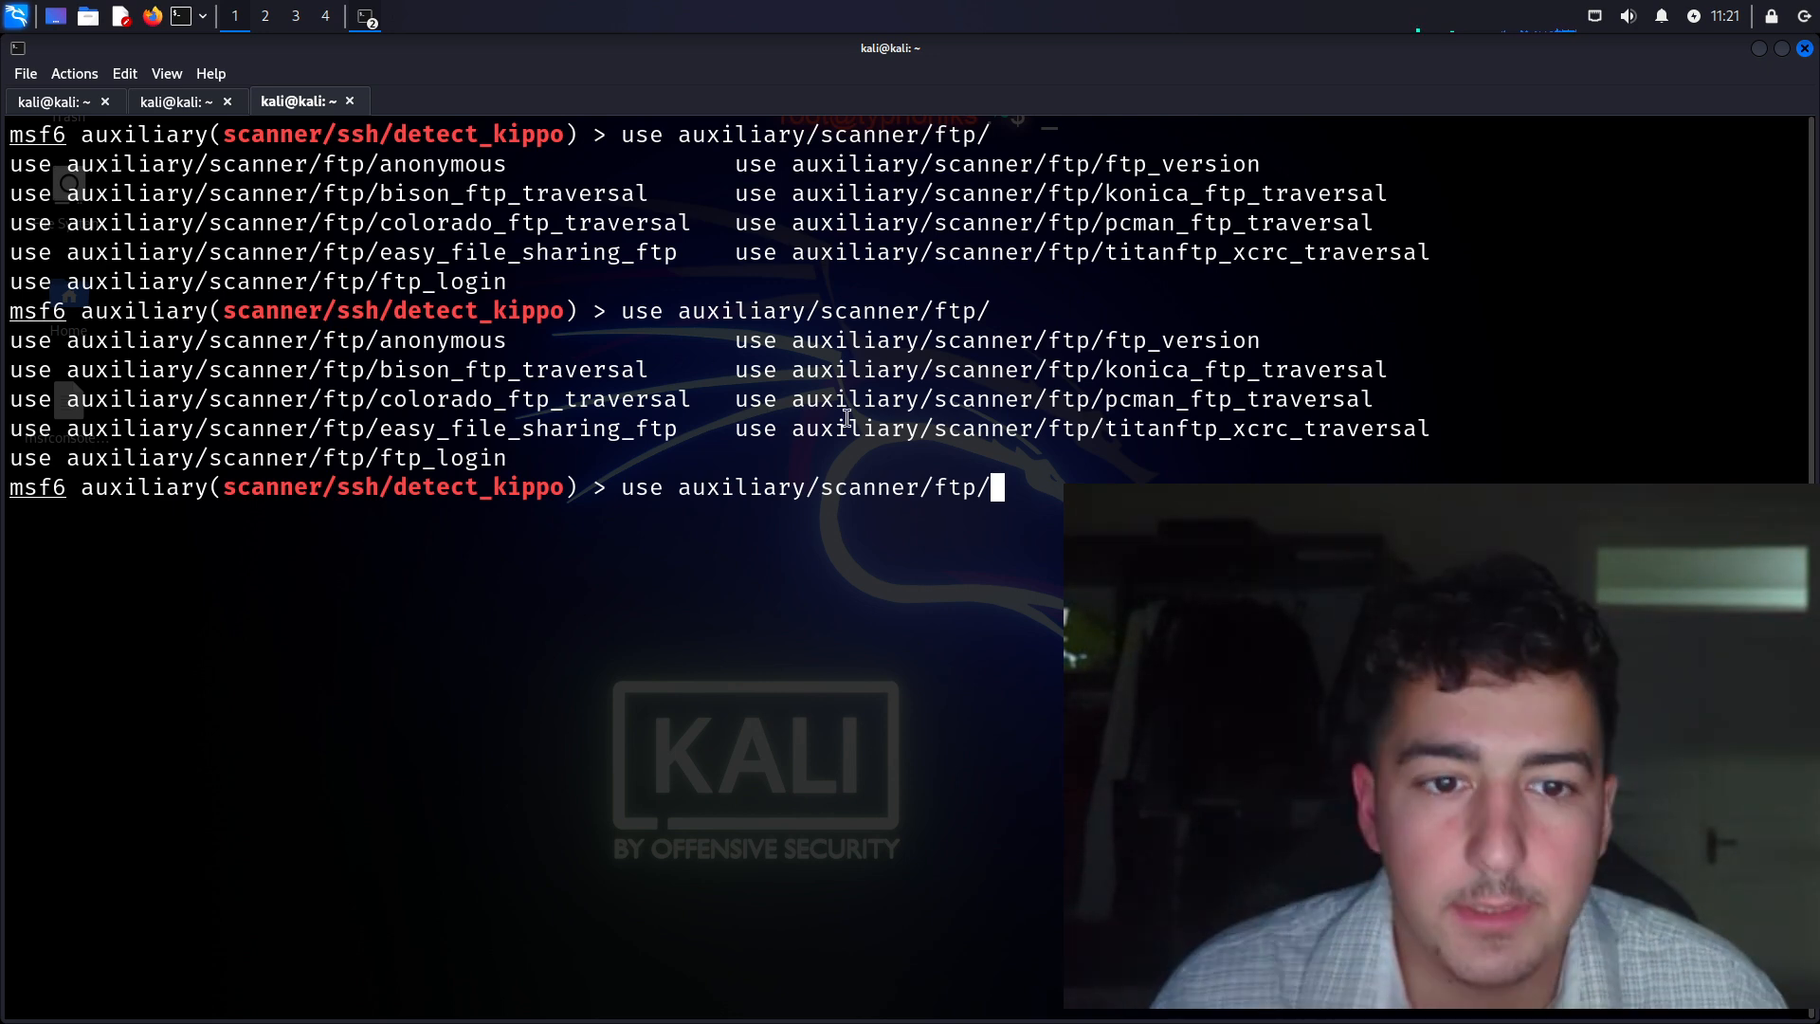
# Load the ftp_version scanner and show its options
pyautogui.write('ftr')
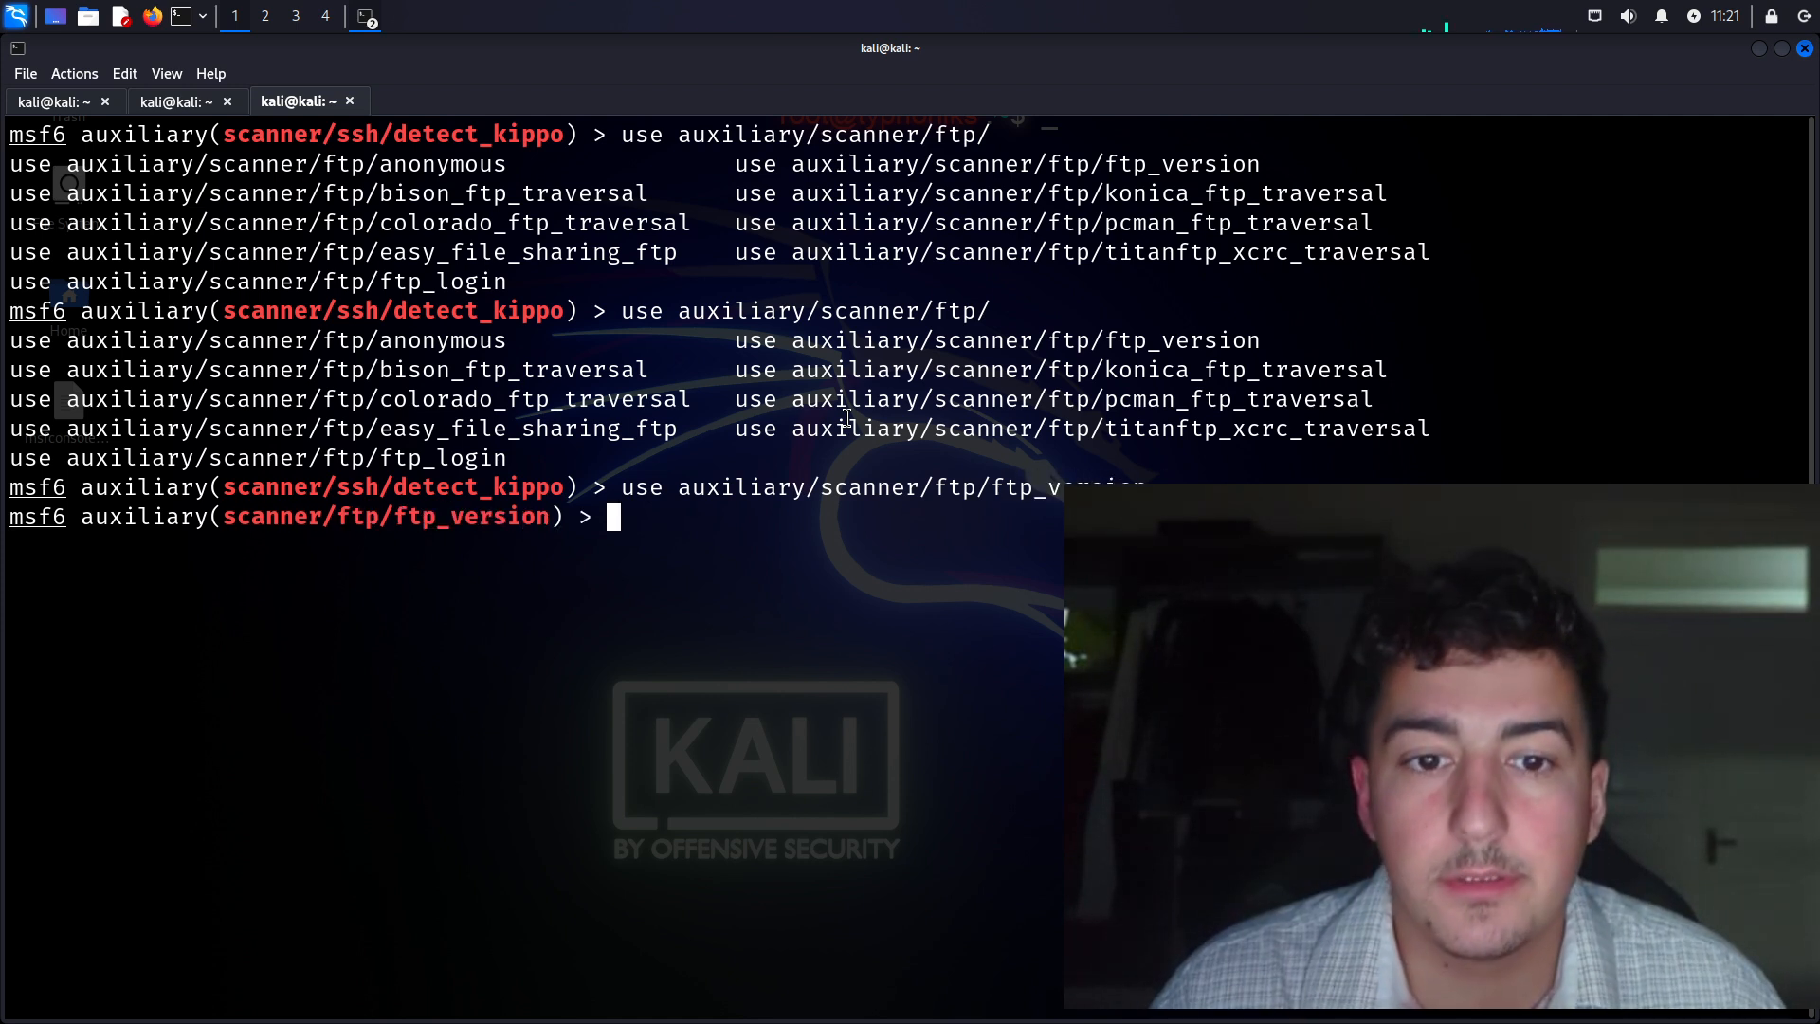
pyautogui.write('show option')
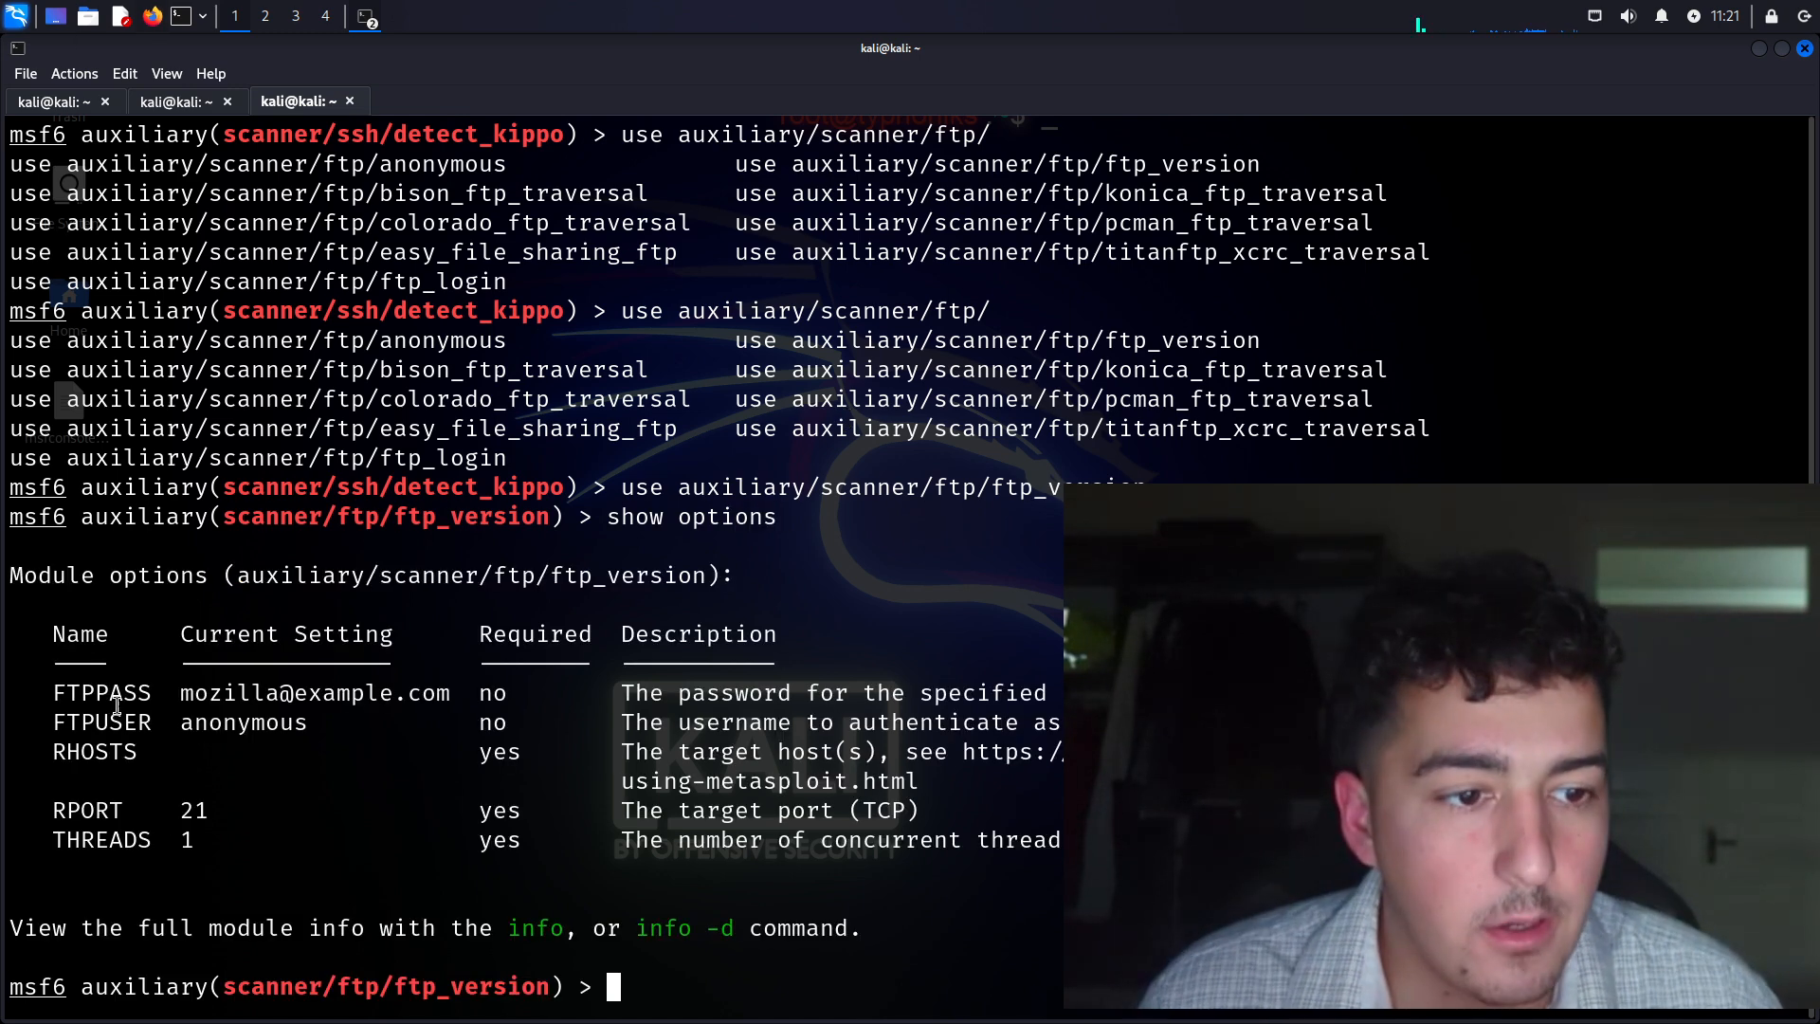
# Set RHOSTS to 192.168.152.139 and run the FTP version scan
pyautogui.write('set')
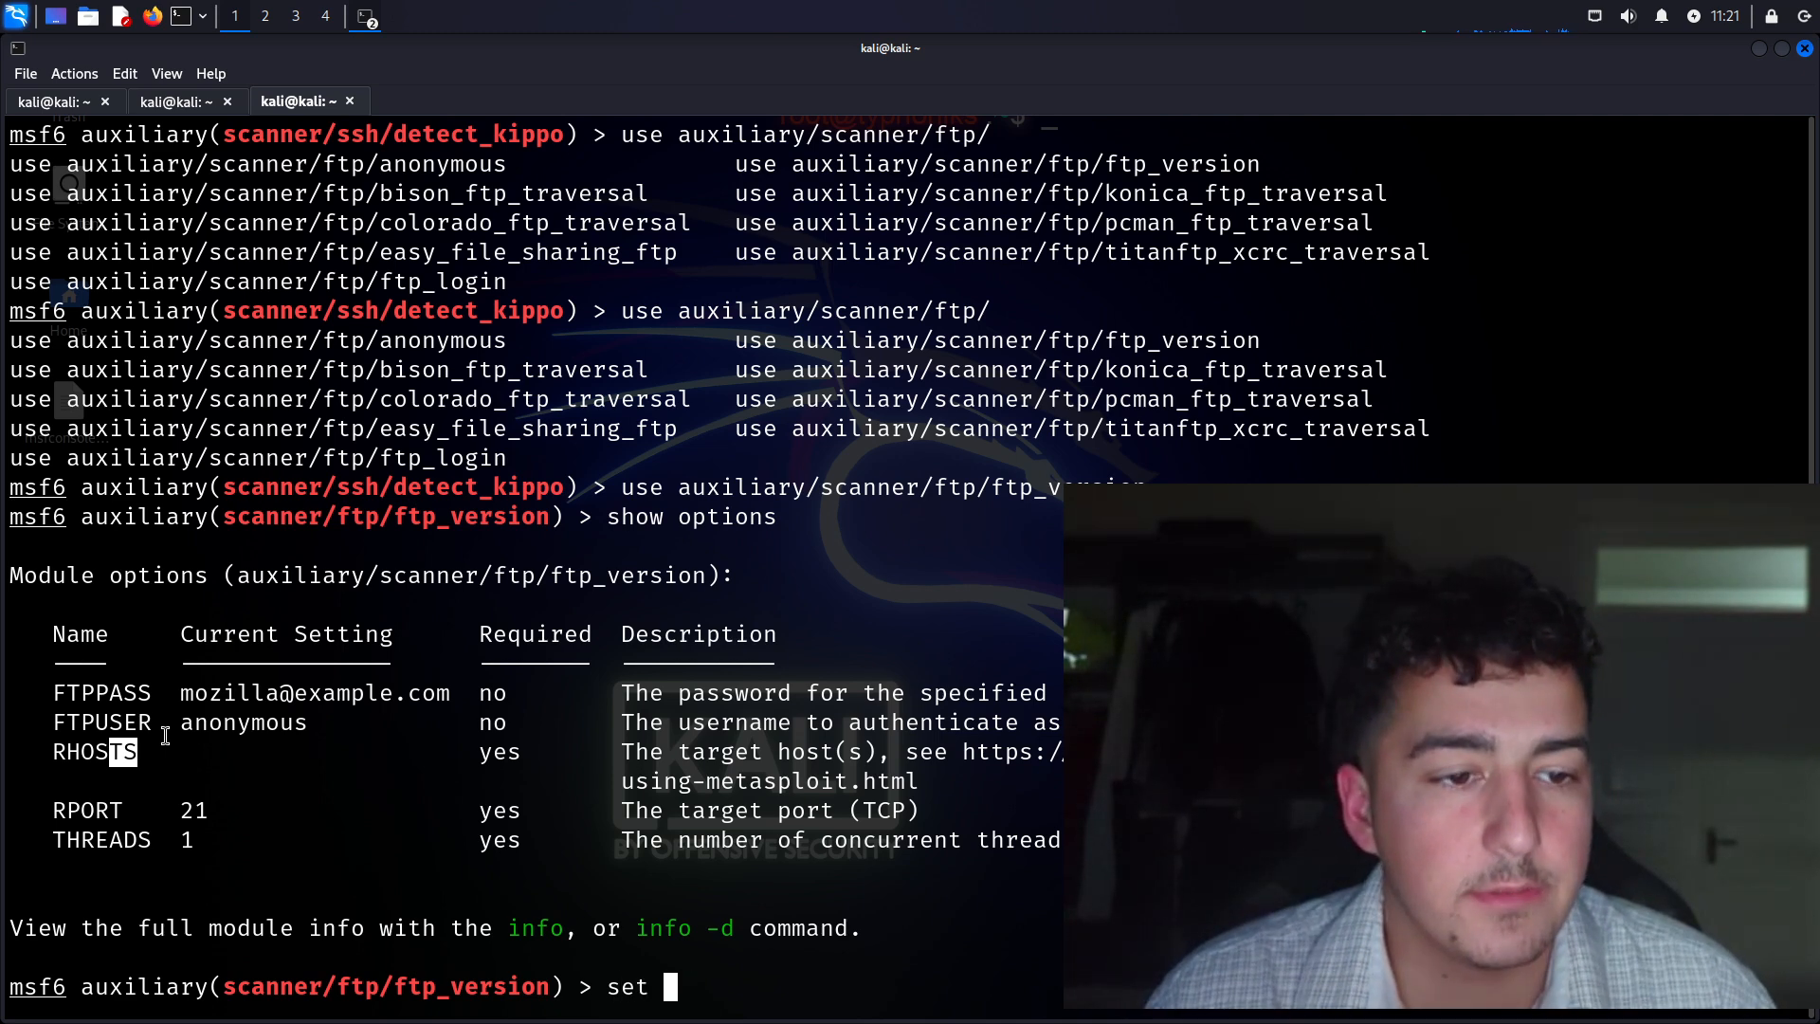
pyautogui.write('RHOSTS')
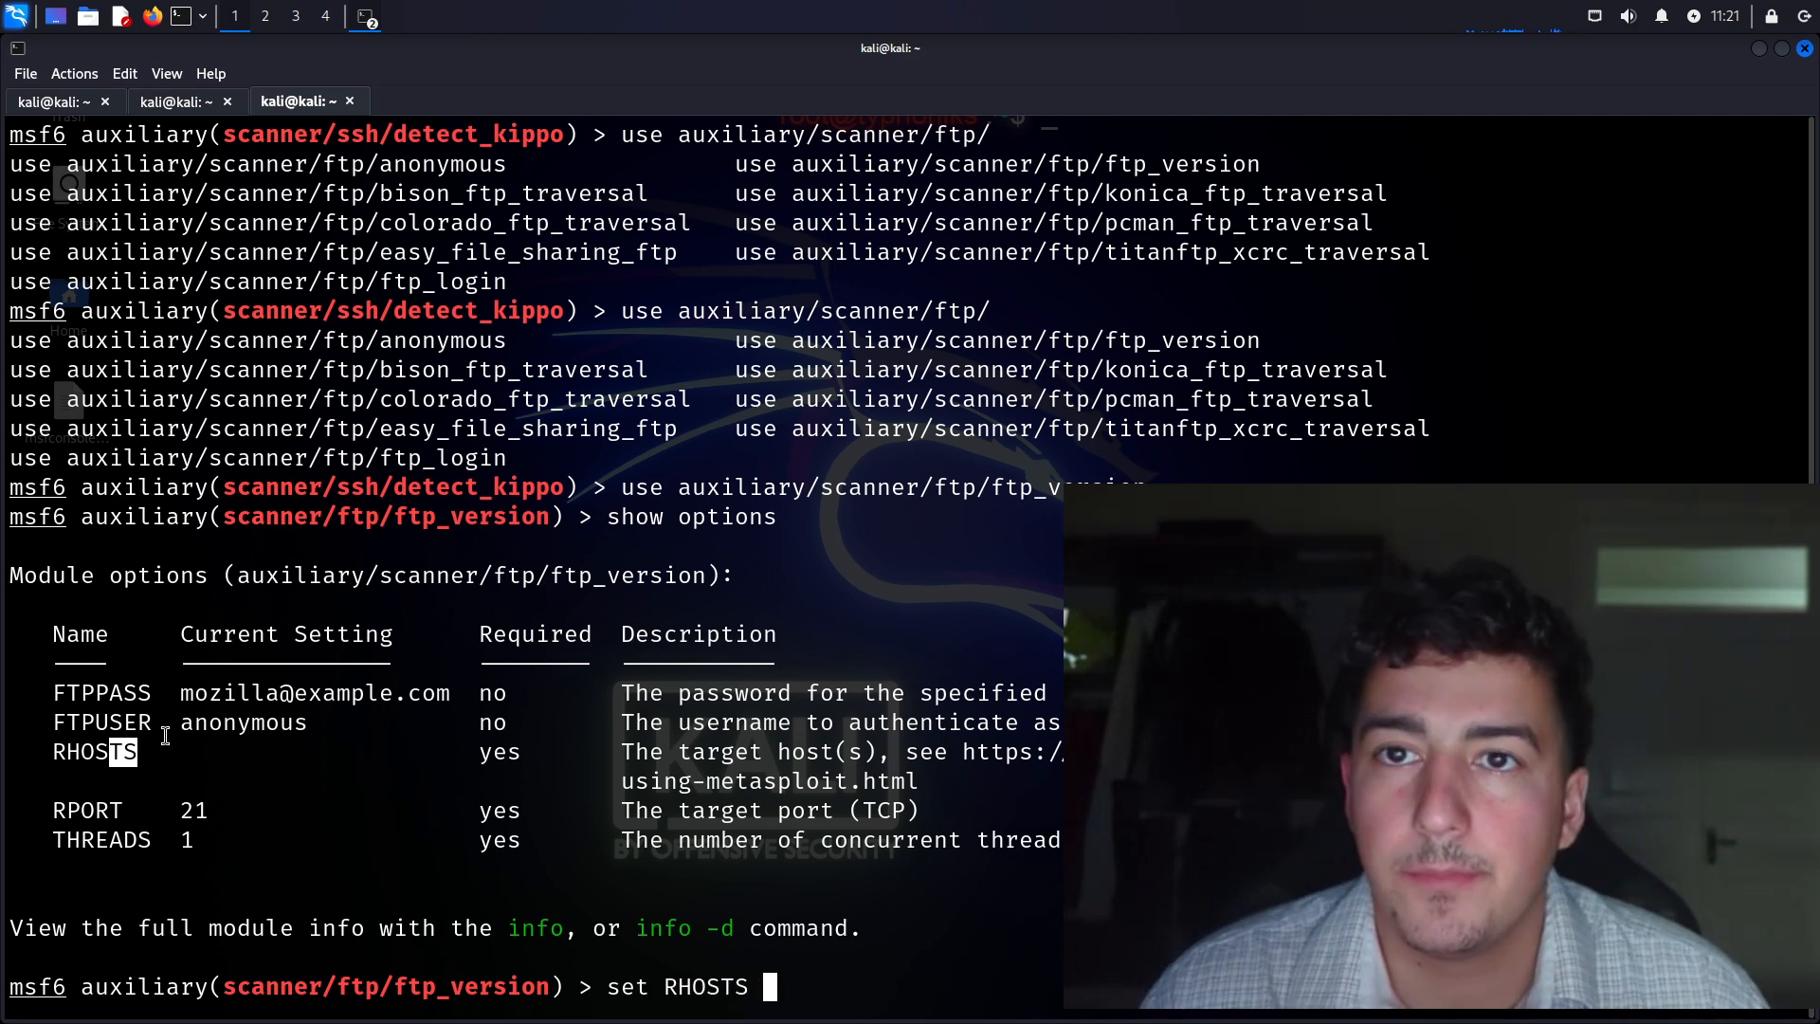
pyautogui.write('192.168.')
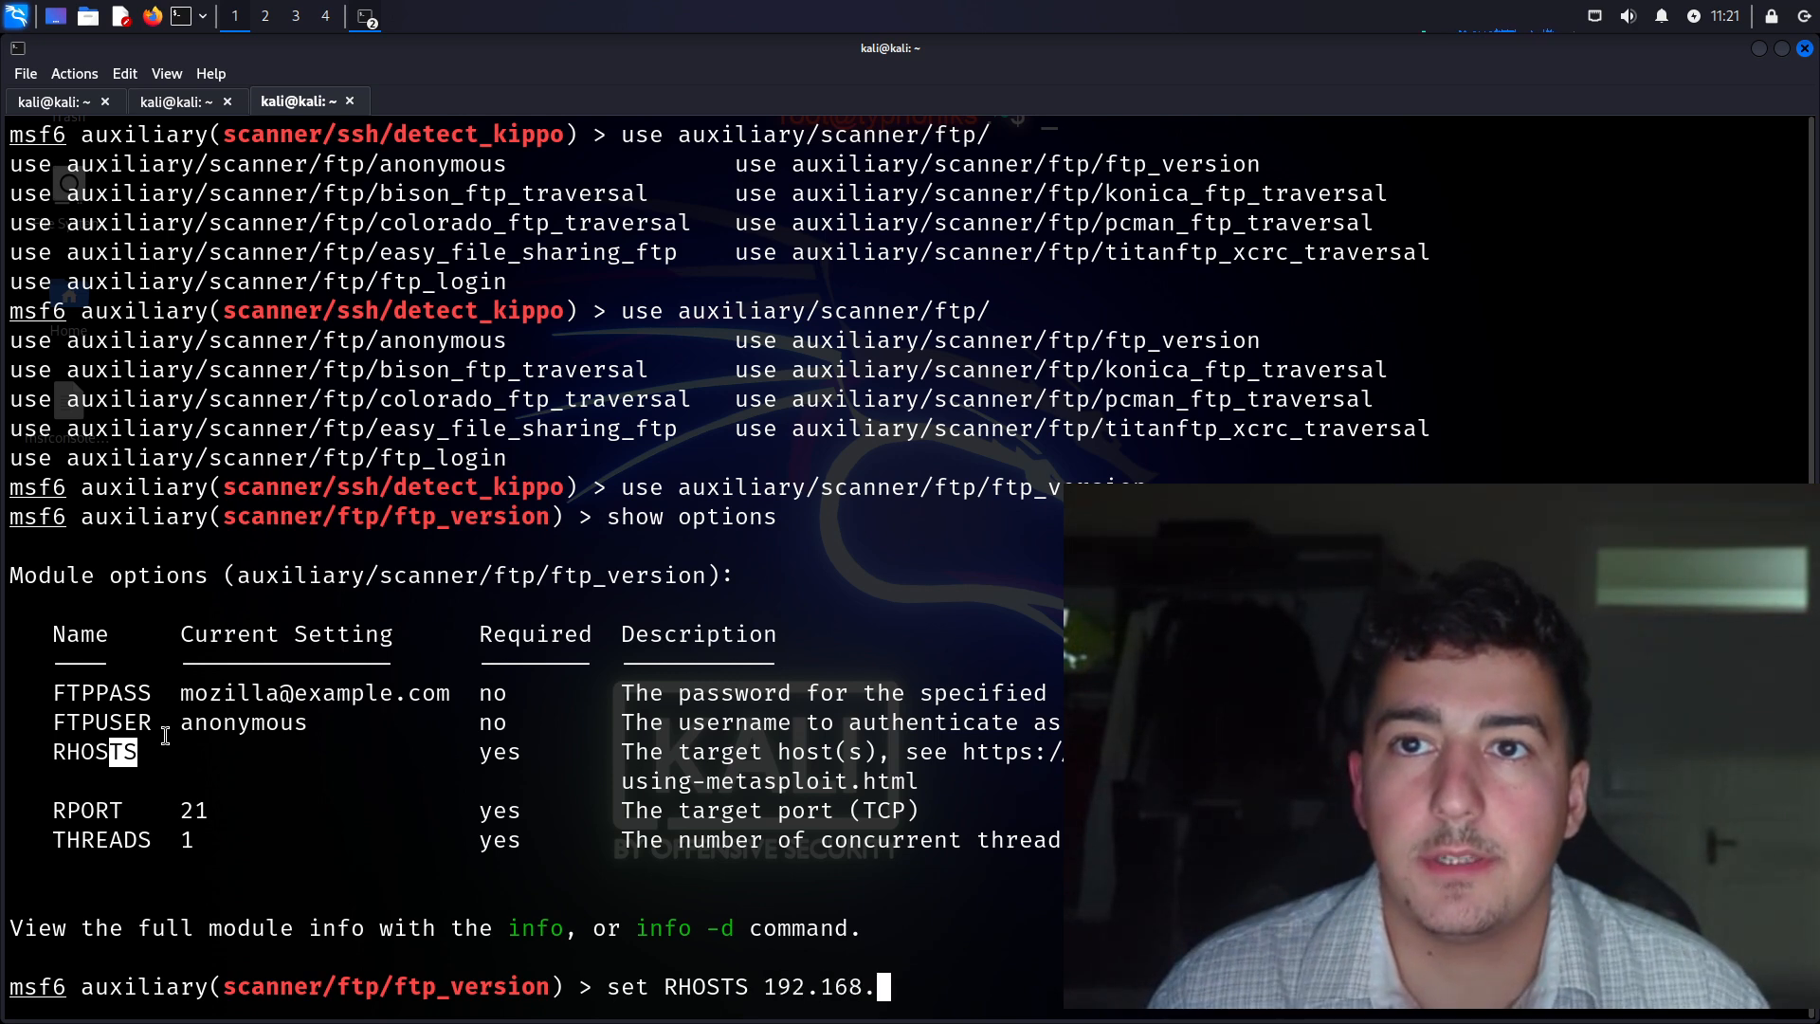
pyautogui.write('152')
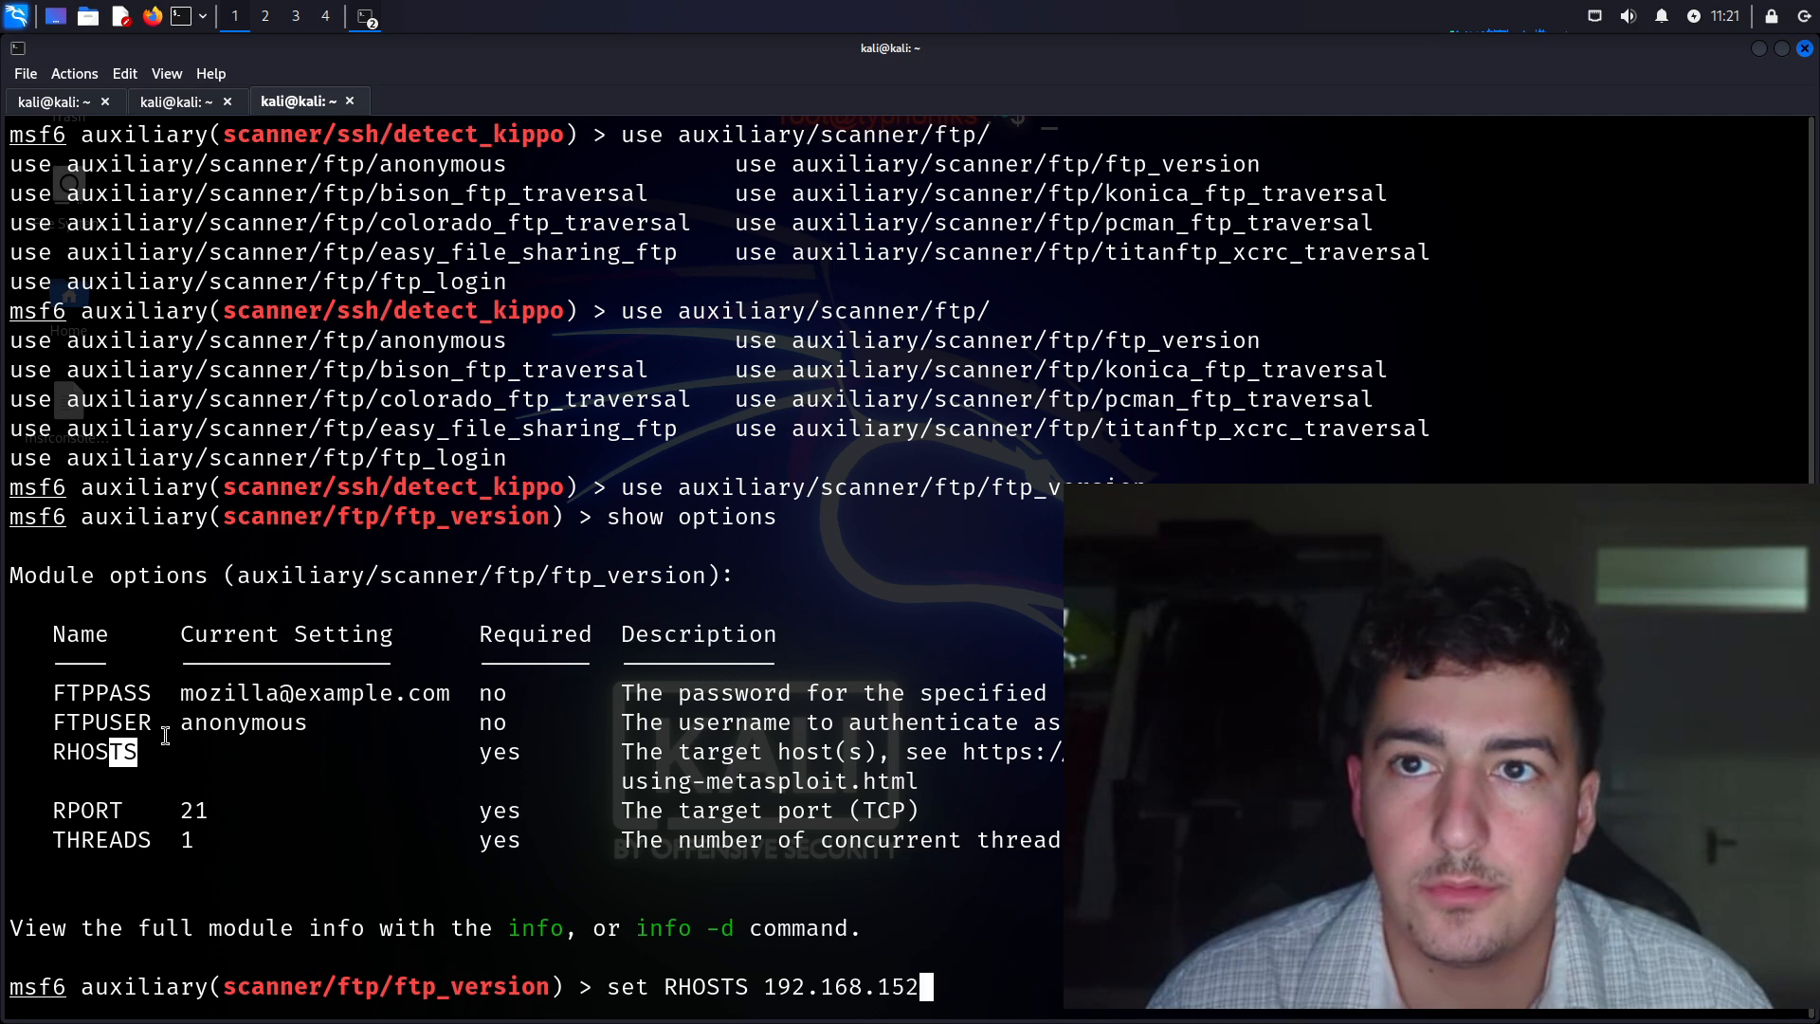
pyautogui.press('Return')
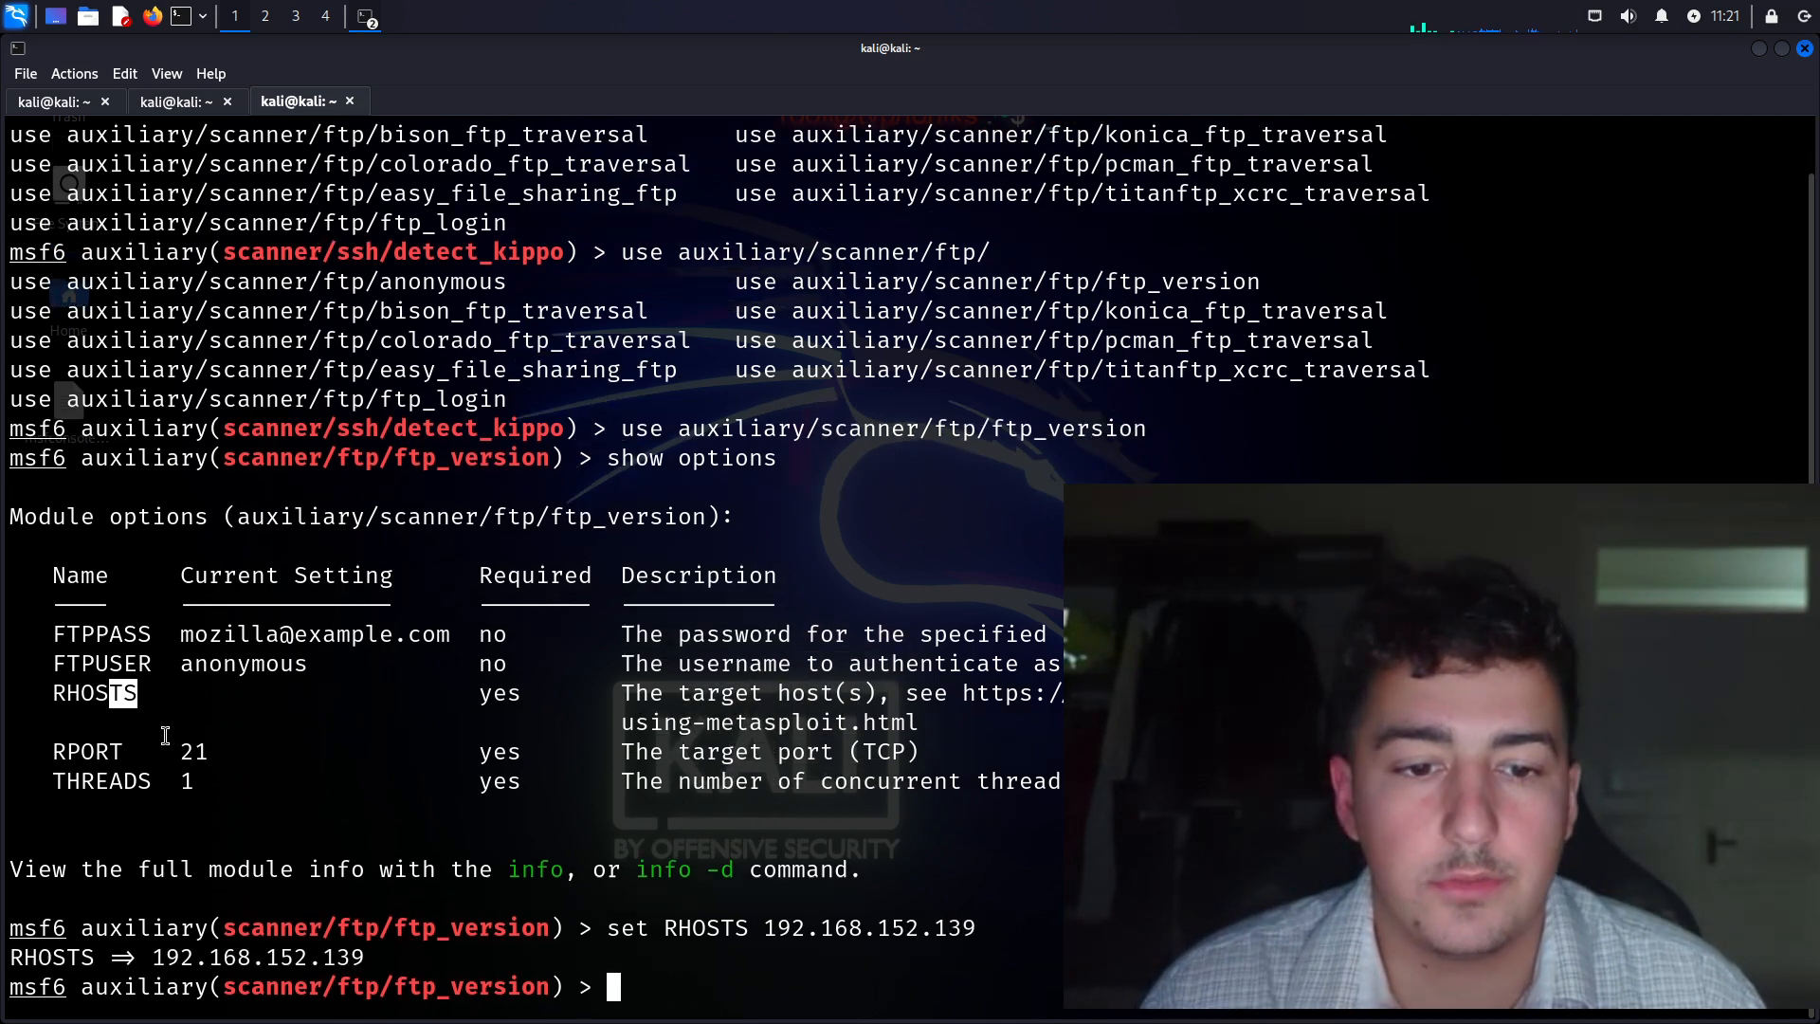
pyautogui.write('run')
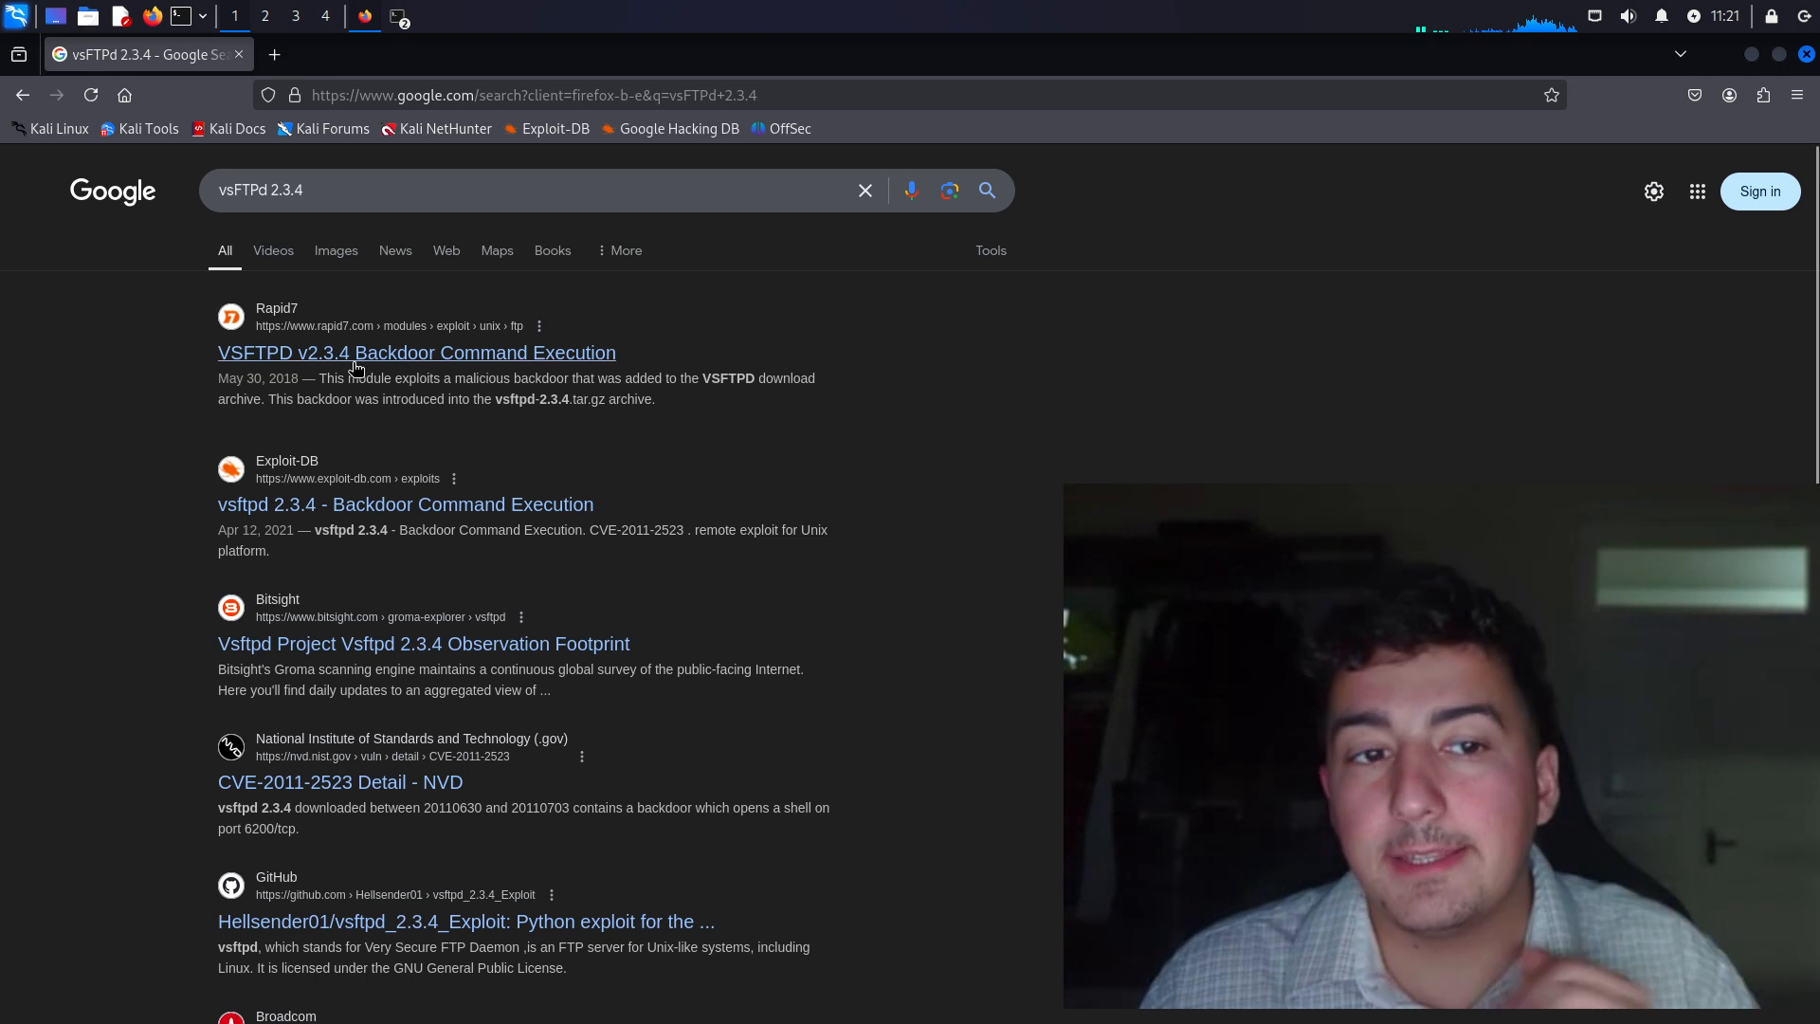
# Open the Rapid7 VSFTPD v2.3.4 Backdoor module page and review its Module Options section
pyautogui.click(415, 352)
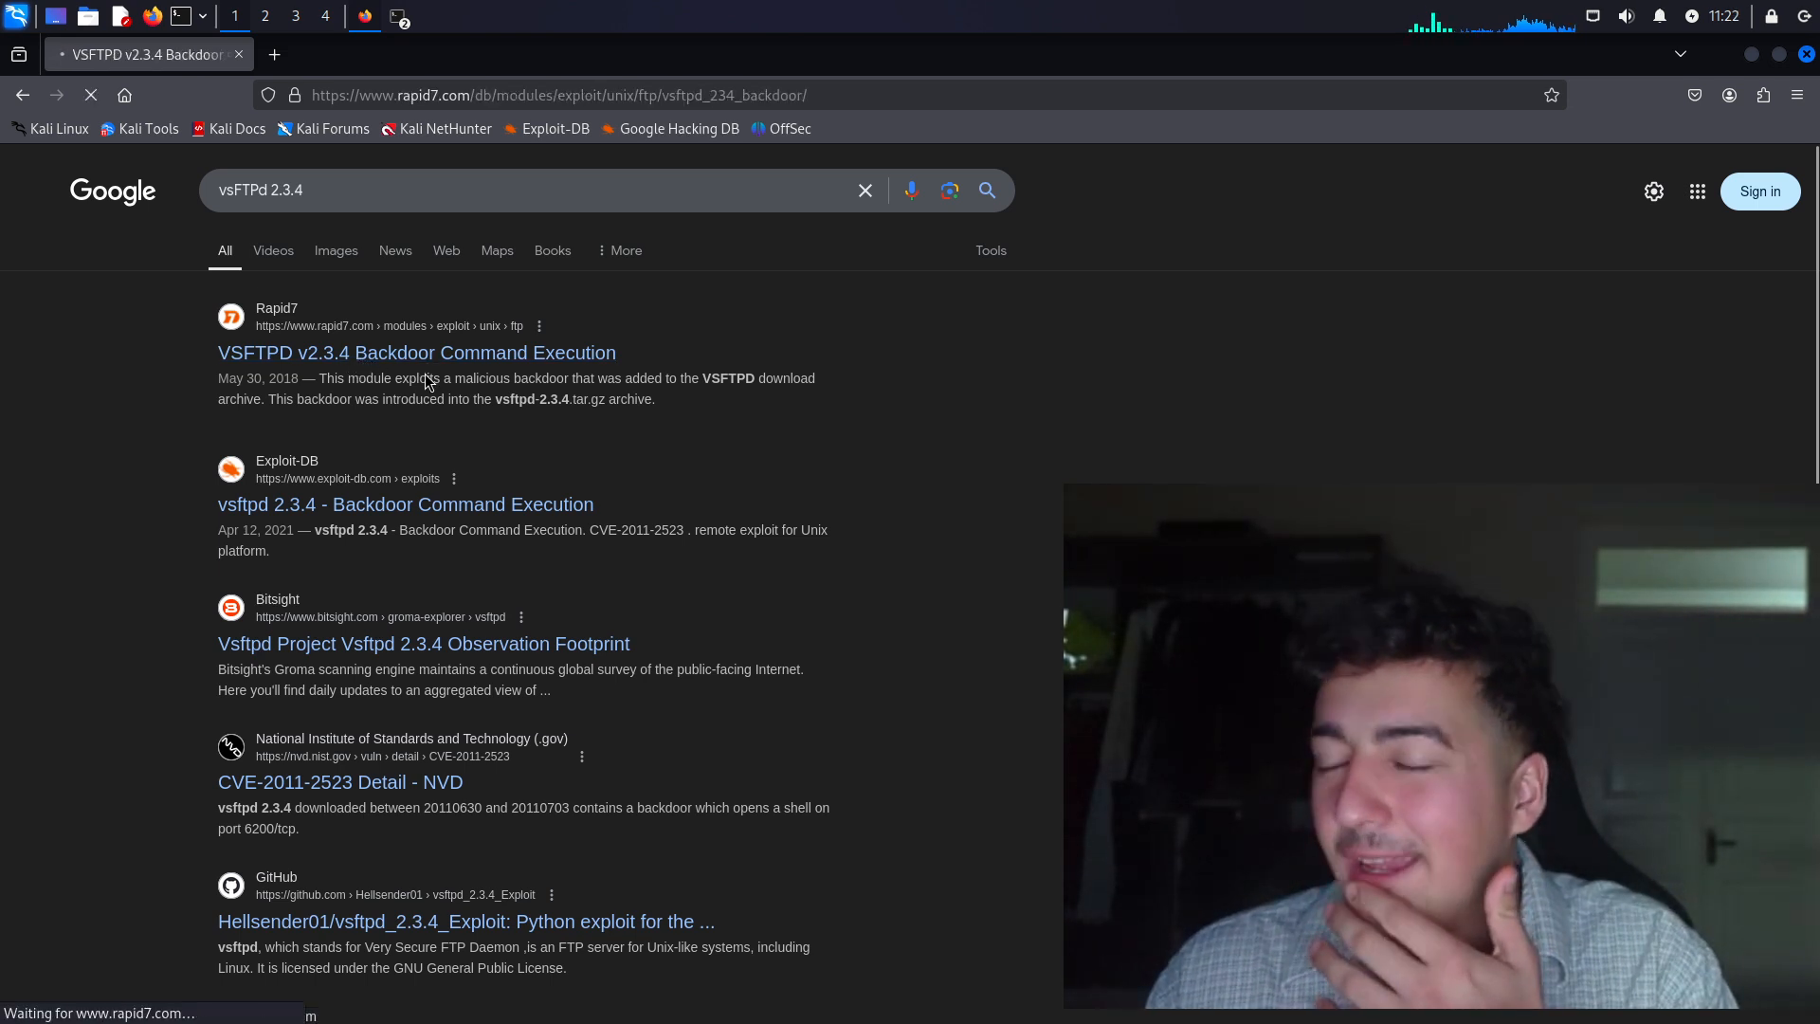
pyautogui.click(417, 353)
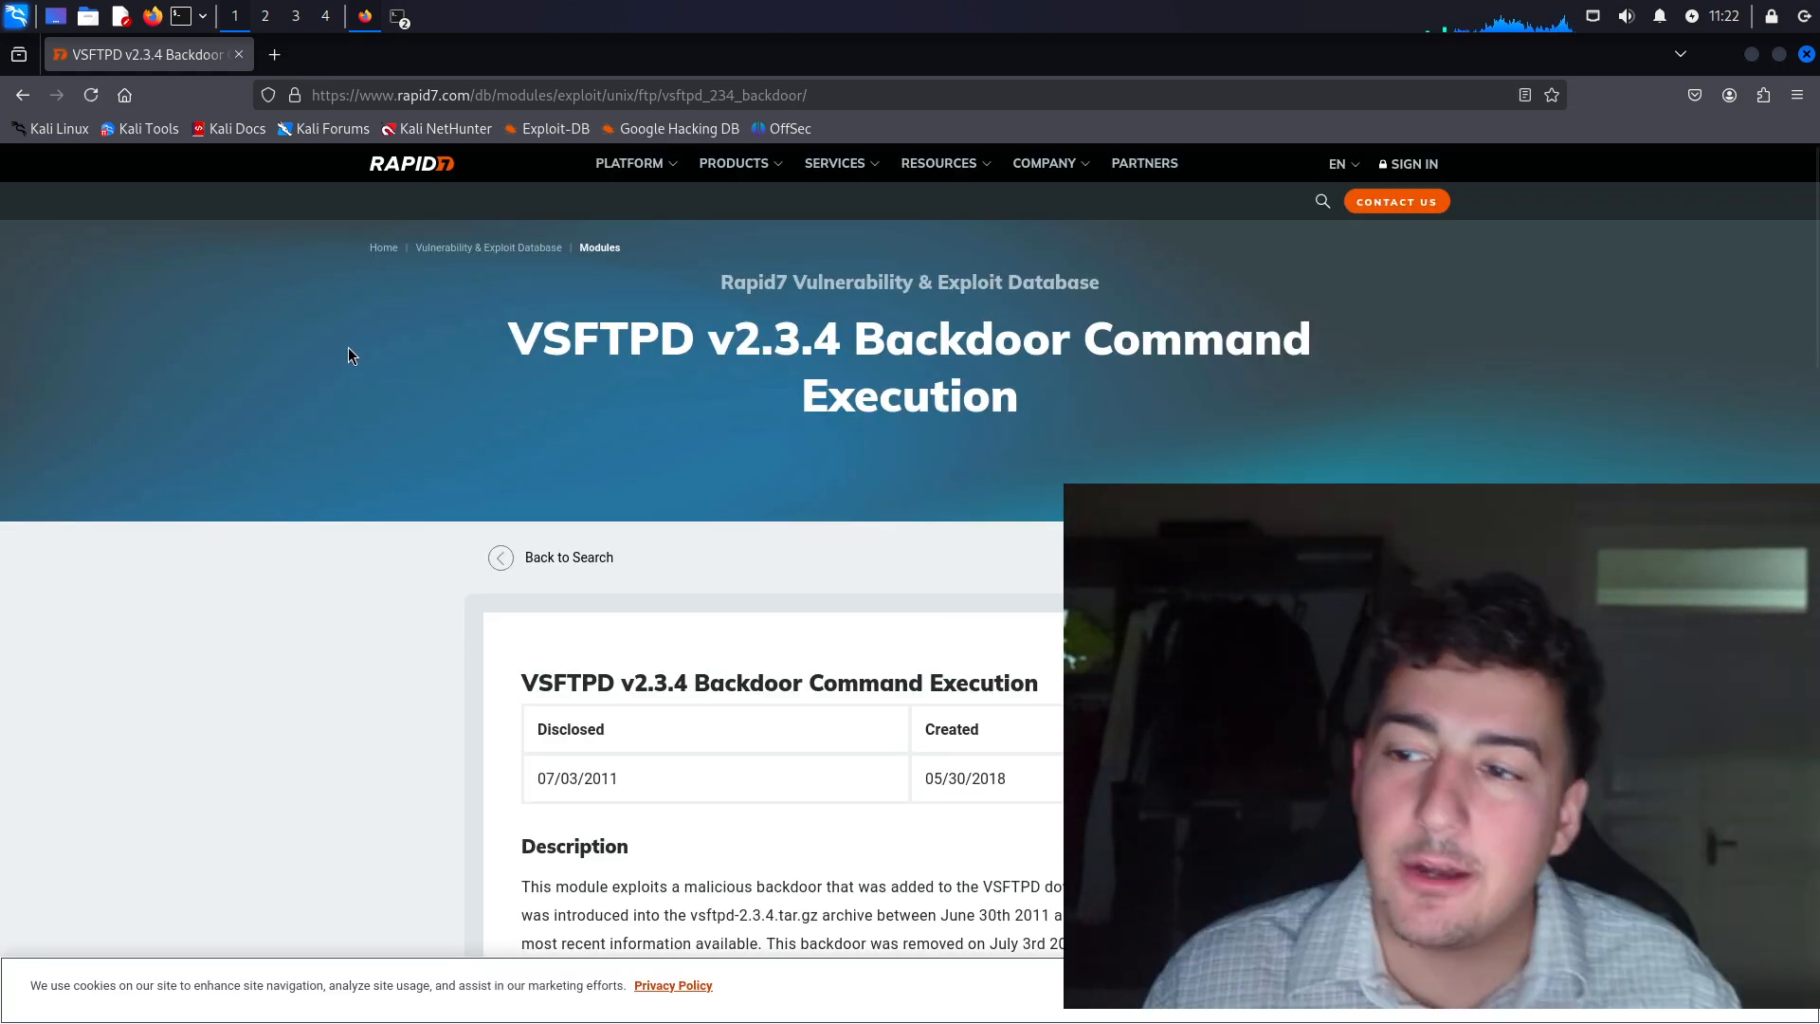
pyautogui.scroll(-3)
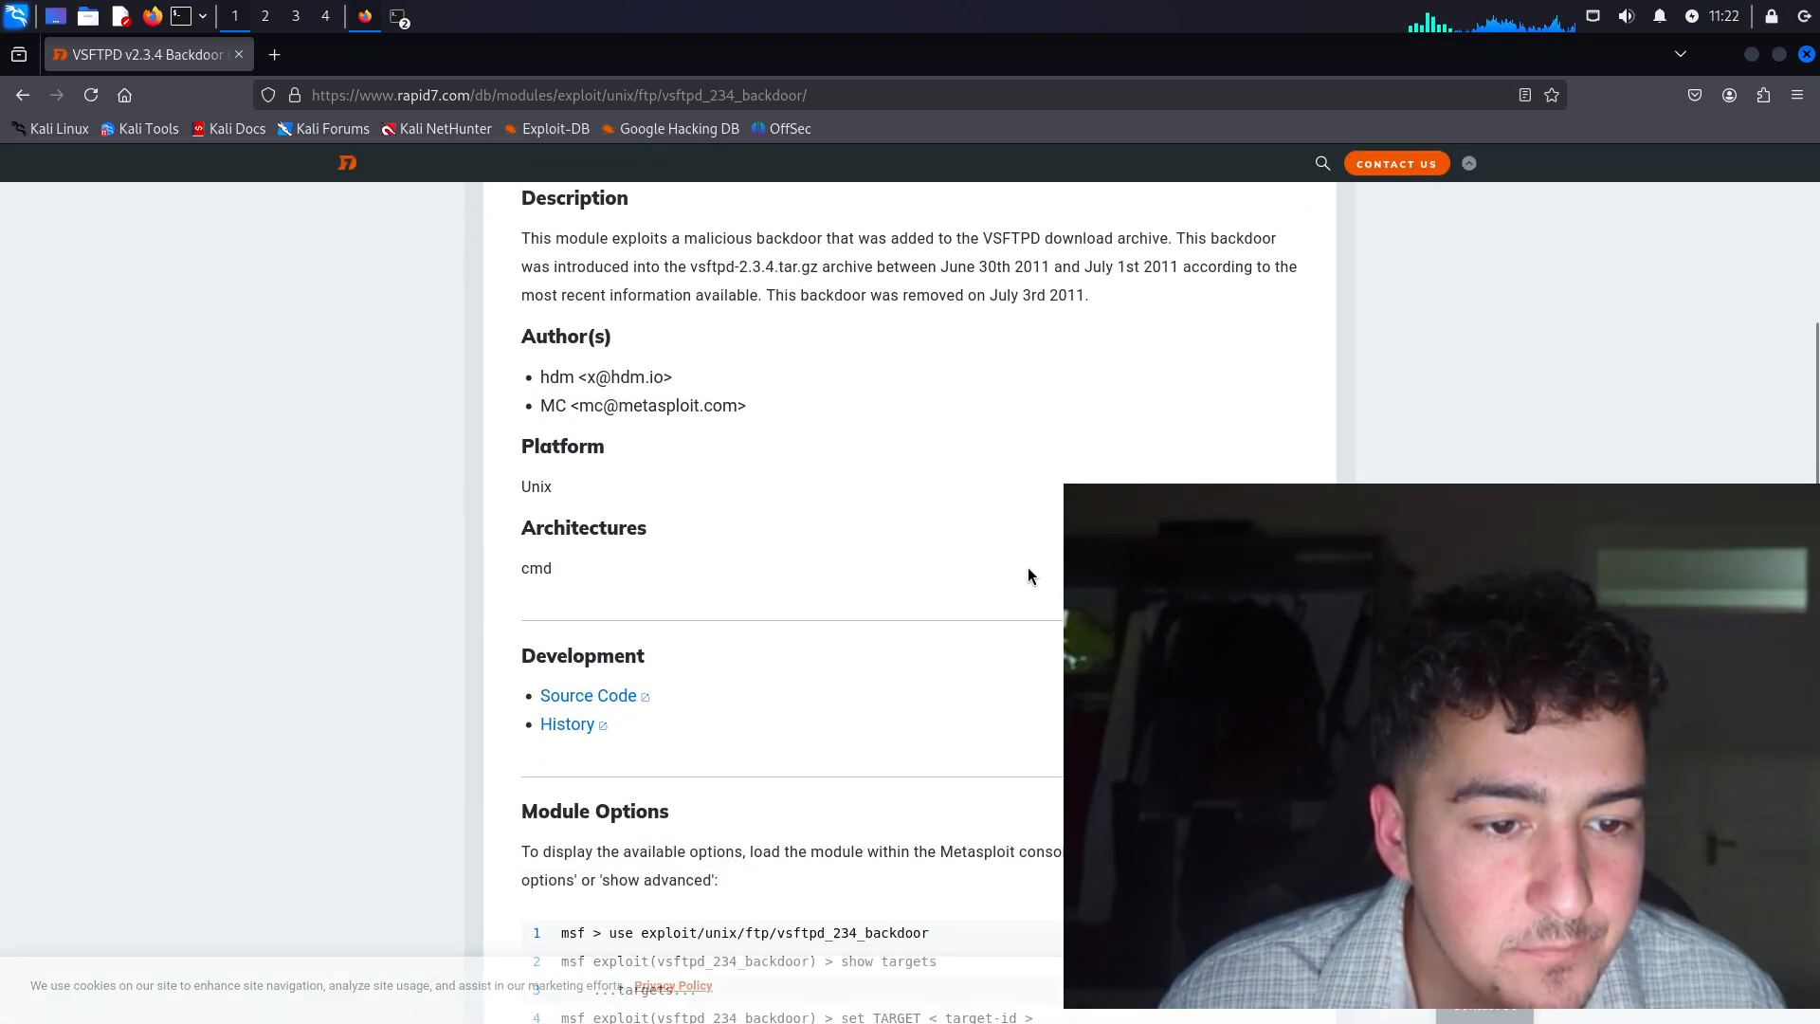
pyautogui.scroll(-3)
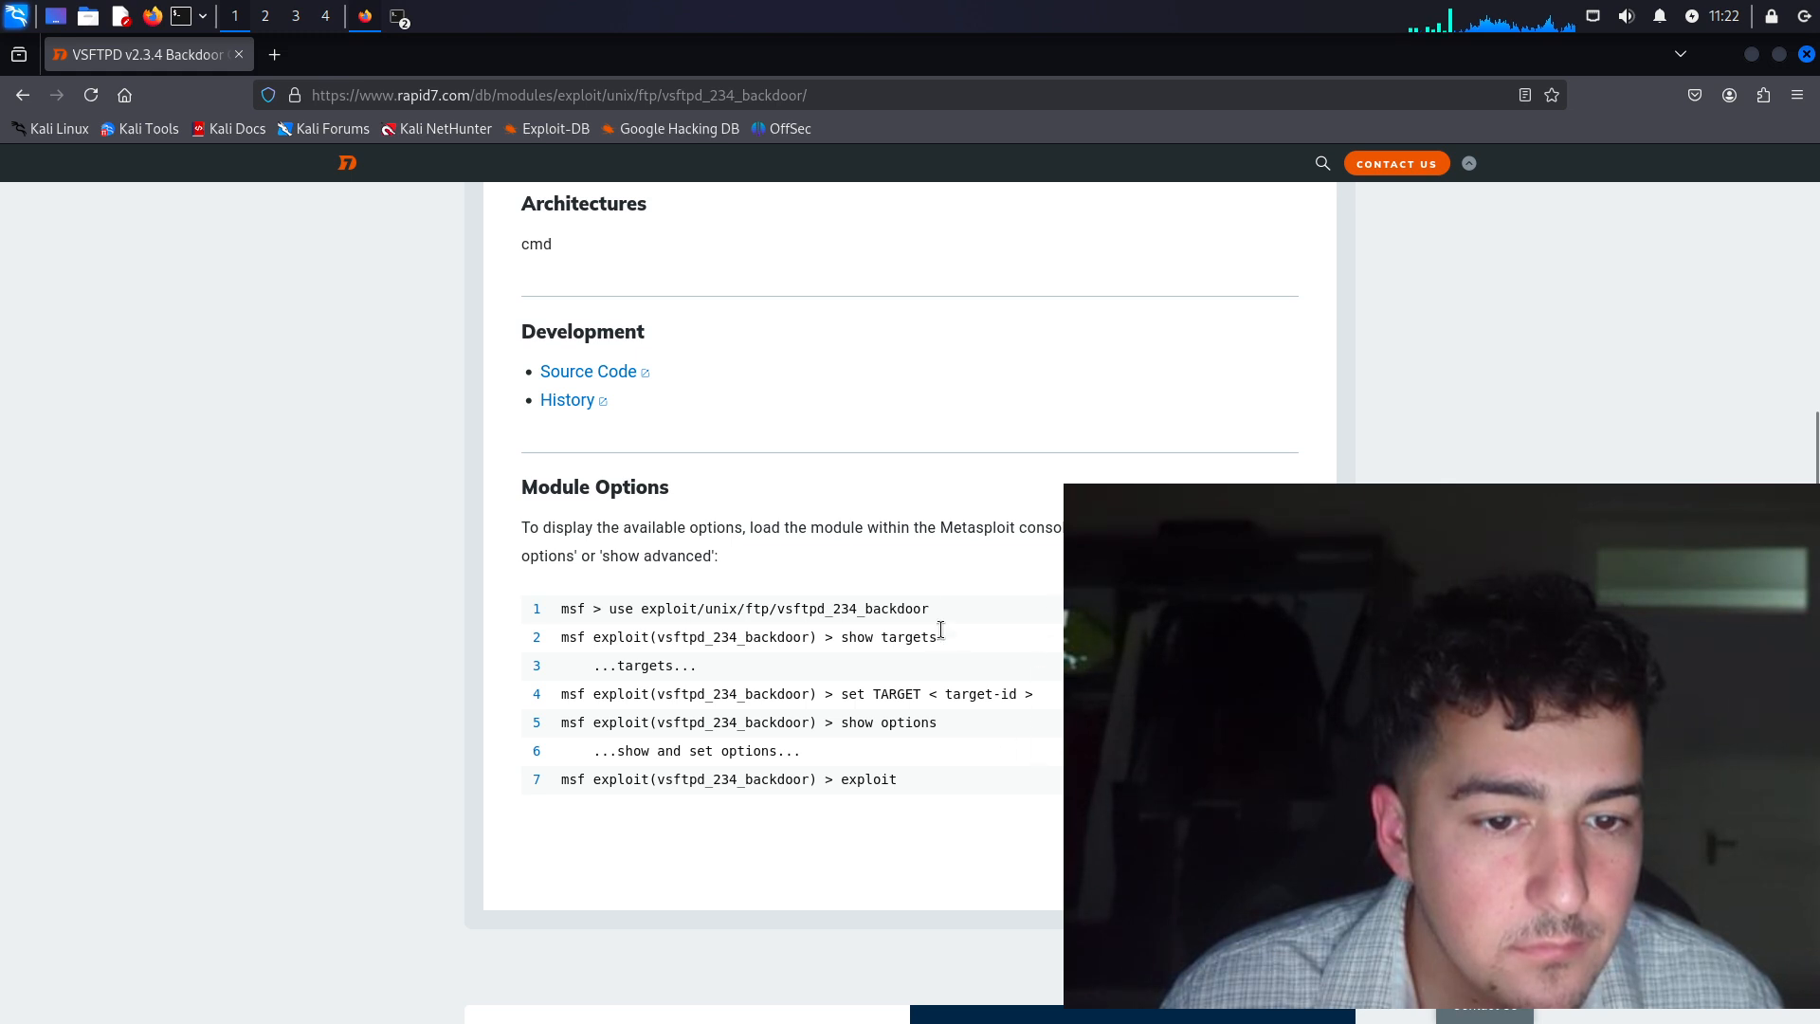
pyautogui.scroll(-3)
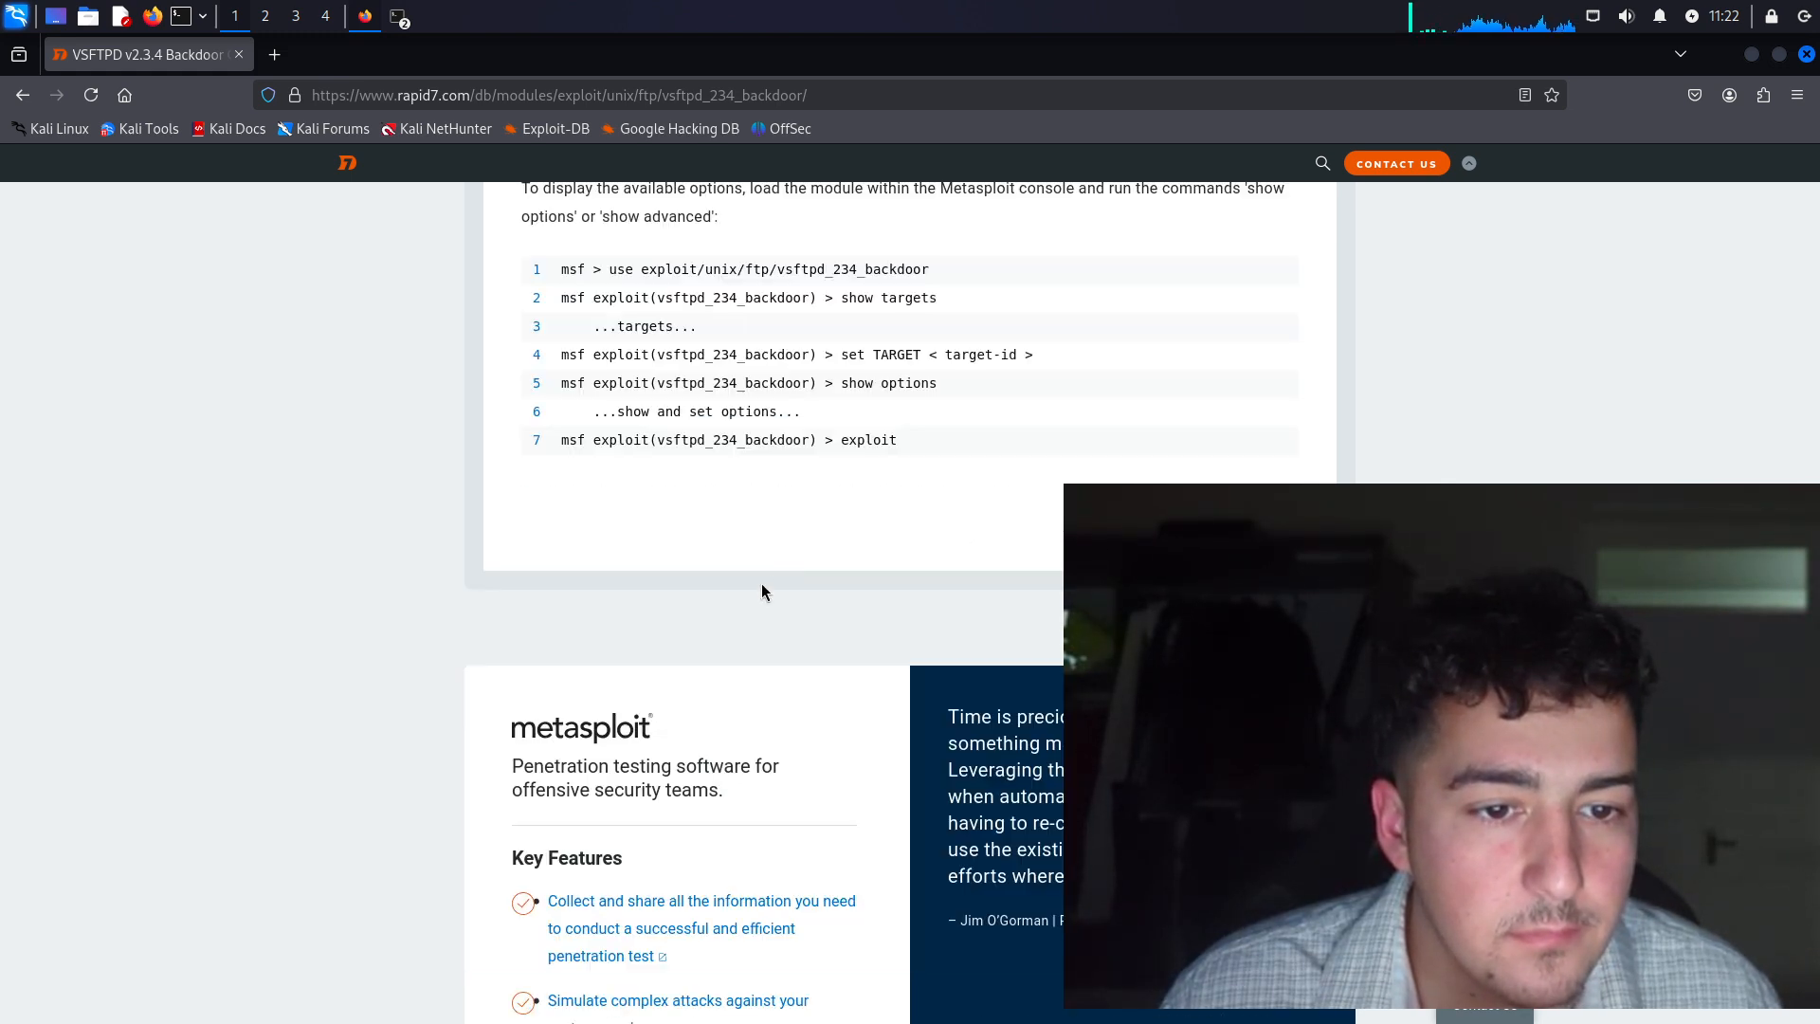
pyautogui.scroll(3)
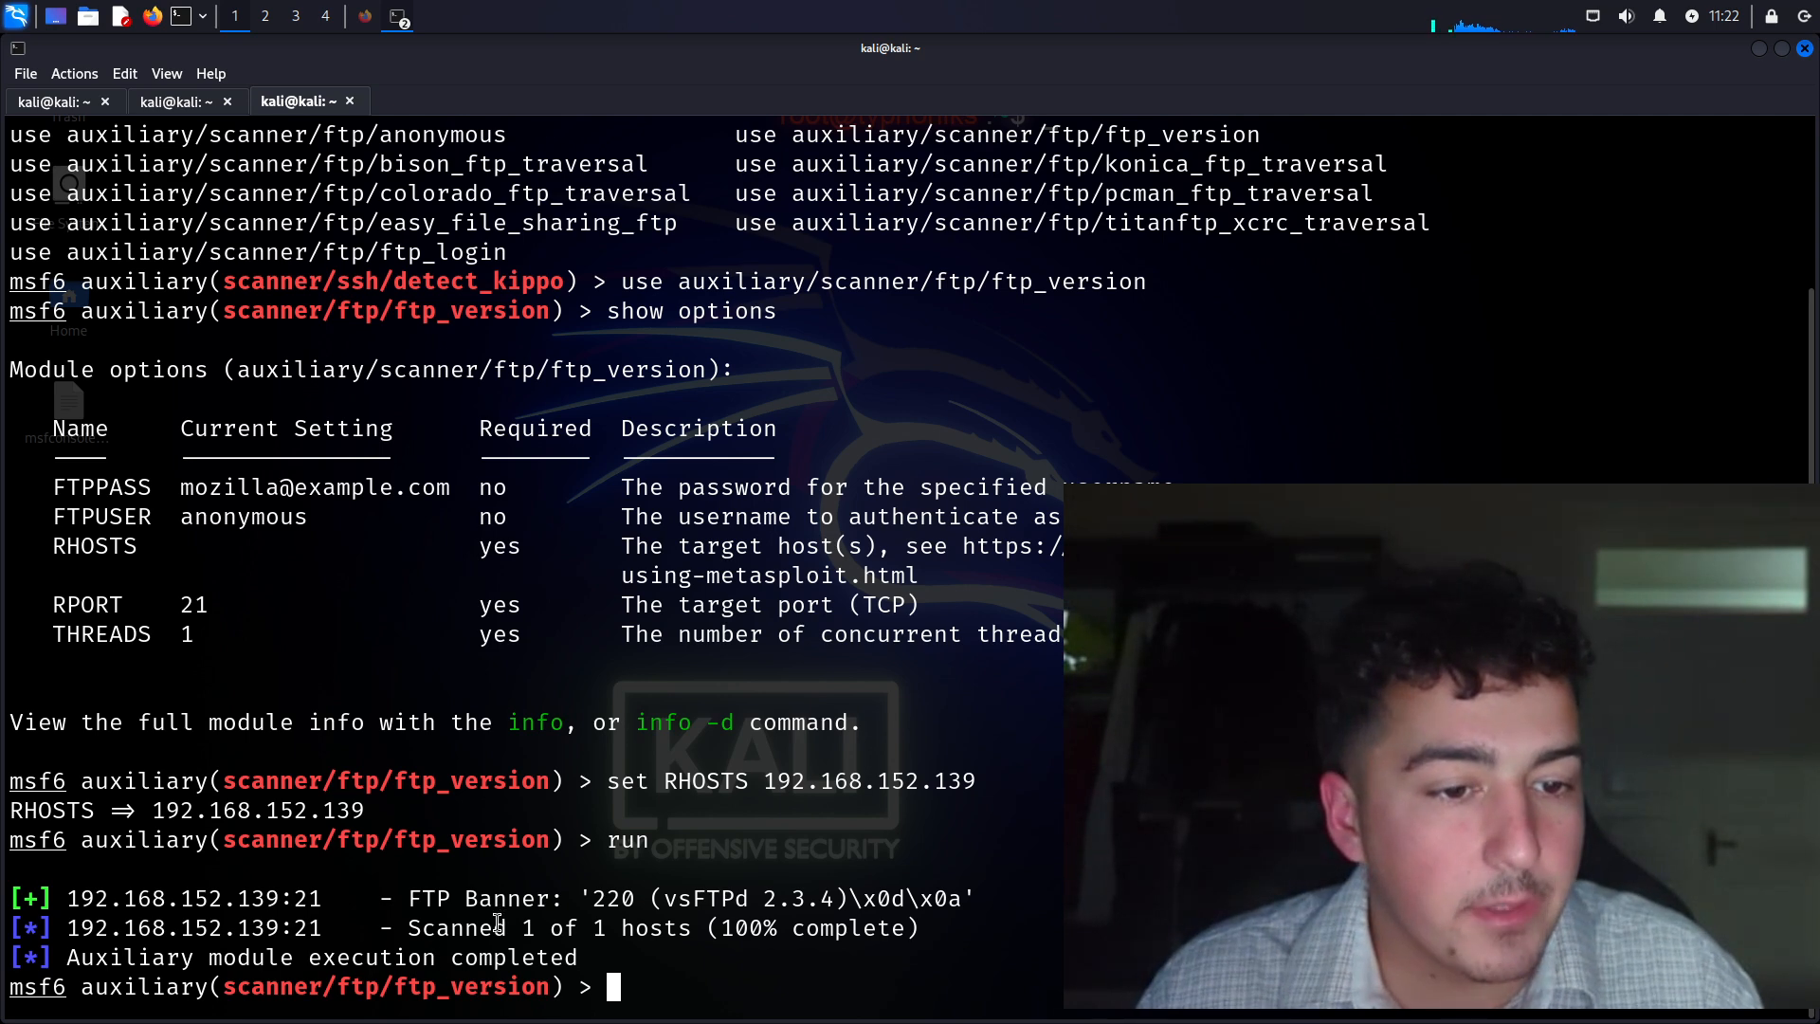
# Show the FTP version module options, then begin entering 'use auxiliary/scanner/ftp'
pyautogui.write('show options')
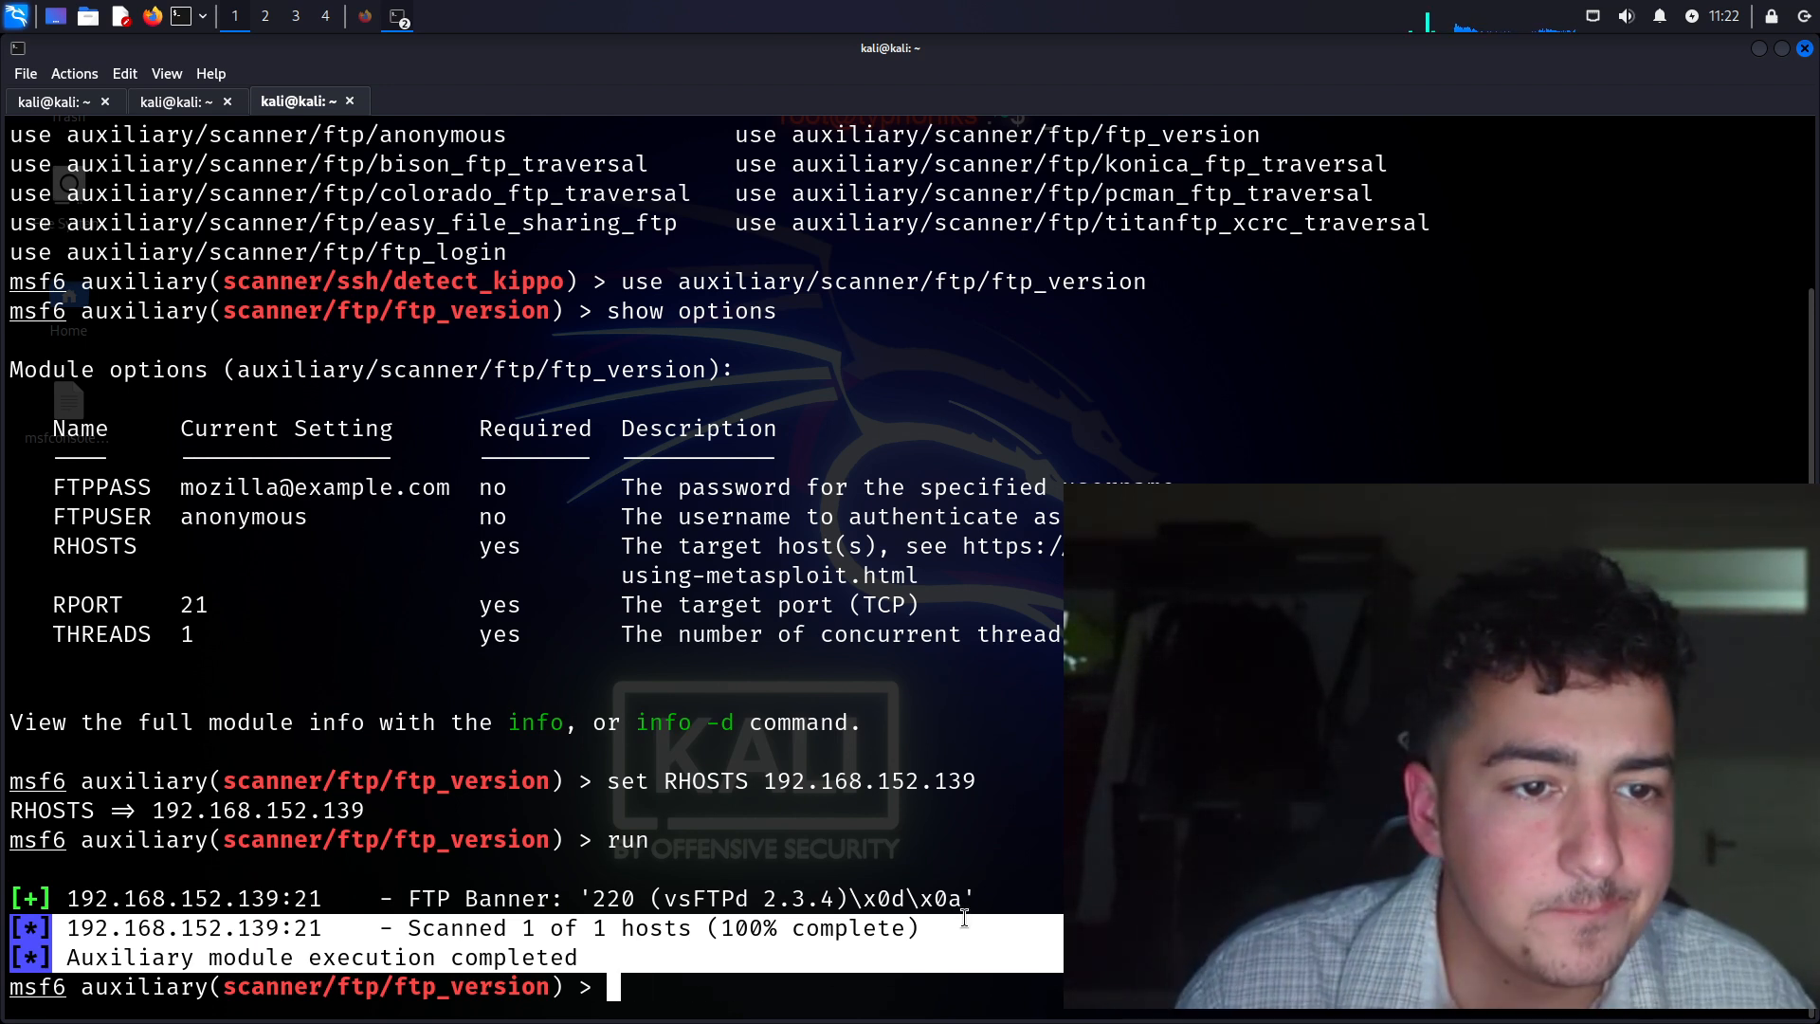
pyautogui.write('use')
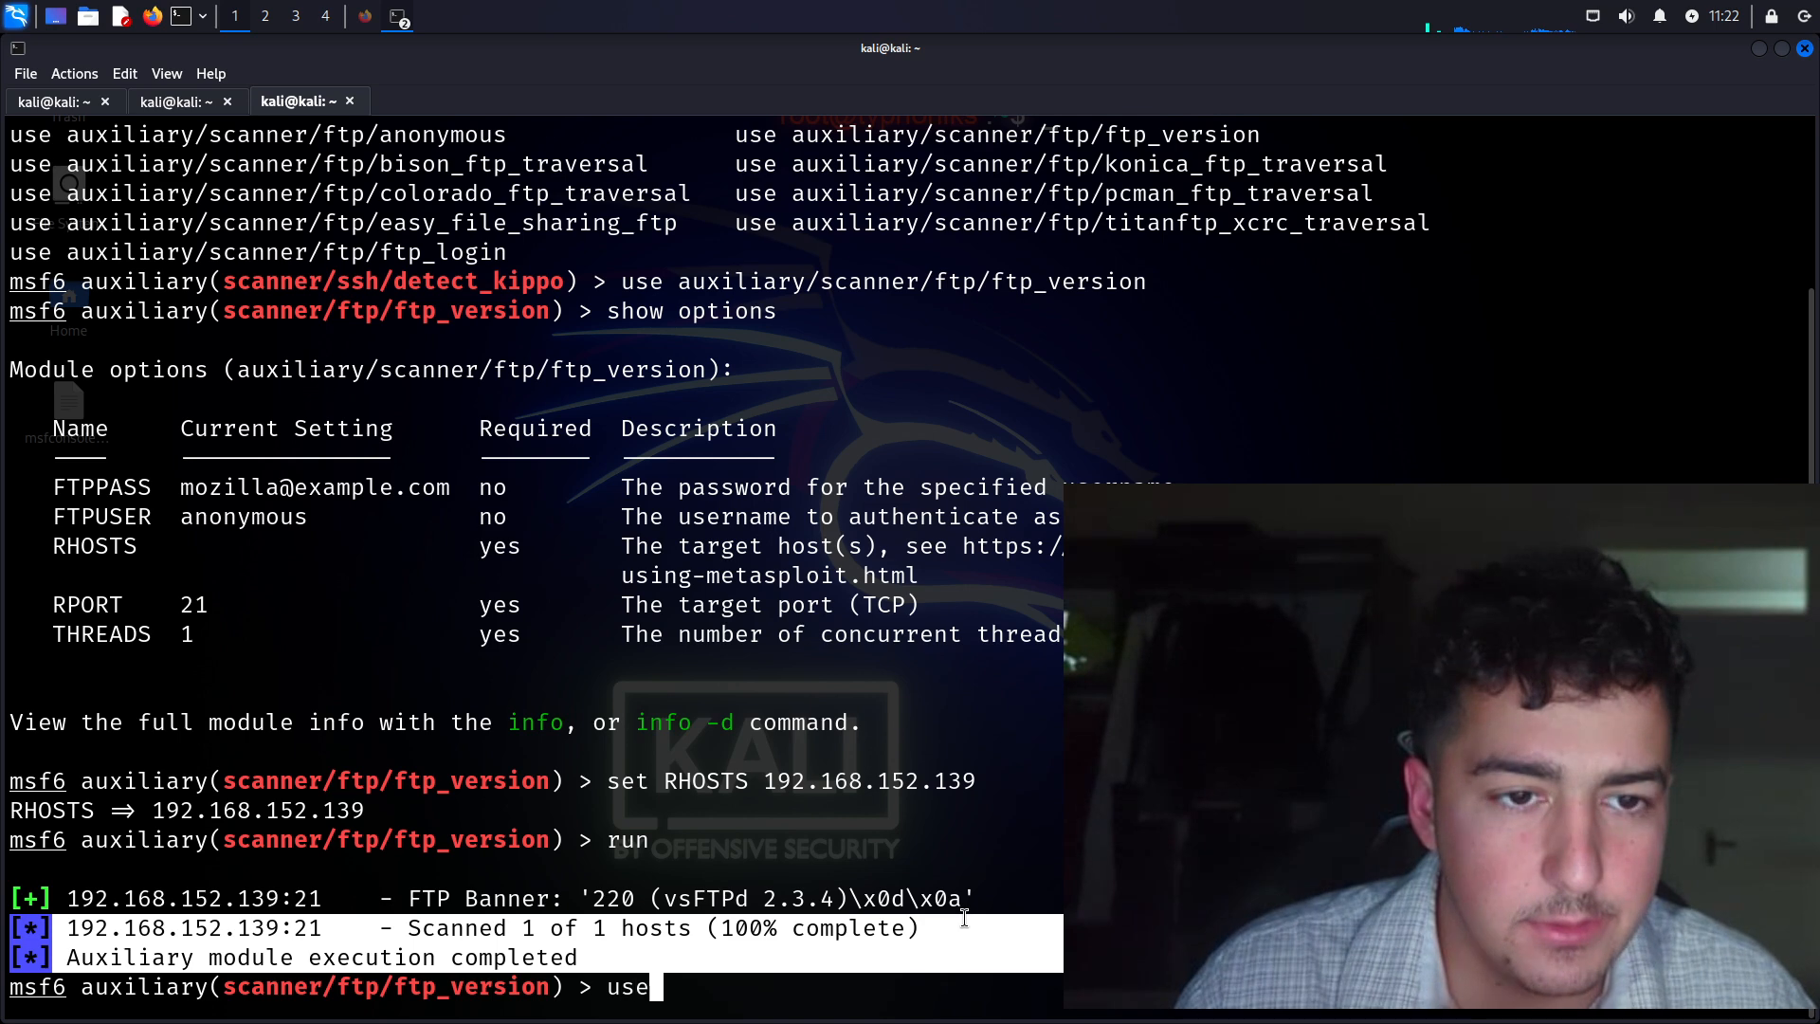
pyautogui.write('auxiliary/')
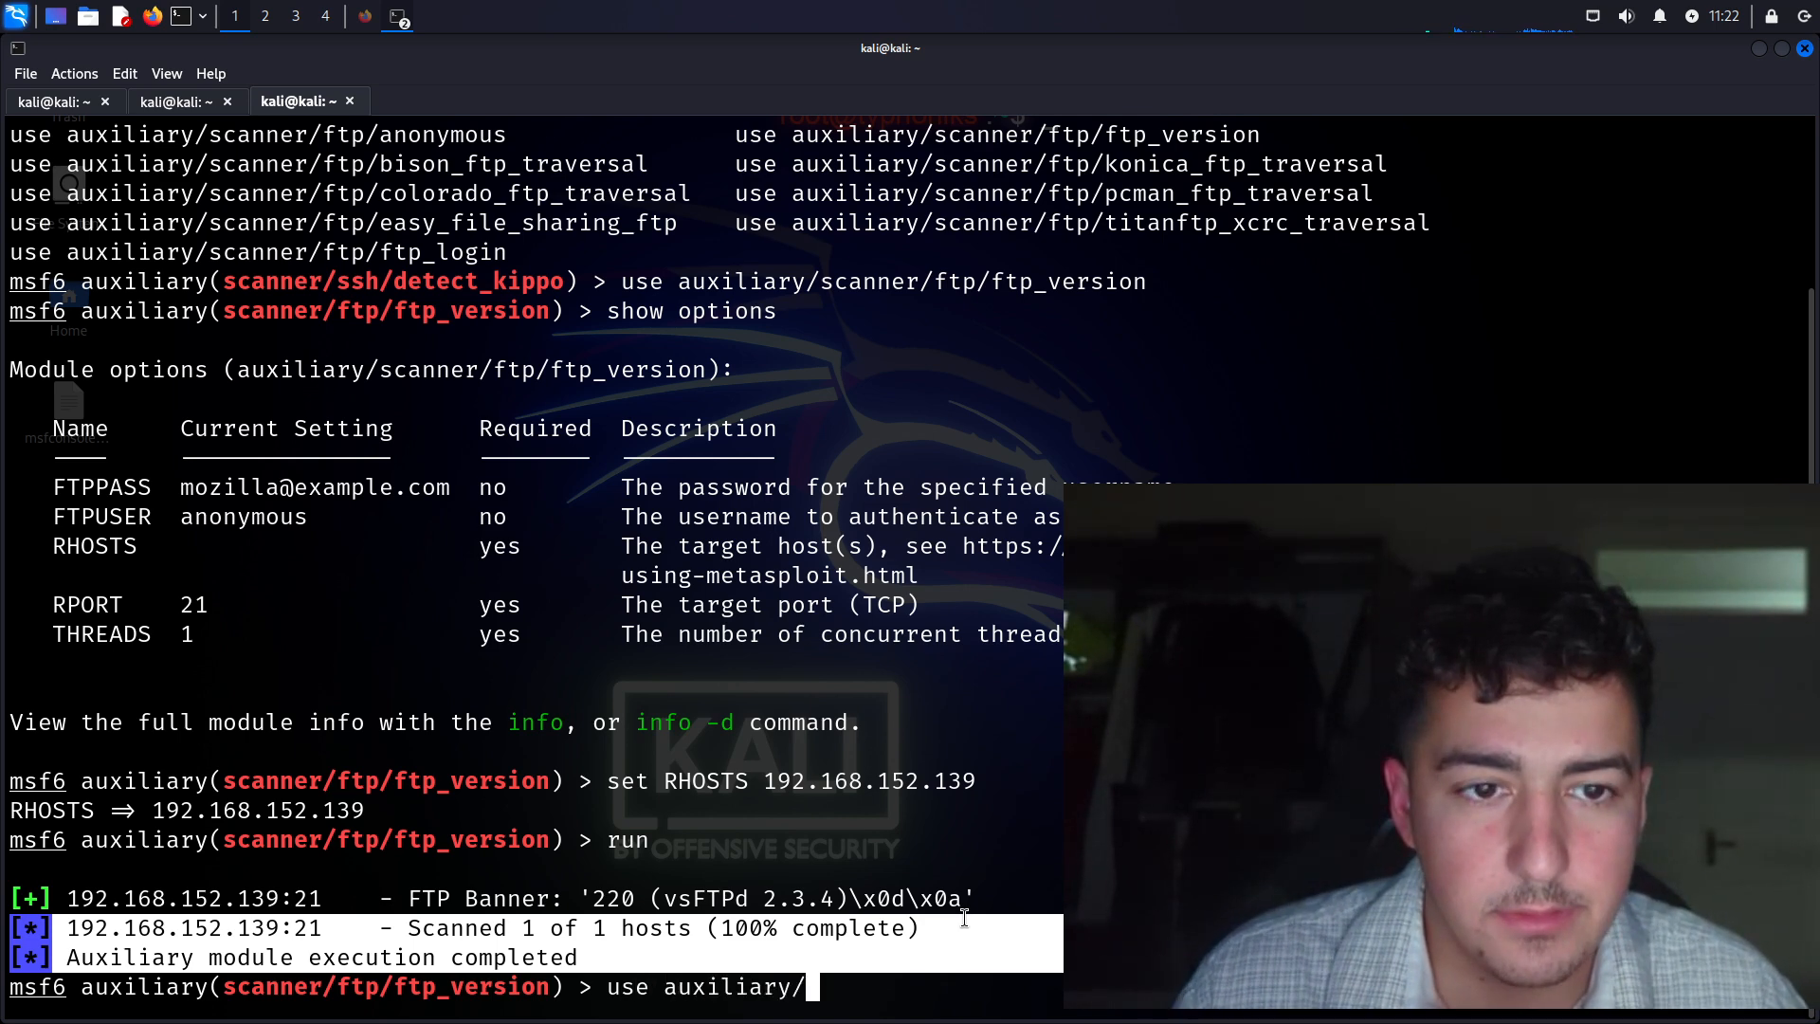
pyautogui.write('scanner')
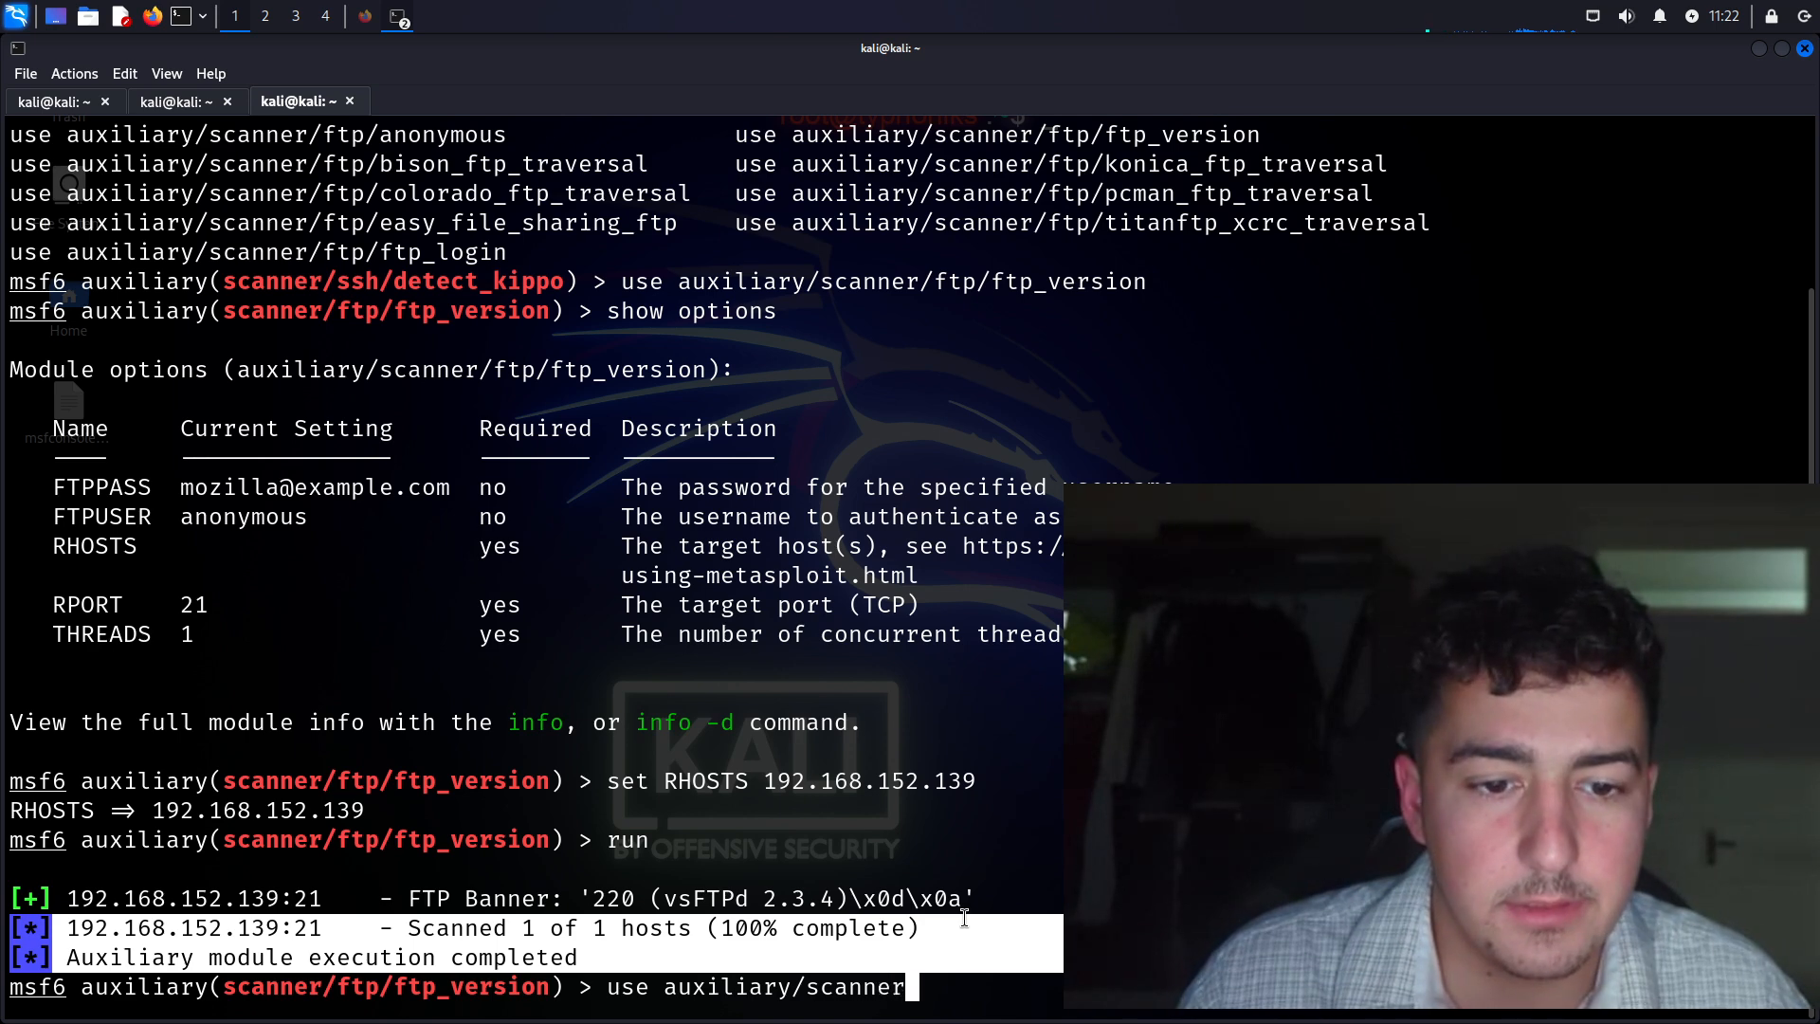
pyautogui.write('ftp')
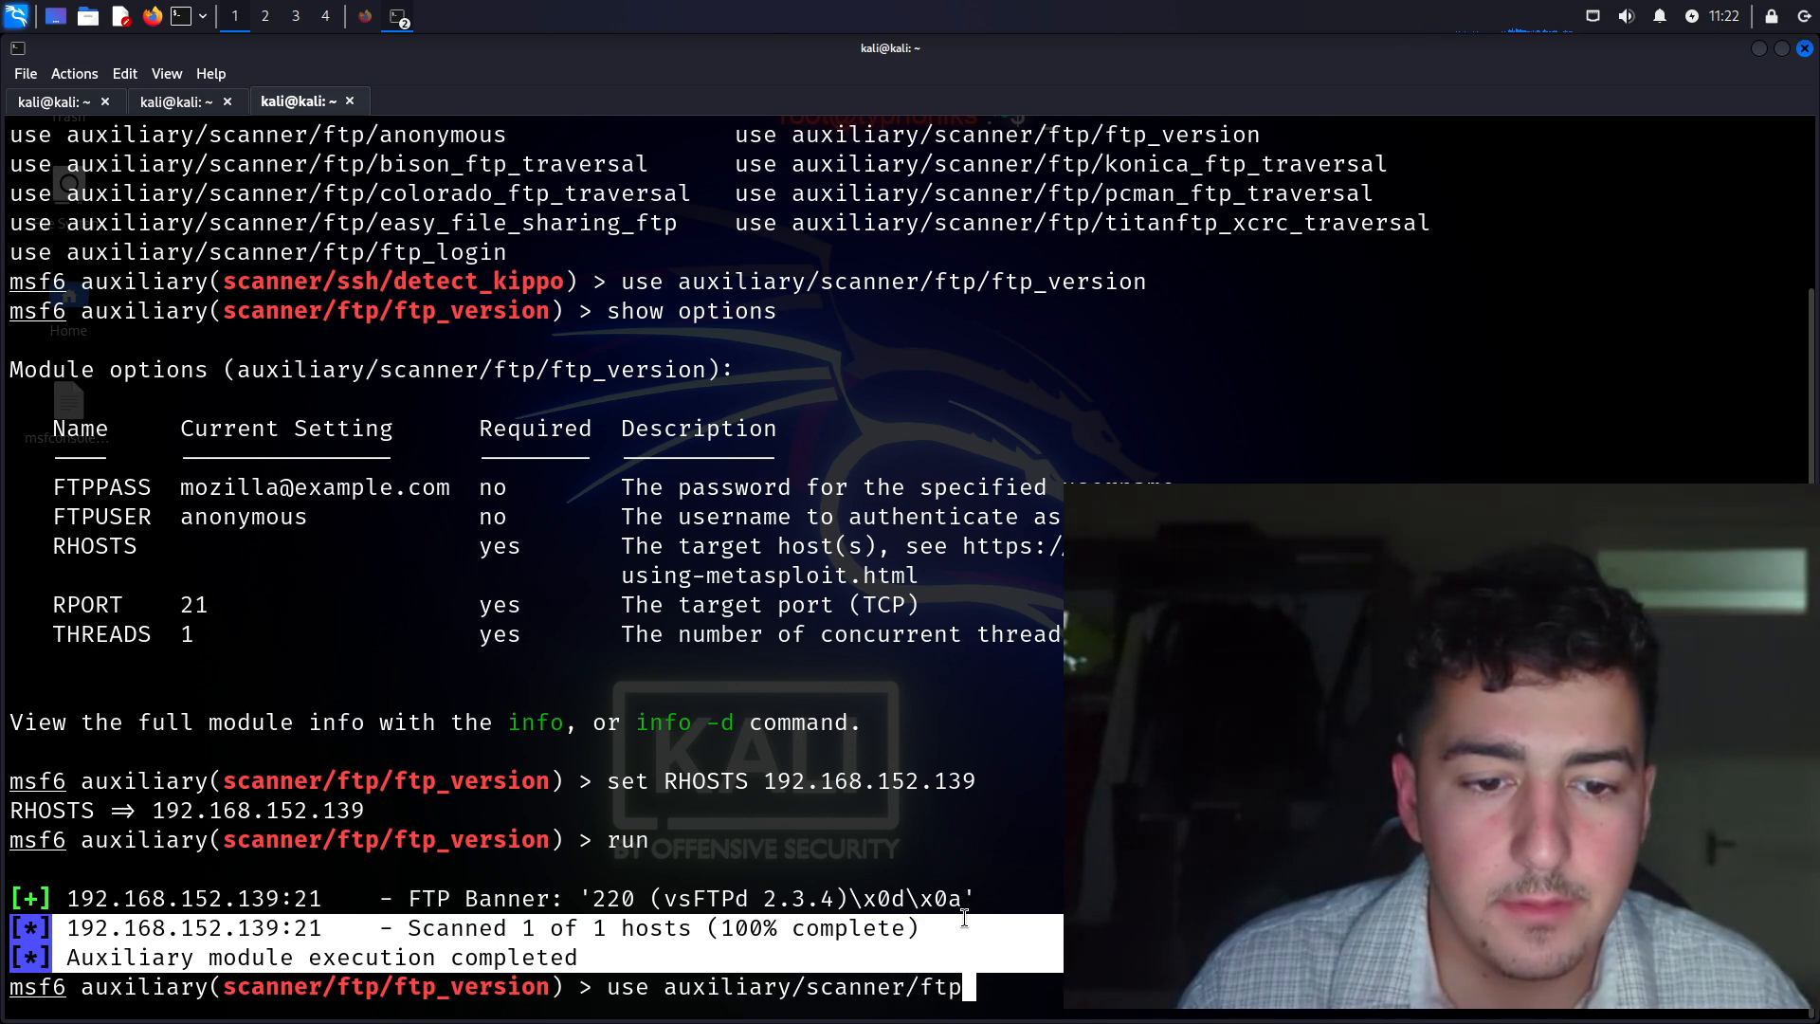
# Complete the module path to load auxiliary/scanner/ftp/ftp_login
pyautogui.press('Tab')
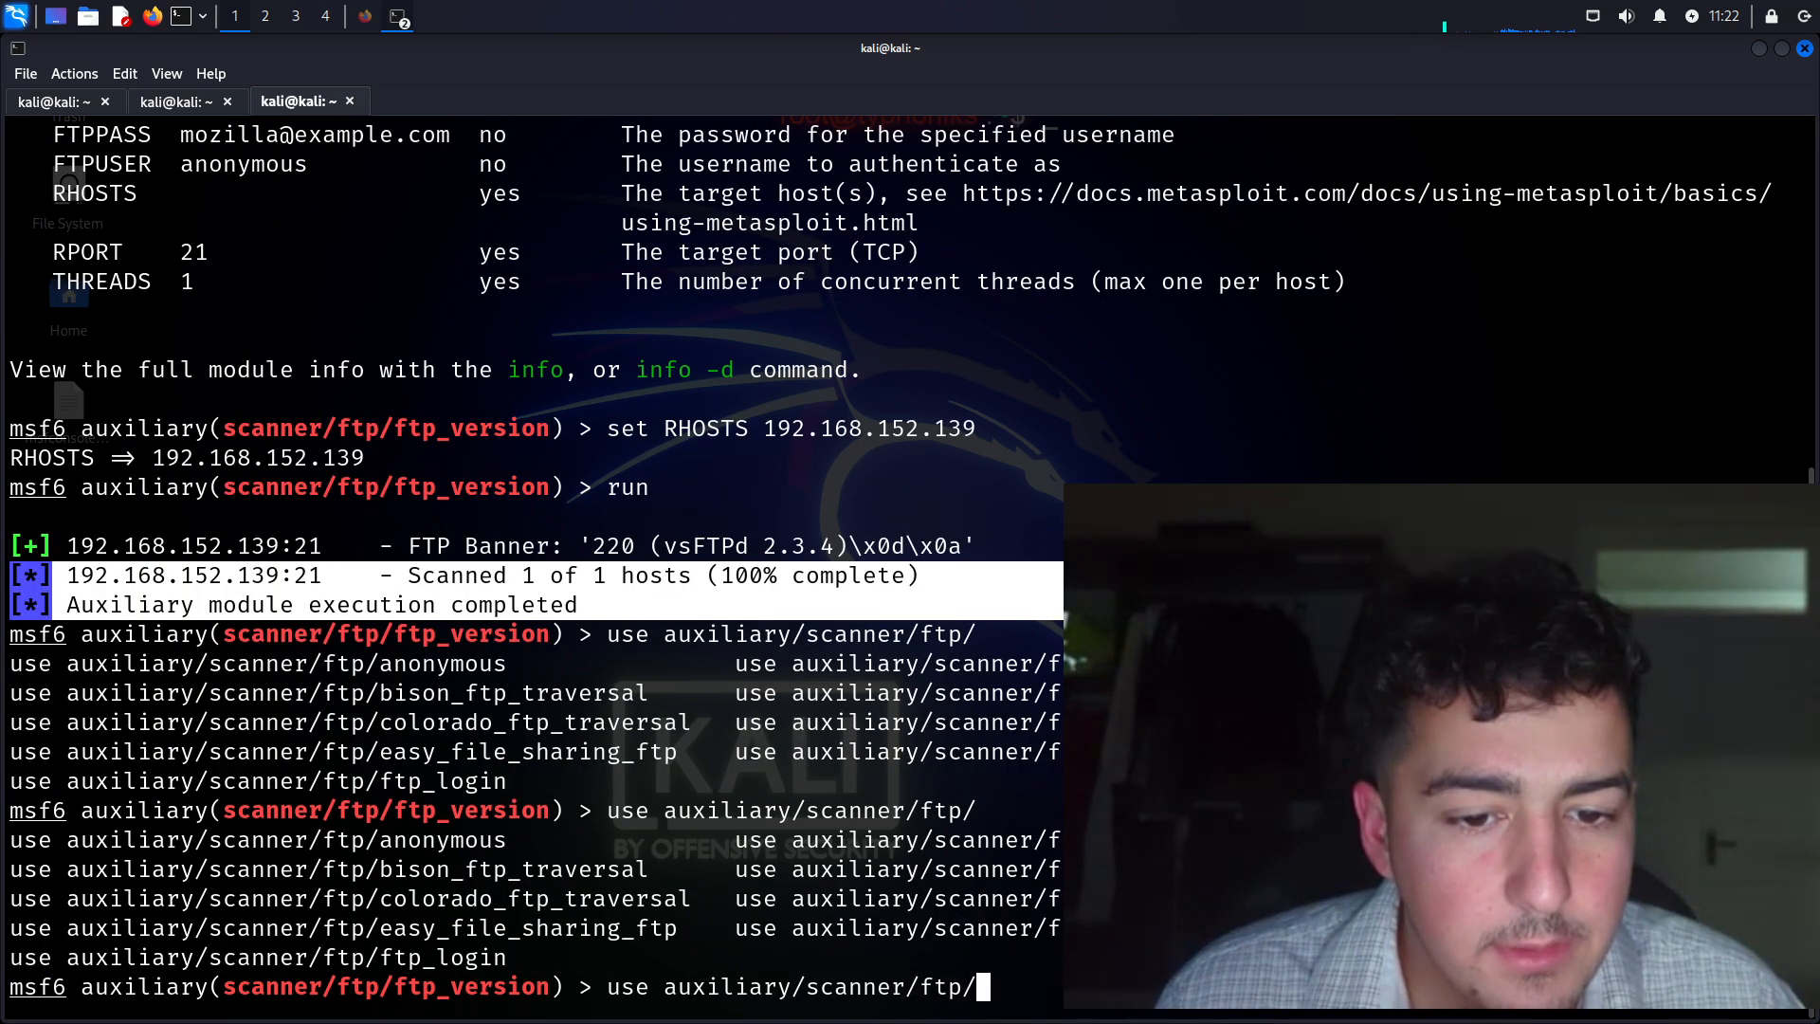
pyautogui.write('ftp_lo')
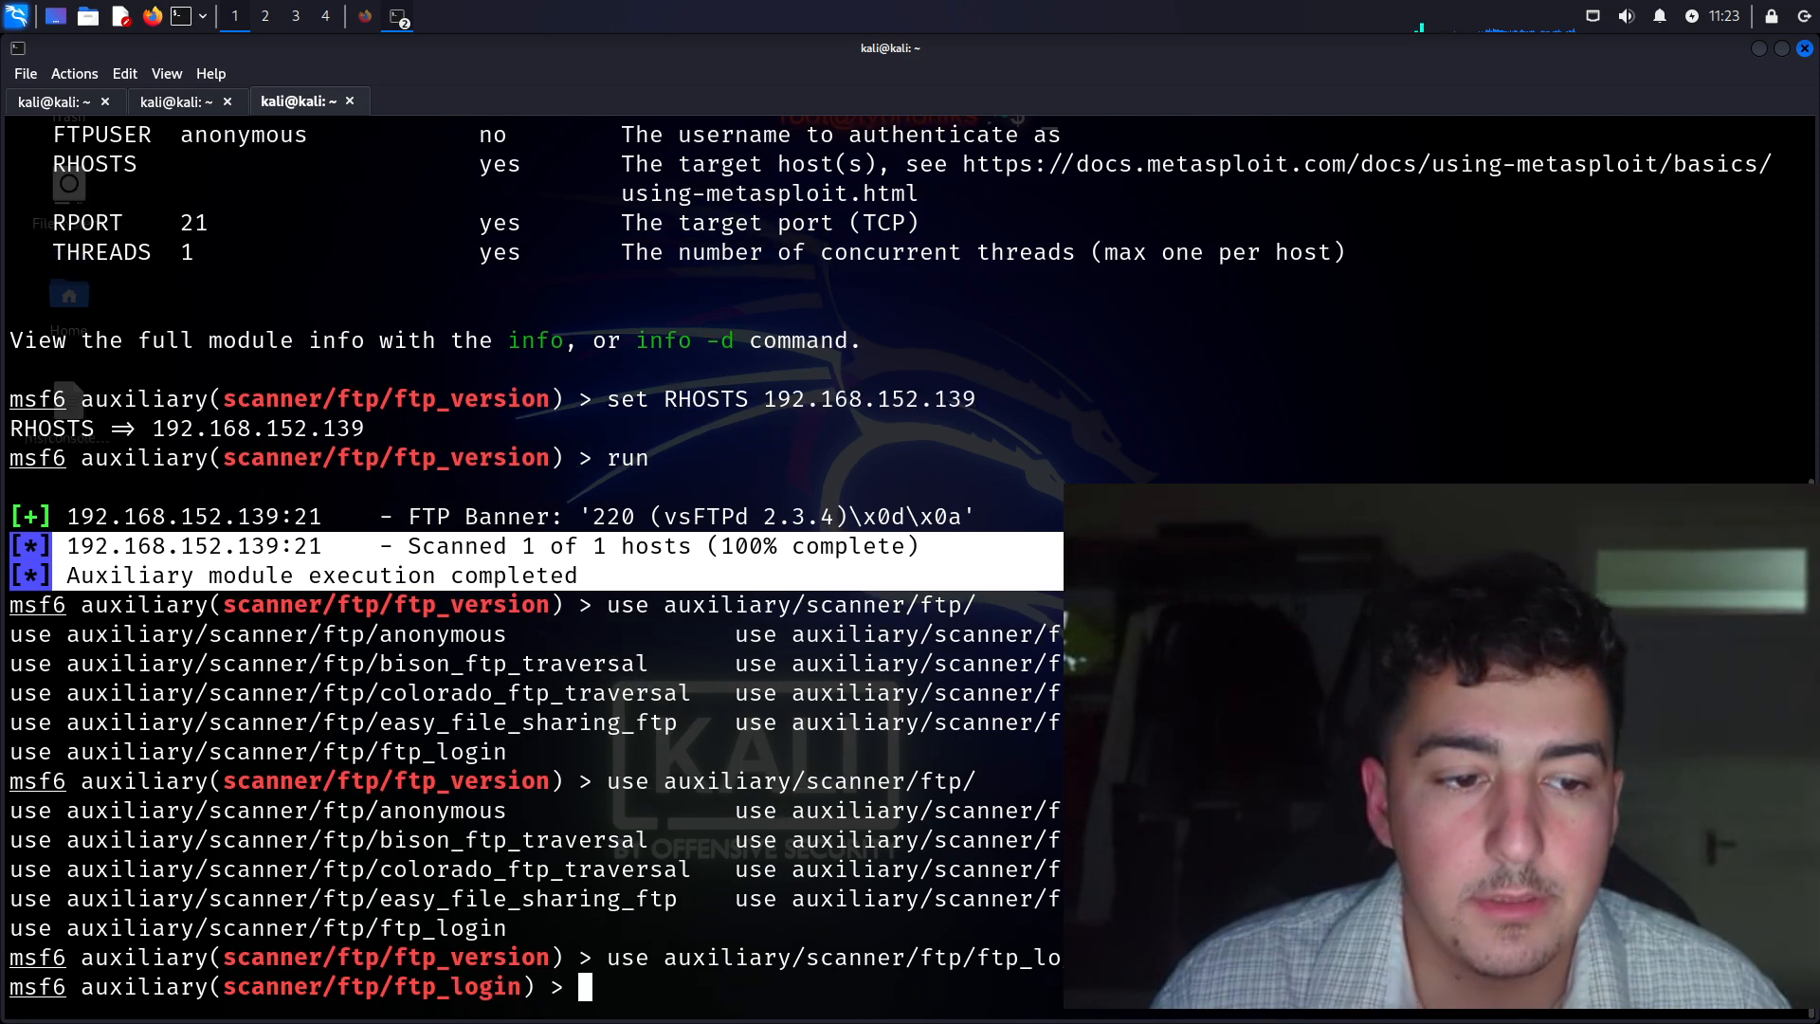
# Set RHOSTS to 192.168.152.139 and run the FTP login sweep, which errors on blank credentials
pyautogui.write('set RHOSTS')
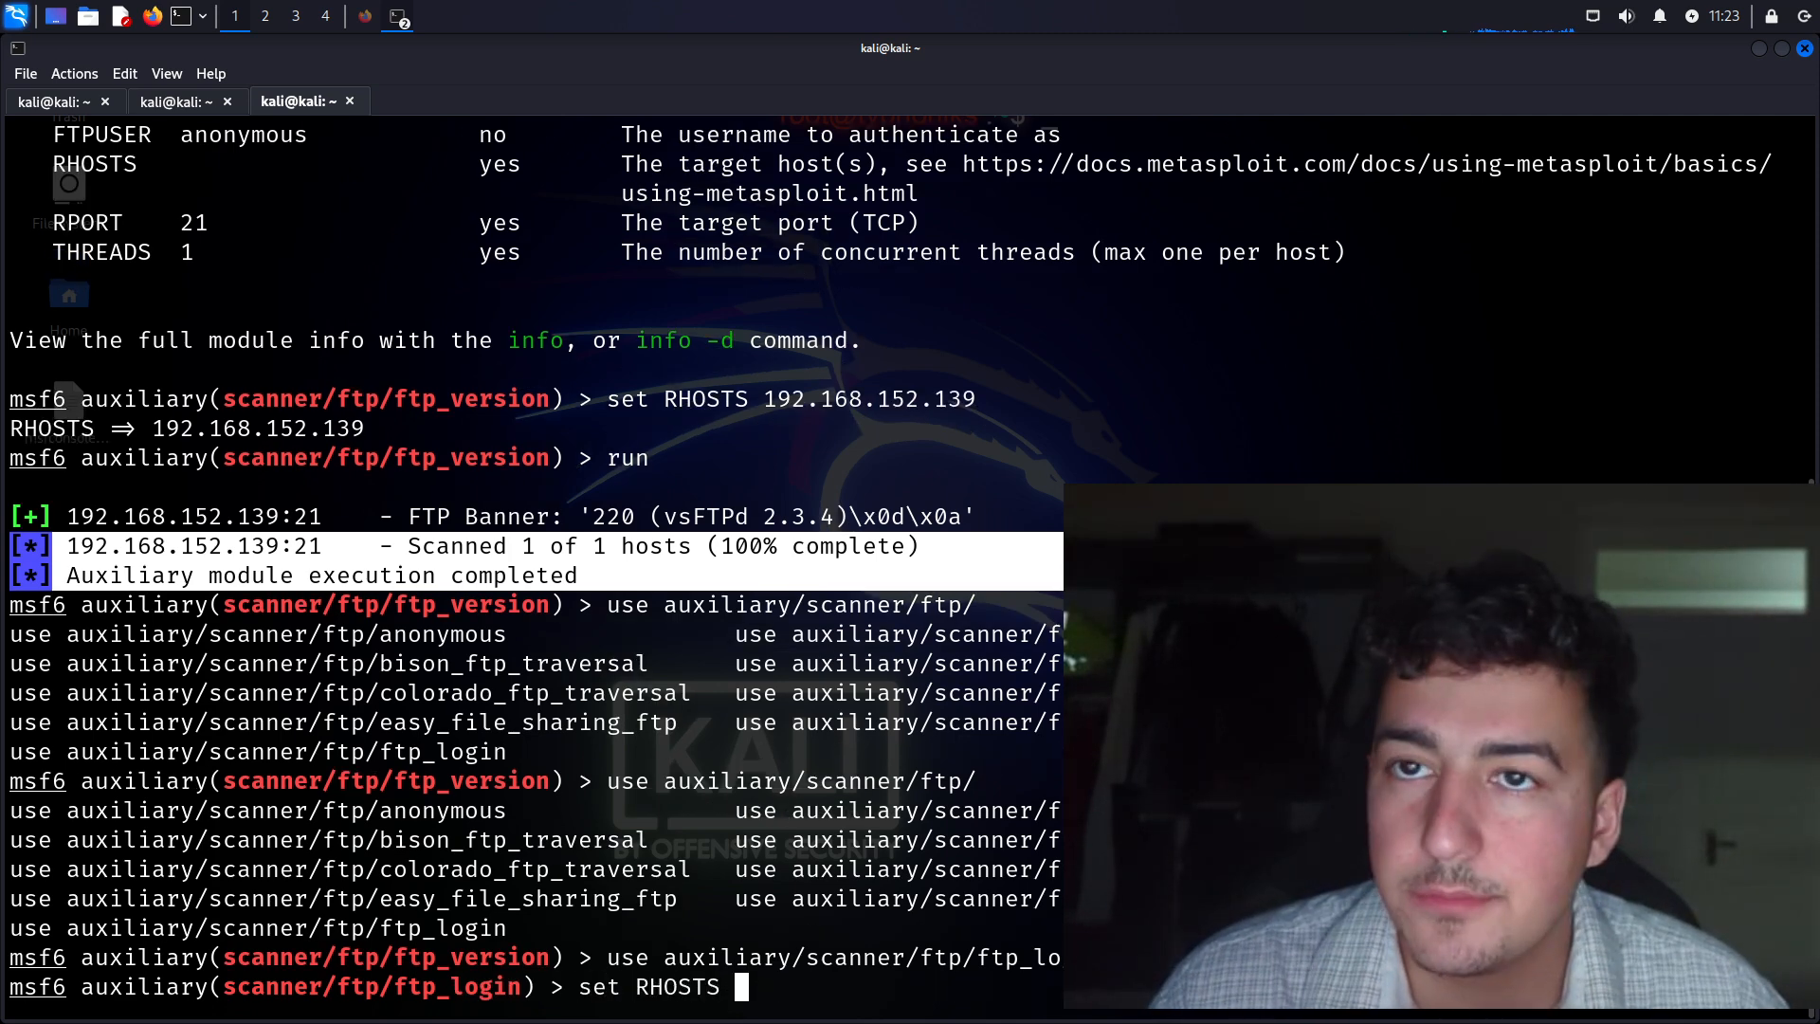
pyautogui.write('1')
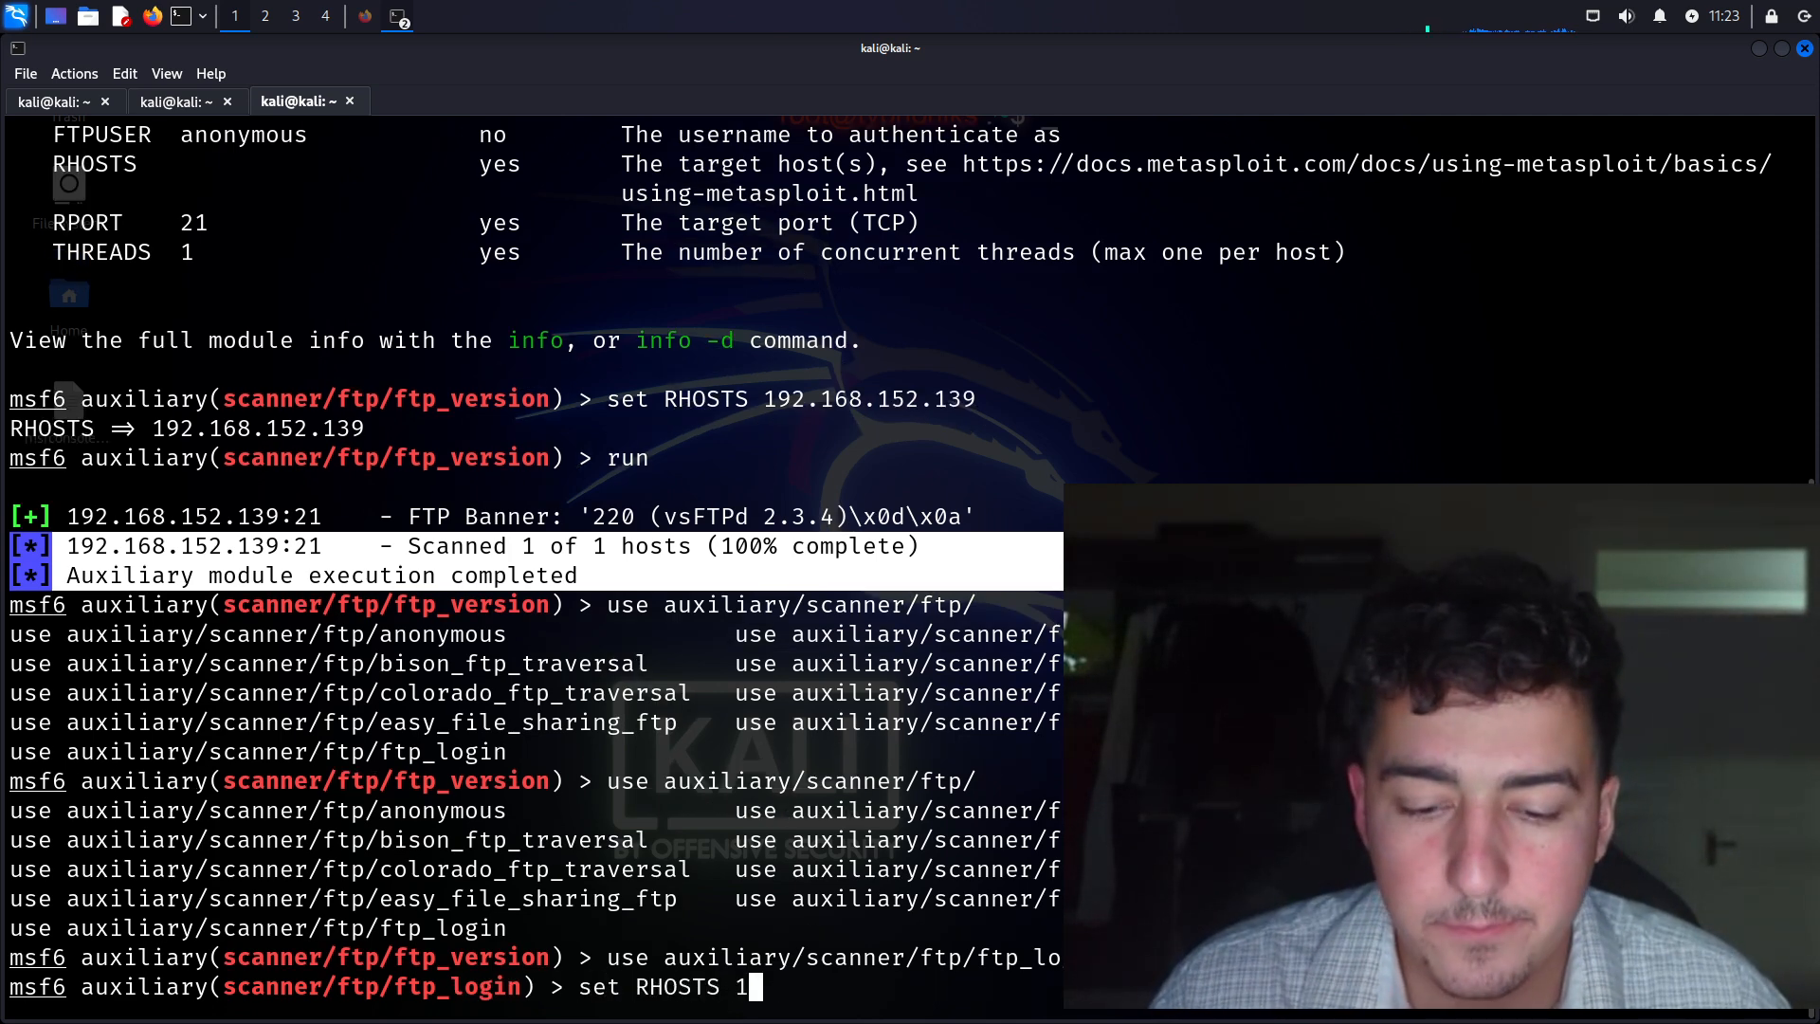
pyautogui.write('92.168.')
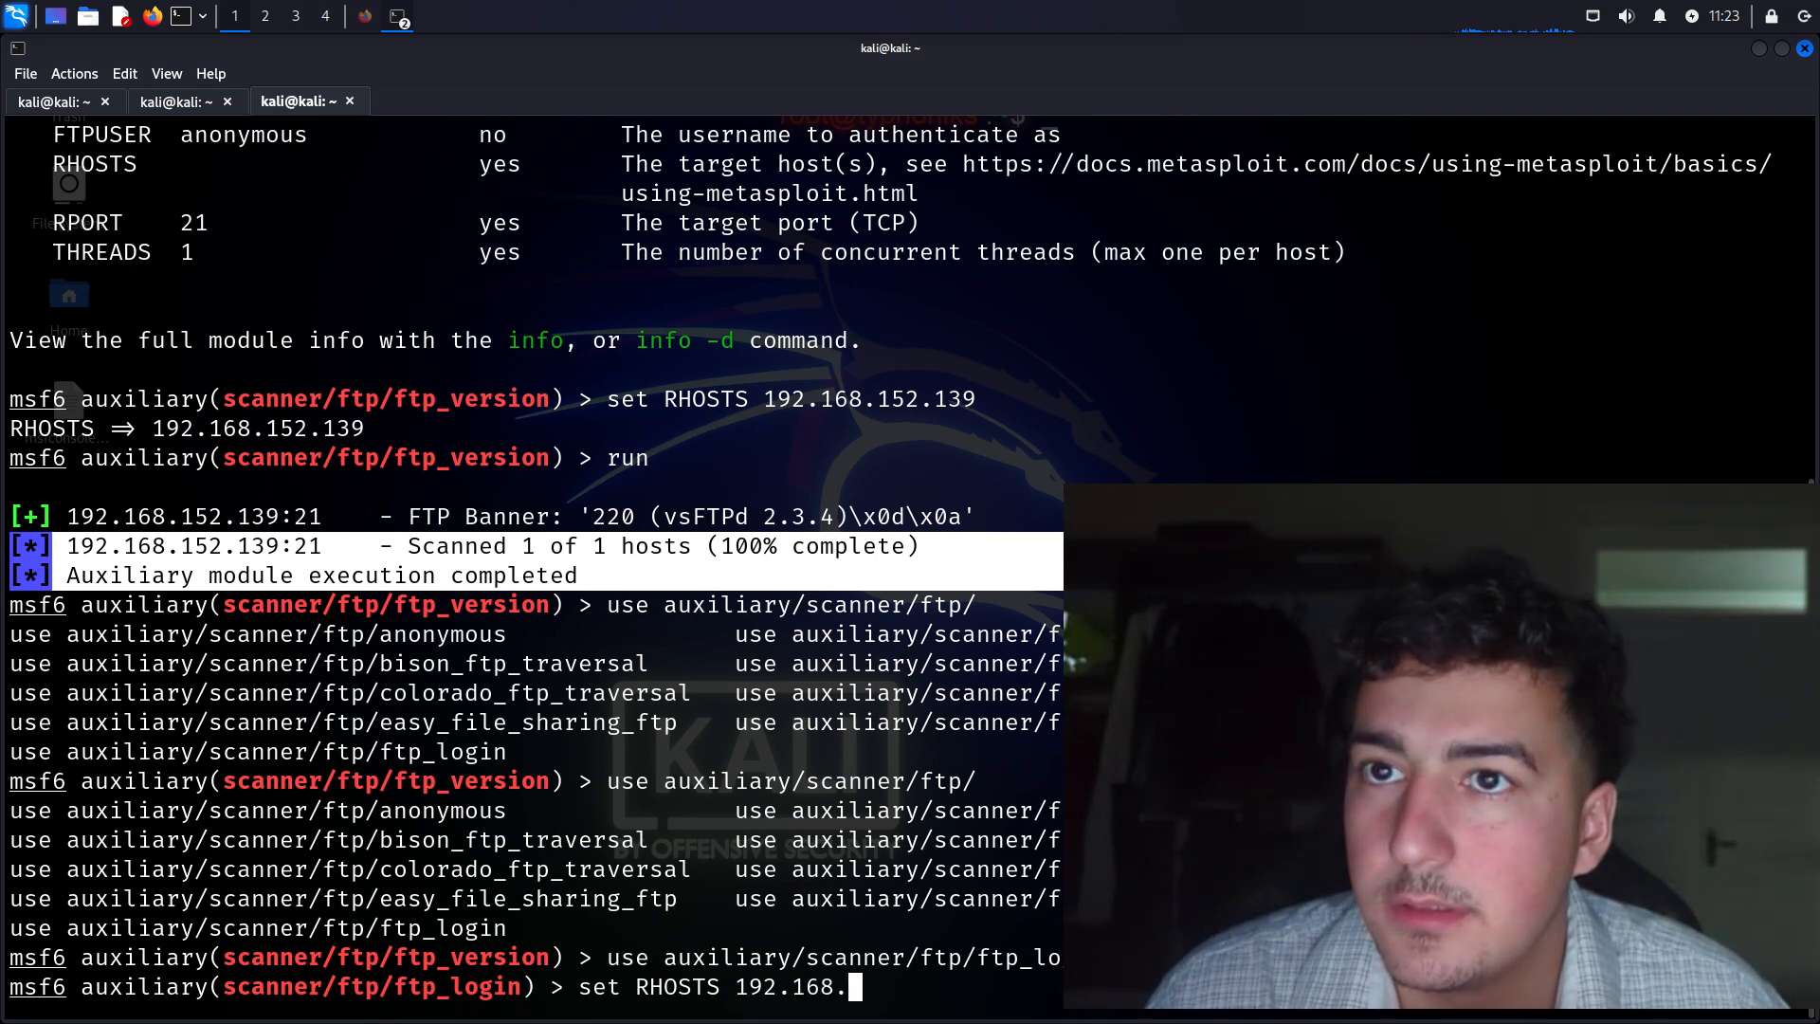
pyautogui.write('152.')
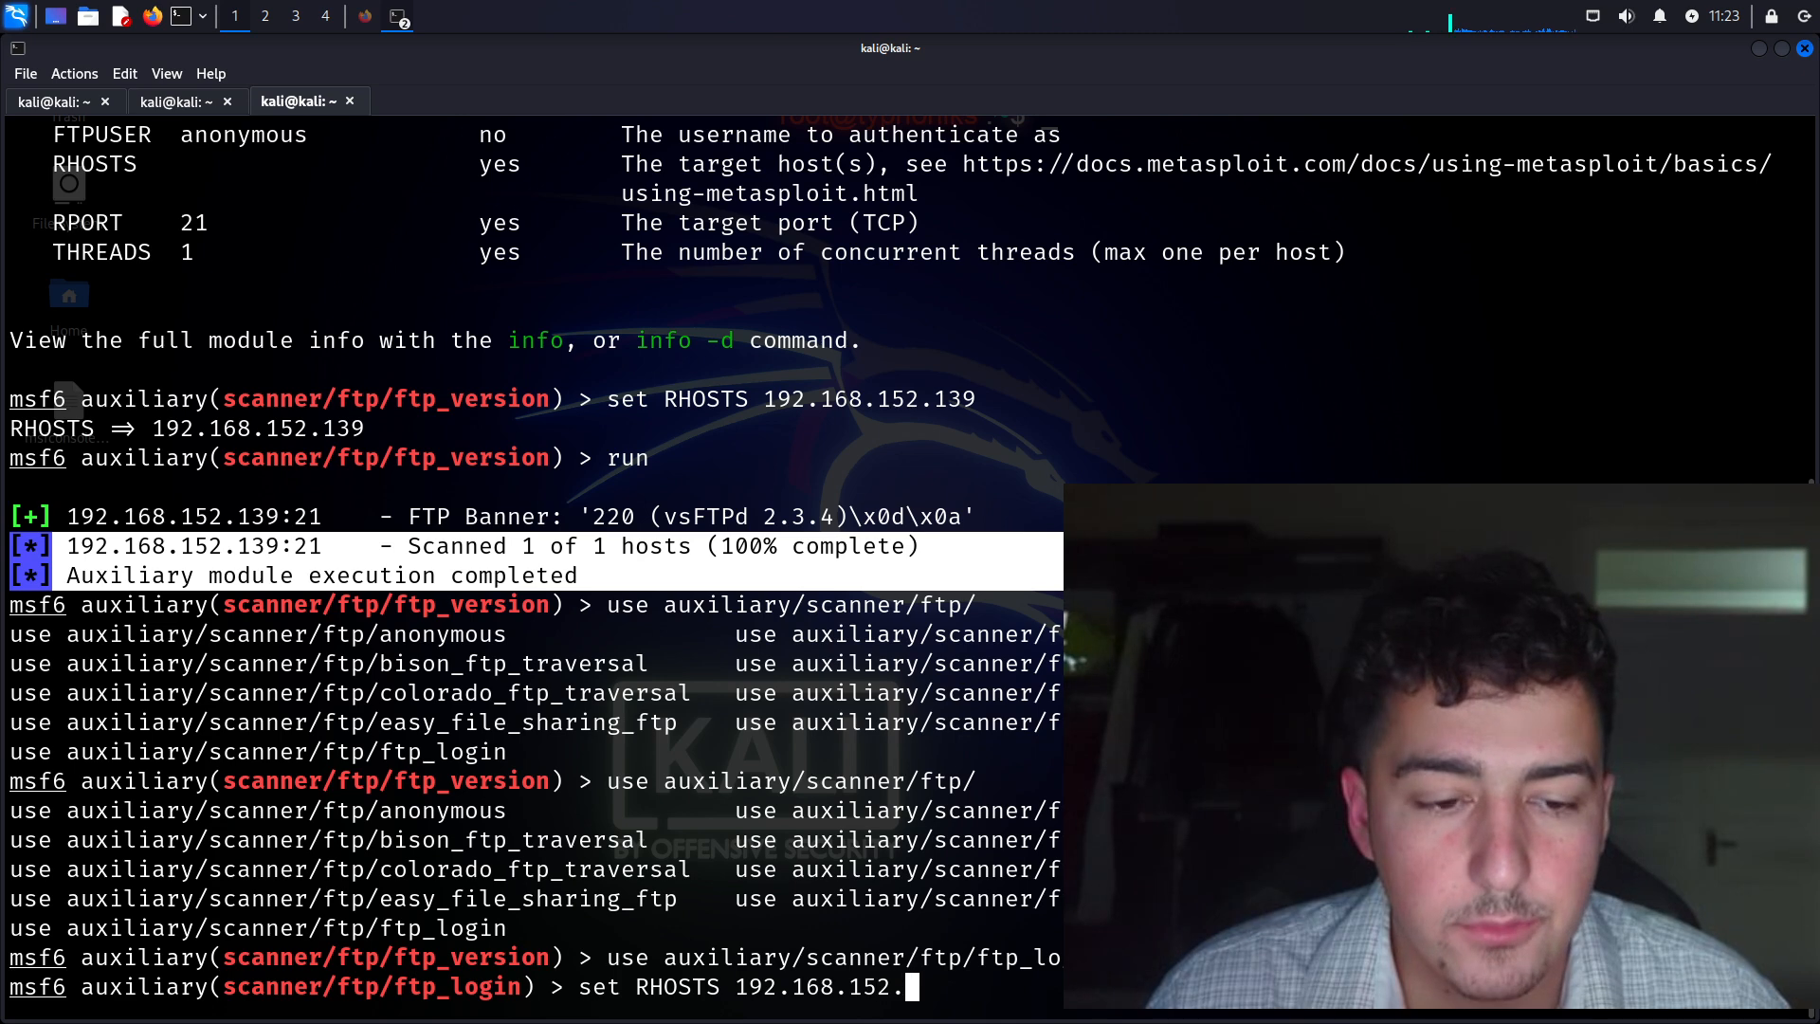
pyautogui.write('2')
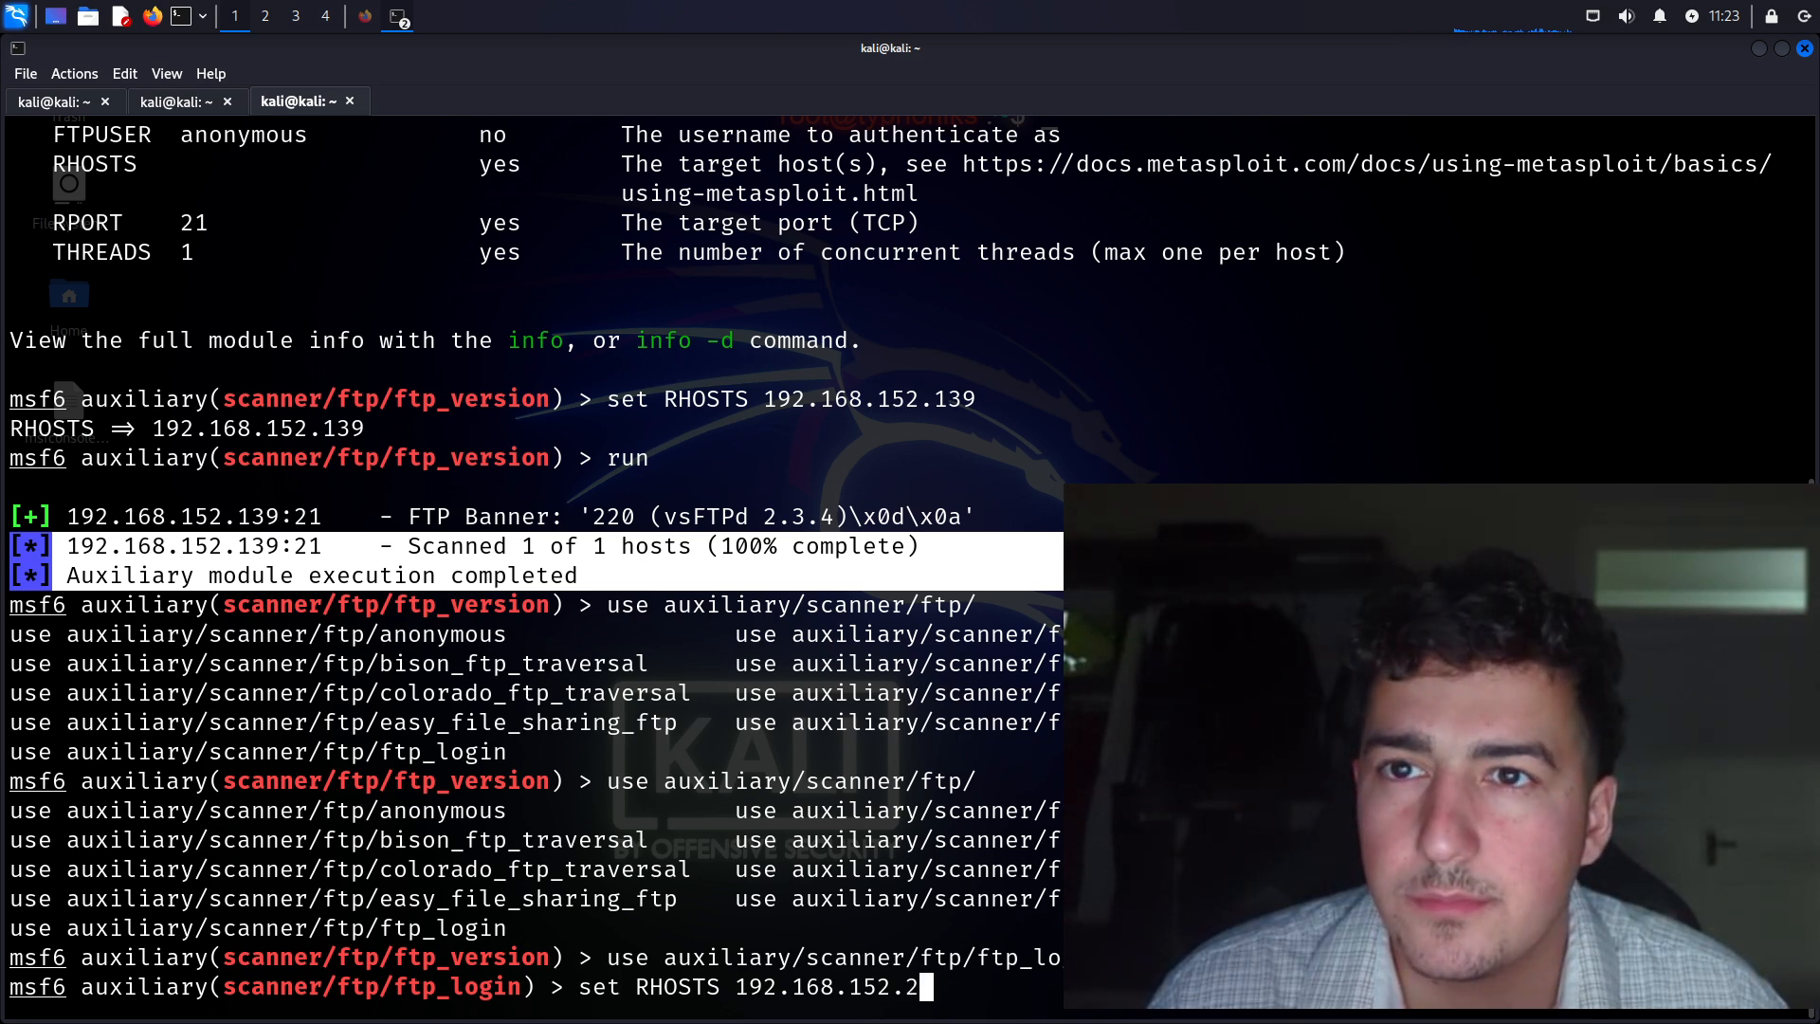
pyautogui.write('3')
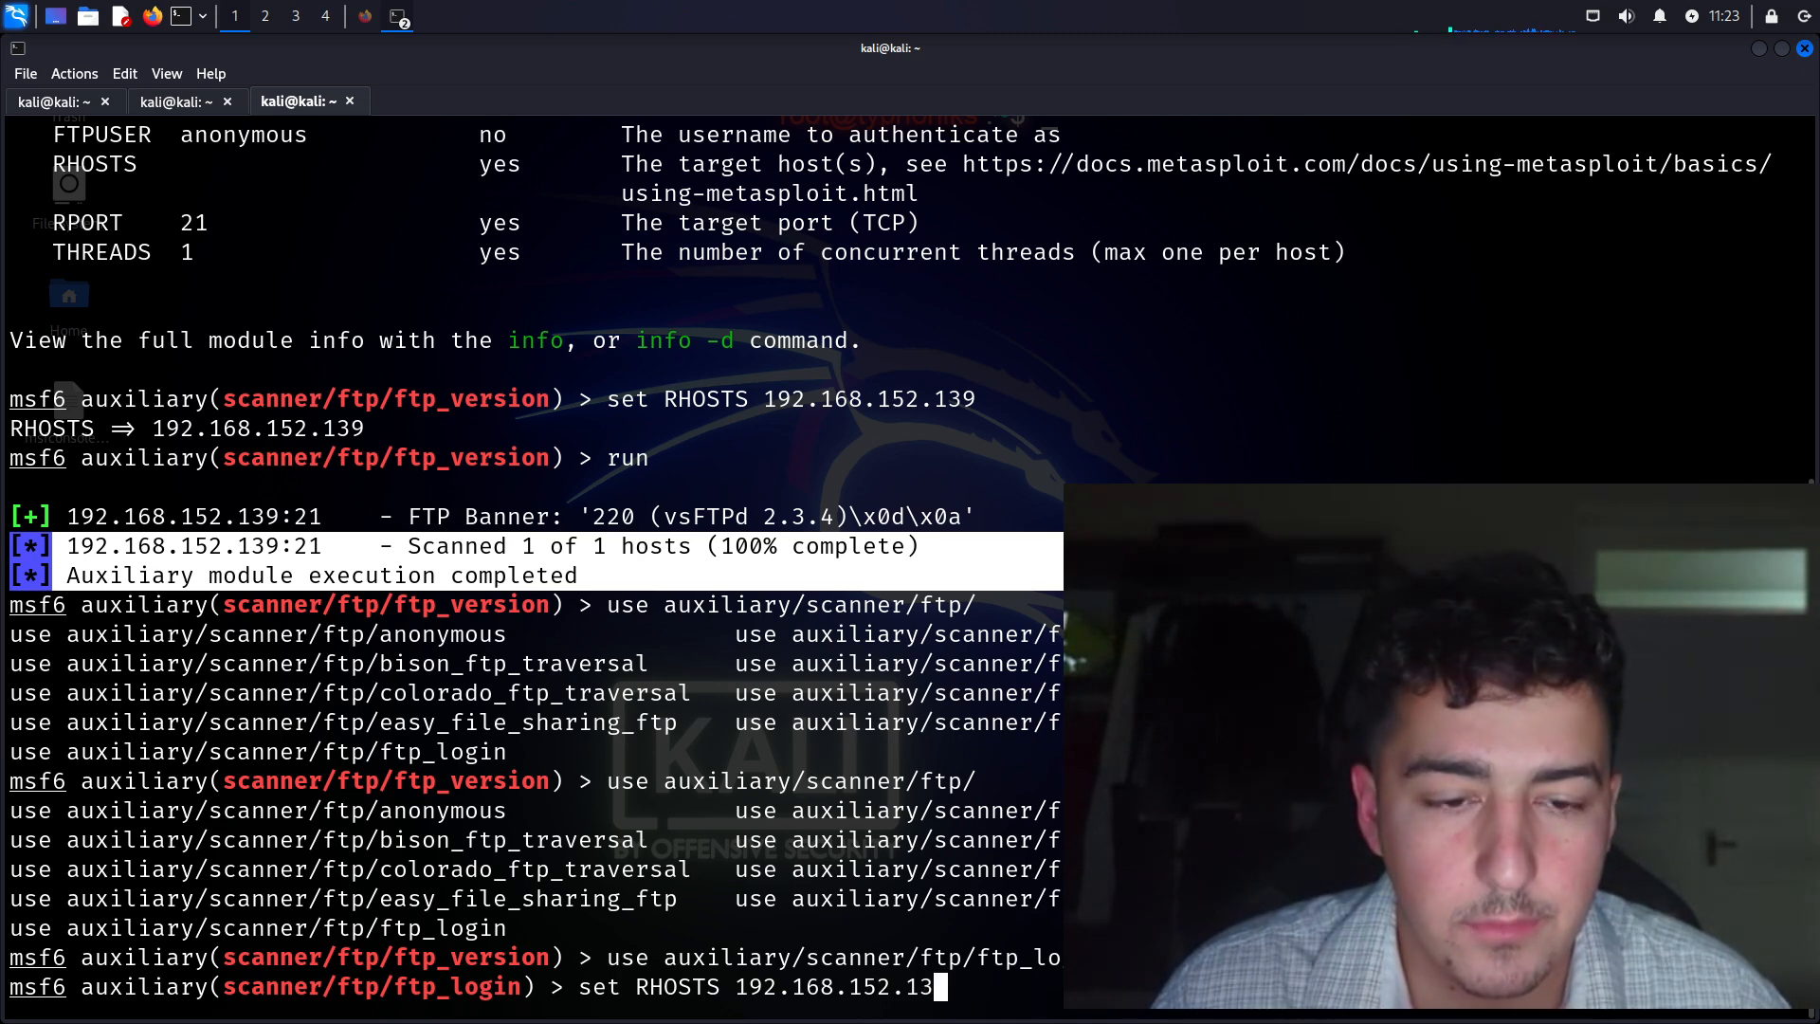
pyautogui.press('Return')
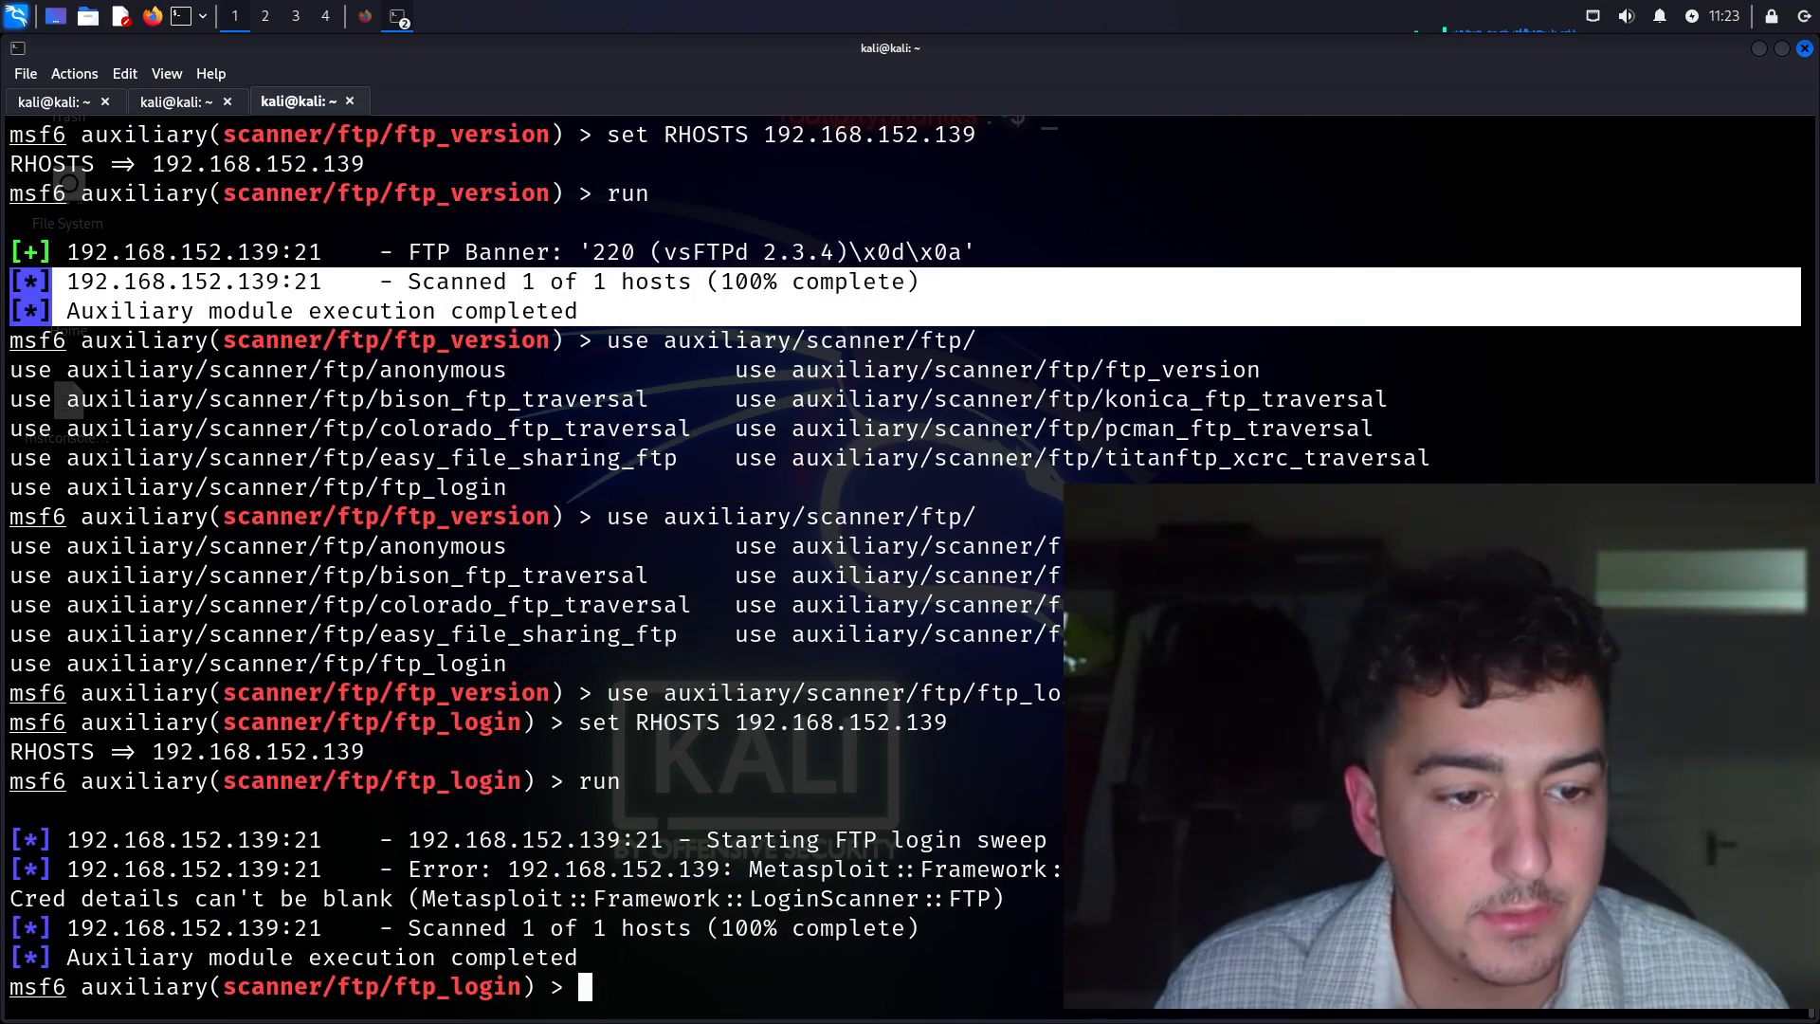